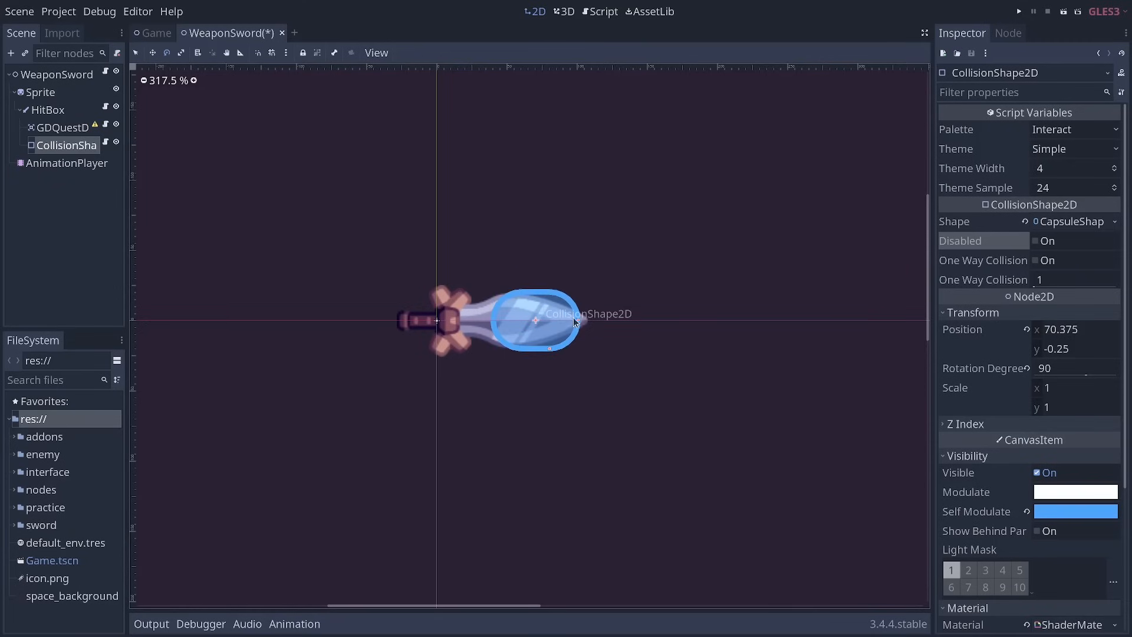
# Step: Run the Game scene and try the sword attack on the scarecrows
pyautogui.click(311, 33)
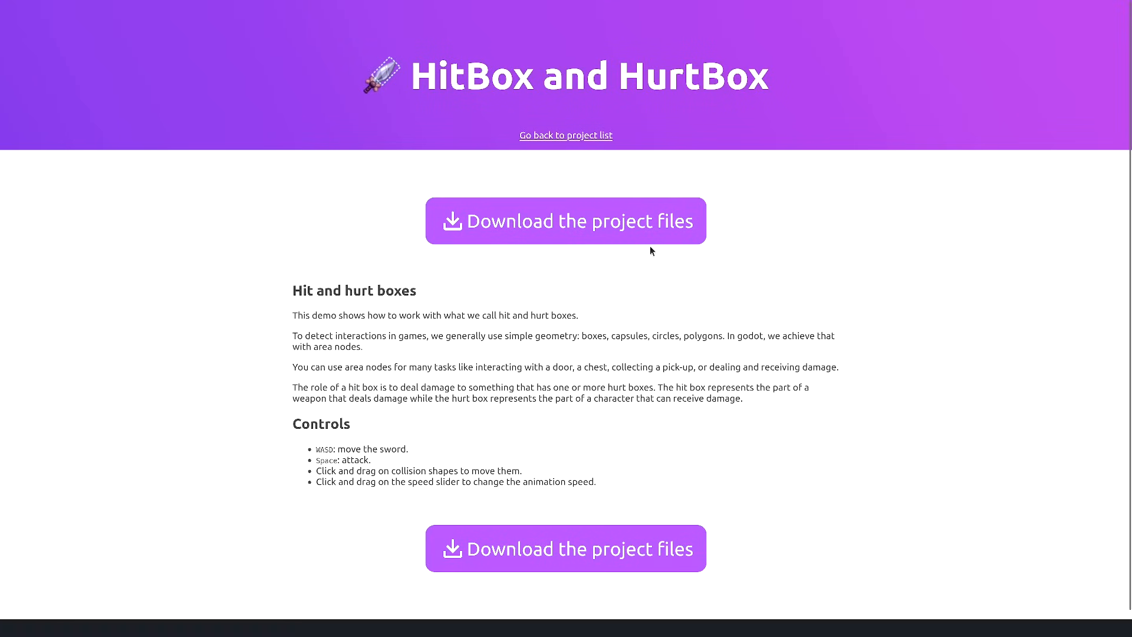
pyautogui.moveTo(799, 246)
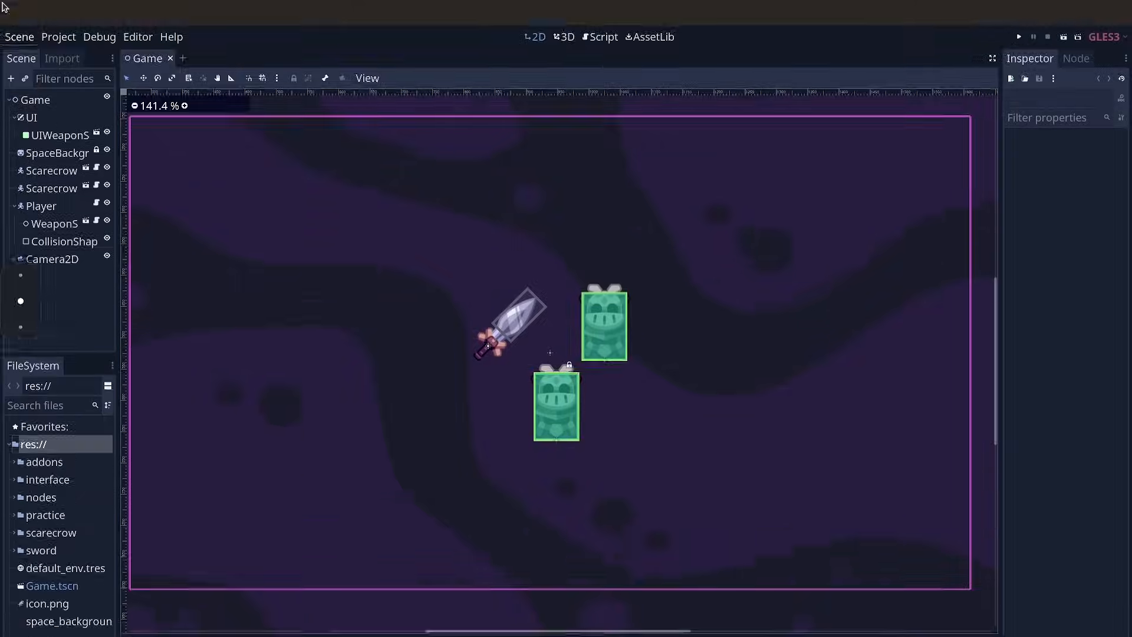
pyautogui.click(1018, 37)
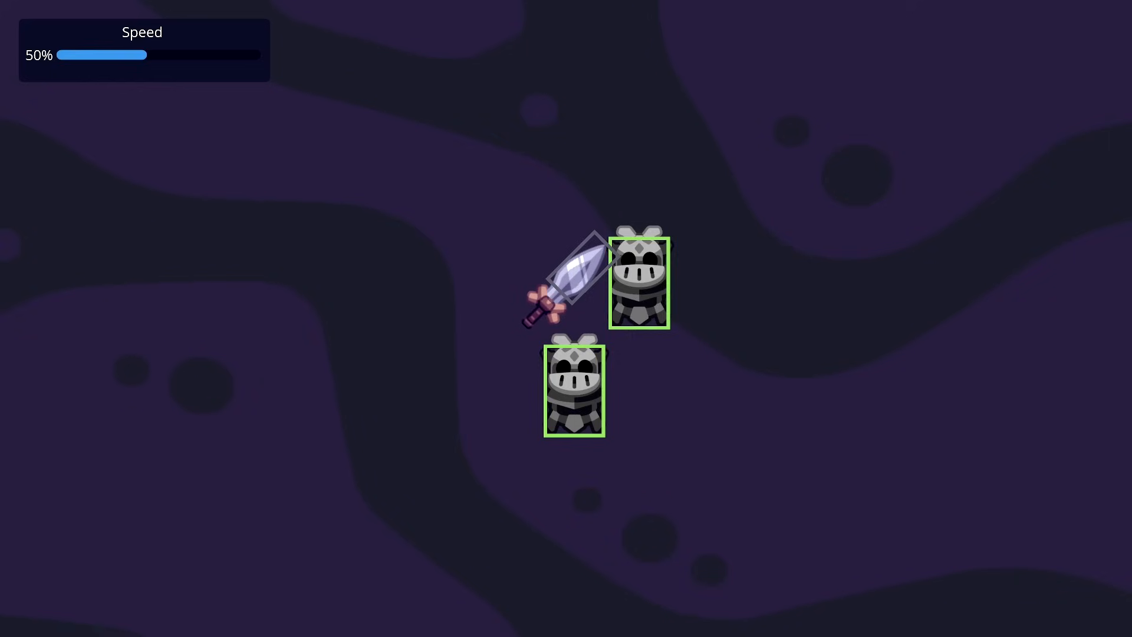
pyautogui.click(1032, 11)
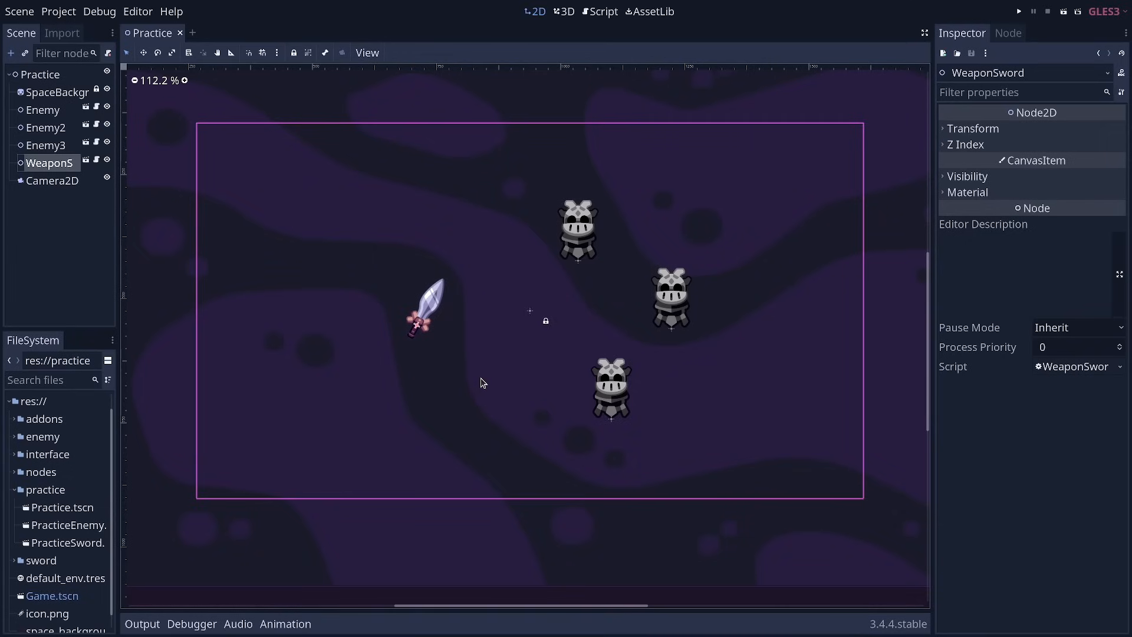
pyautogui.moveTo(422, 334)
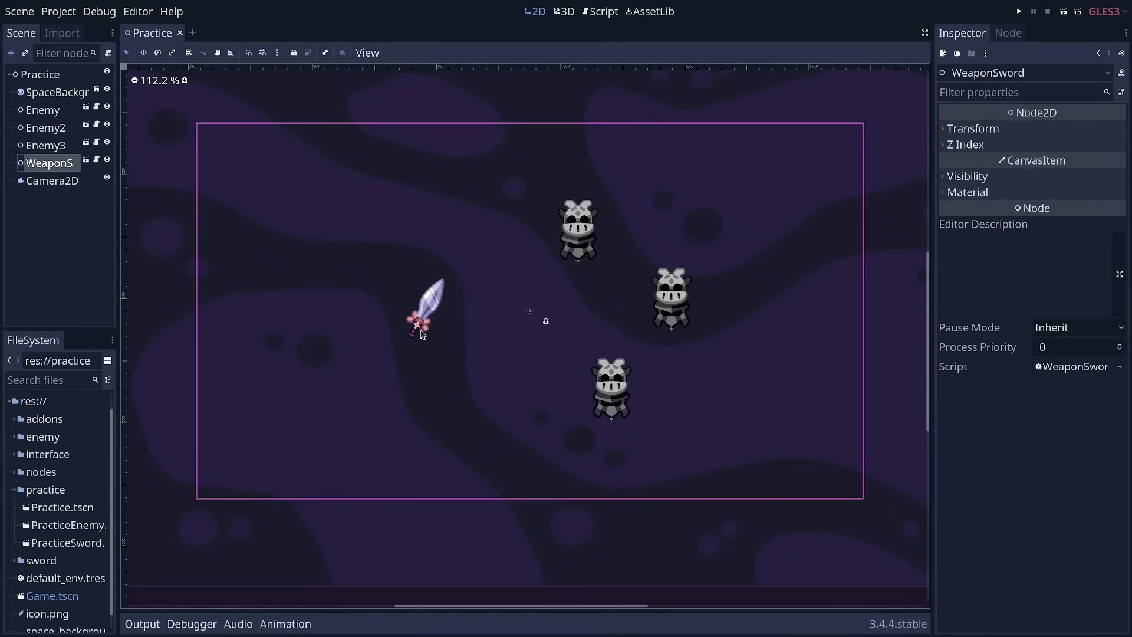
pyautogui.moveTo(421, 326)
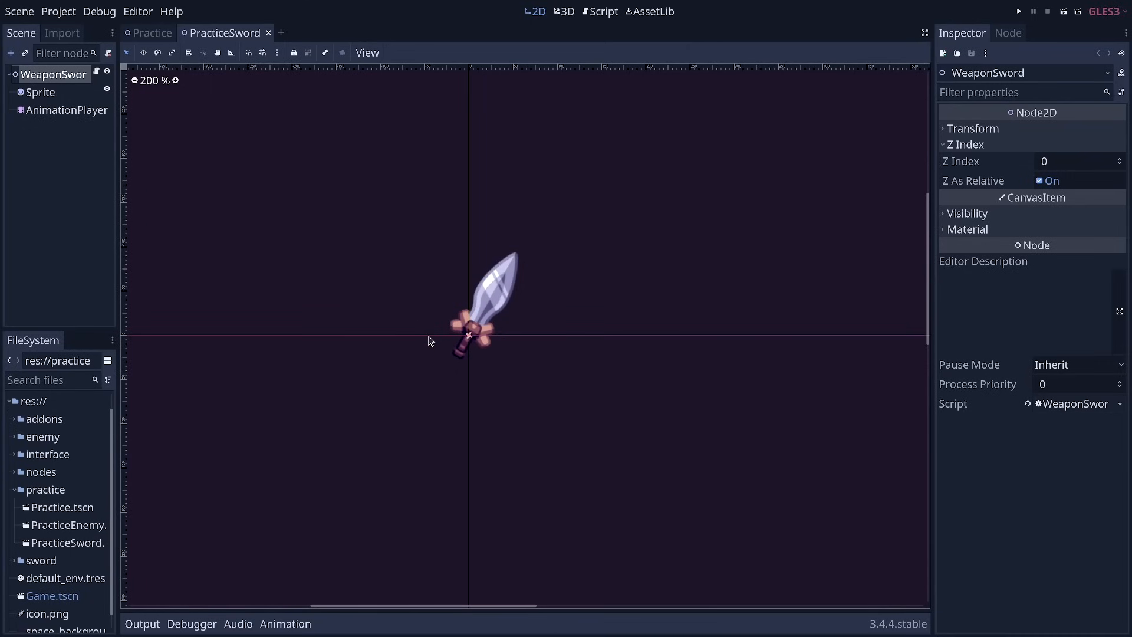
# Step: Select the sword's Sprite and search Add Child Node for 'hitb' to find HitBox
pyautogui.click(41, 92)
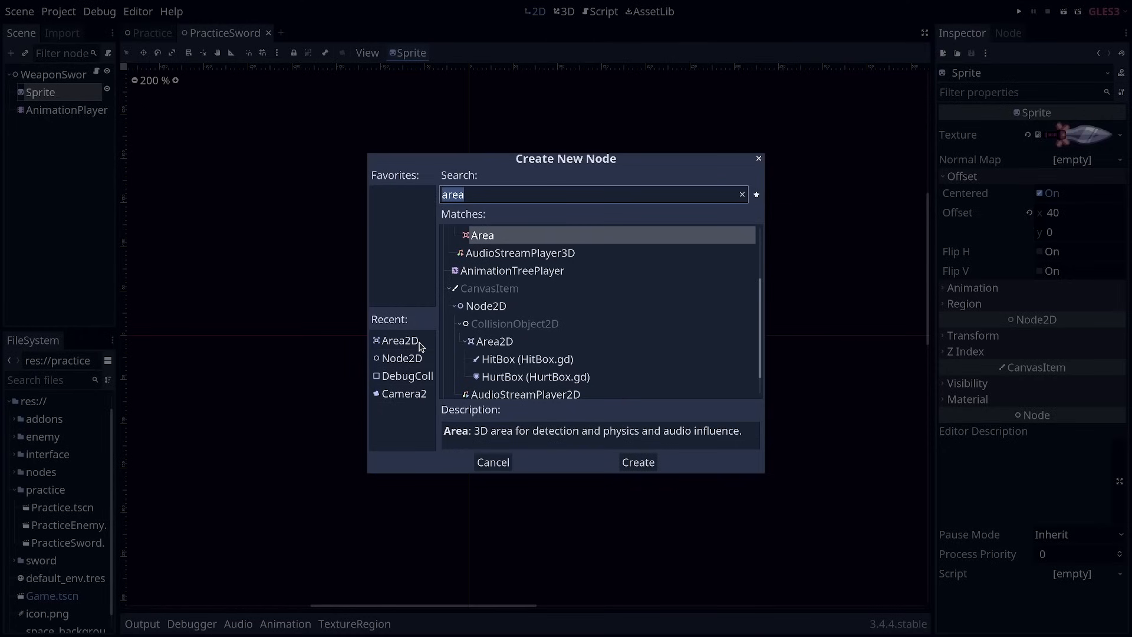
pyautogui.write('hitb')
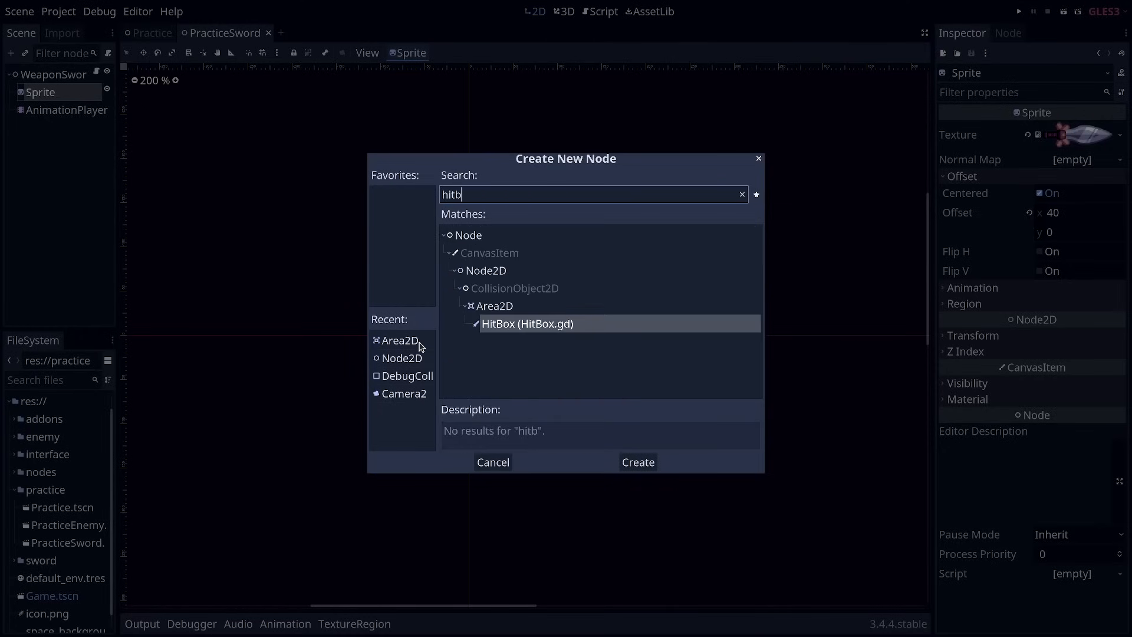
pyautogui.moveTo(536, 337)
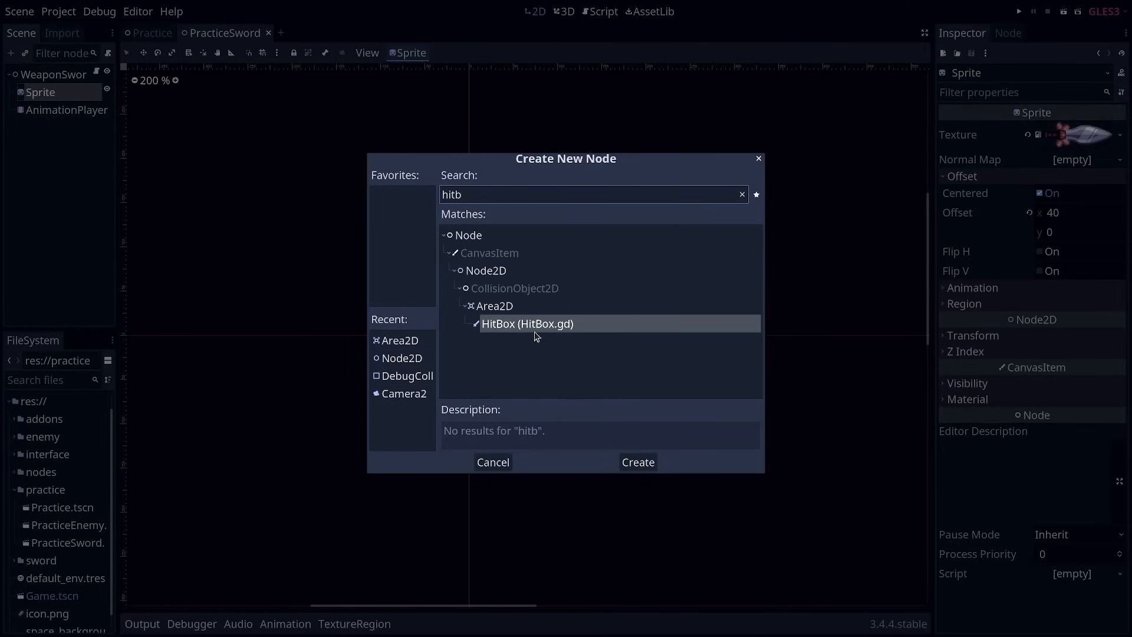
pyautogui.moveTo(507, 453)
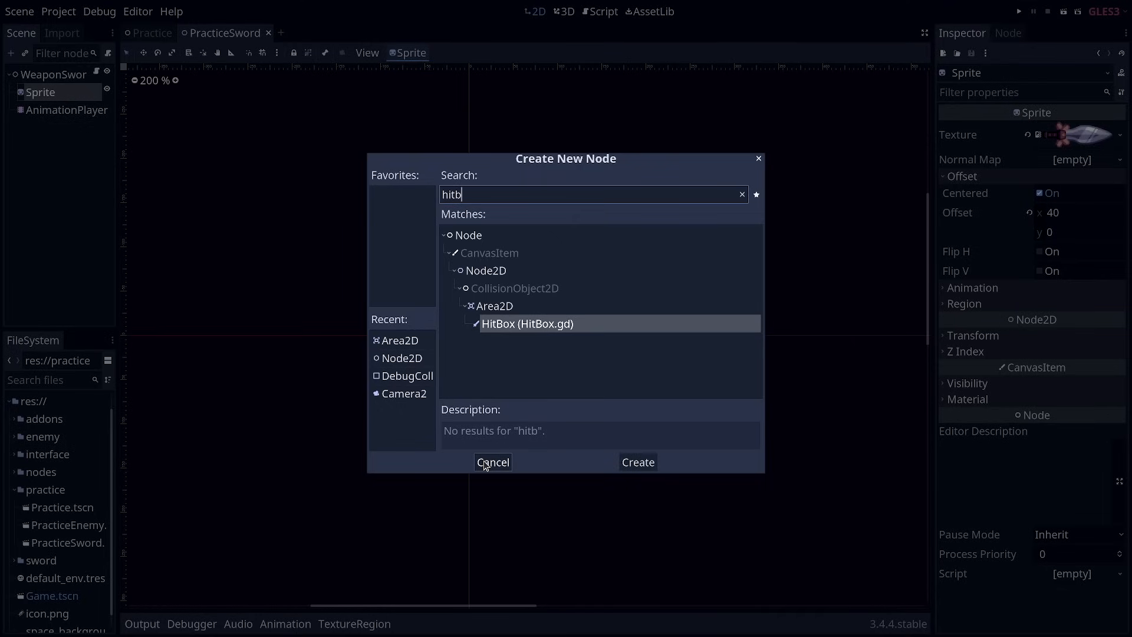
pyautogui.moveTo(523, 401)
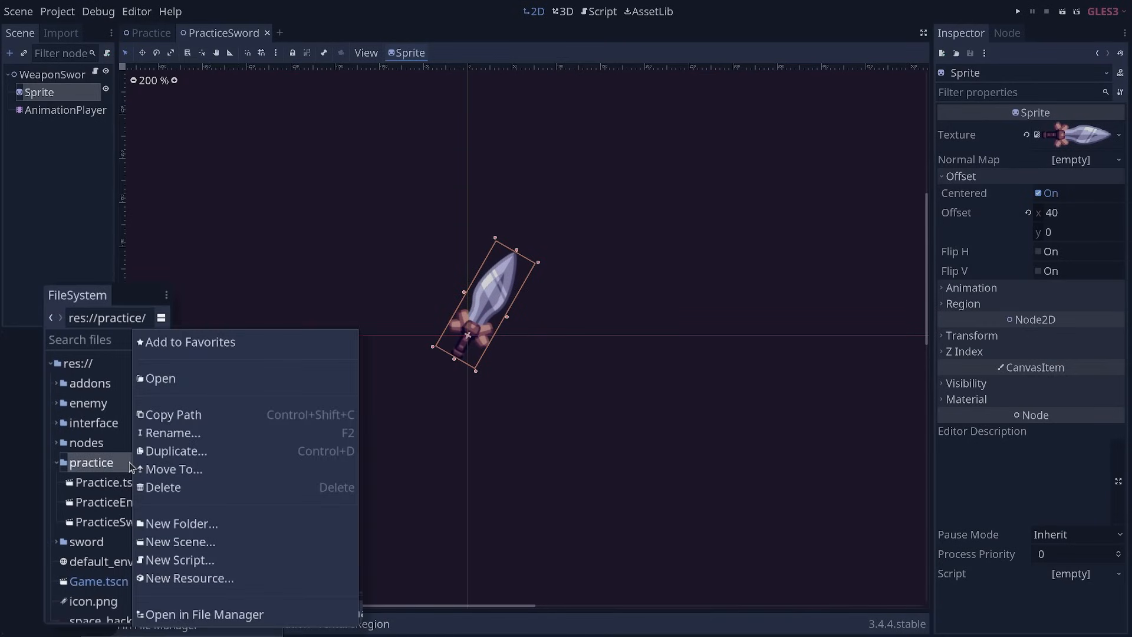
# Step: Create a new script MyHitBox.gd in the practice folder
pyautogui.click(179, 559)
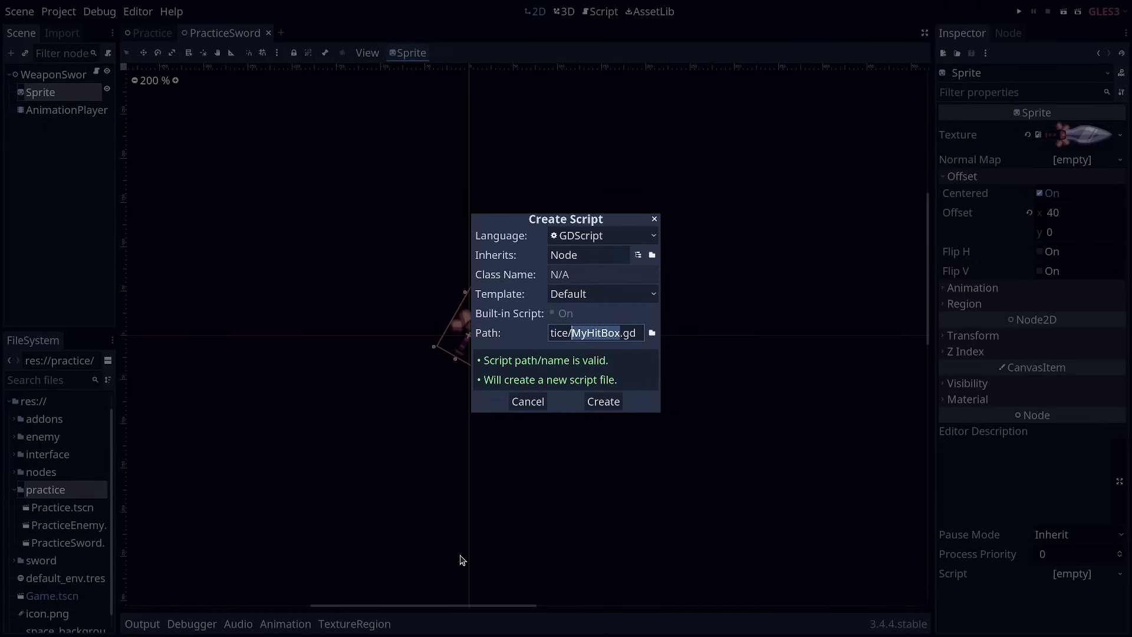
pyautogui.click(602, 401)
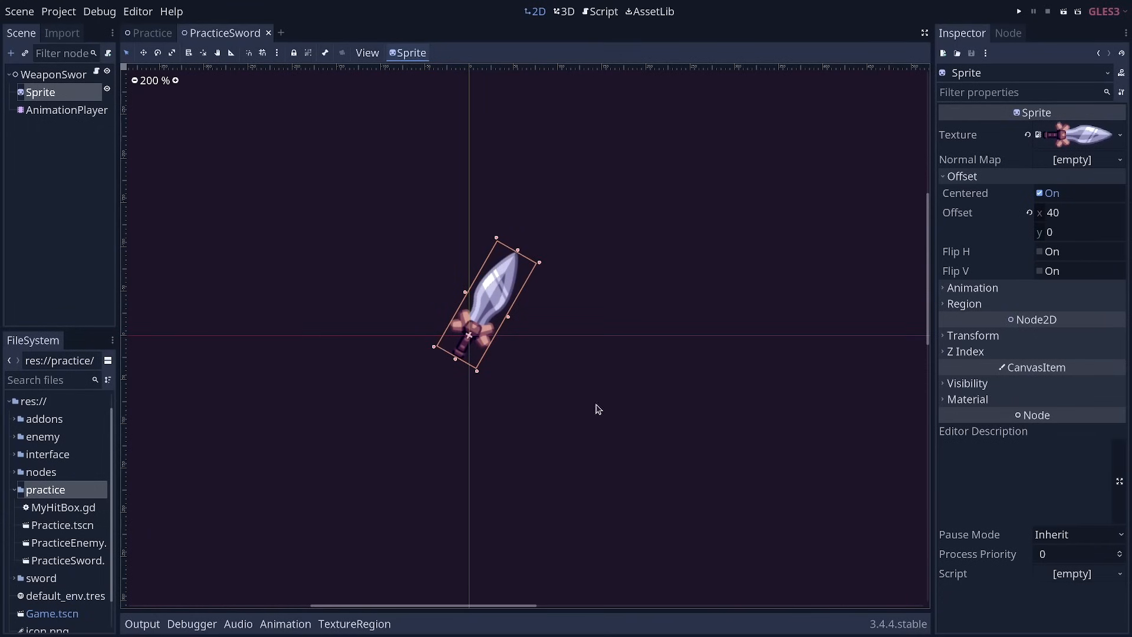
# Step: Clear the MyHitBox.gd template down to 'extends Area2D'
pyautogui.doubleClick(64, 506)
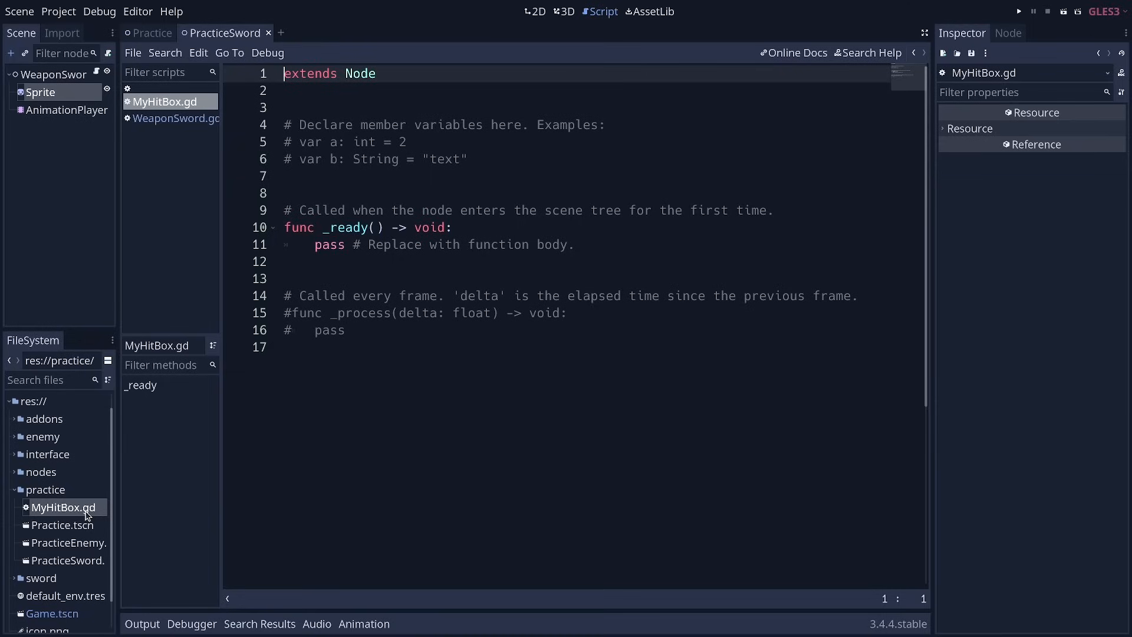
pyautogui.press('Ctrl+A')
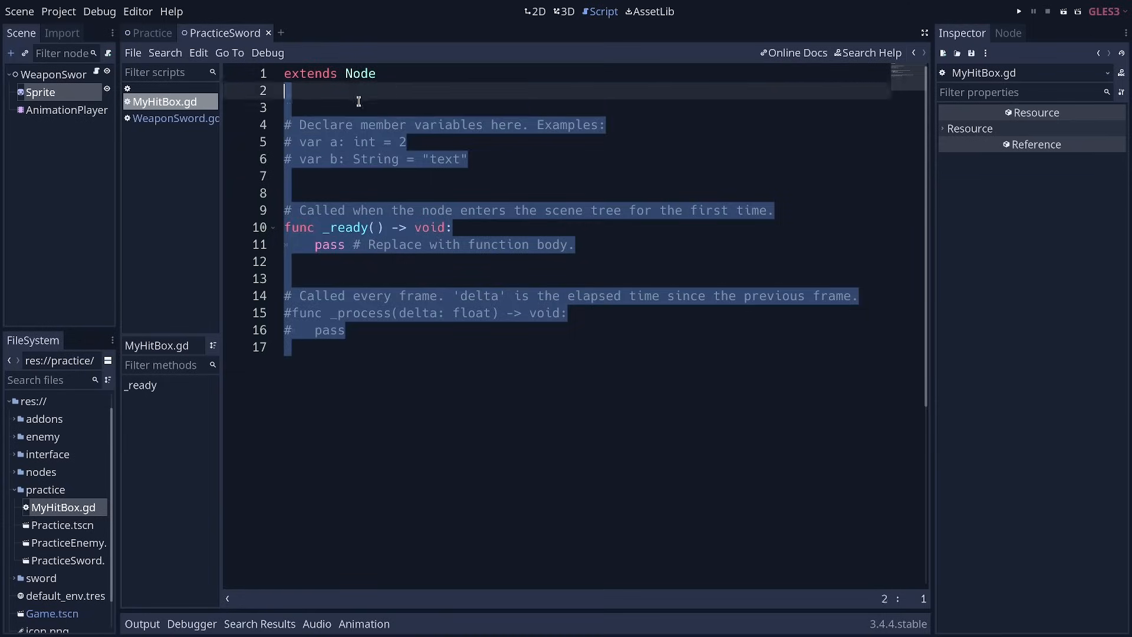
pyautogui.press('Delete')
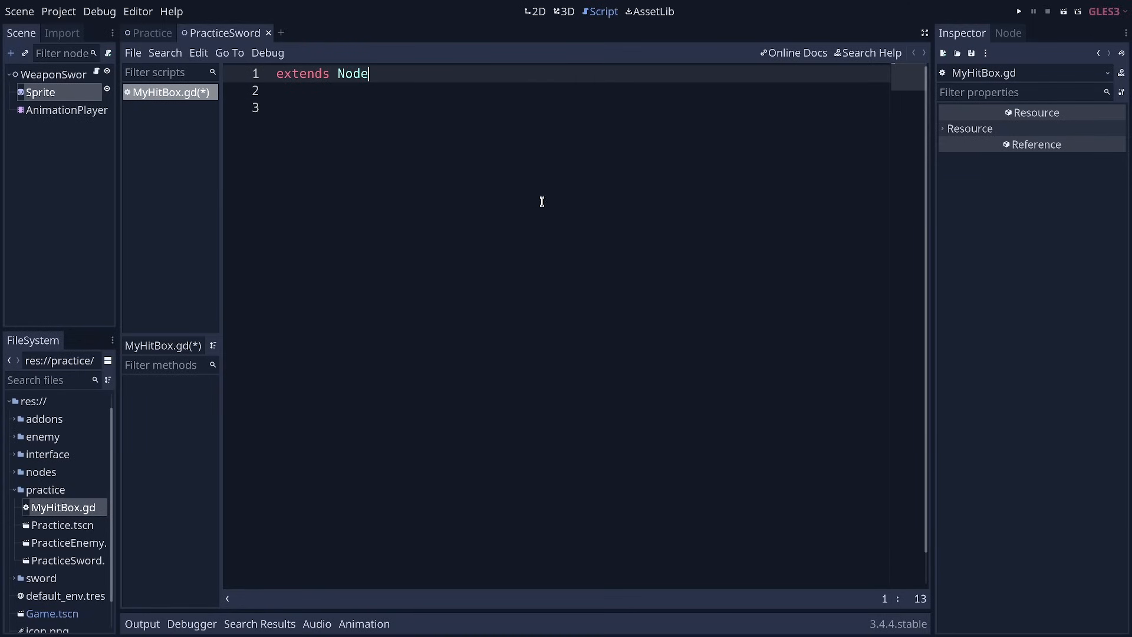
pyautogui.write('Ar')
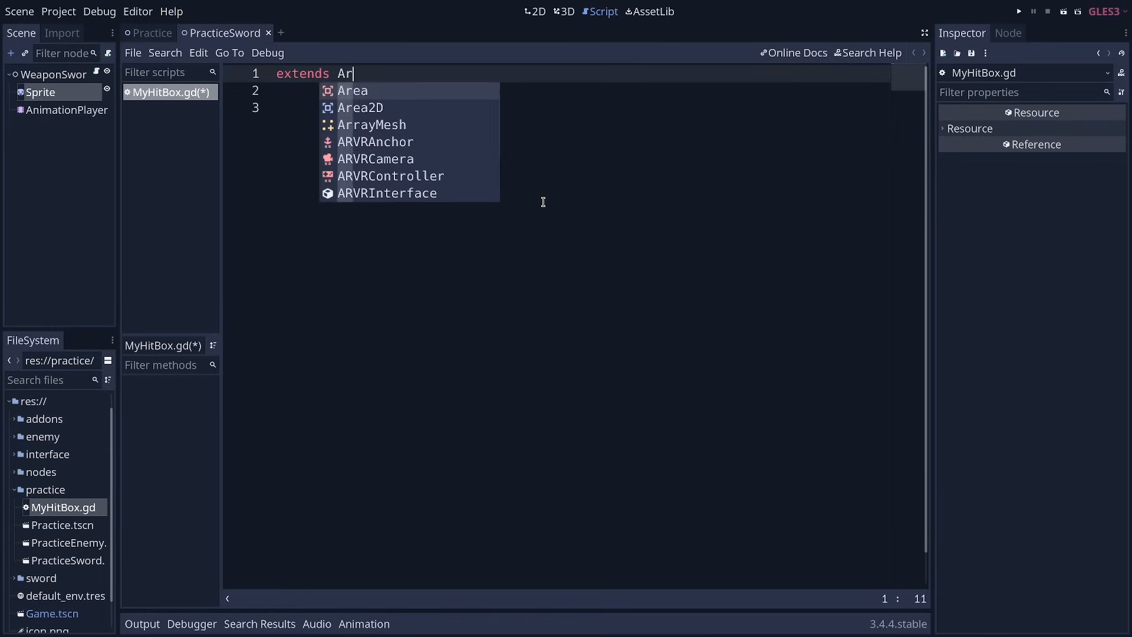
pyautogui.click(359, 107)
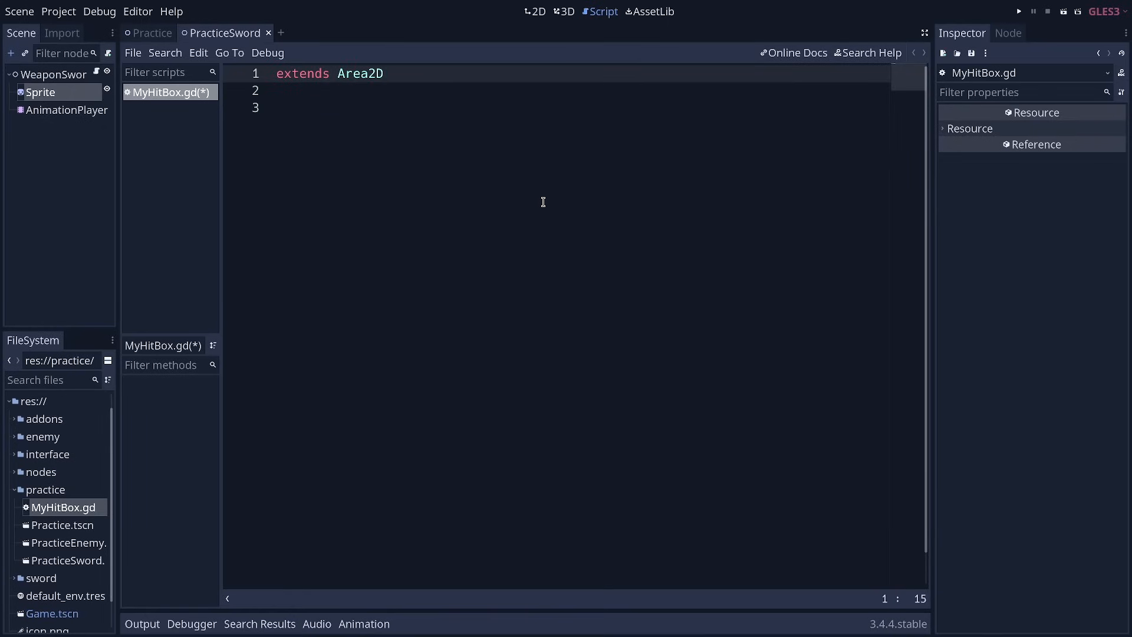
# Step: Declare 'class_name MyHitBox' above the extends line
pyautogui.click(378, 73)
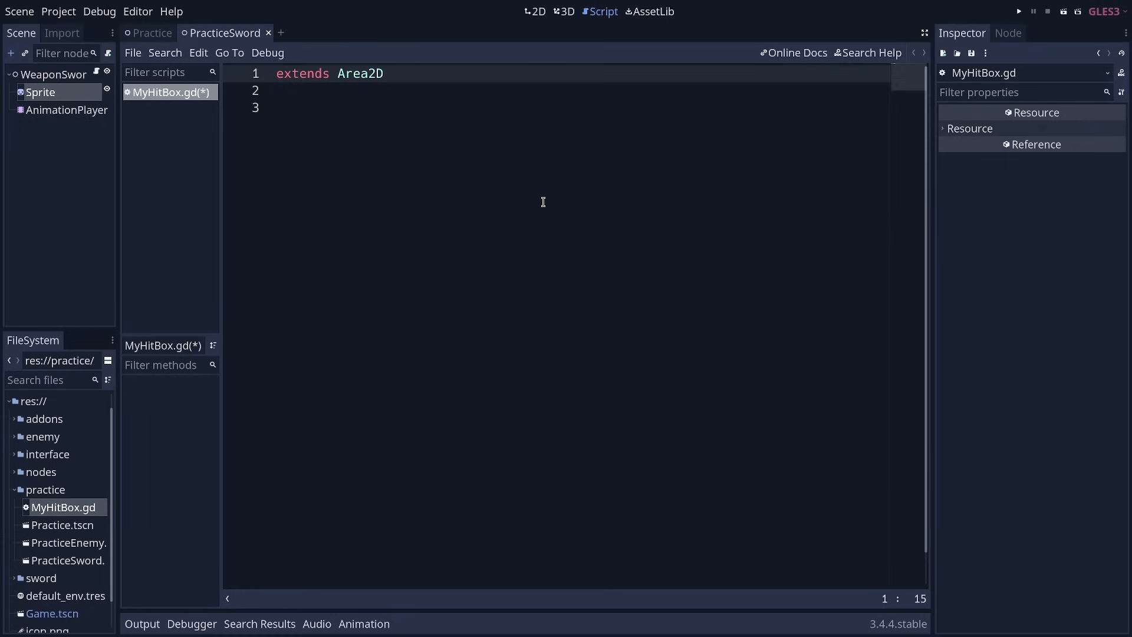
pyautogui.click(382, 73)
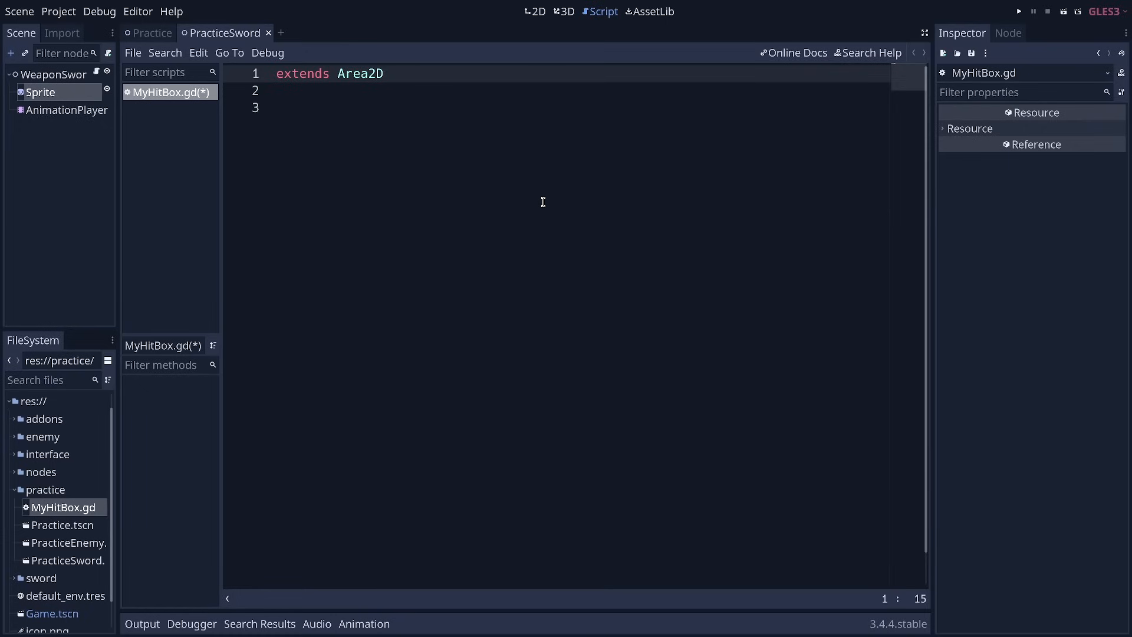
pyautogui.click(387, 73)
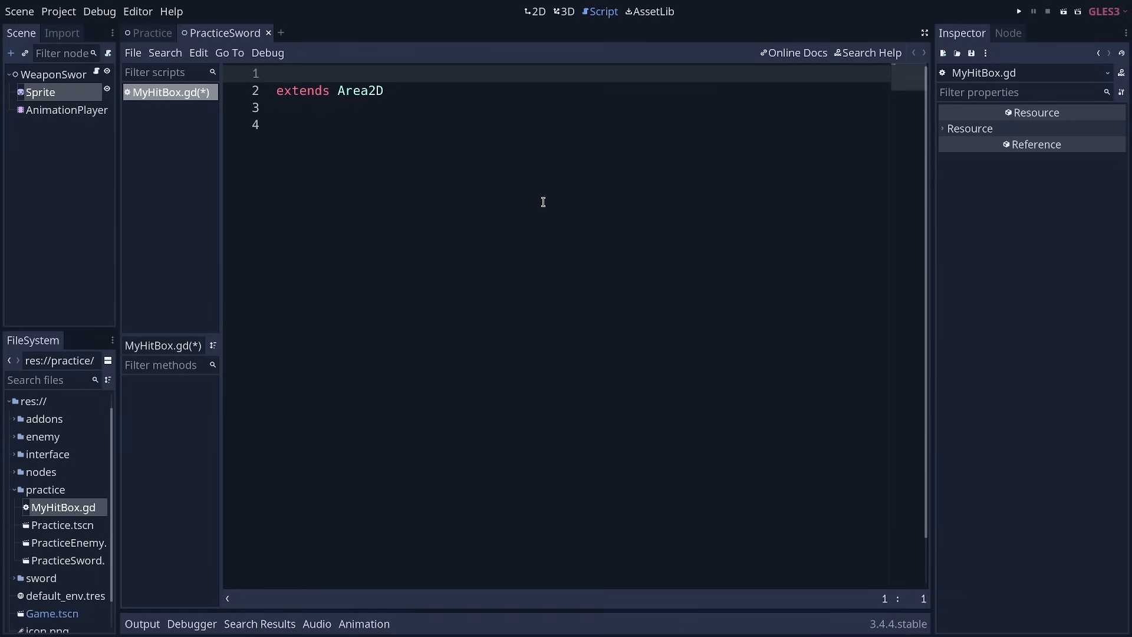
pyautogui.write('class_name')
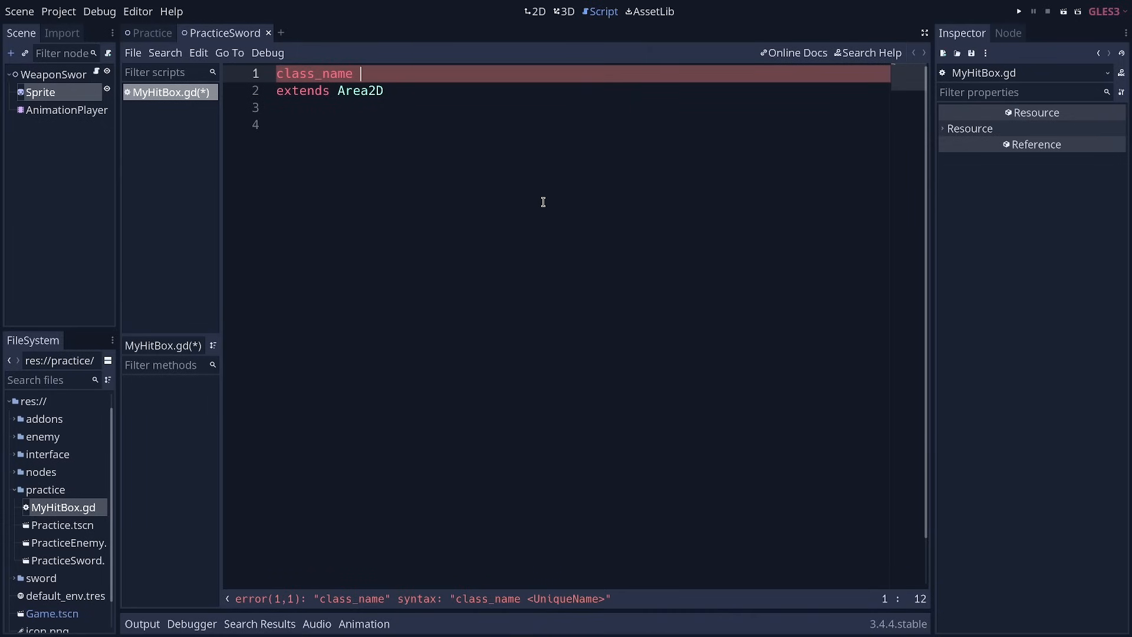
pyautogui.write('MyHitBox')
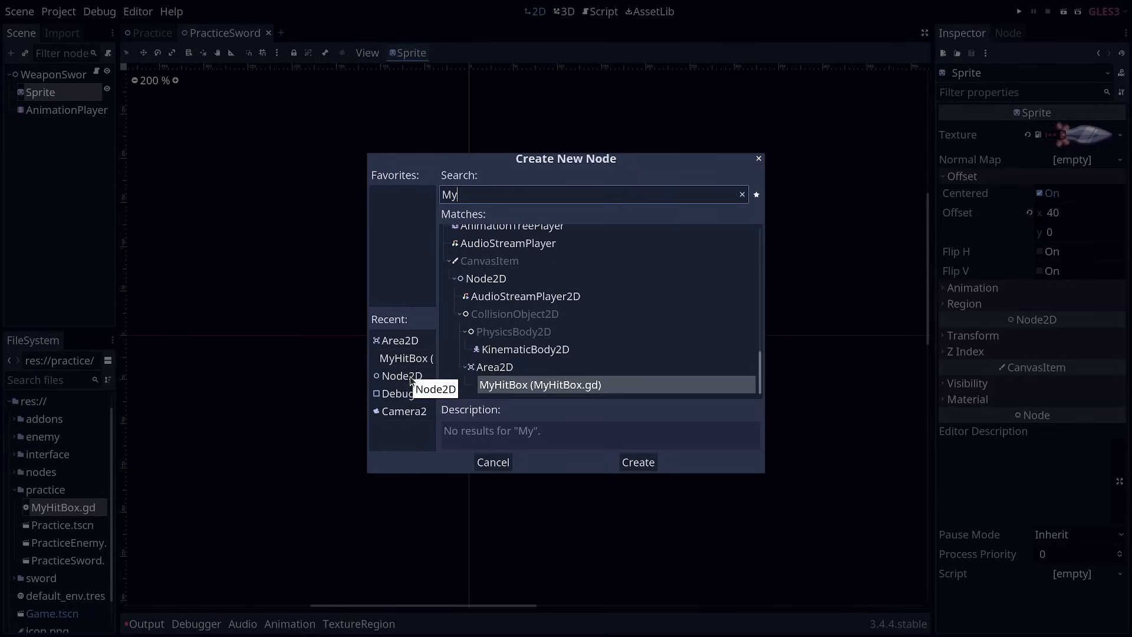
# Step: Confirm MyHitBox is listed in Add Child Node, then cancel without adding
pyautogui.write('Hi')
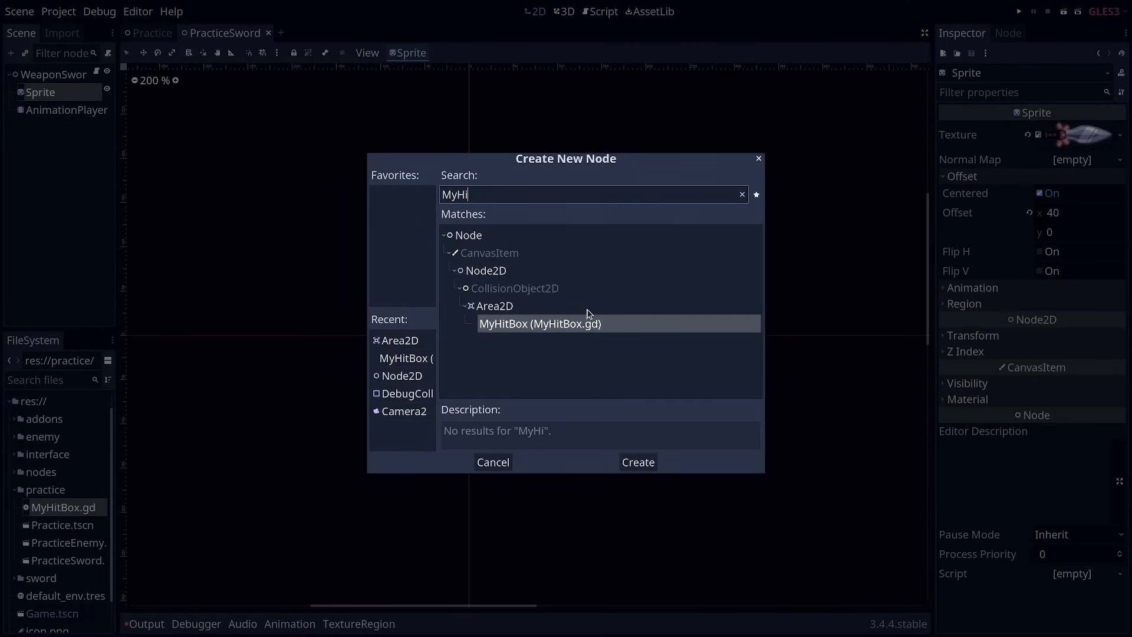
pyautogui.moveTo(493, 462)
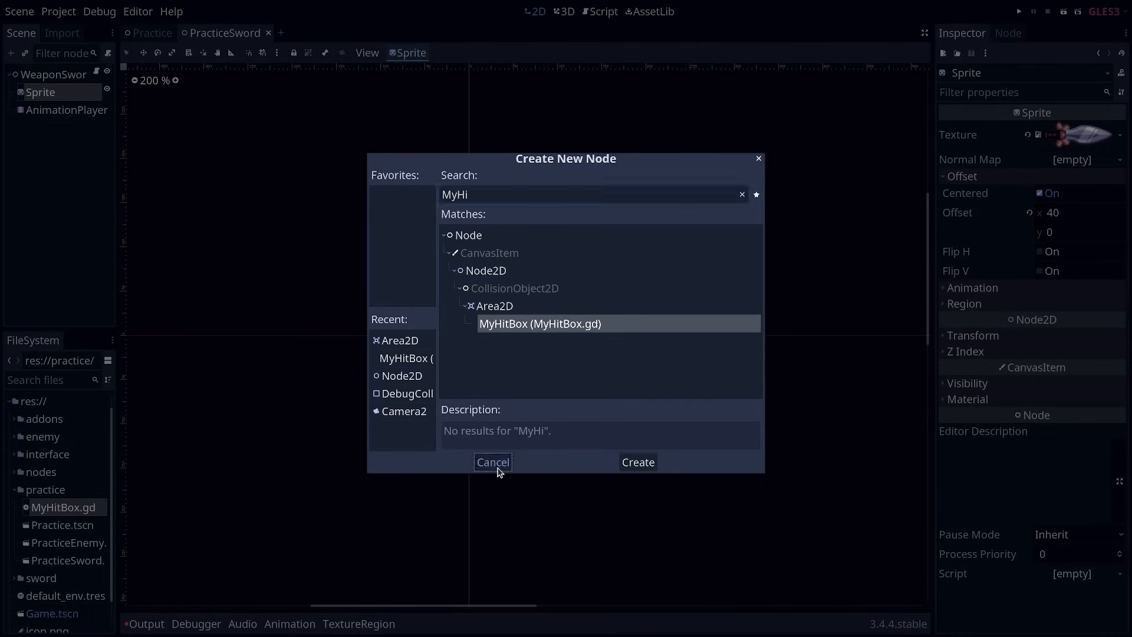
pyautogui.click(493, 462)
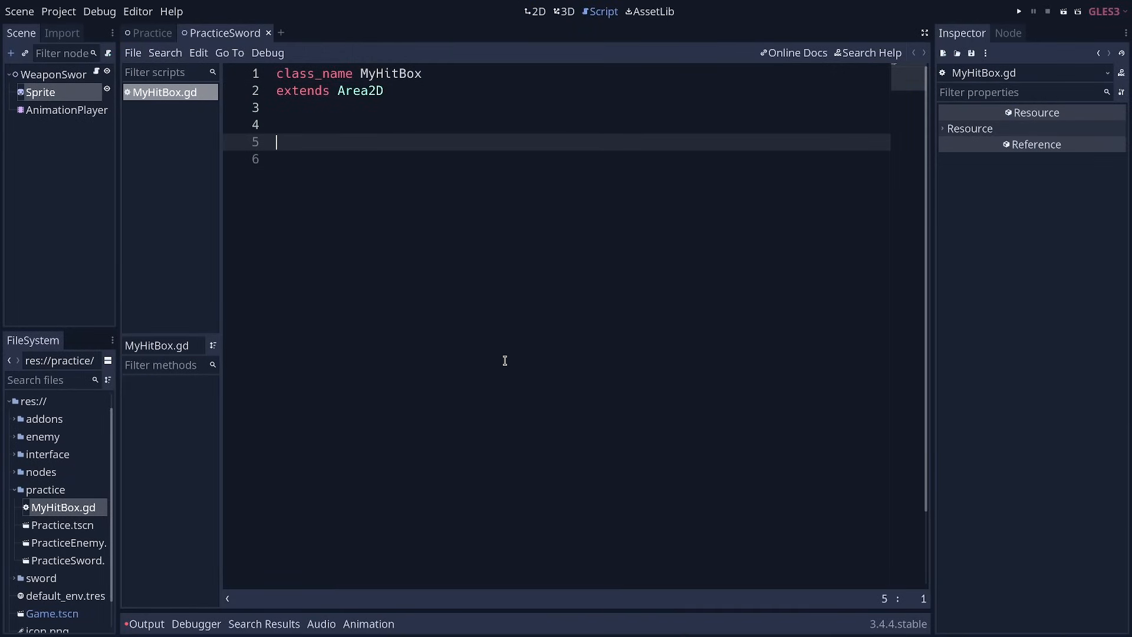
# Step: Declare 'export var damage := 10' in MyHitBox.gd
pyautogui.write('export var')
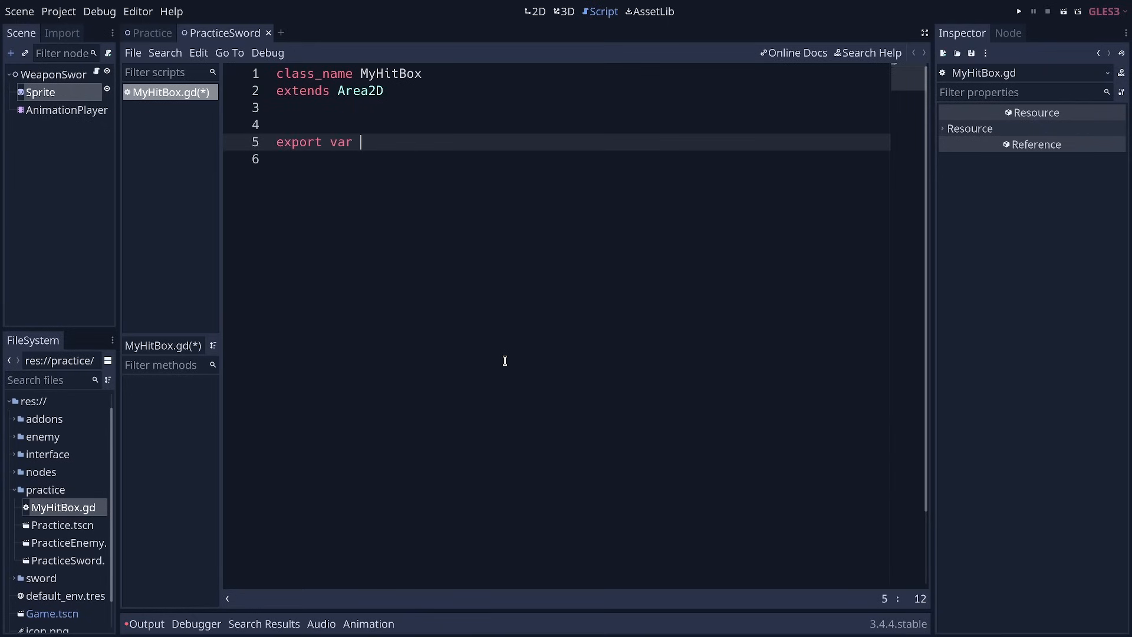
pyautogui.write('damage :=')
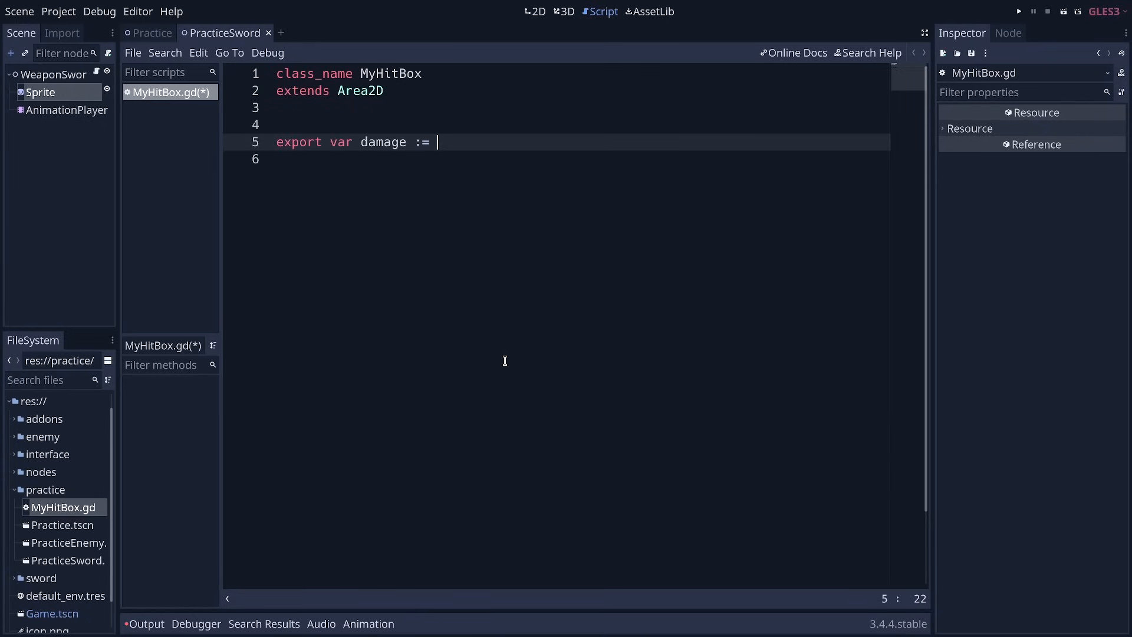
pyautogui.write('10')
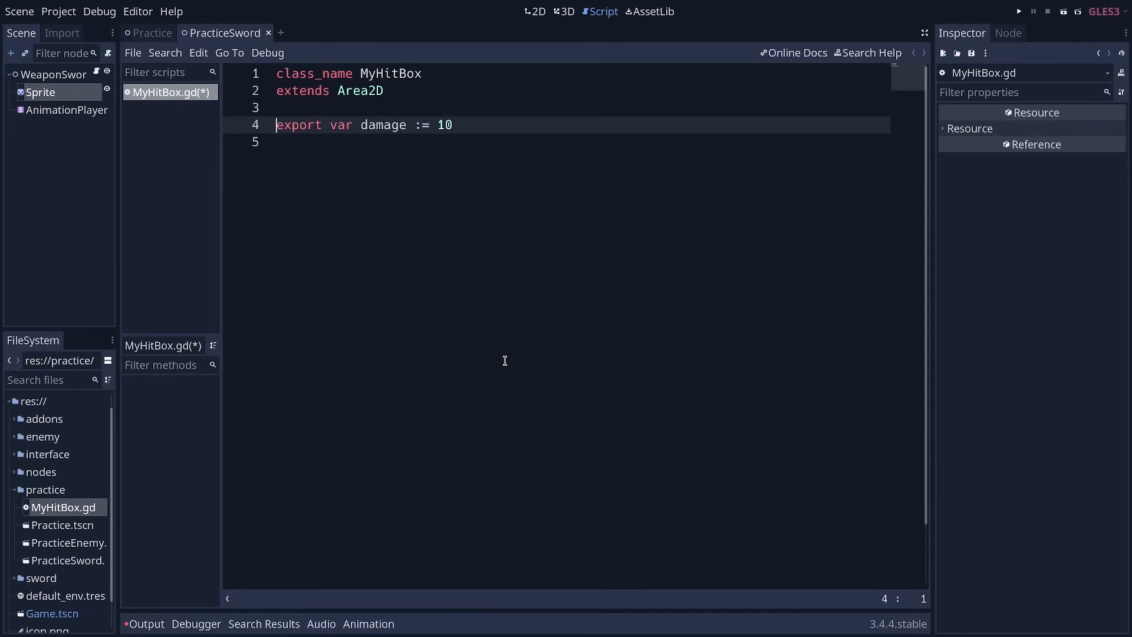
pyautogui.press('Enter')
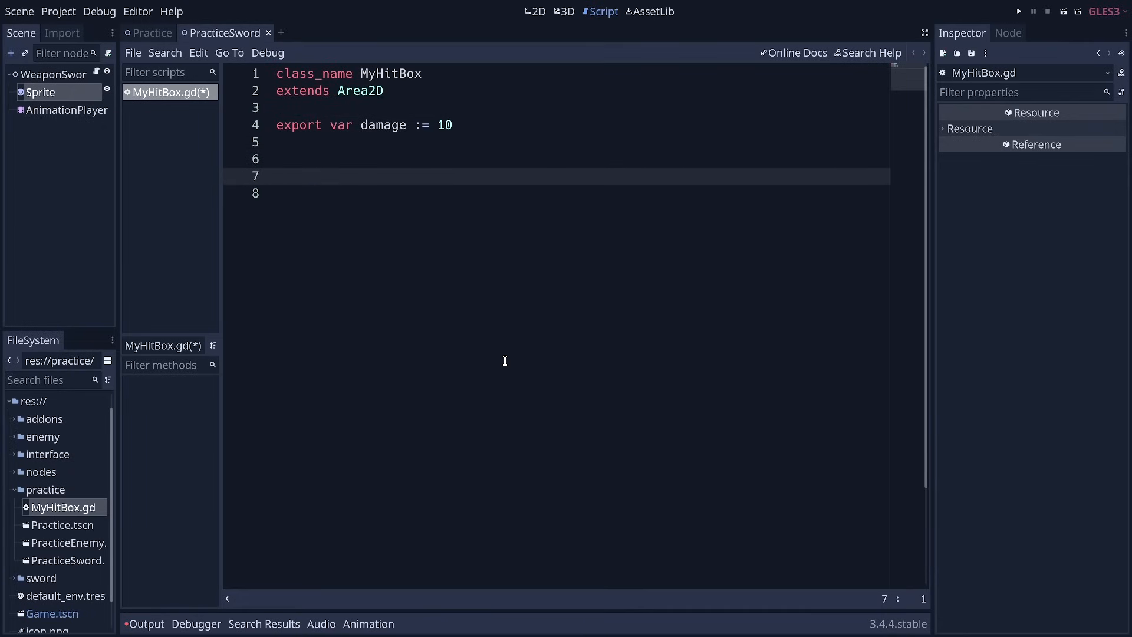
# Step: Write 'func _init() -> void:' with a 'pass' body below it
pyautogui.click(276, 176)
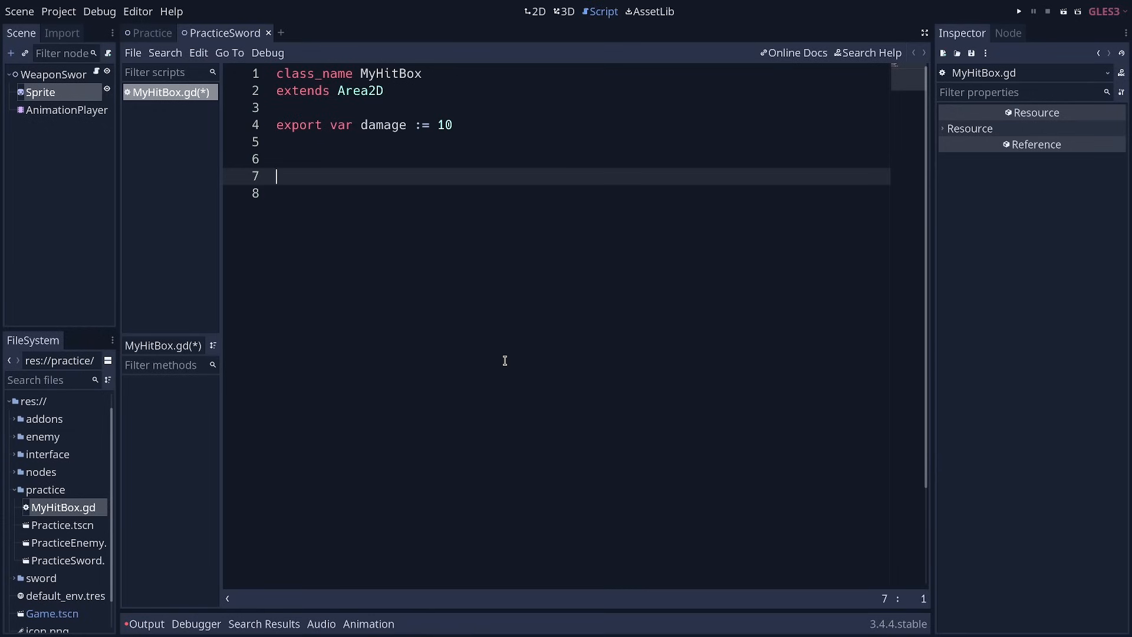
pyautogui.write('func _init() -> void:')
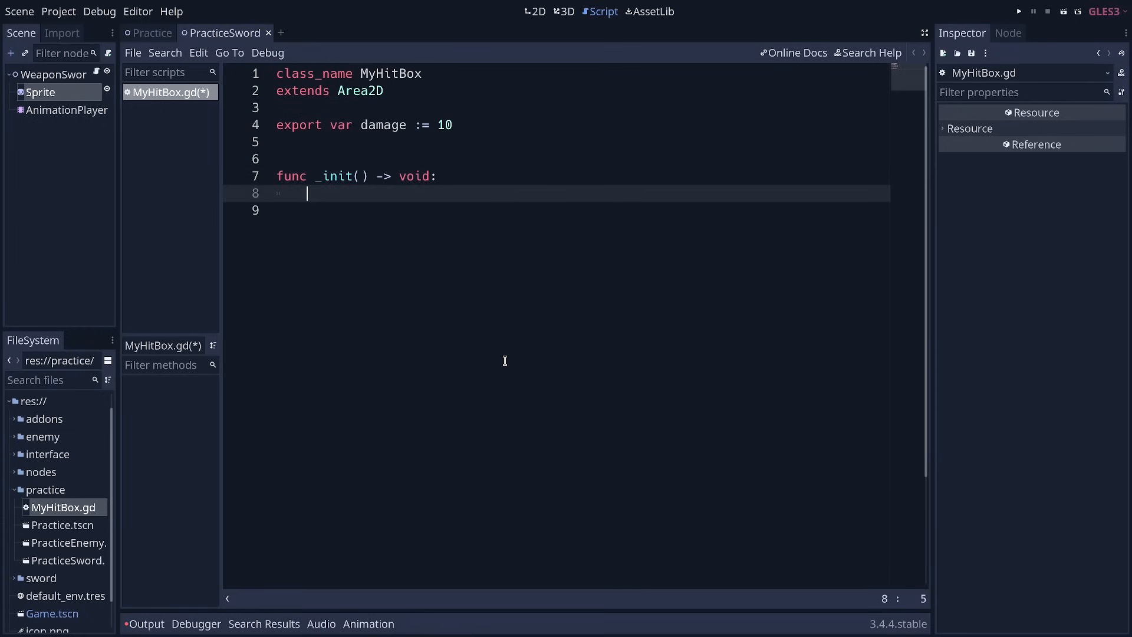
pyautogui.write('pass')
pyautogui.write('area')
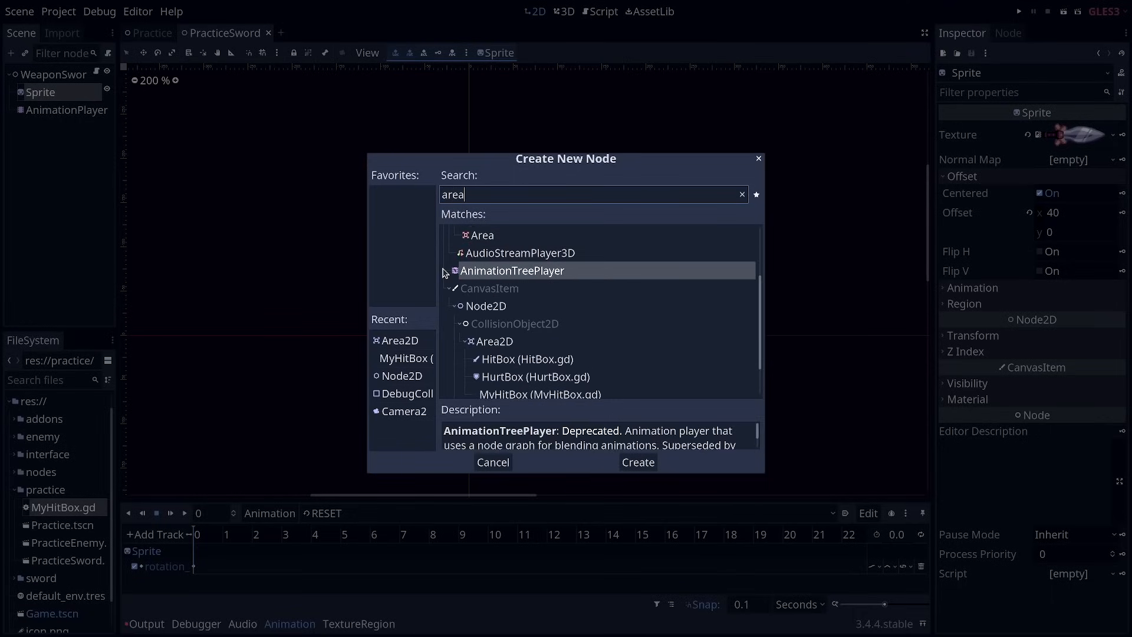
# Step: Add an Area2D to the sword on collision layer 2 'hitboxes' with no mask
pyautogui.click(637, 462)
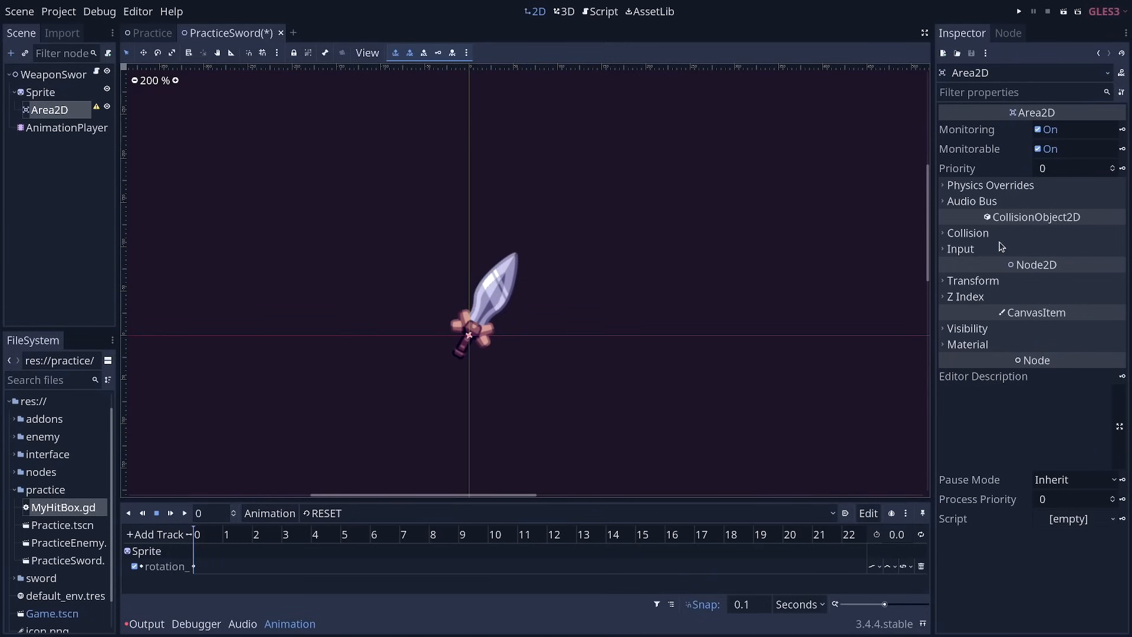
pyautogui.moveTo(1008, 240)
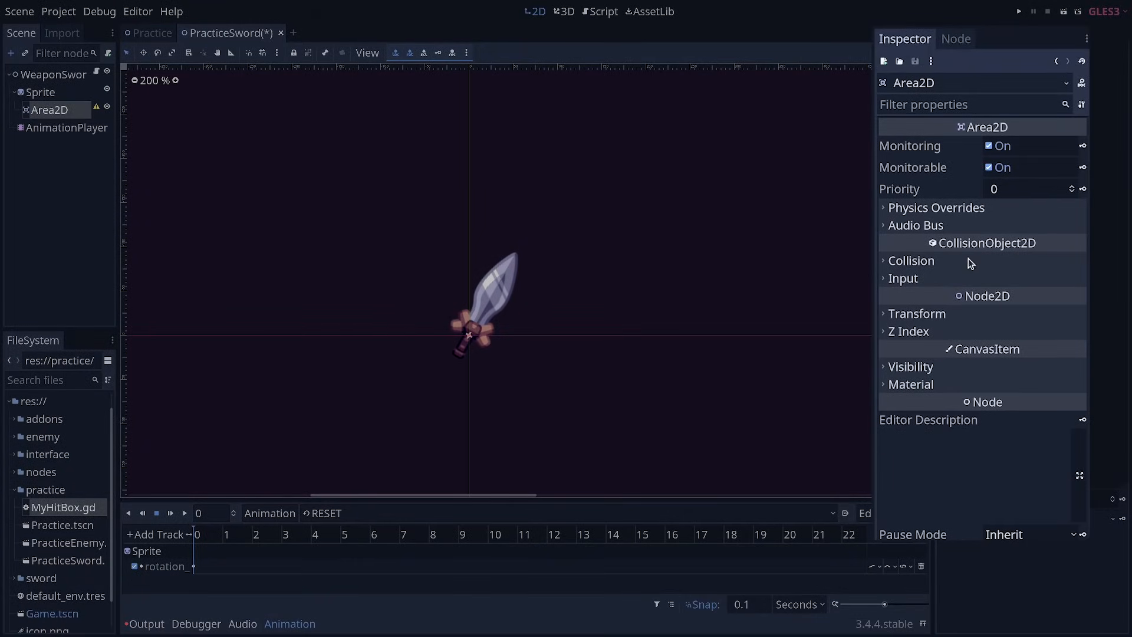
pyautogui.click(910, 261)
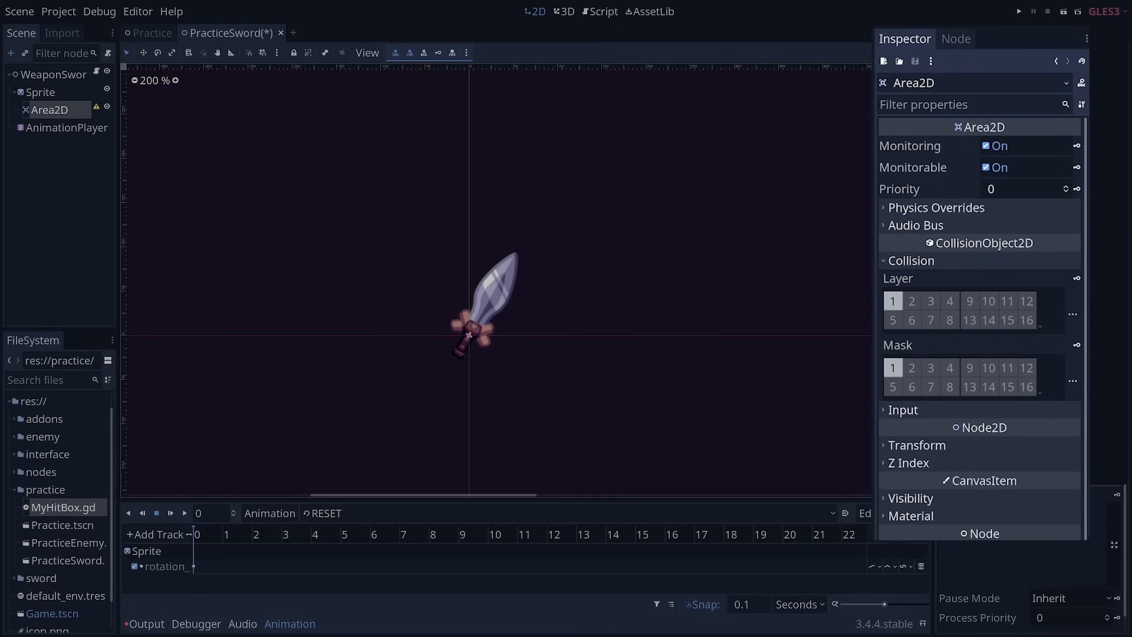
pyautogui.moveTo(907, 276)
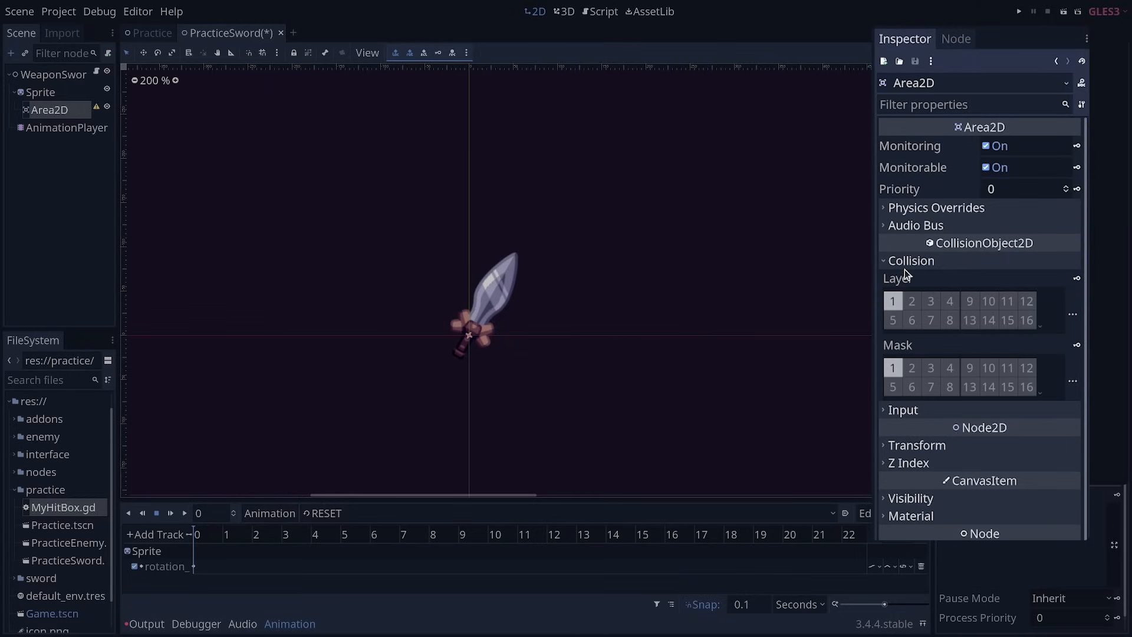
pyautogui.moveTo(901, 282)
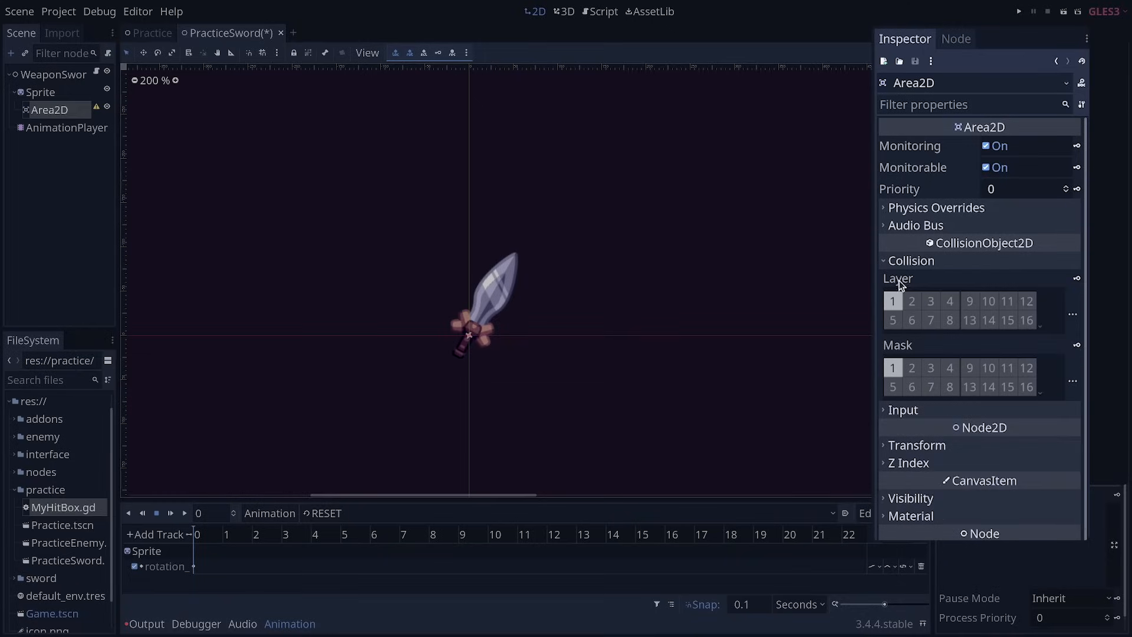
pyautogui.moveTo(882, 314)
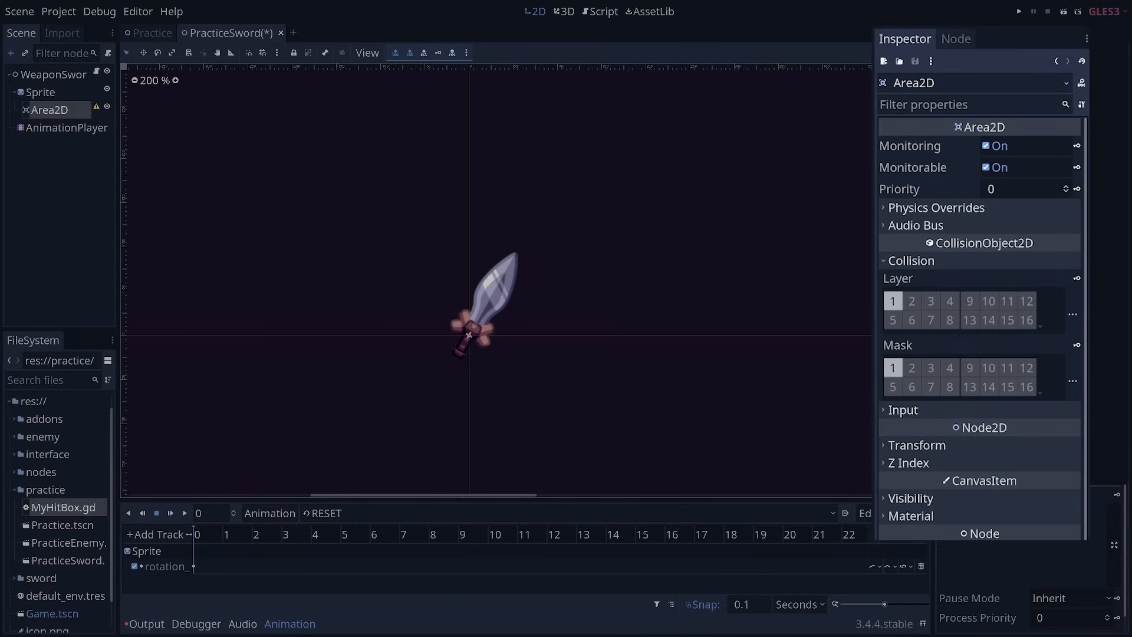
pyautogui.moveTo(911, 300)
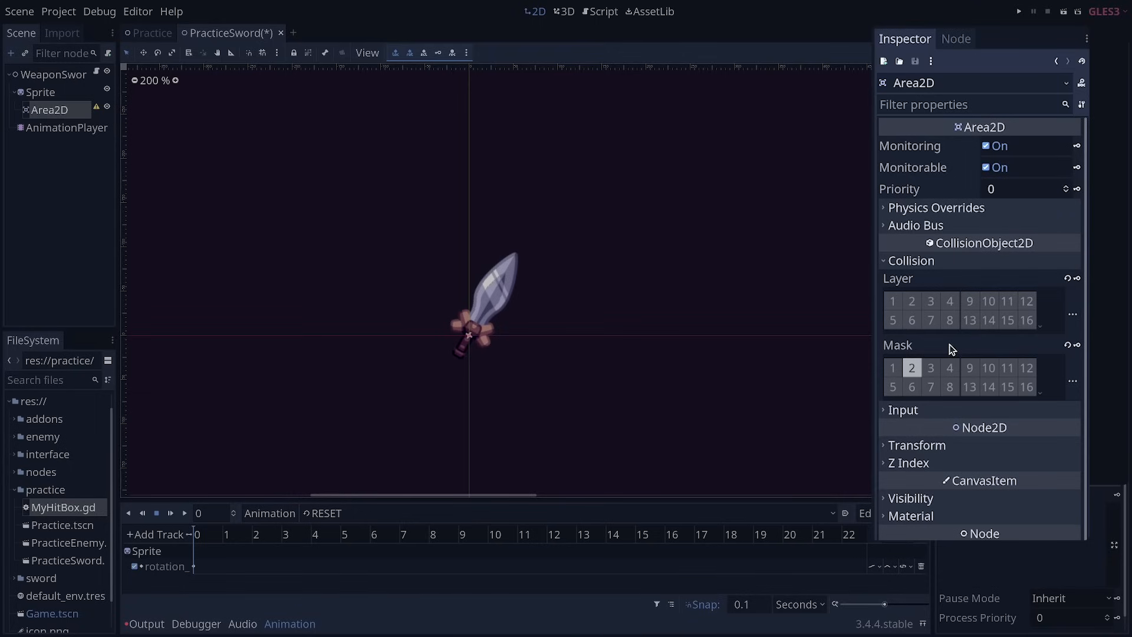
pyautogui.moveTo(952, 349)
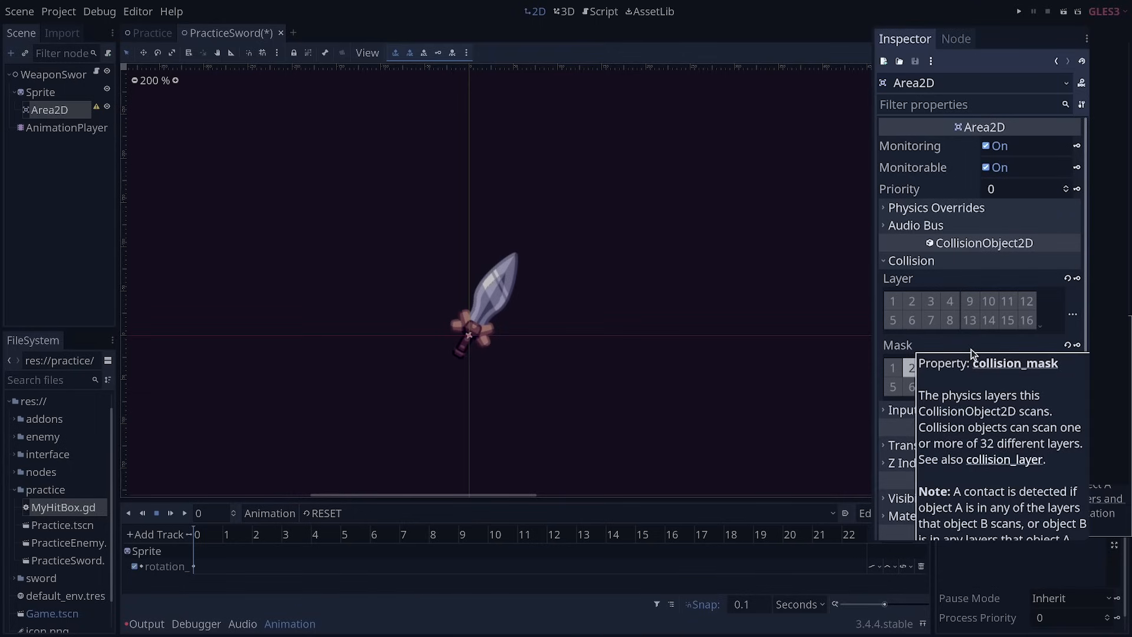
pyautogui.moveTo(899, 289)
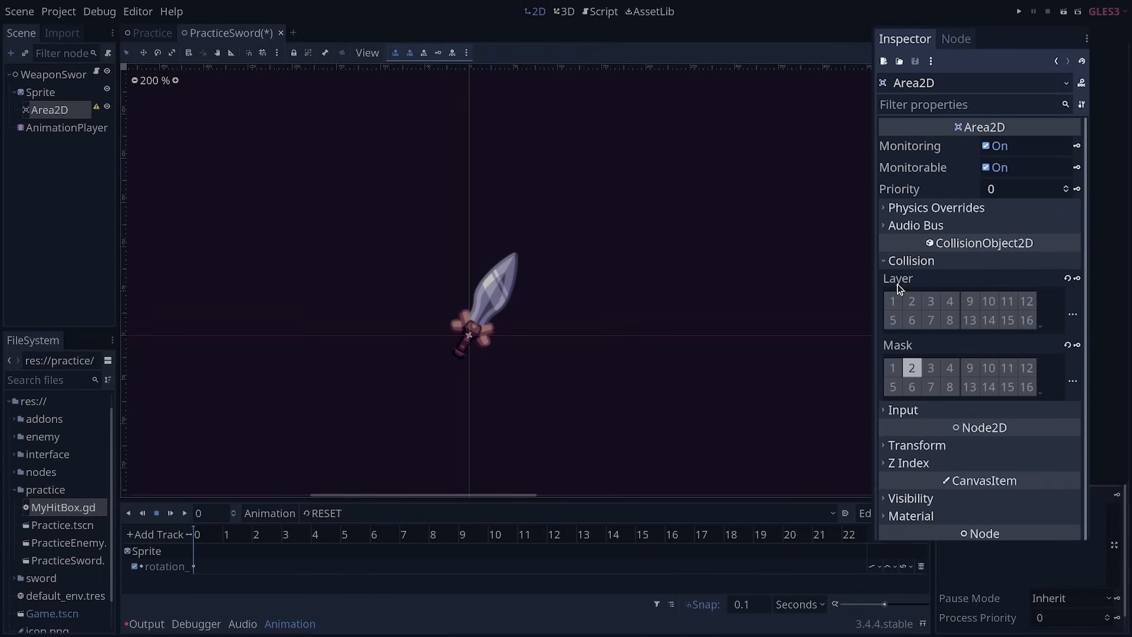
pyautogui.click(893, 301)
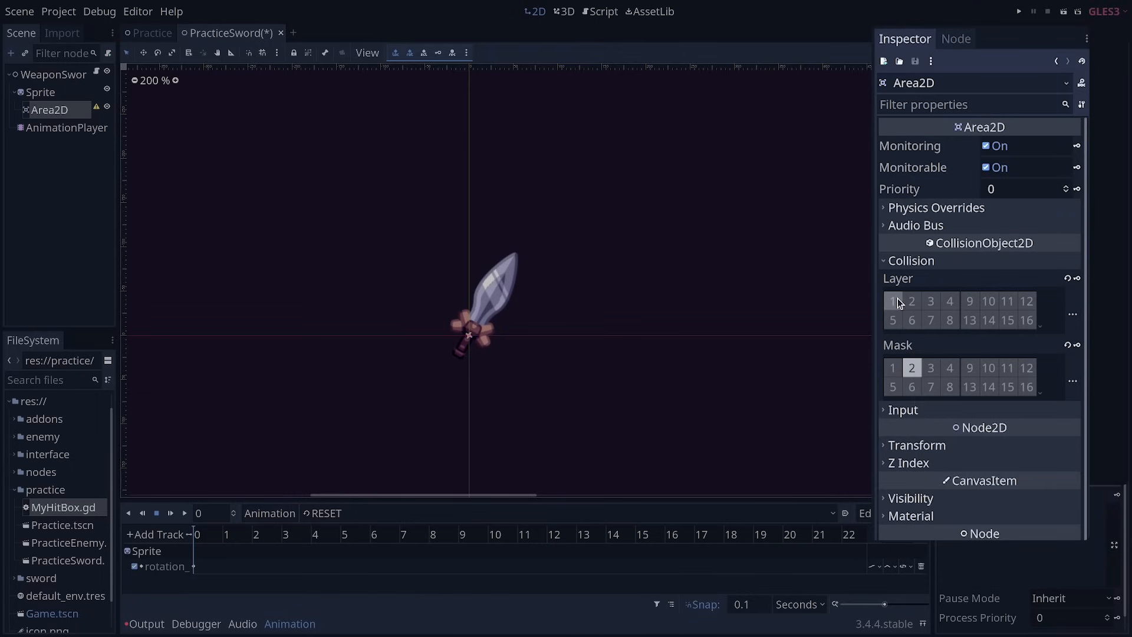
pyautogui.moveTo(893, 301)
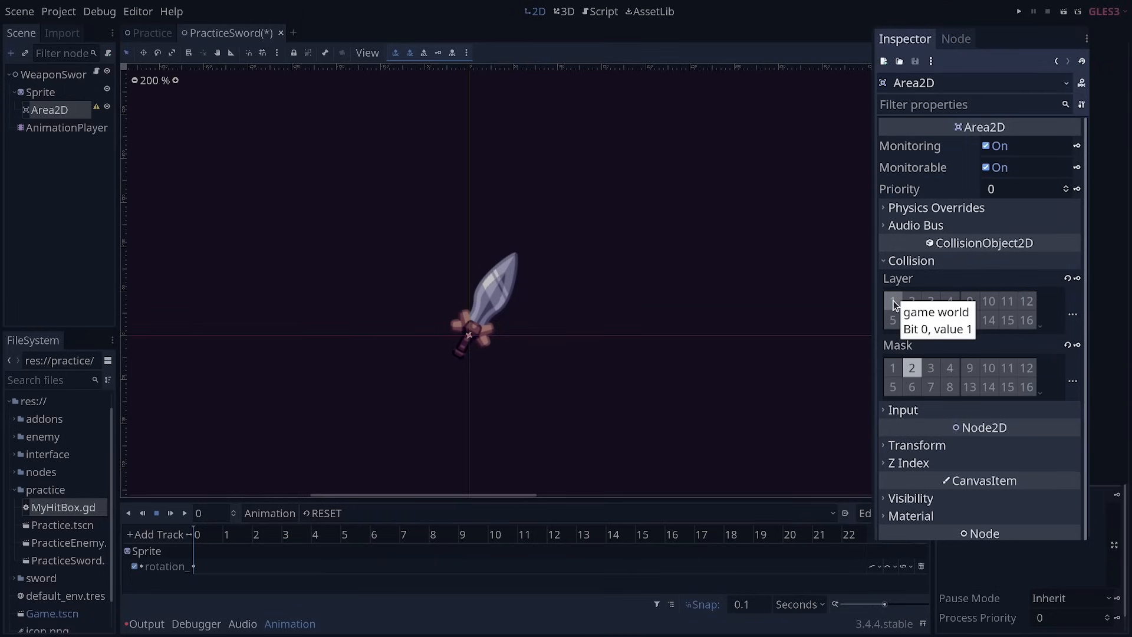
pyautogui.moveTo(912, 301)
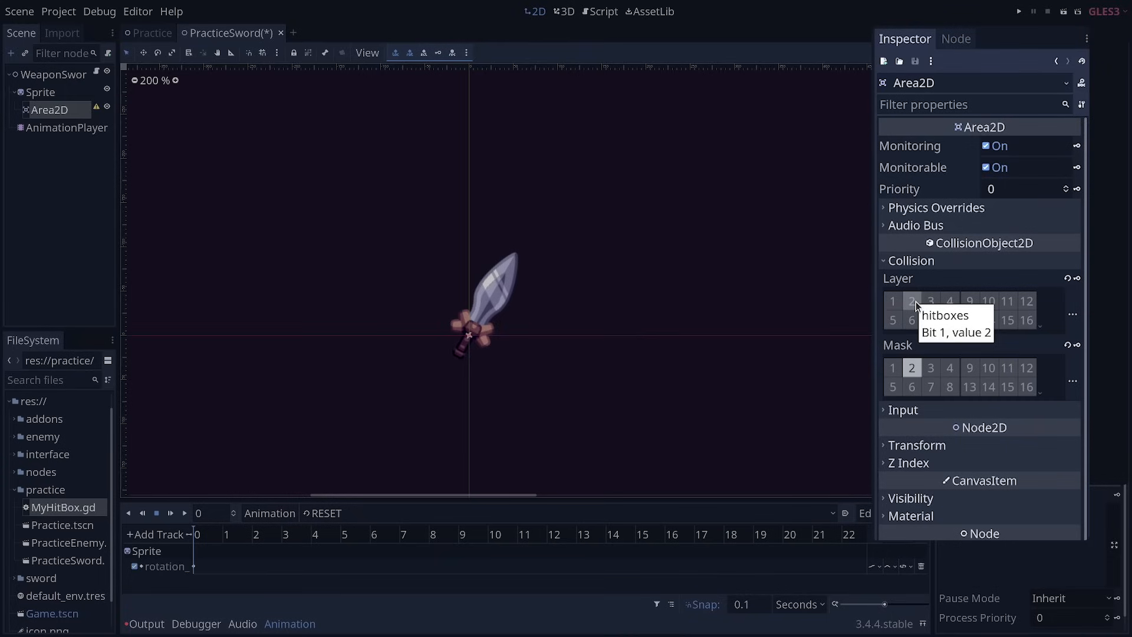
pyautogui.moveTo(911, 368)
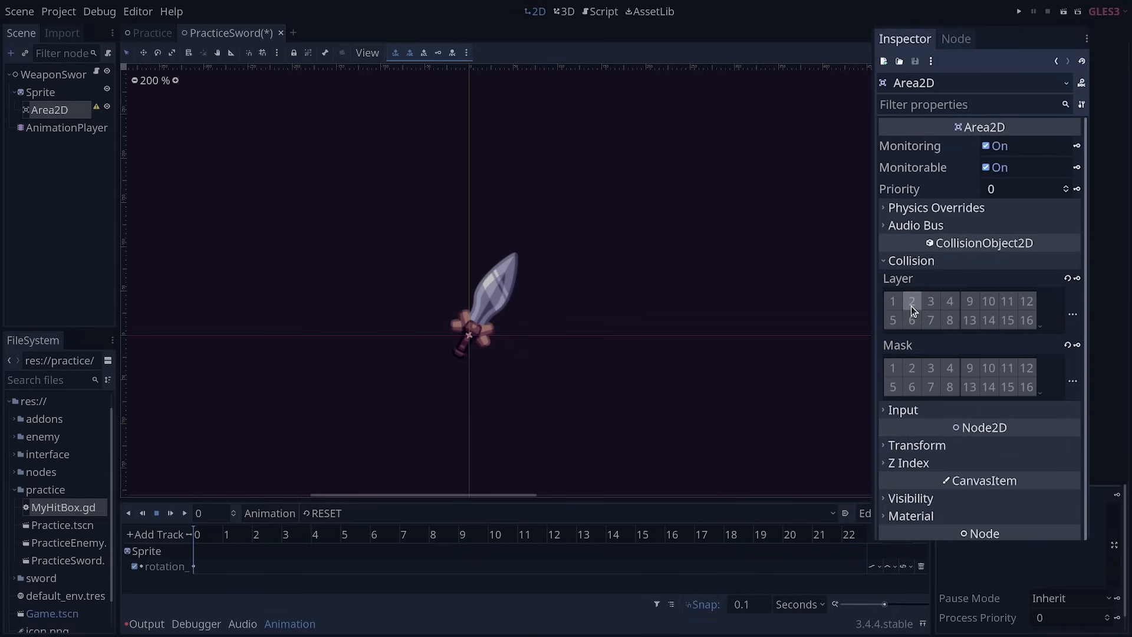
pyautogui.click(911, 301)
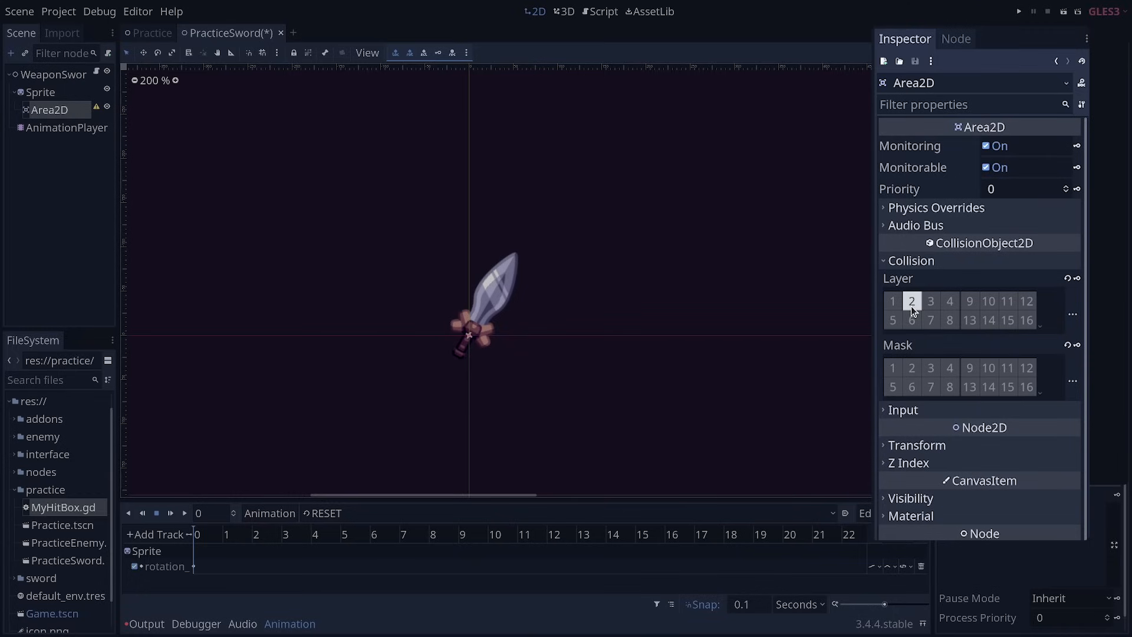
pyautogui.moveTo(931, 339)
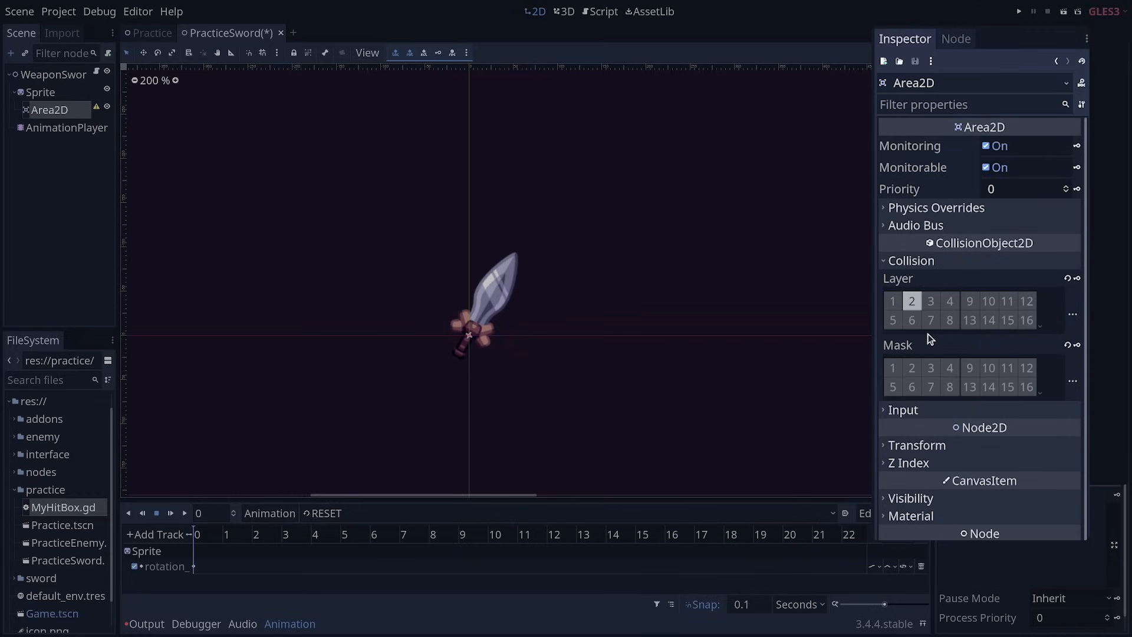
pyautogui.moveTo(897, 279)
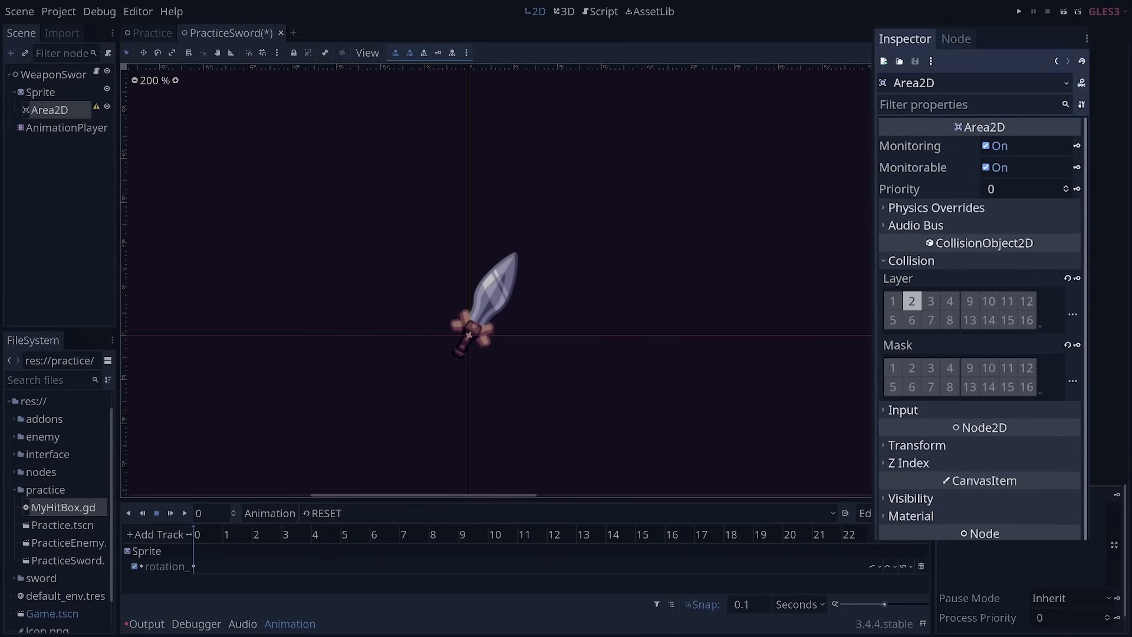
pyautogui.moveTo(899, 343)
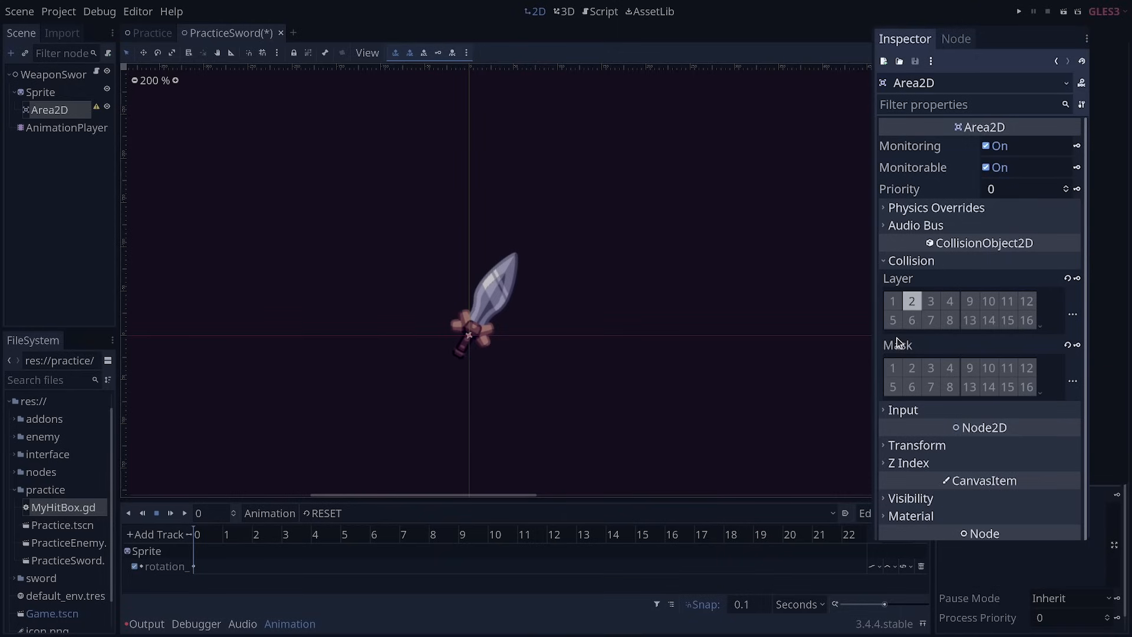
pyautogui.moveTo(787, 367)
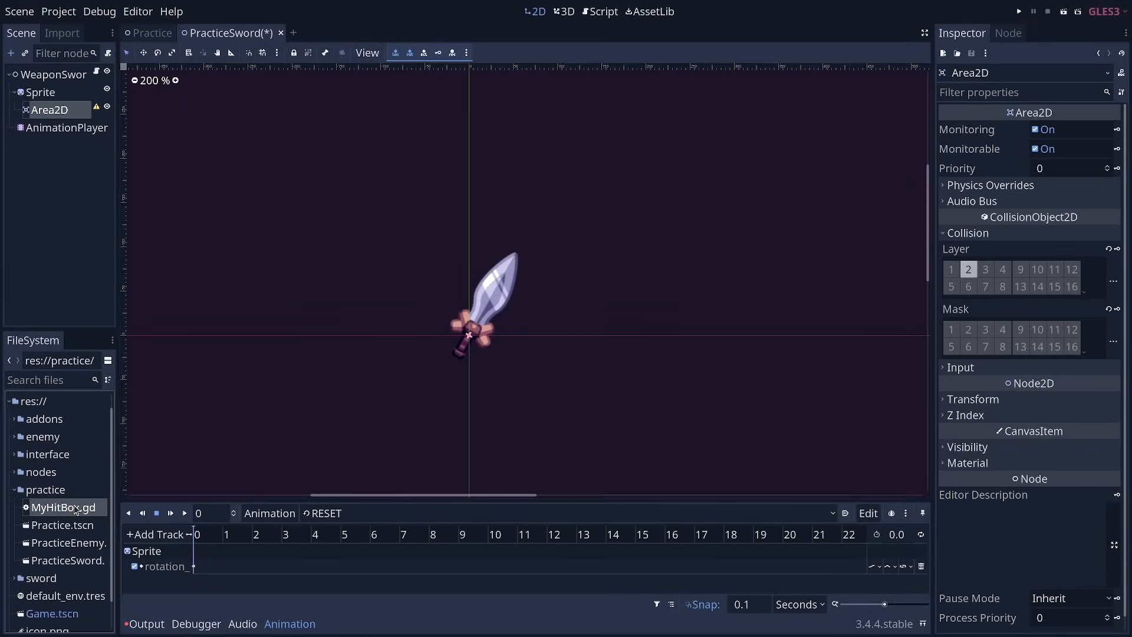
# Step: Make MyHitBox's _init set 'collision_layer = 2'
pyautogui.doubleClick(64, 507)
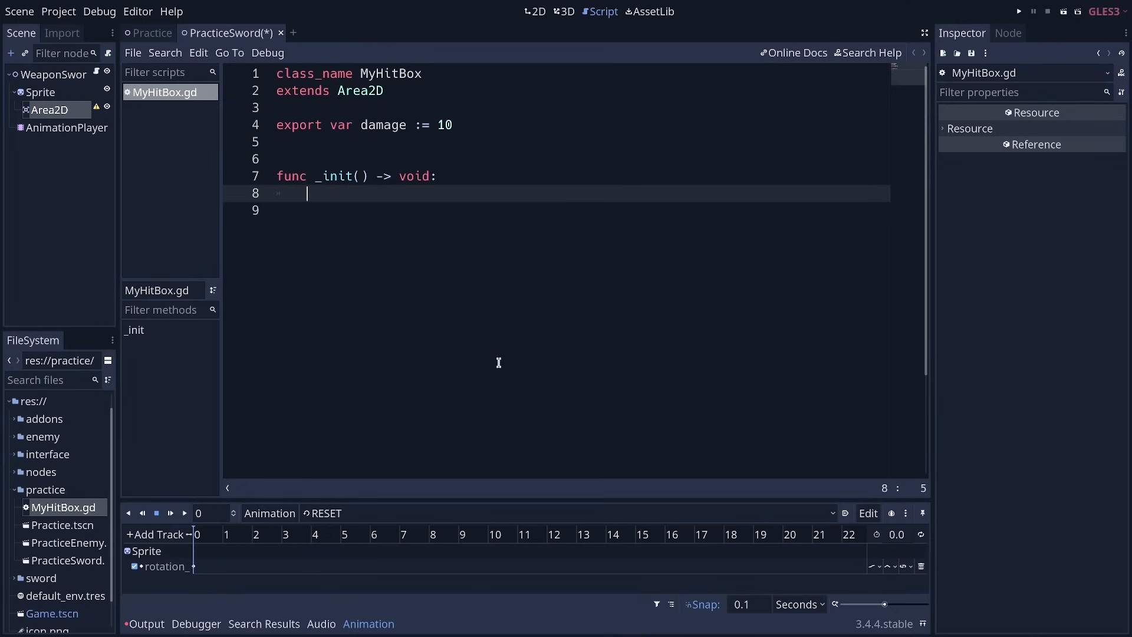
pyautogui.write('collision_layer =')
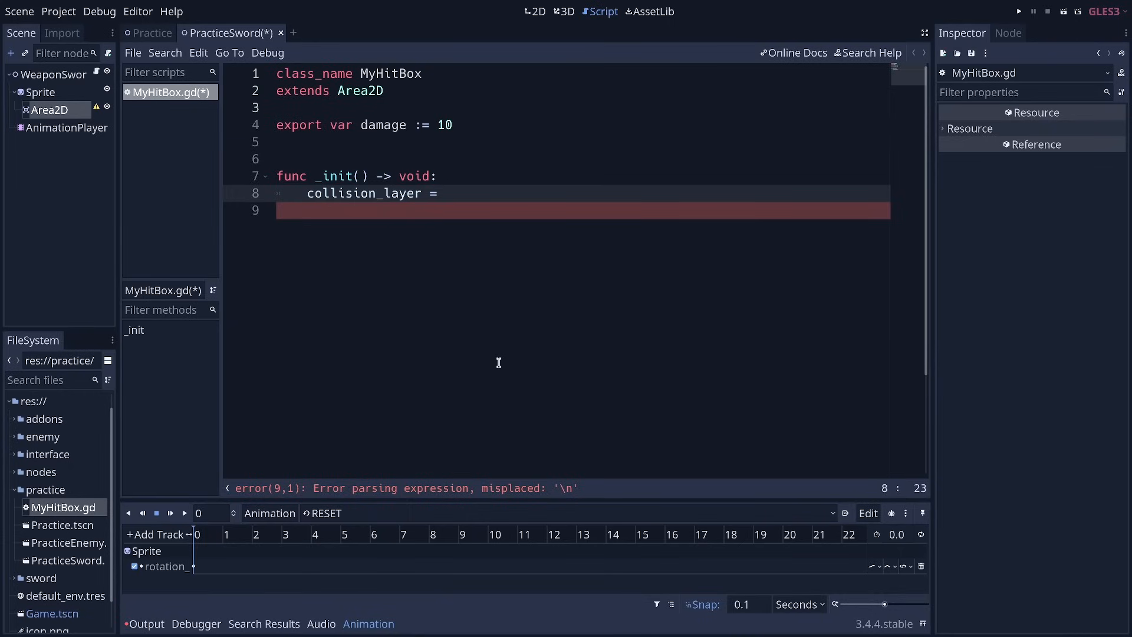
pyautogui.click(444, 192)
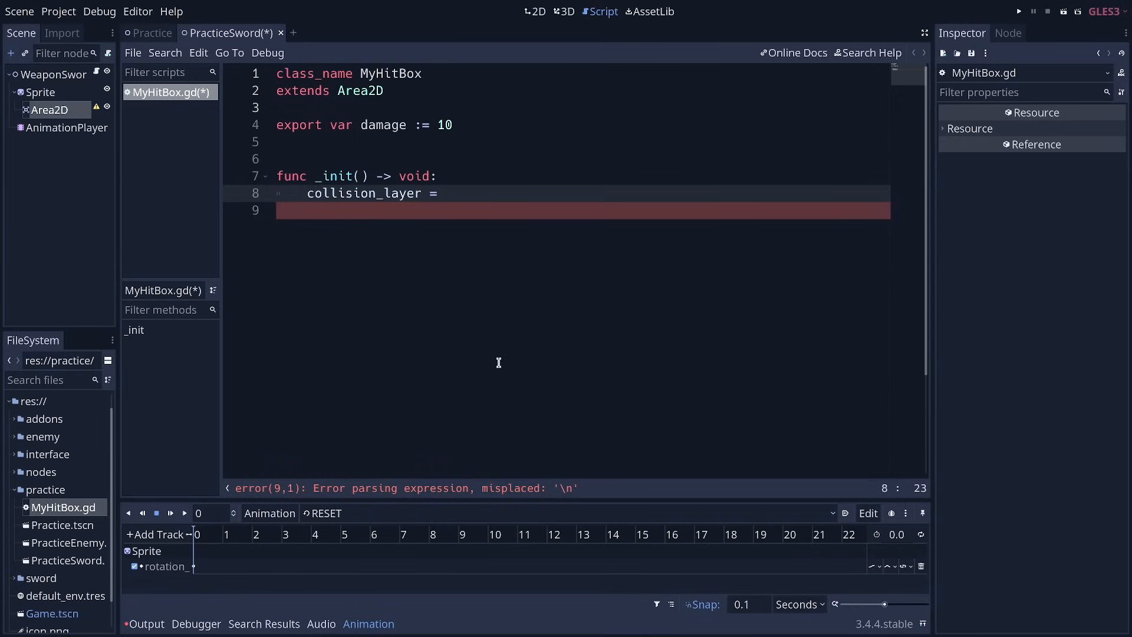
pyautogui.write('2')
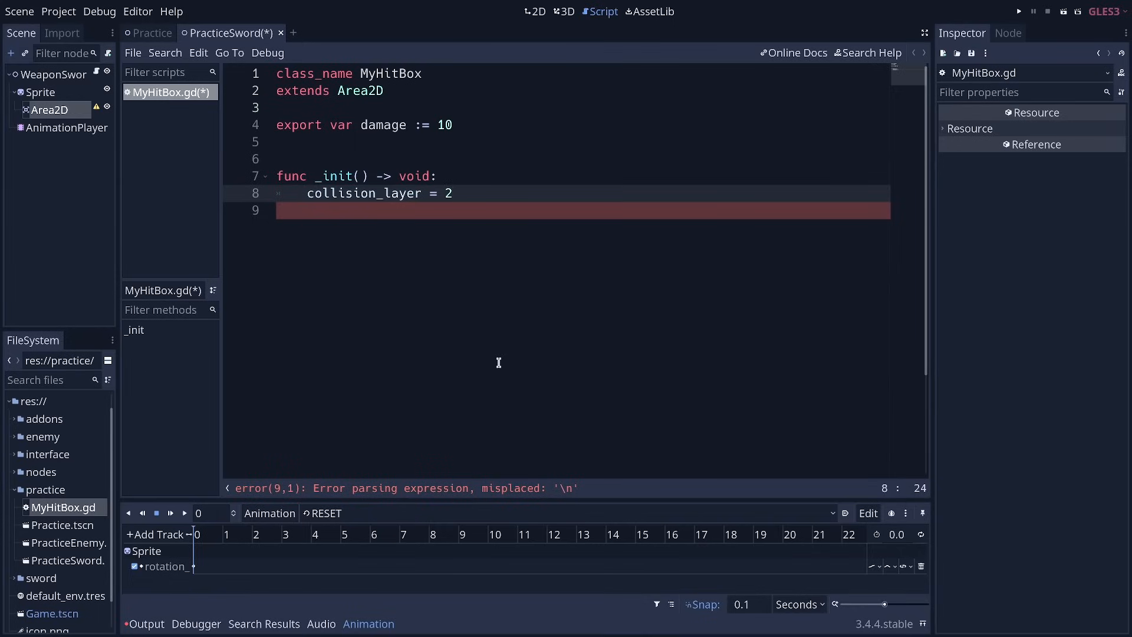
pyautogui.press('Backspace')
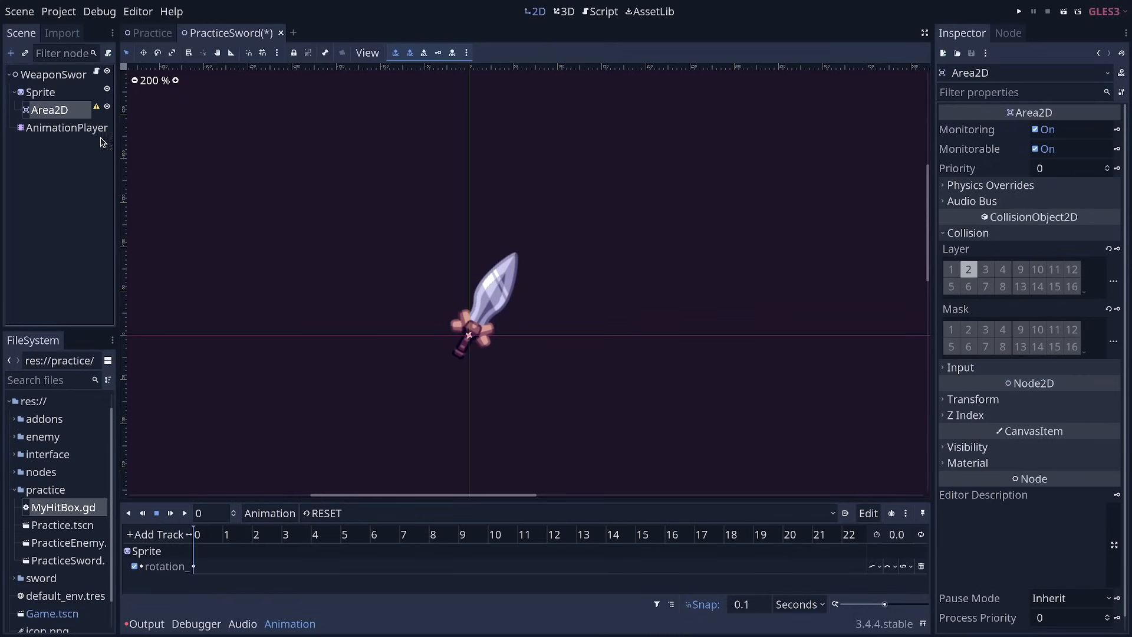
pyautogui.moveTo(984, 269)
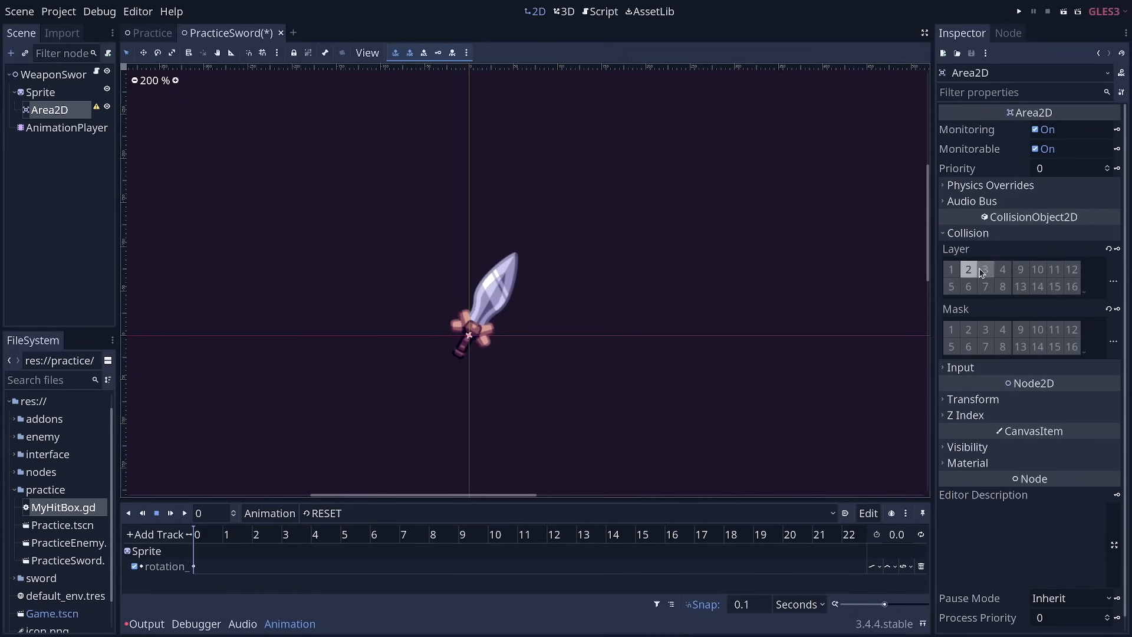
pyautogui.moveTo(969, 269)
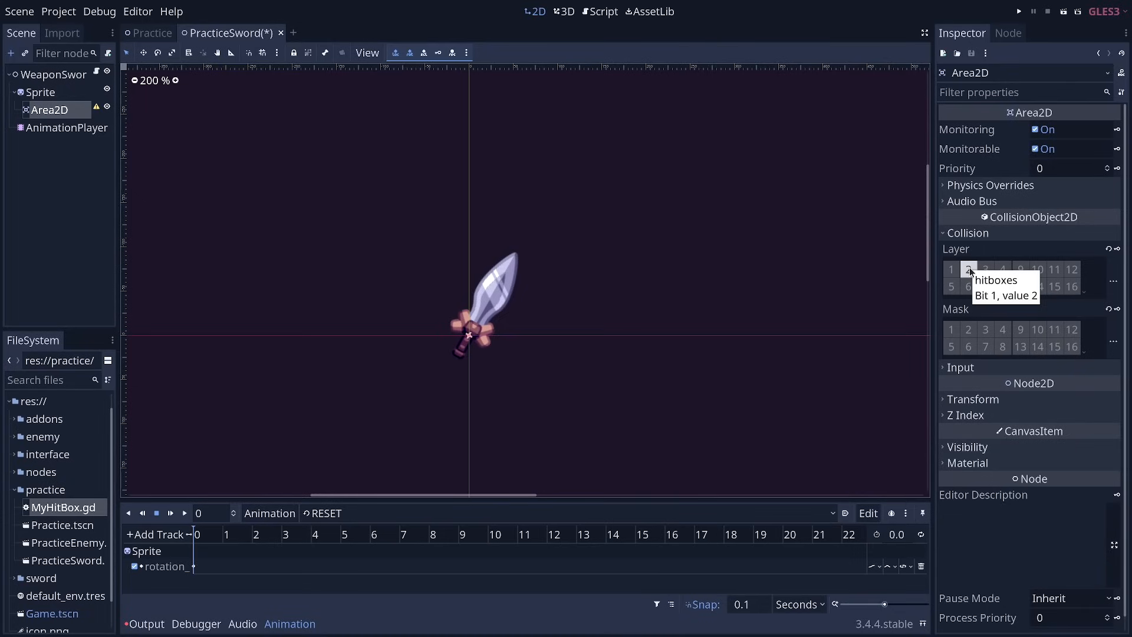
pyautogui.moveTo(985, 269)
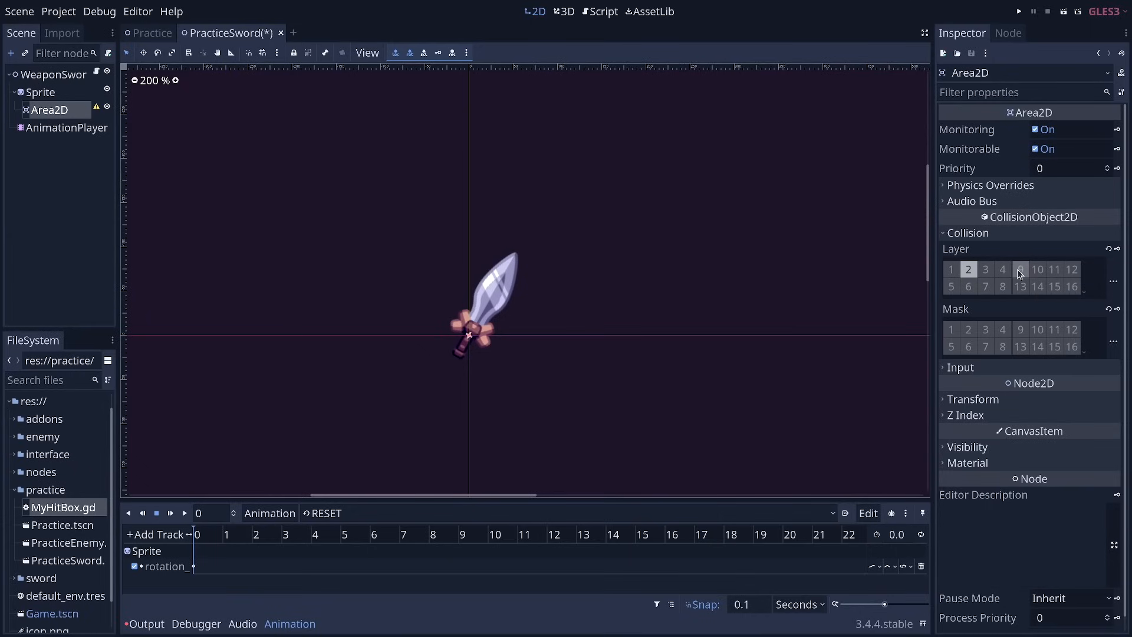
pyautogui.moveTo(951, 286)
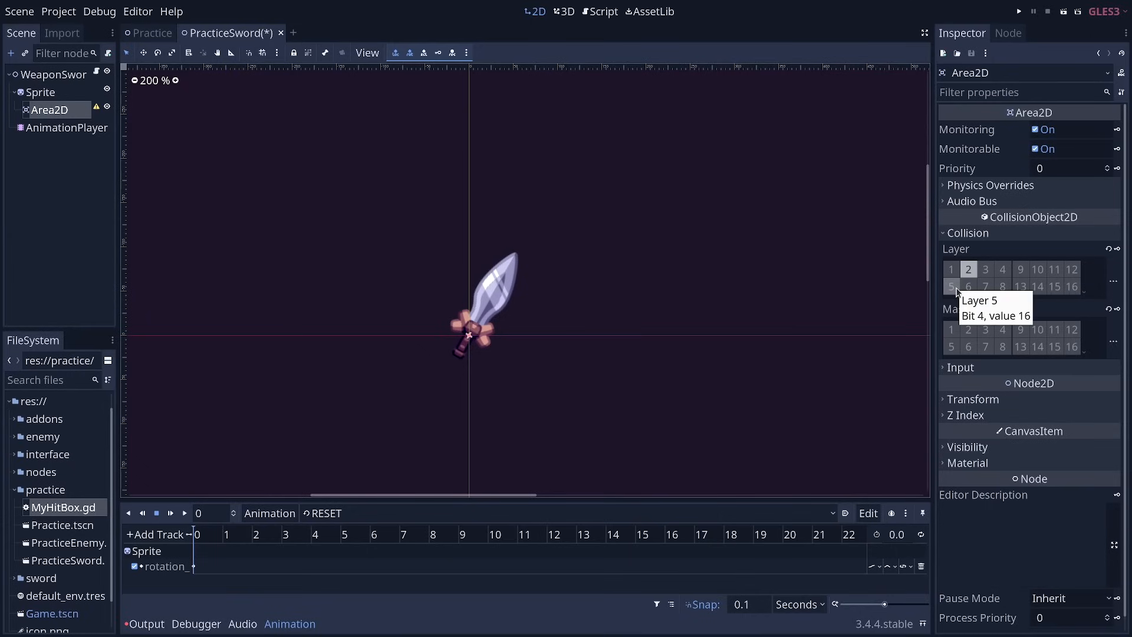
pyautogui.moveTo(92, 83)
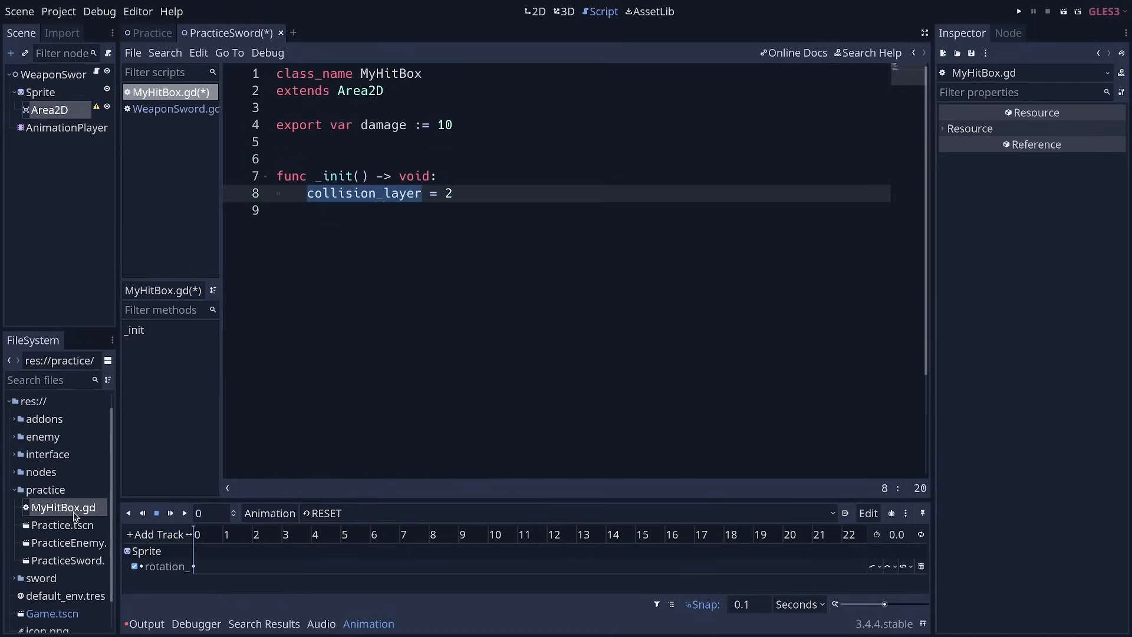
# Step: Add 'collision_mask = 0' under collision_layer in _init
pyautogui.press('Return')
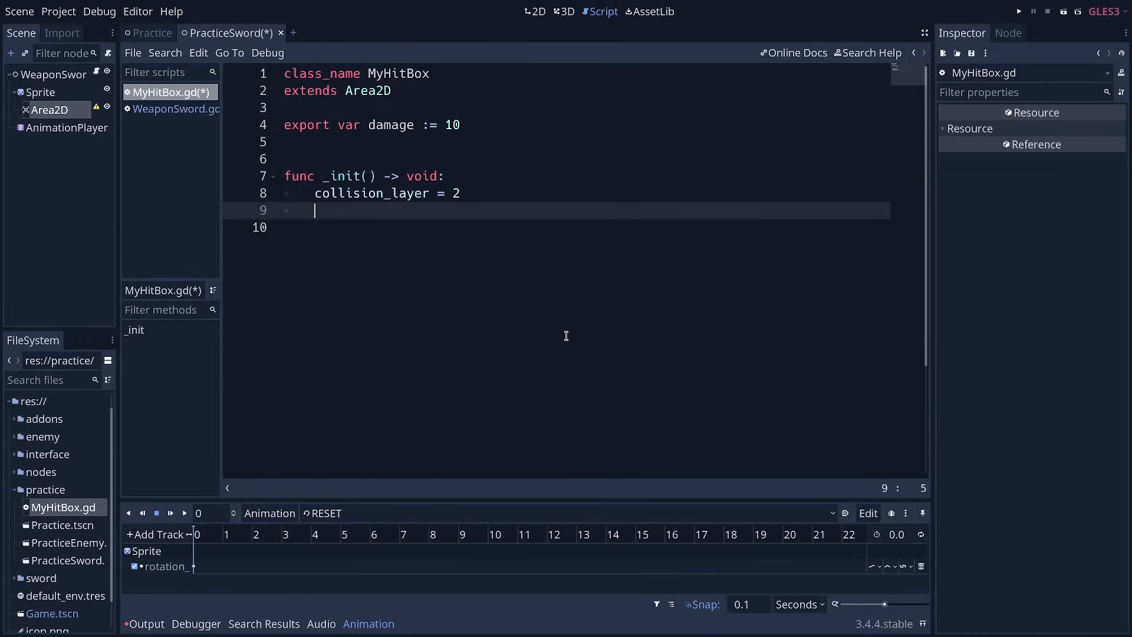
pyautogui.write('collision_mask')
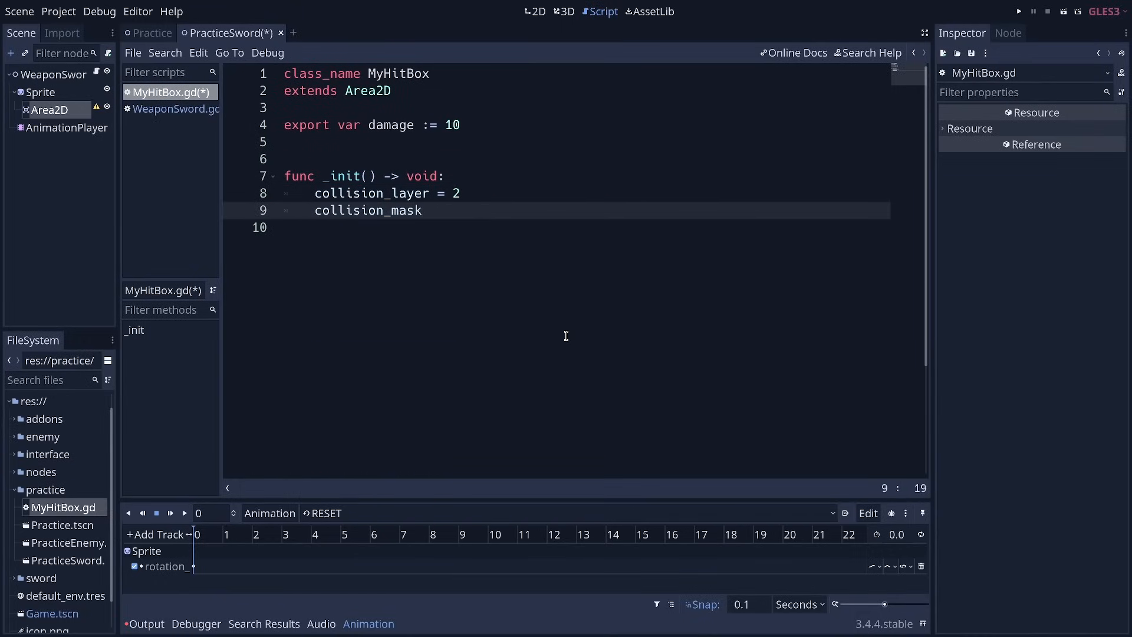
pyautogui.write('= 0')
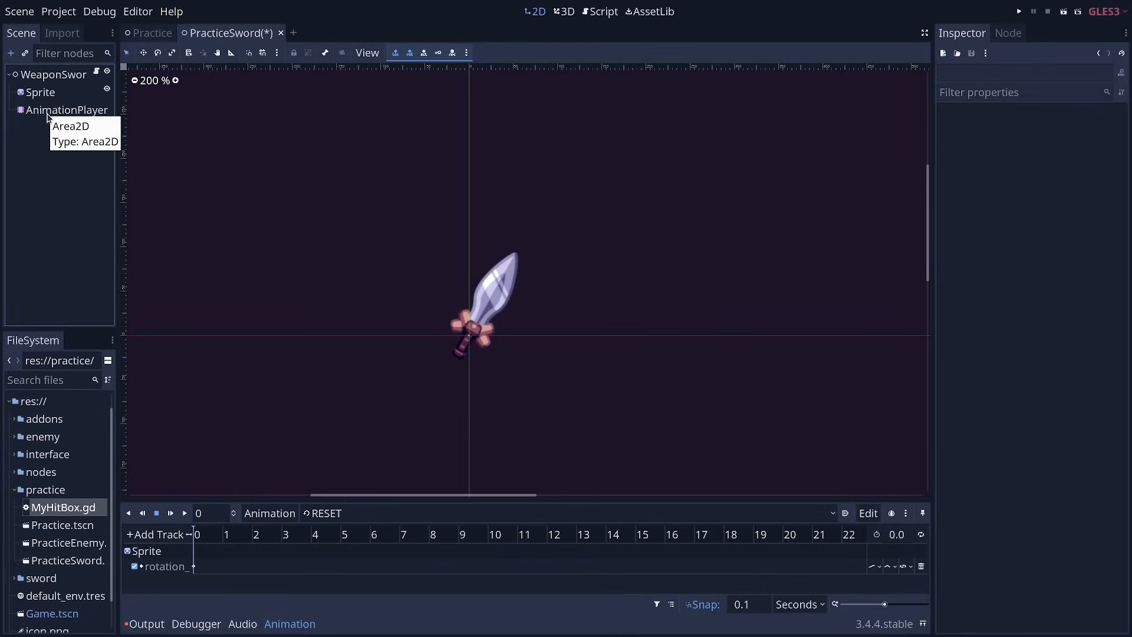
pyautogui.moveTo(88, 493)
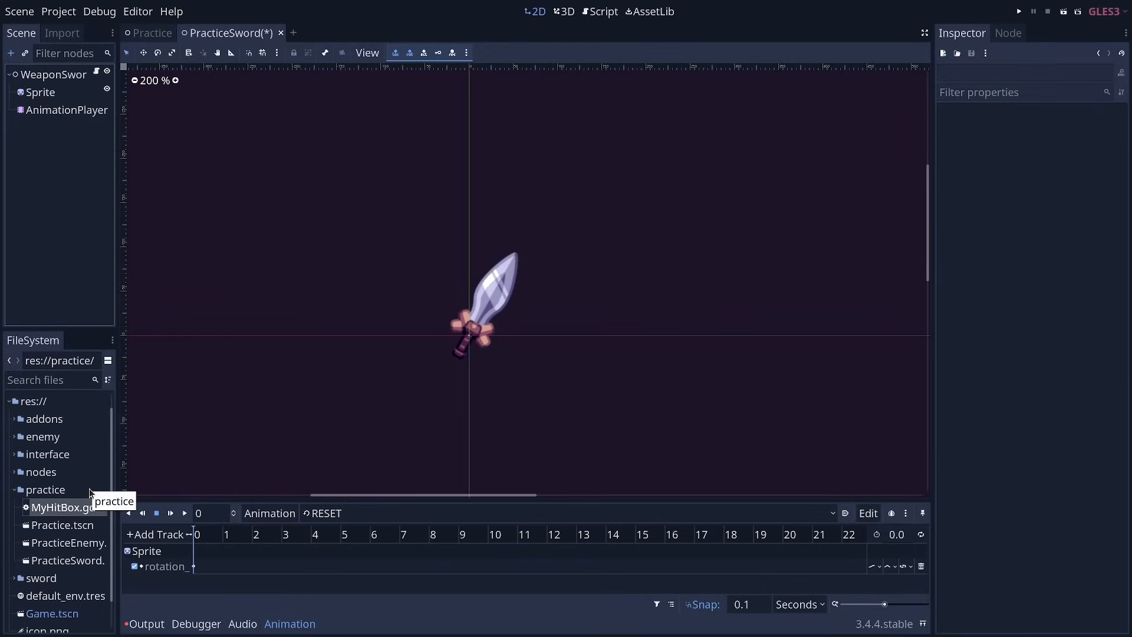
pyautogui.moveTo(86, 493)
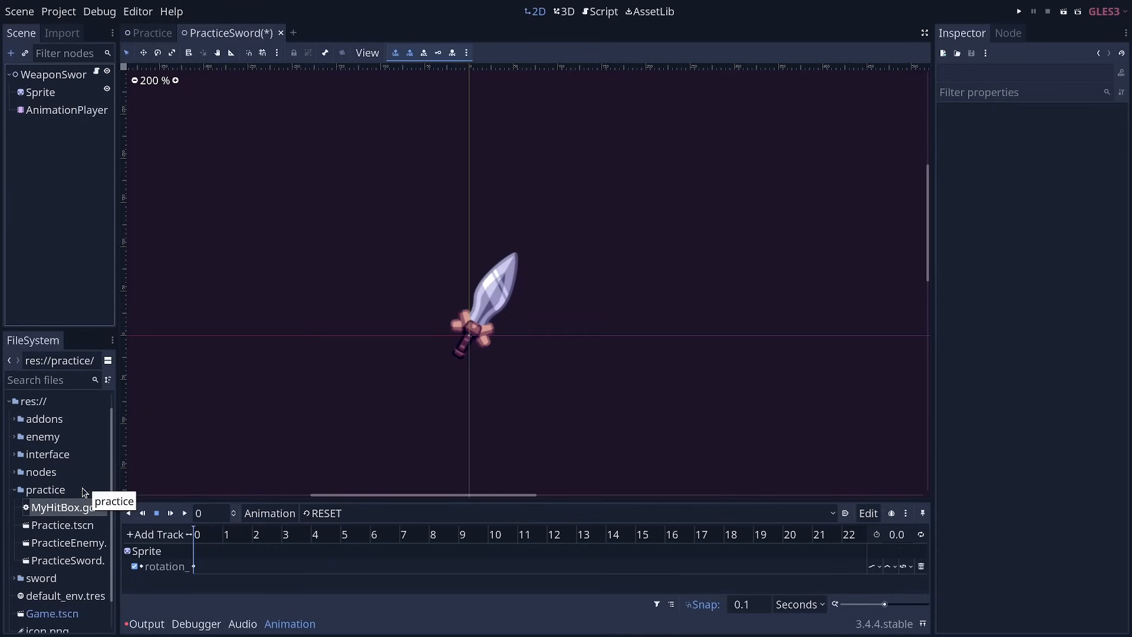
# Step: Create a new MyHurtBox.gd script in the practice folder
pyautogui.rightClick(46, 489)
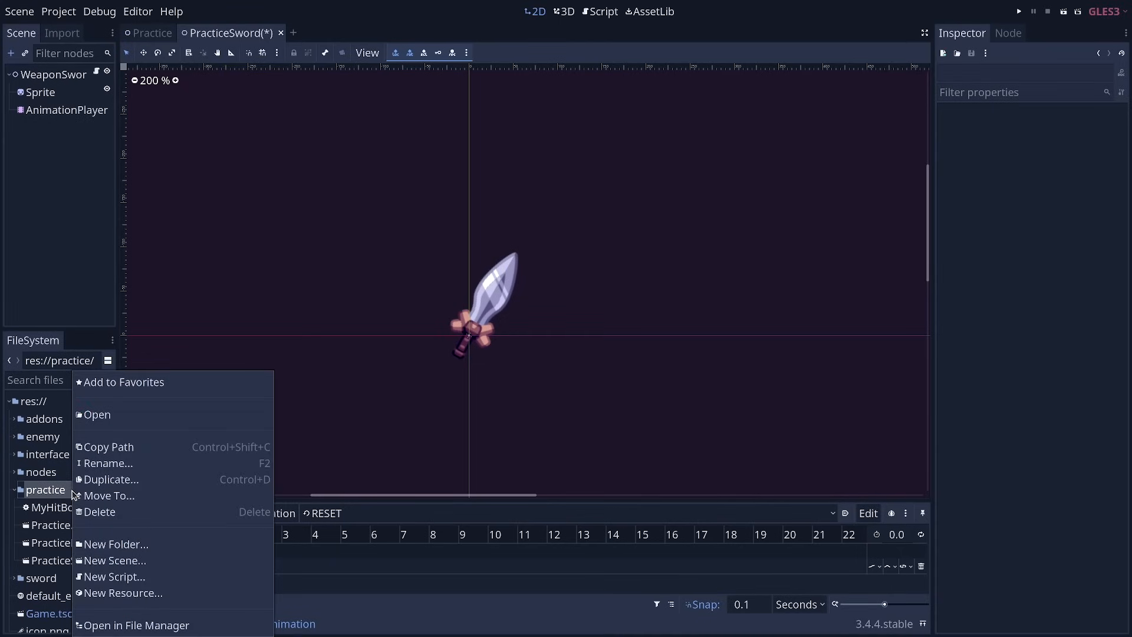
pyautogui.click(114, 577)
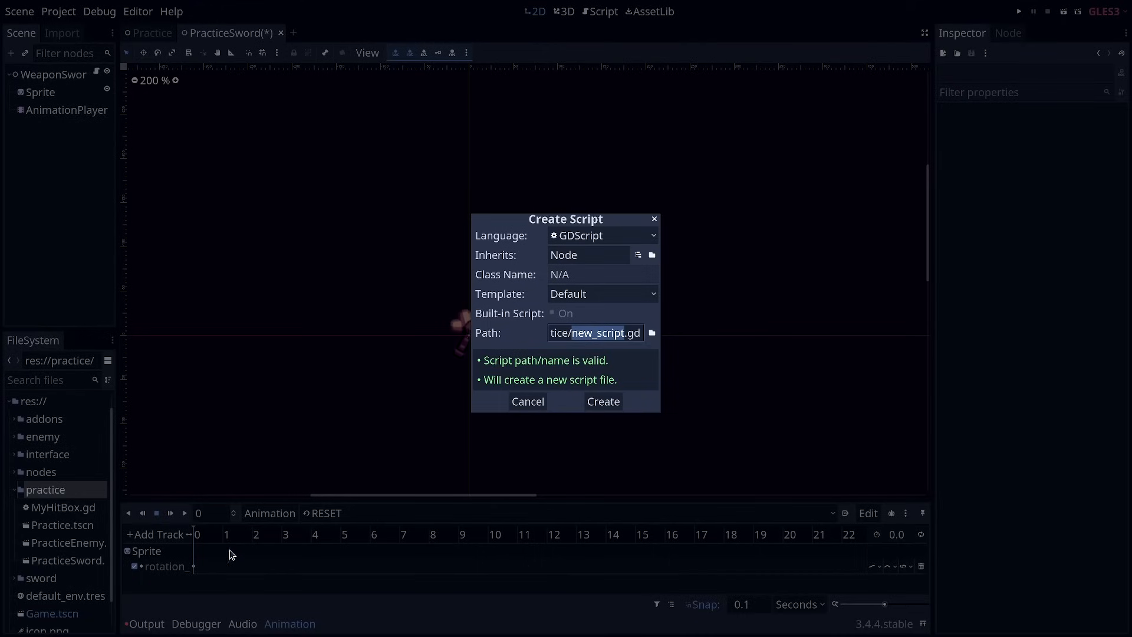
pyautogui.write('MyHurt')
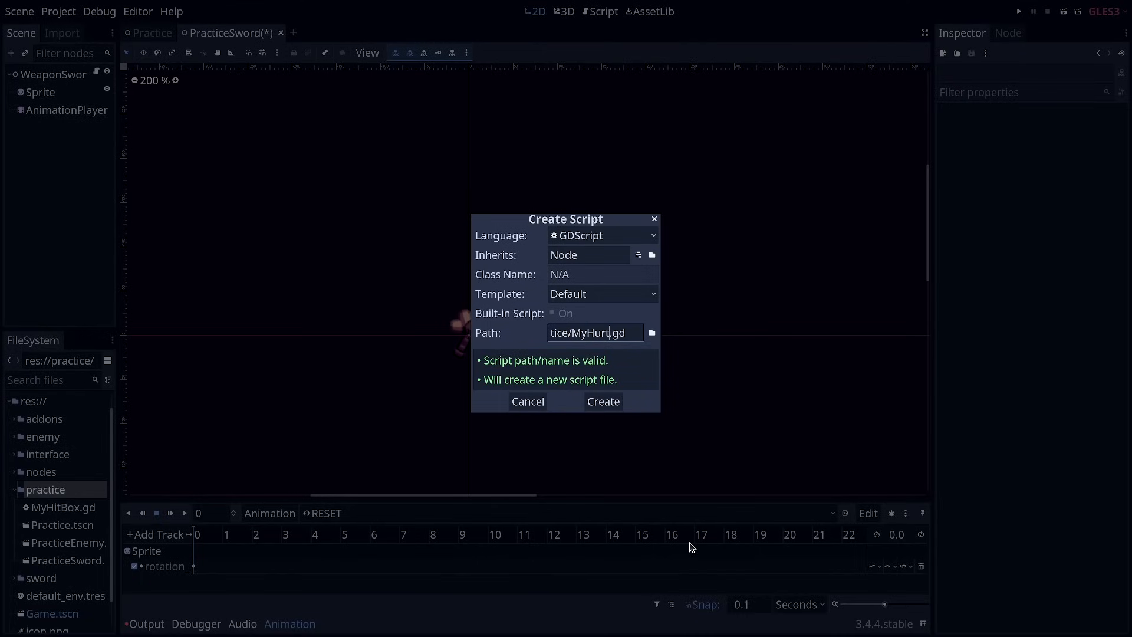
pyautogui.click(603, 401)
pyautogui.write('extends A')
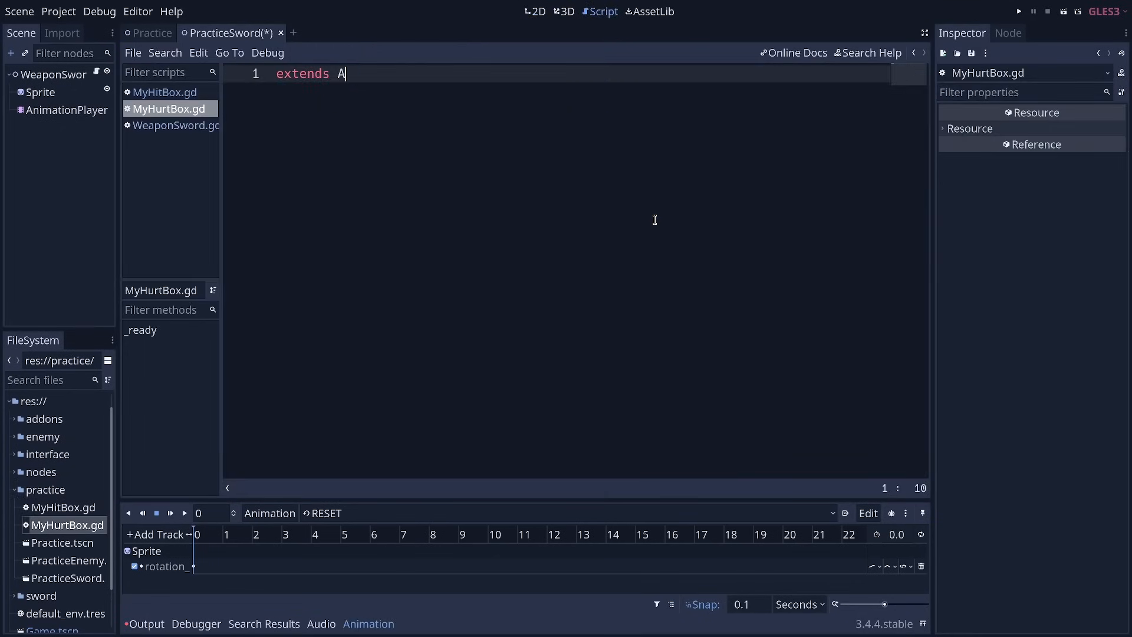
# Step: Declare class_name MyHurtBox extending Area2D in MyHurtBox.gd and save the script
pyautogui.write('rea2D')
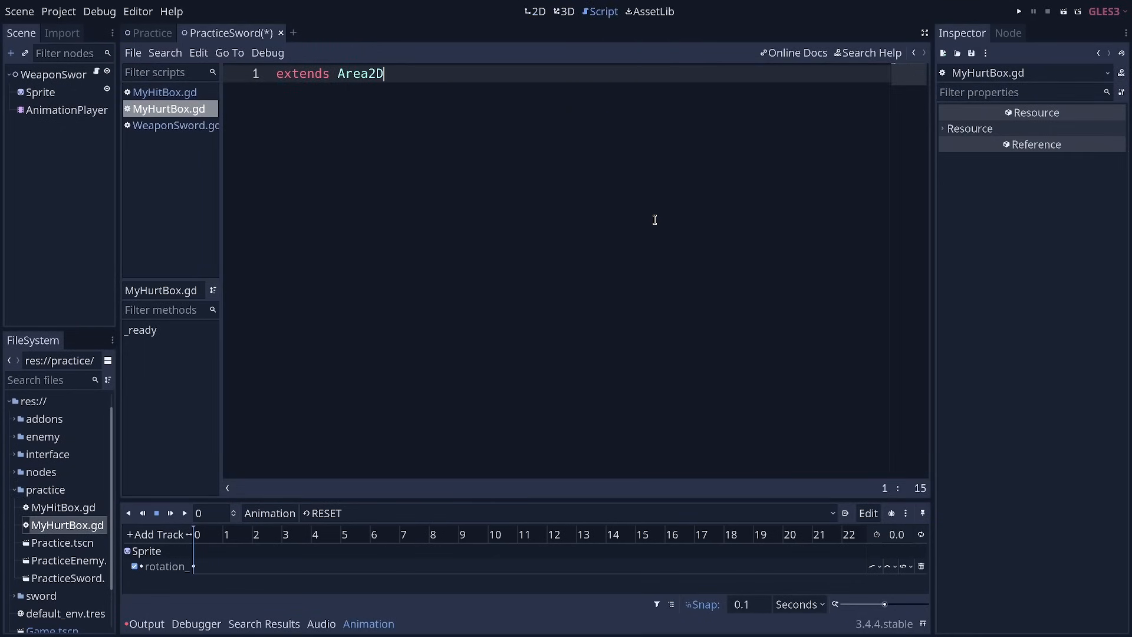
pyautogui.write('class_')
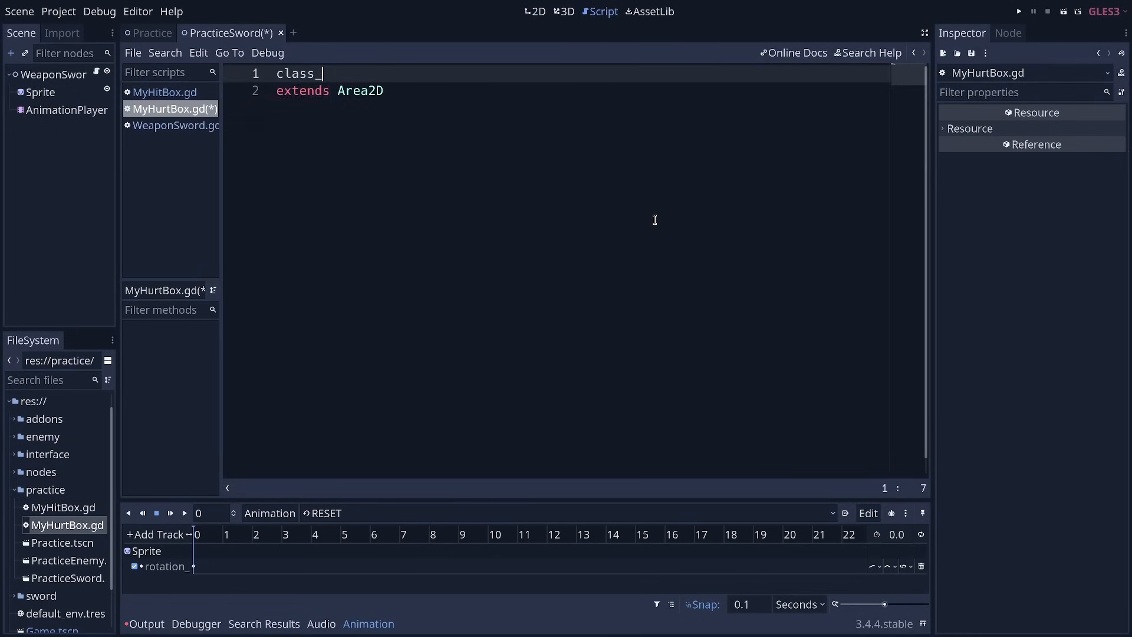
pyautogui.write('name MyHurt')
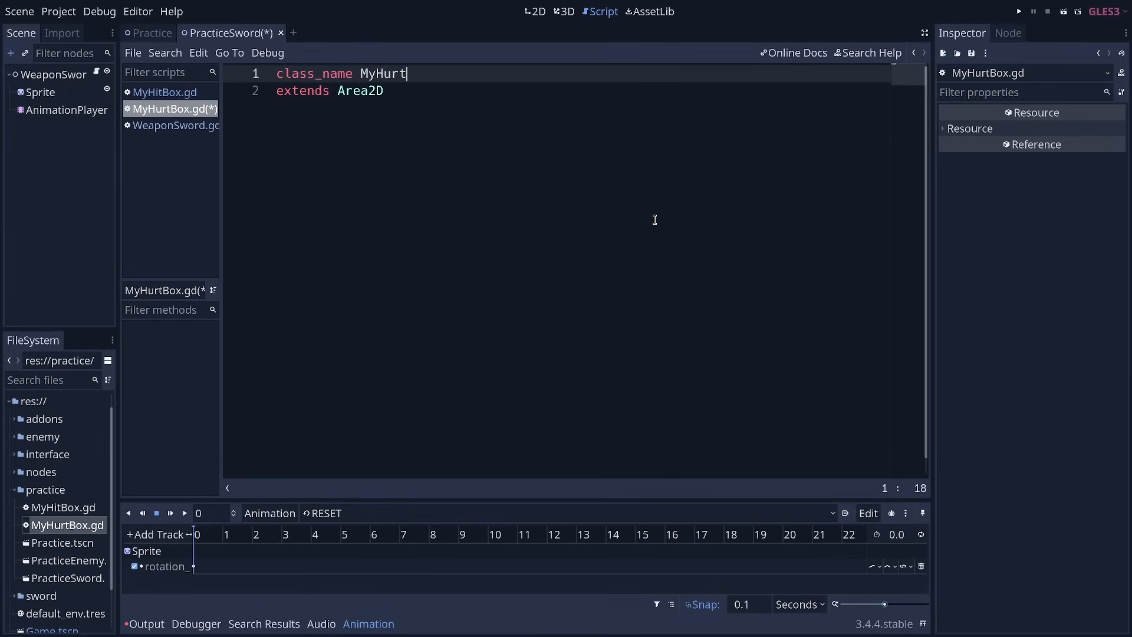
pyautogui.write('Box')
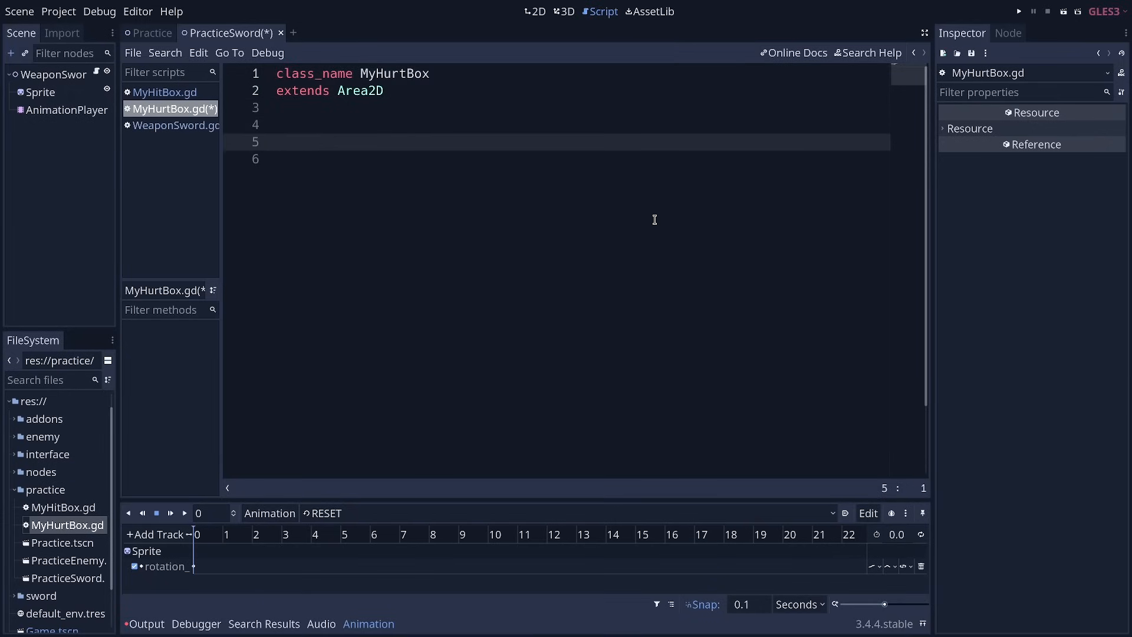
pyautogui.click(275, 141)
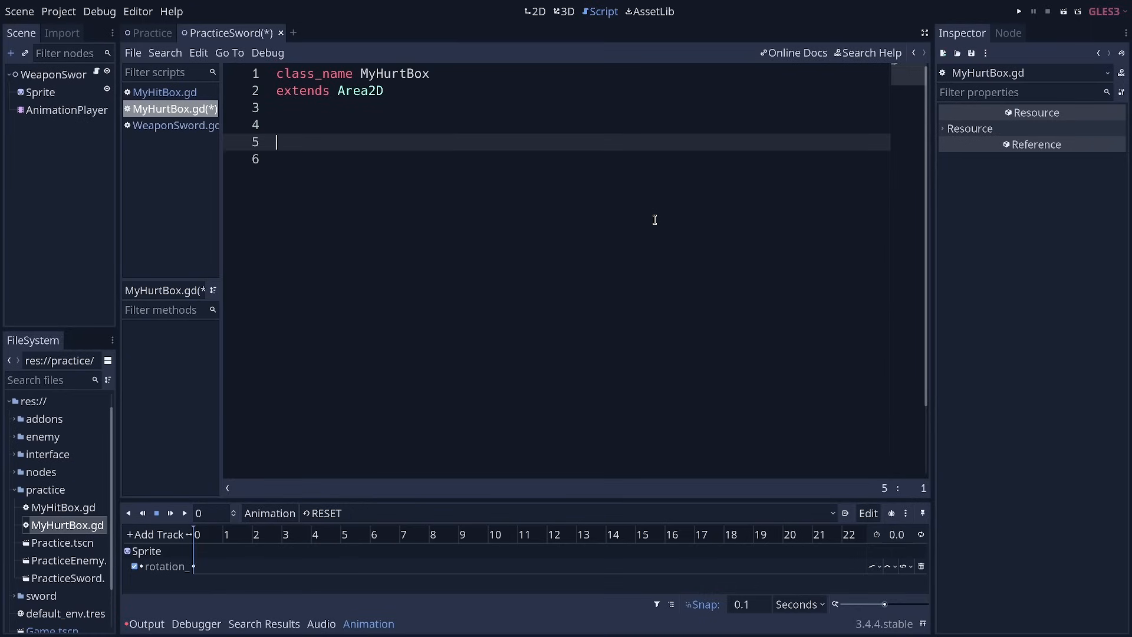
pyautogui.press('ctrl+s')
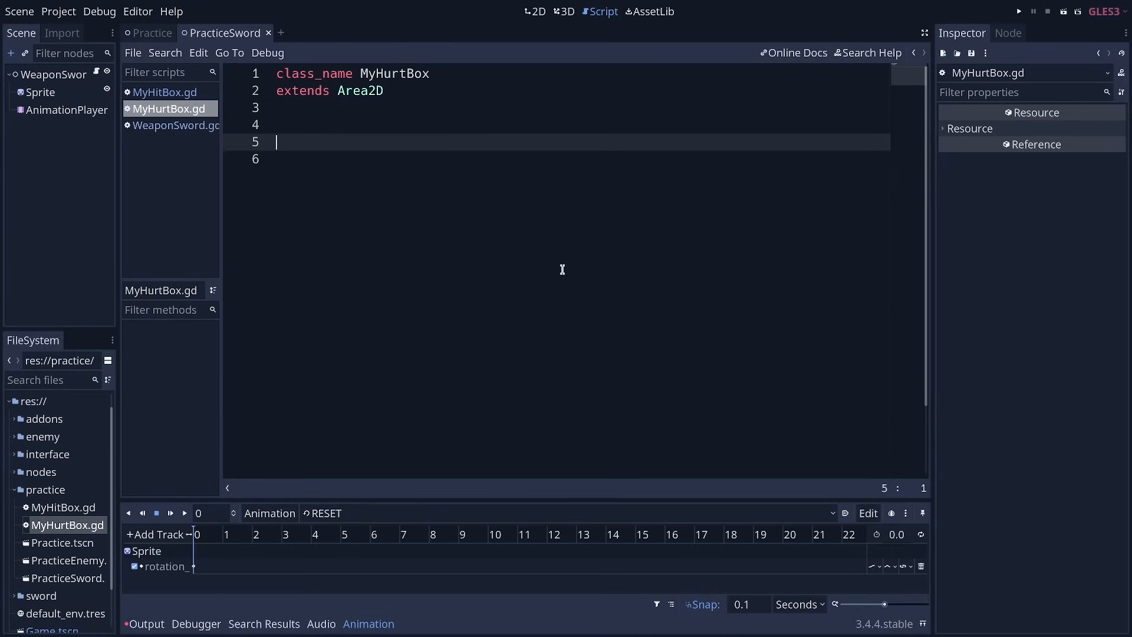
# Step: Begin func _init() -> void: and close the PracticeSword scene
pyautogui.write('func _init() -> void:')
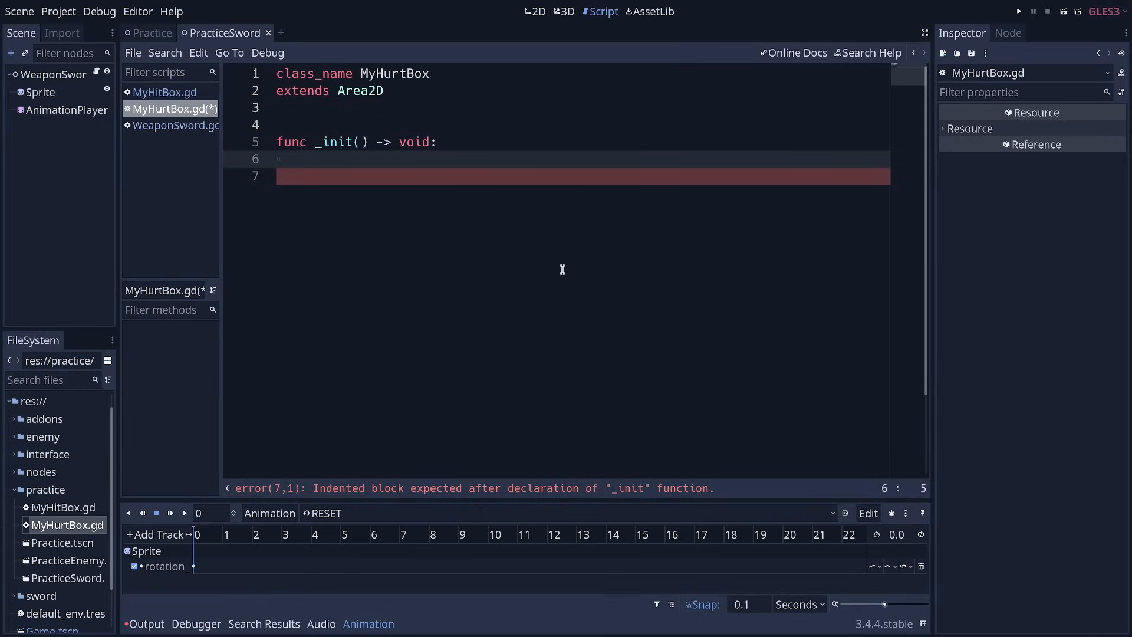
pyautogui.click(307, 159)
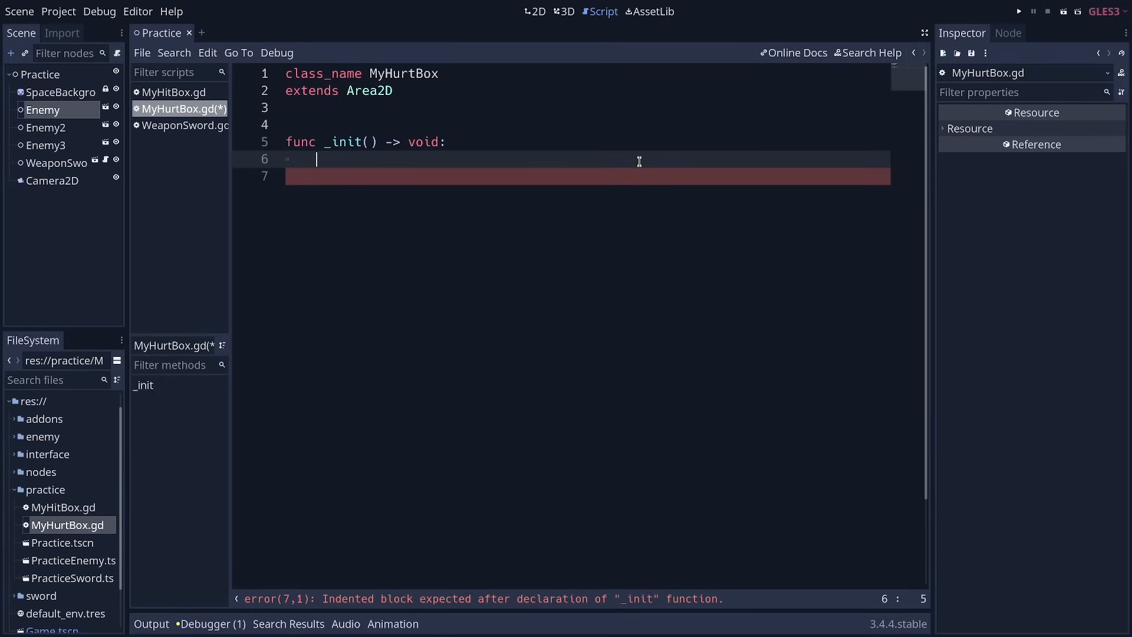
# Step: Set collision_layer = 0 and collision_mask = 2 inside the hurtbox _init function
pyautogui.write('collision_layer')
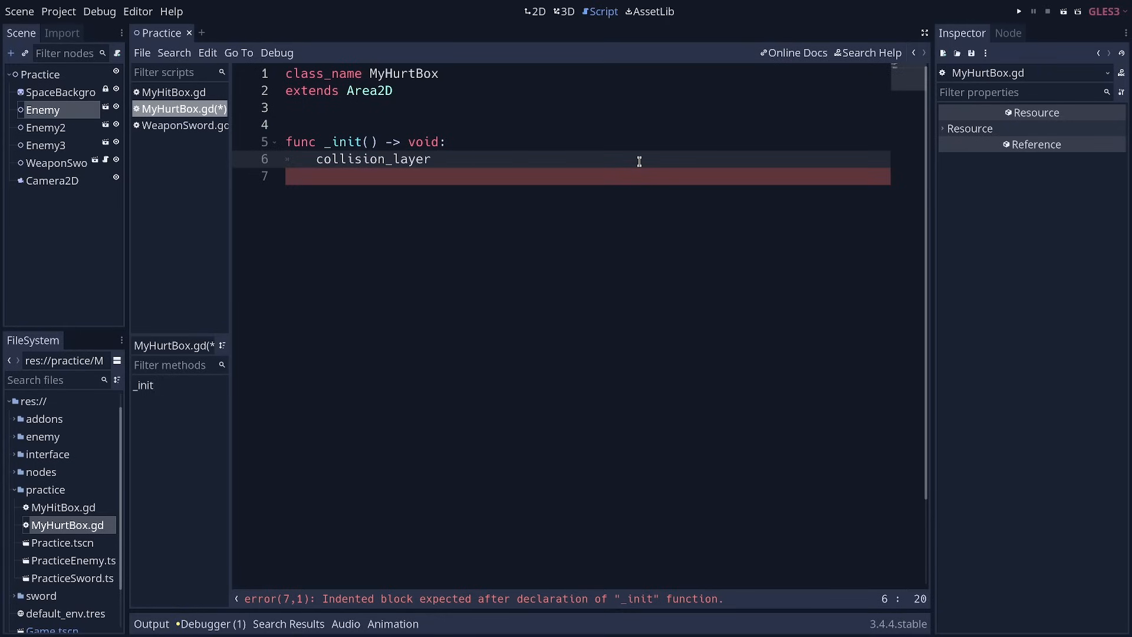
pyautogui.write('= 0')
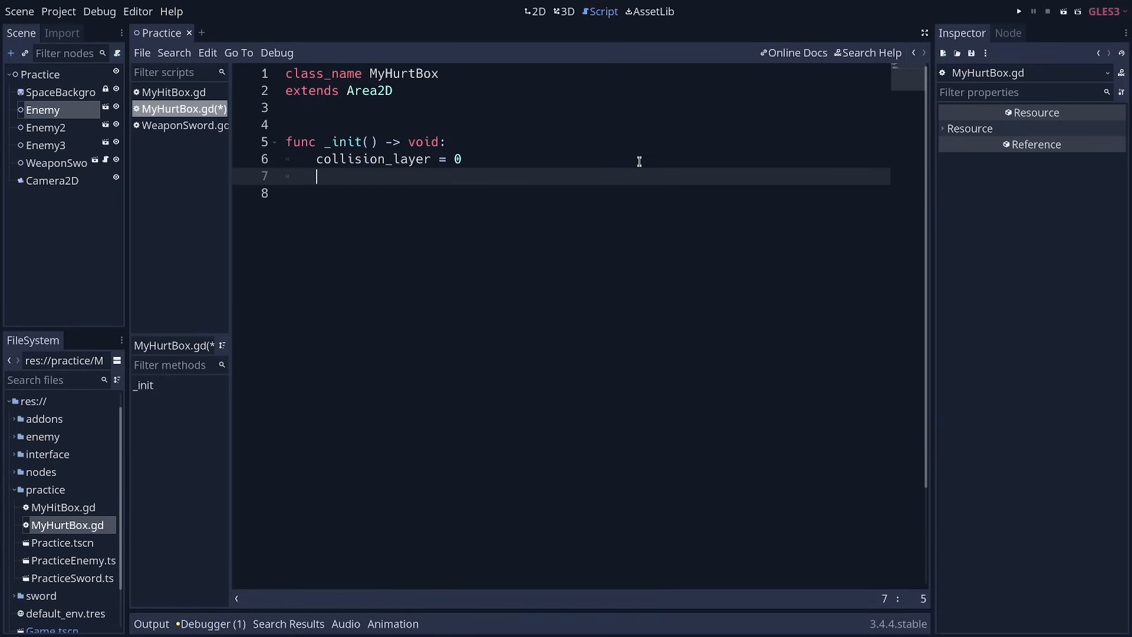
pyautogui.write('collision_mask')
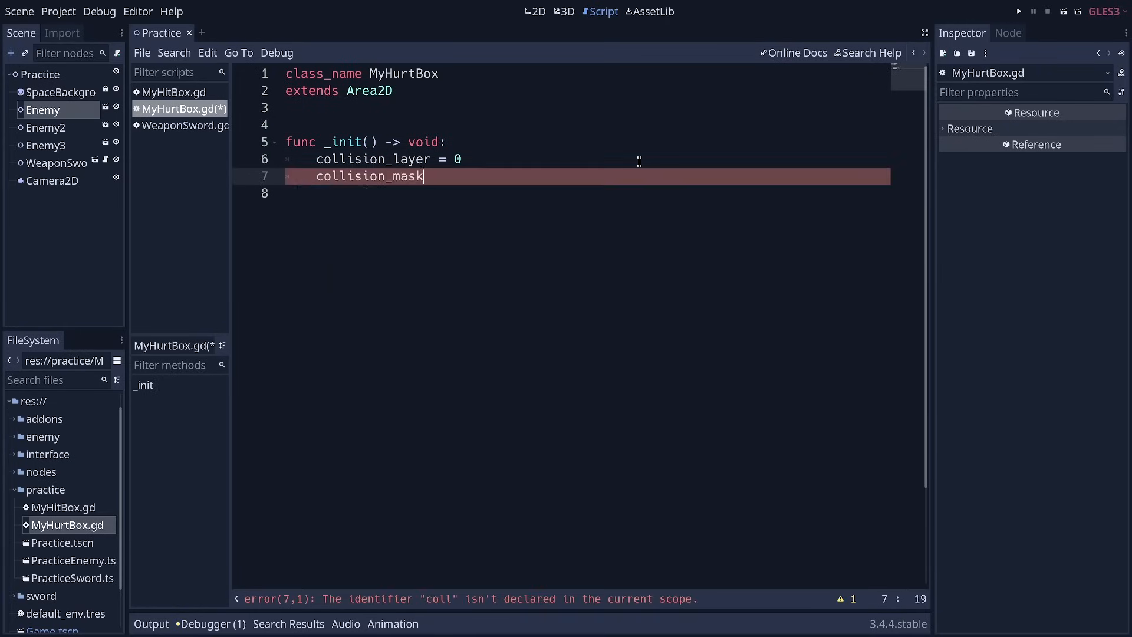
pyautogui.write('= 2')
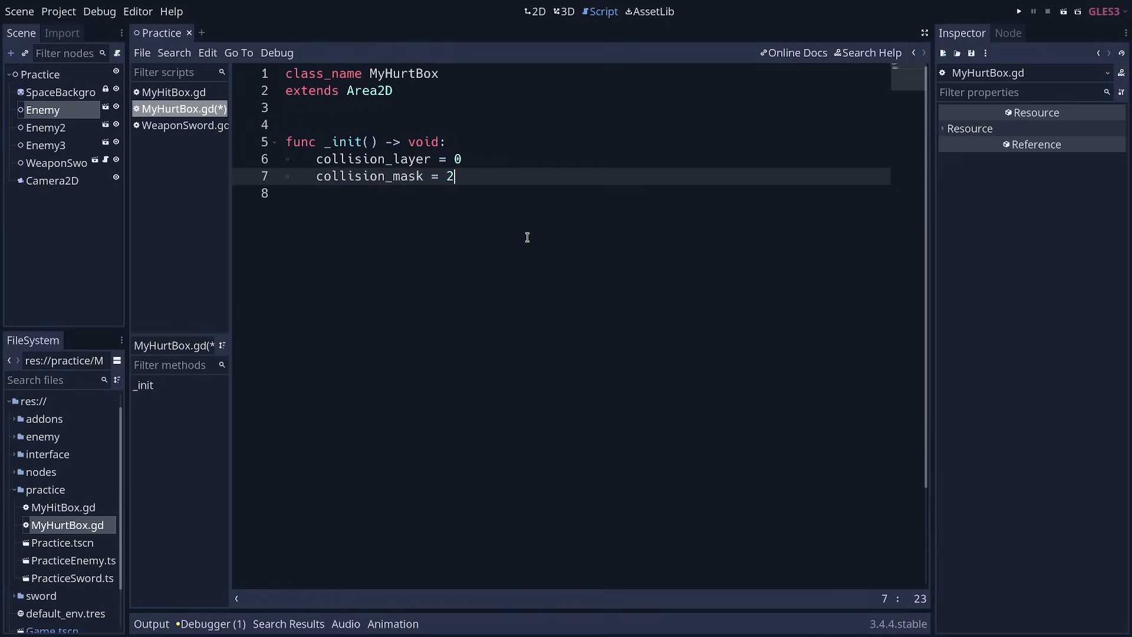
# Step: Compare with the hitbox script, add blank lines after _init and begin the next function
pyautogui.click(173, 92)
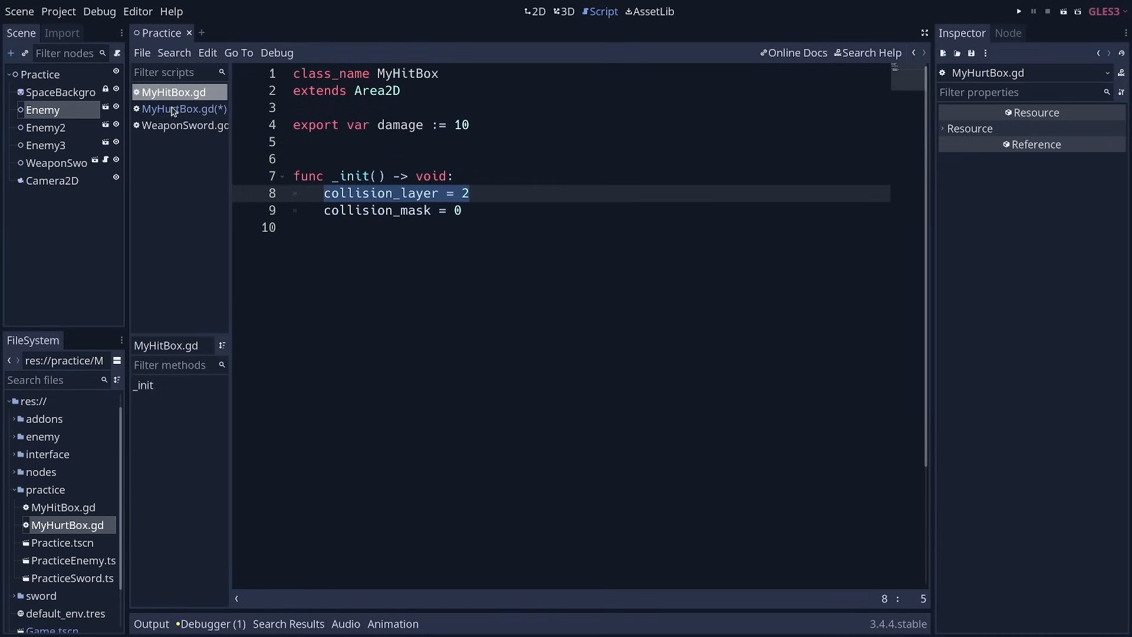
pyautogui.click(179, 108)
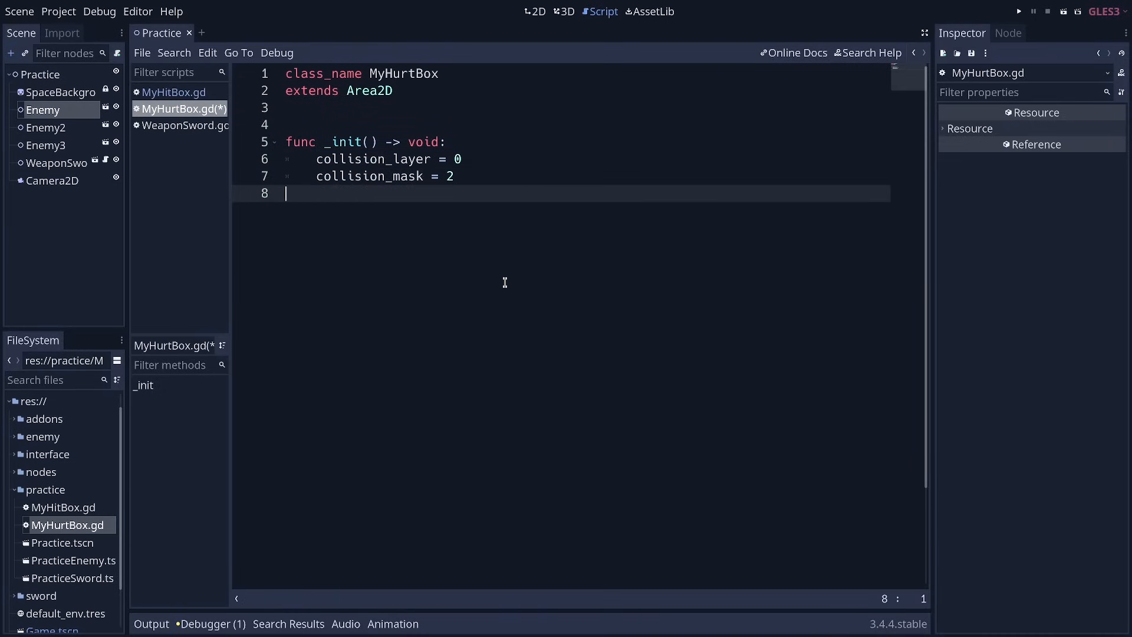
pyautogui.press('Return')
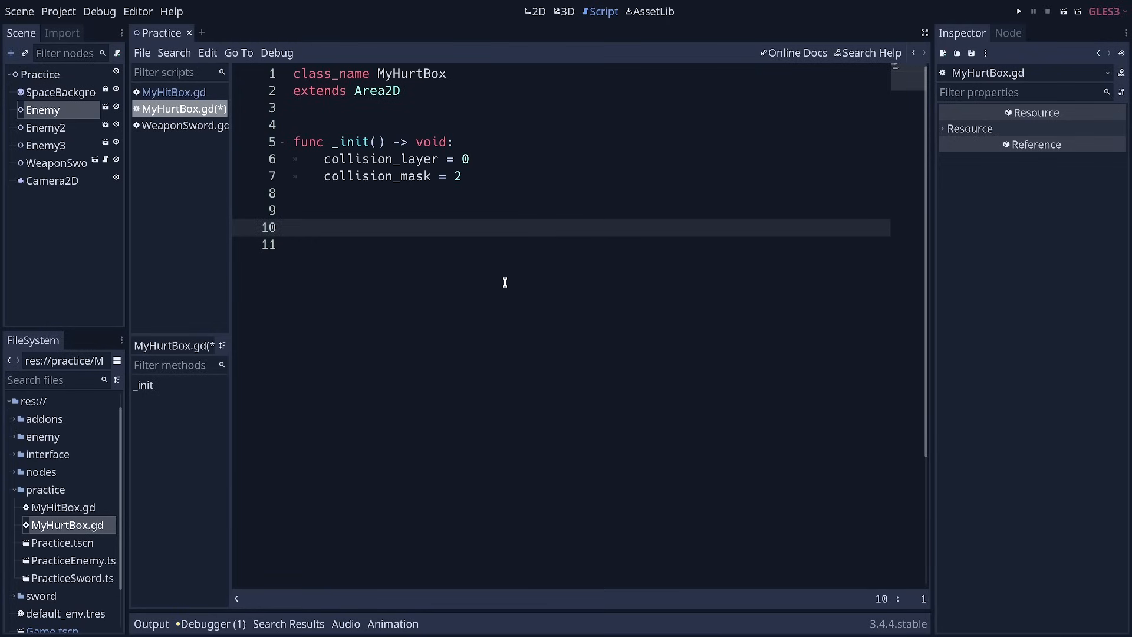
pyautogui.click(174, 92)
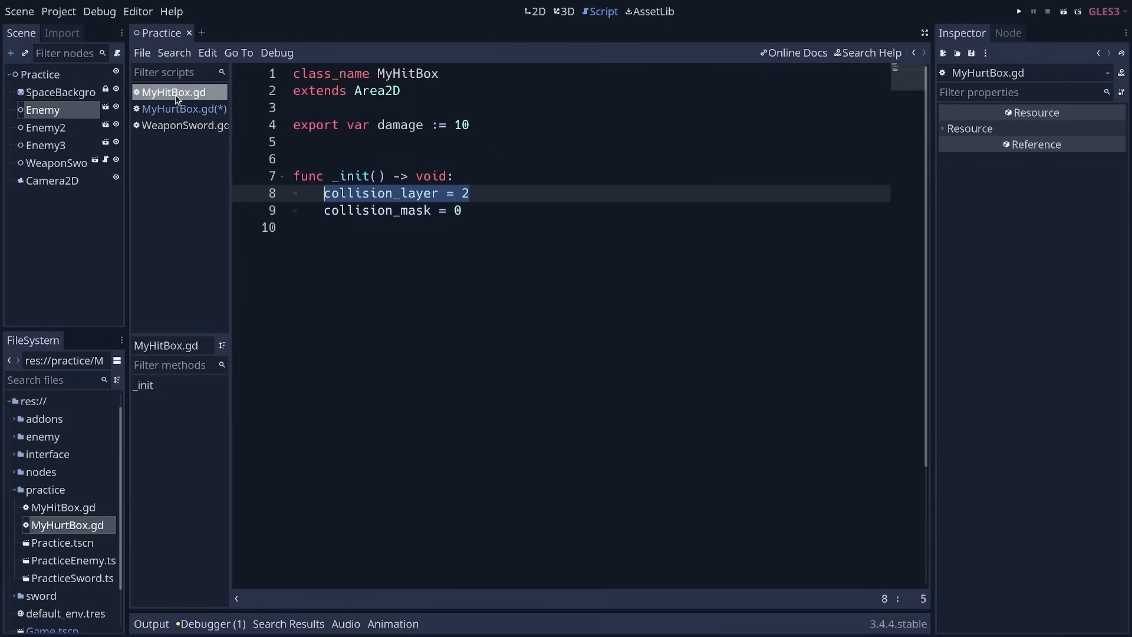
pyautogui.click(180, 109)
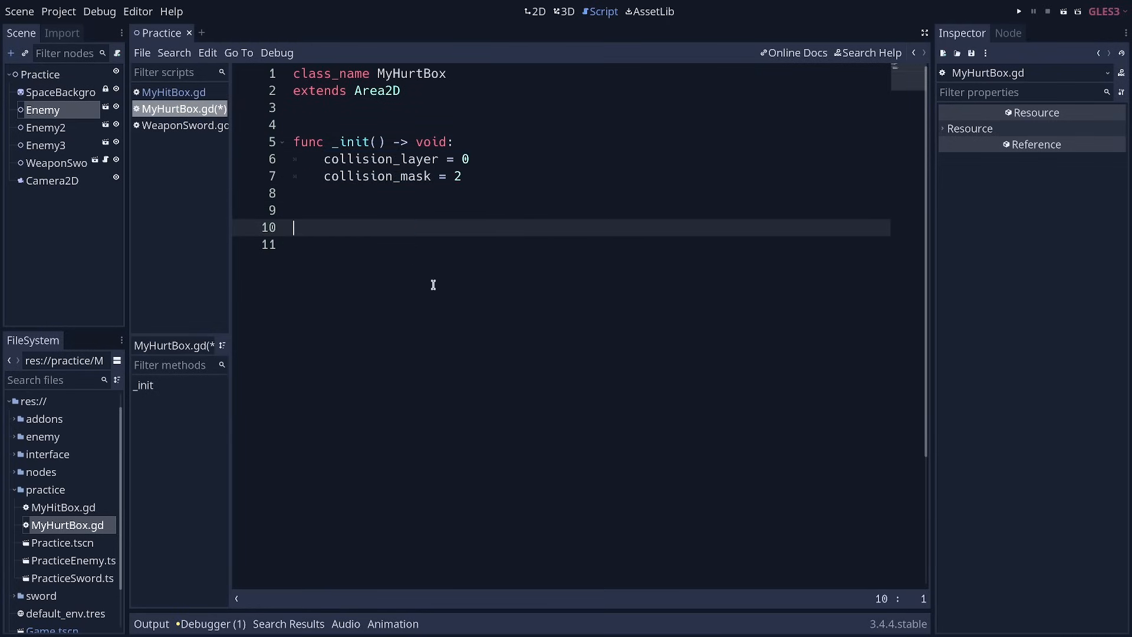
pyautogui.write('func _ready() -> void:')
pyautogui.click(560, 244)
pyautogui.write('connect("area_entered",')
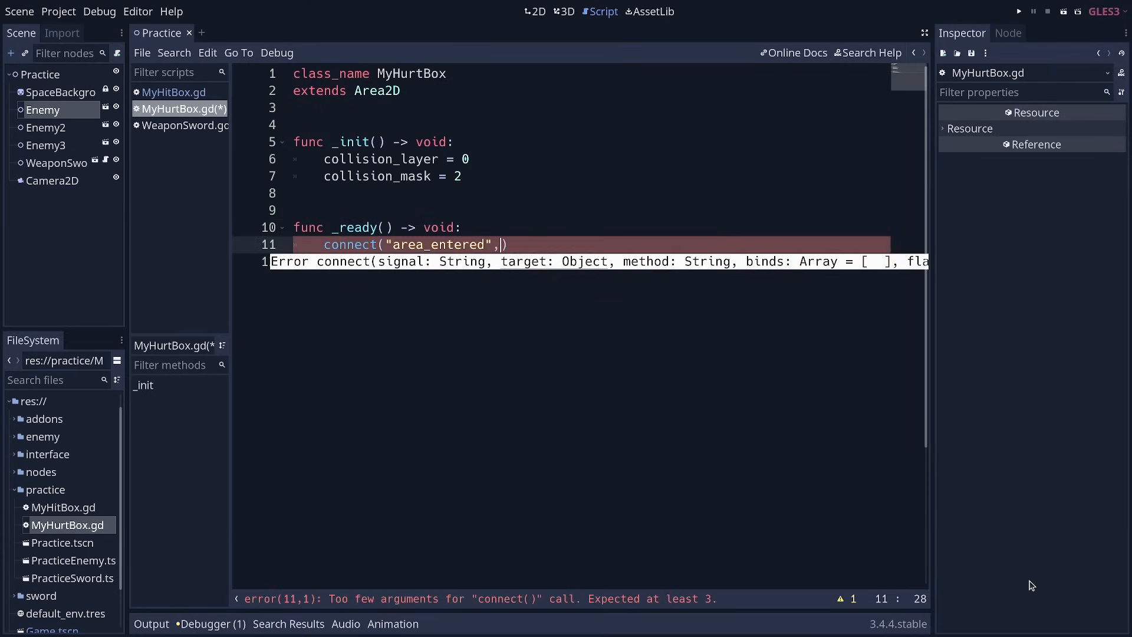
# Step: Connect area_entered to self's "_on_area_entered" method in the hurtbox _ready function
pyautogui.write('self,')
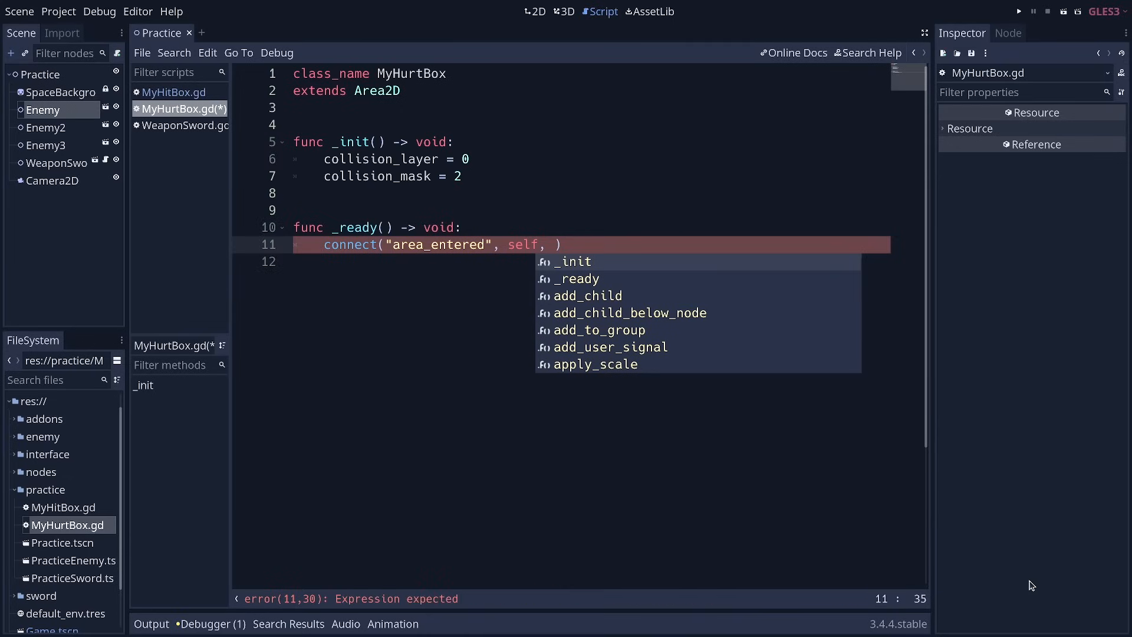
pyautogui.write('"')
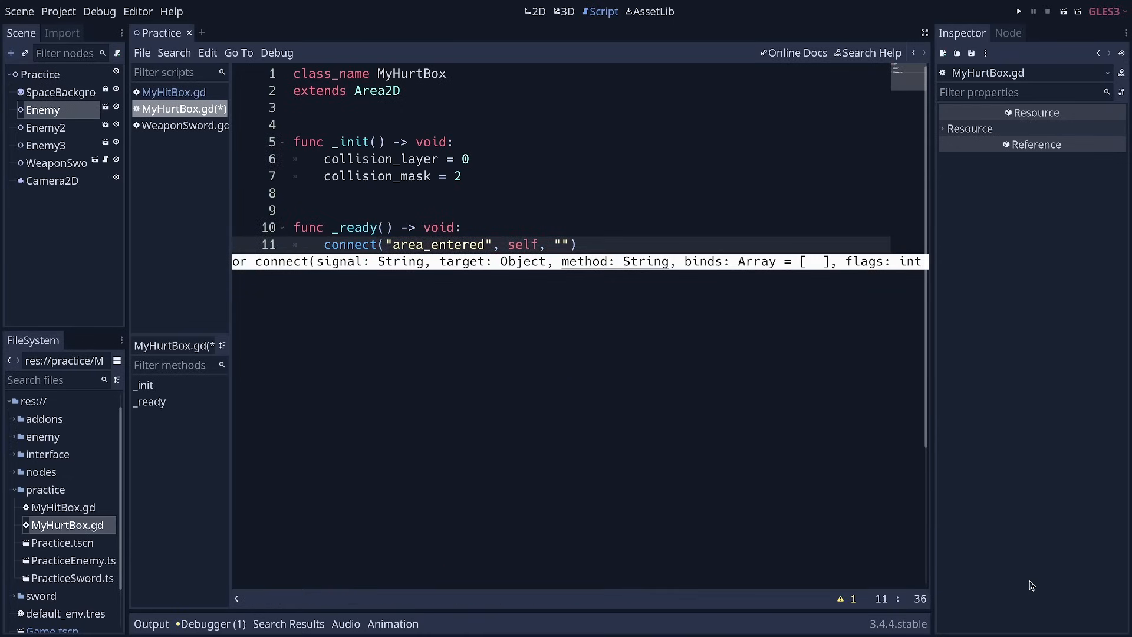
pyautogui.write('_on_area_entered')
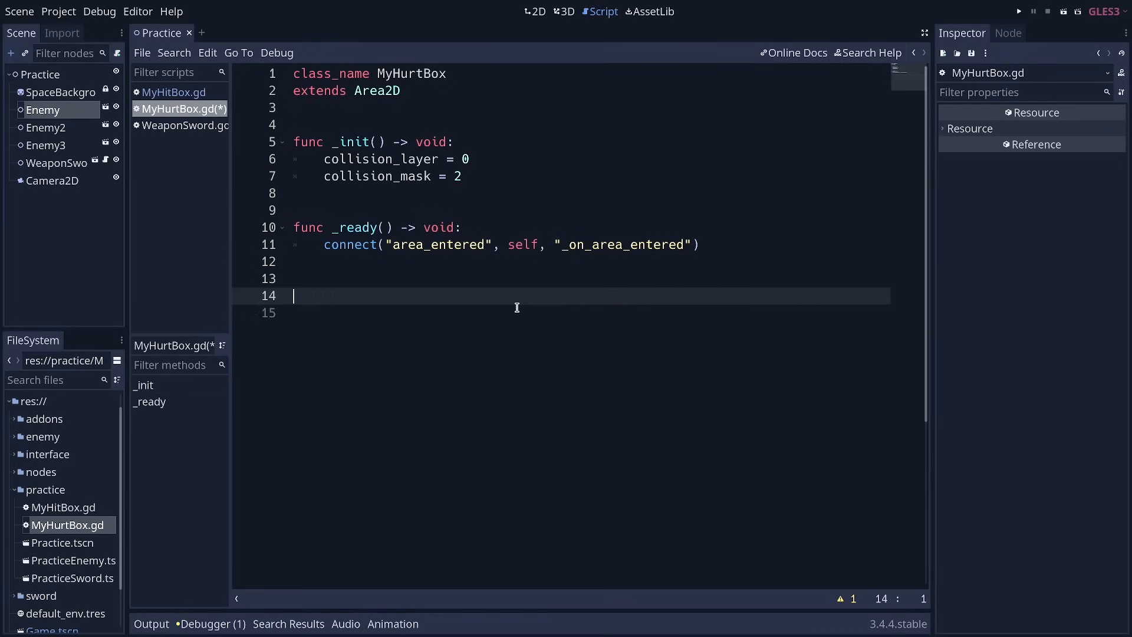
# Step: Define func _on_area_entered(hitbox: MyHitBox) -> void: in MyHurtBox.gd
pyautogui.write('func _on_area_entered(')
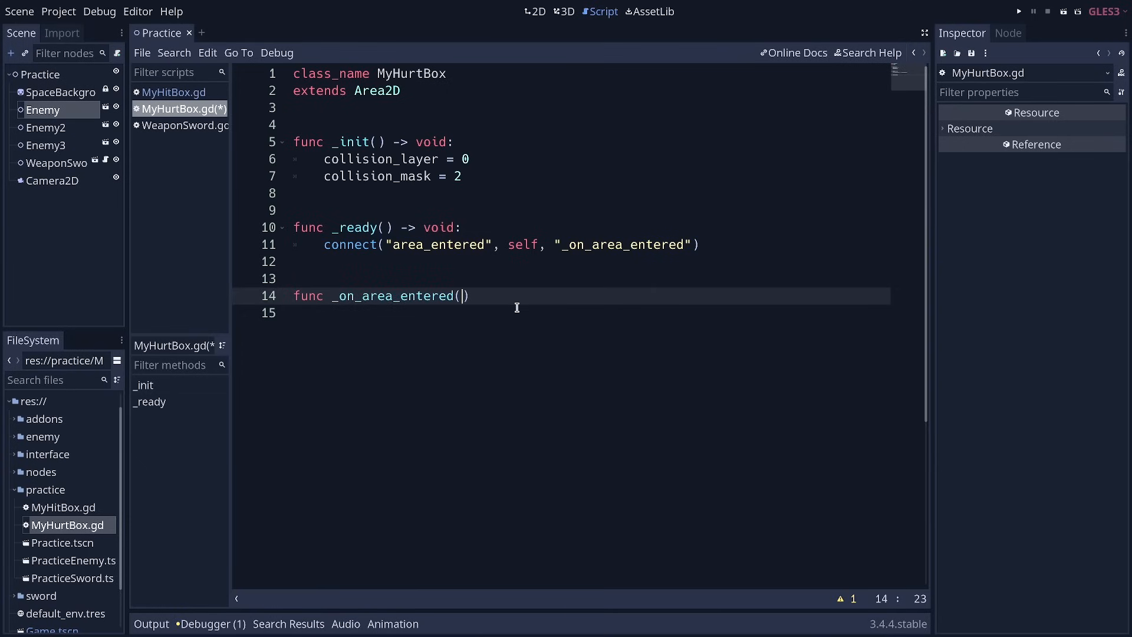
pyautogui.write('ar')
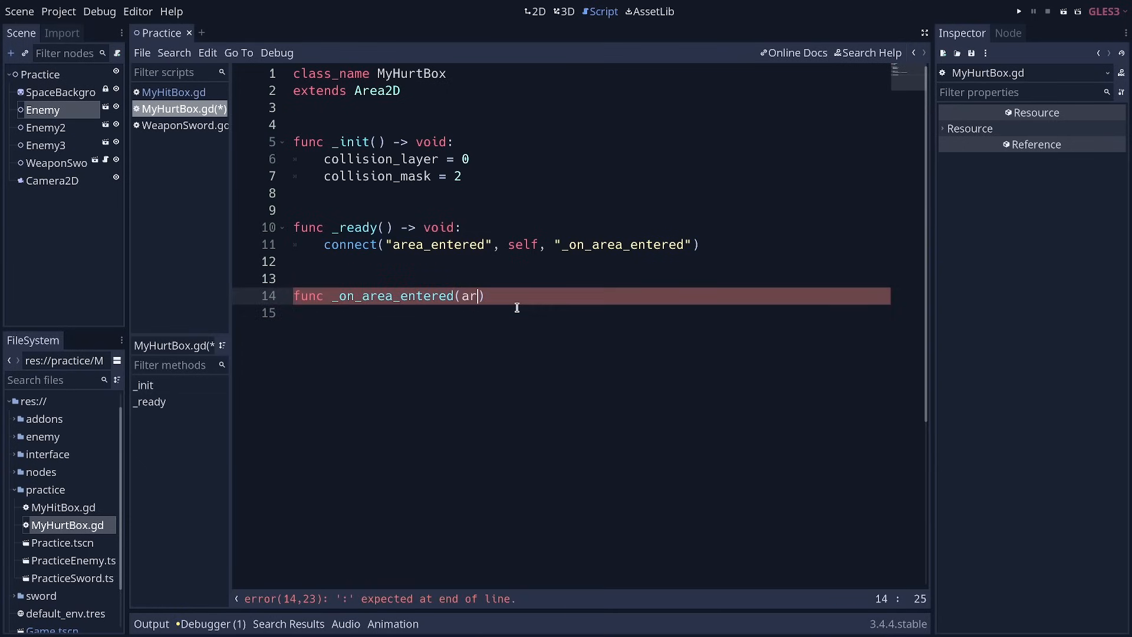
pyautogui.write('ea')
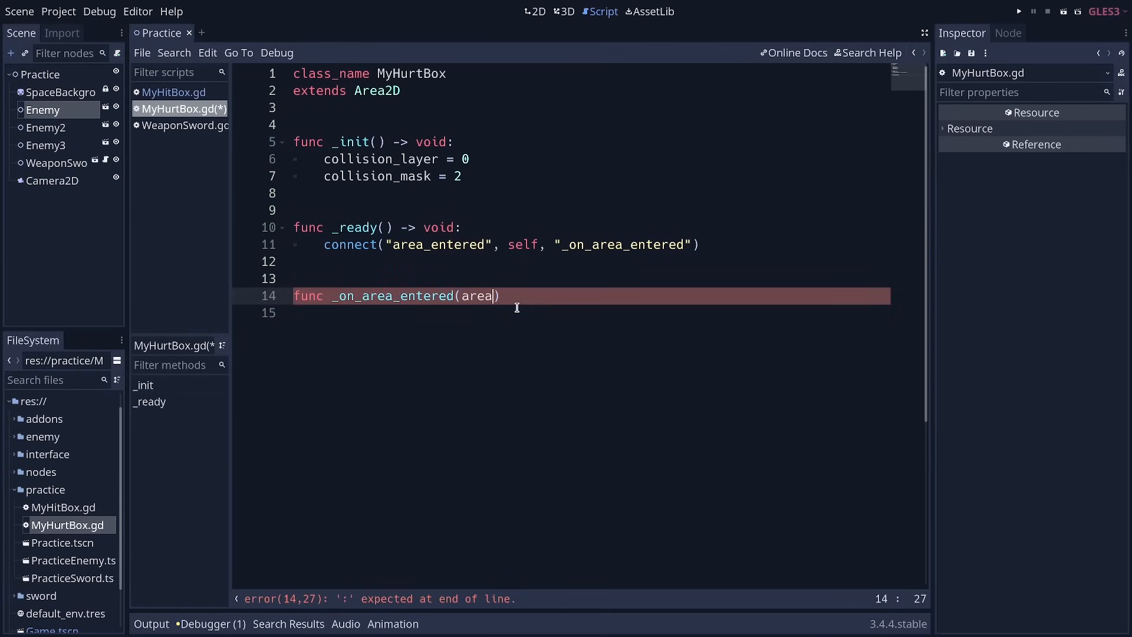
pyautogui.moveTo(626, 439)
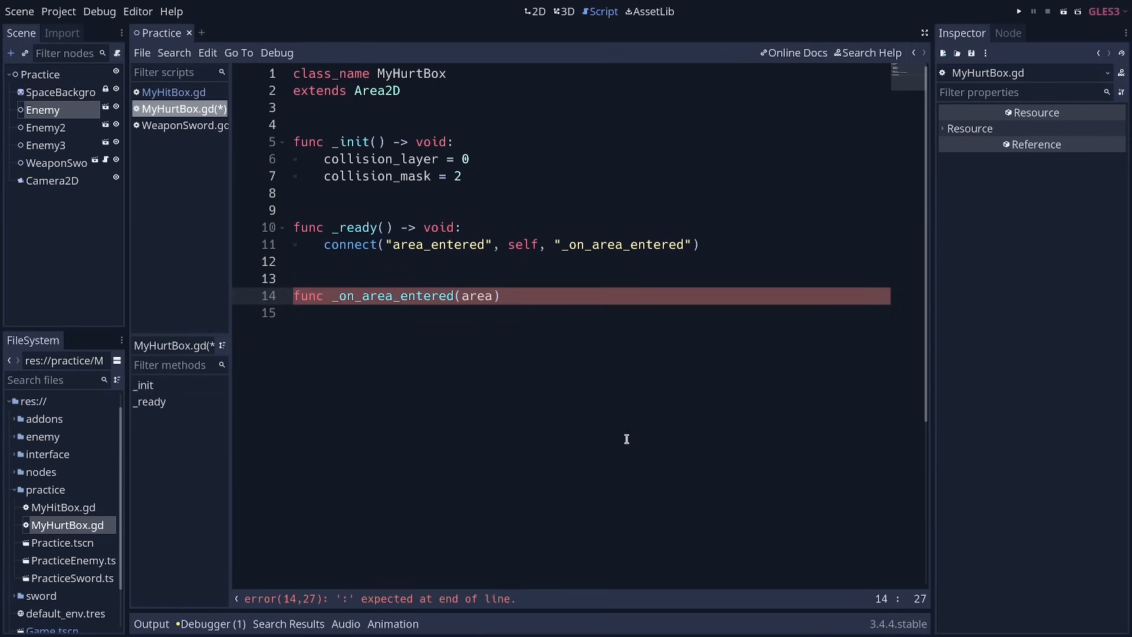
pyautogui.write('hitb')
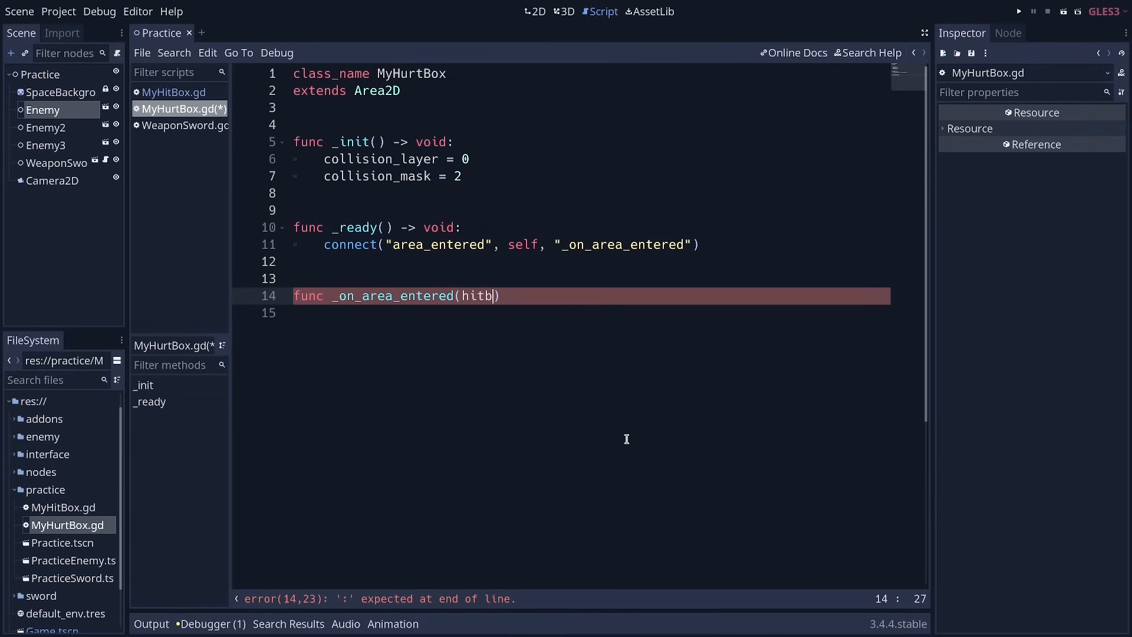
pyautogui.write('ox')
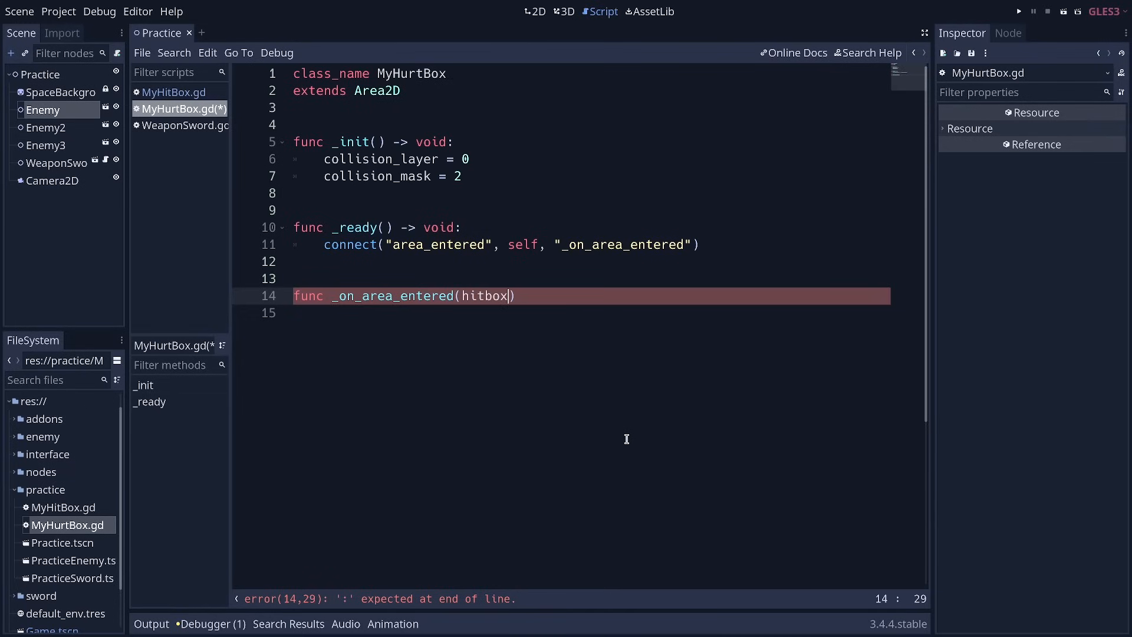
pyautogui.write(':')
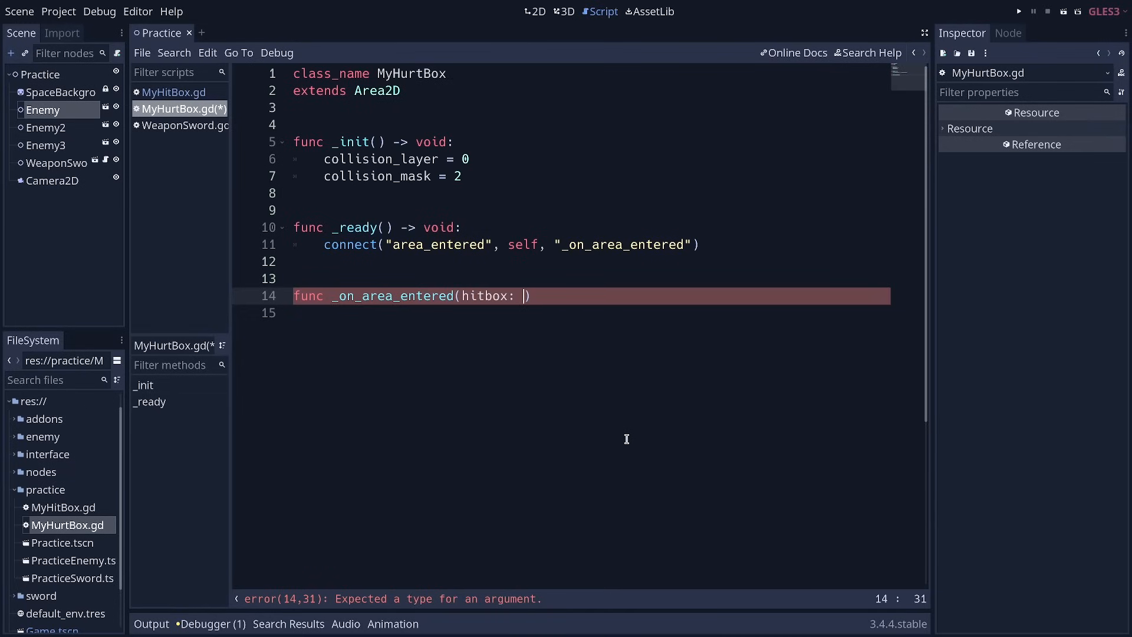
pyautogui.write('MyHitBox')
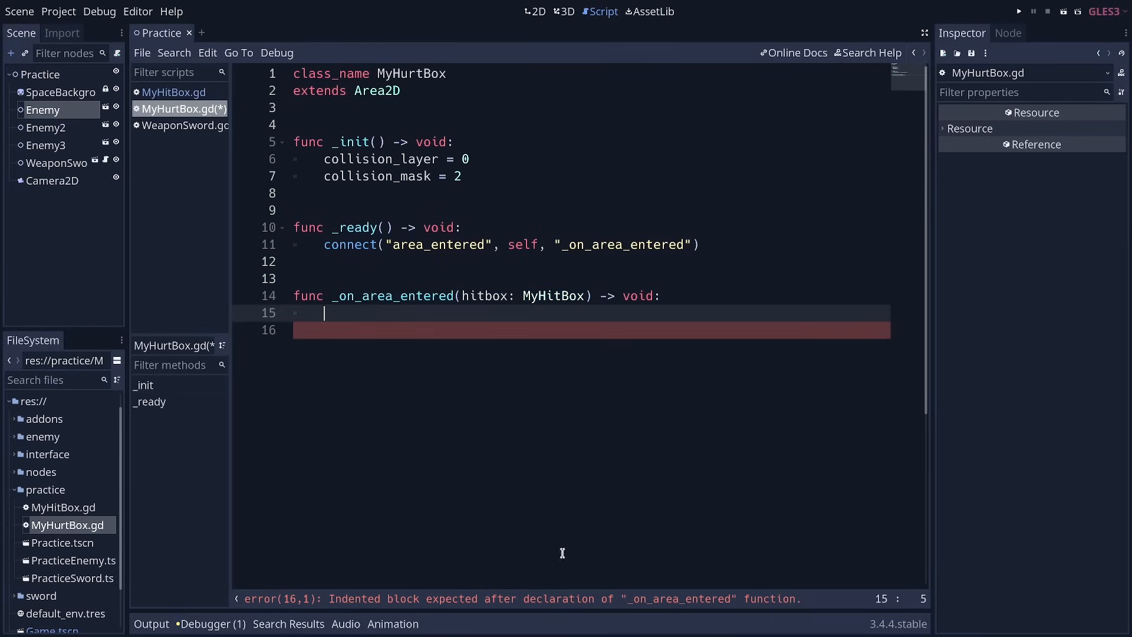
pyautogui.moveTo(571, 556)
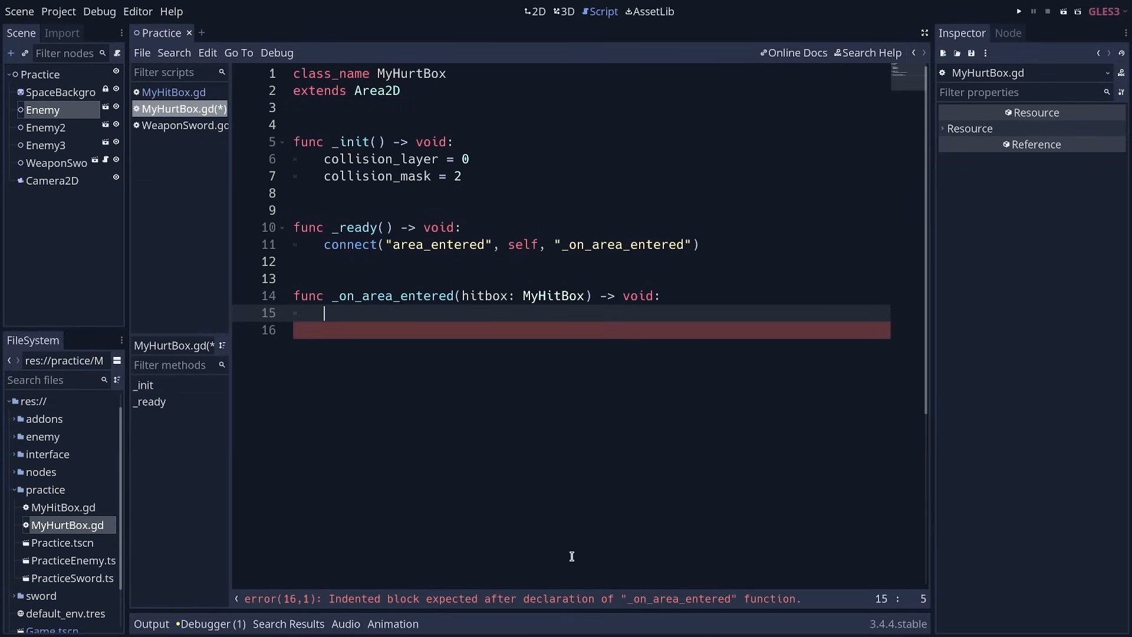
# Step: Return early from the handler when hitbox == null
pyautogui.write('if')
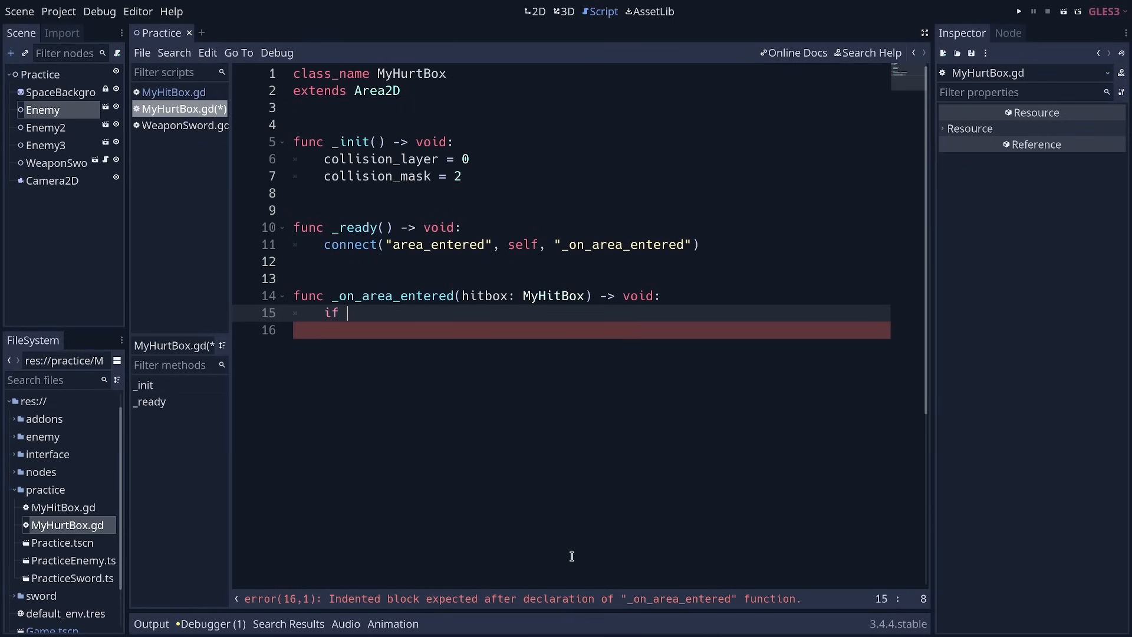
pyautogui.write('hitbox == nul')
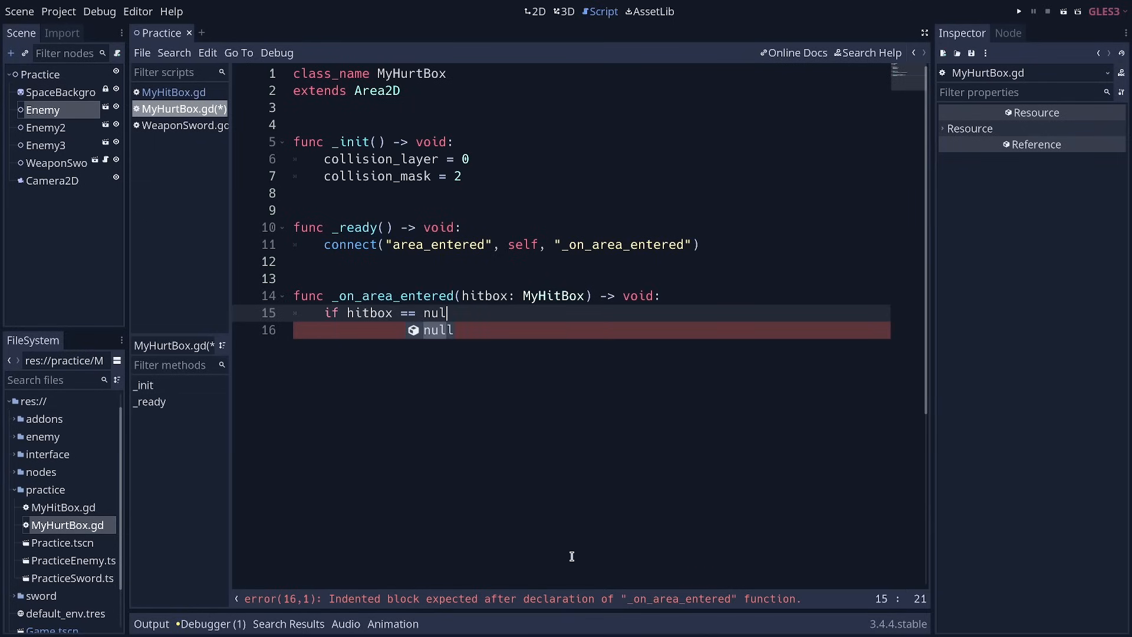
pyautogui.write(':')
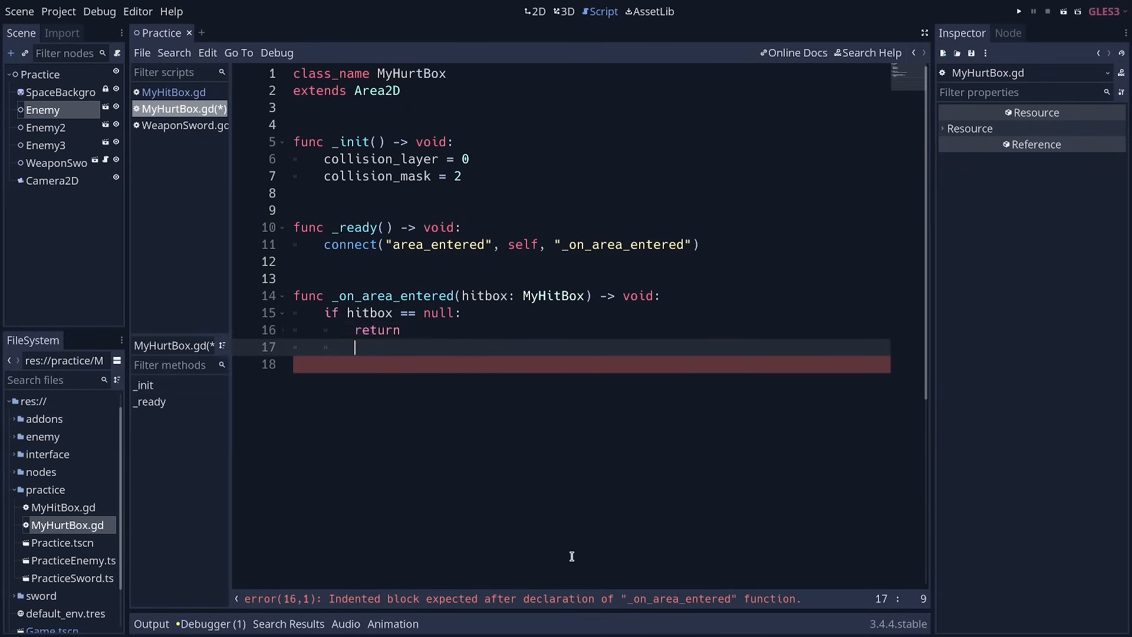
pyautogui.press('enter')
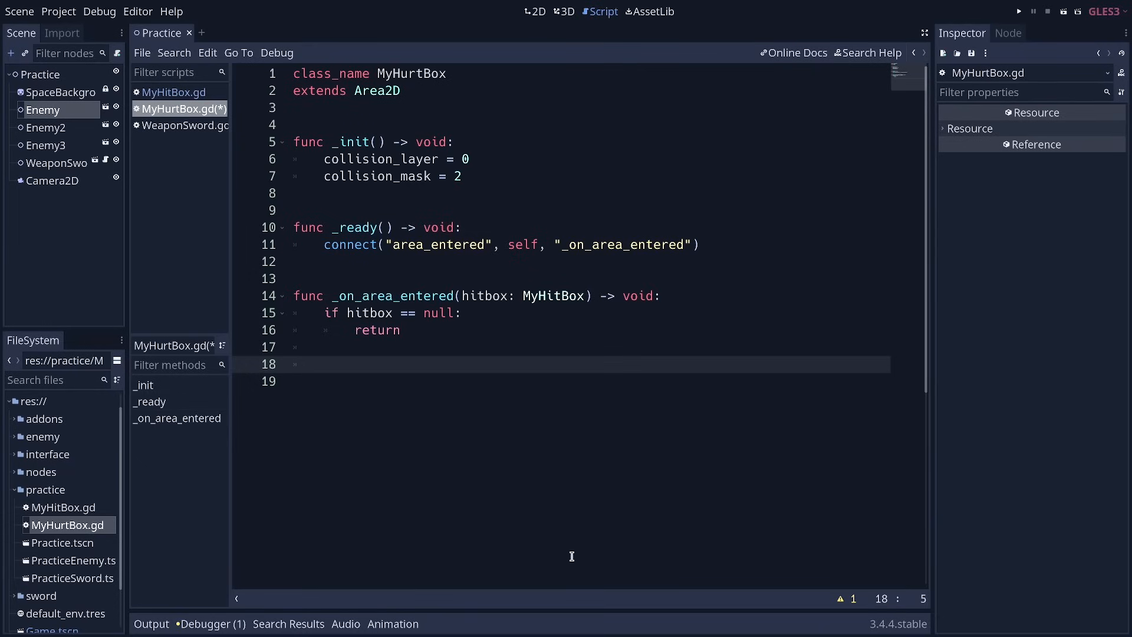
# Step: Start the handler's owner line and open PracticeEnemy.tscn to inspect its nodes
pyautogui.write('emit')
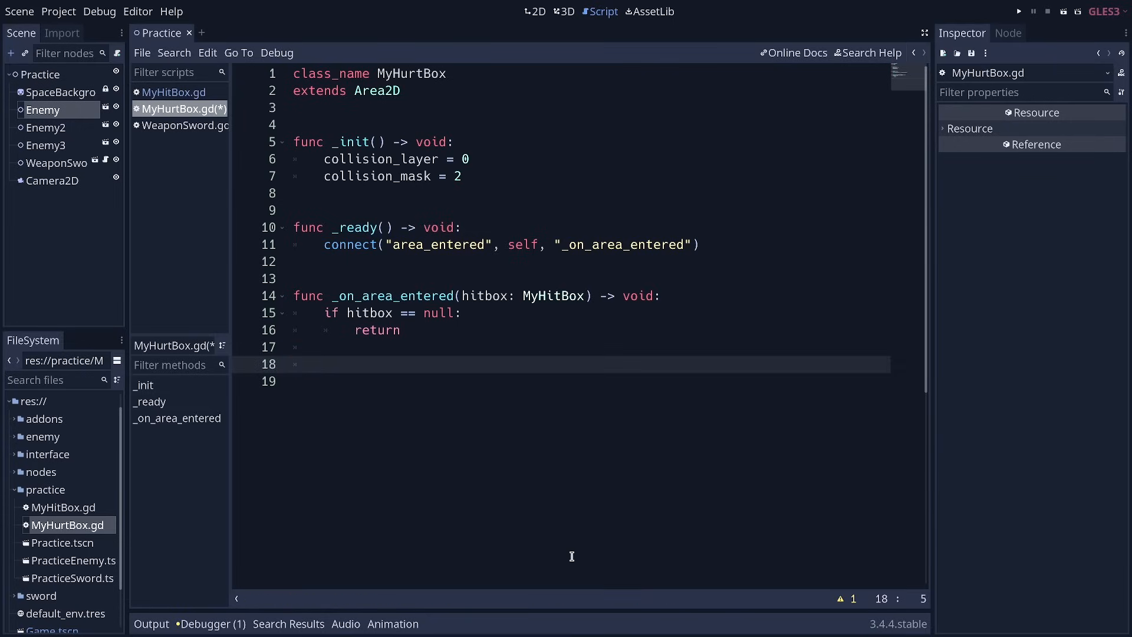
pyautogui.write('owner')
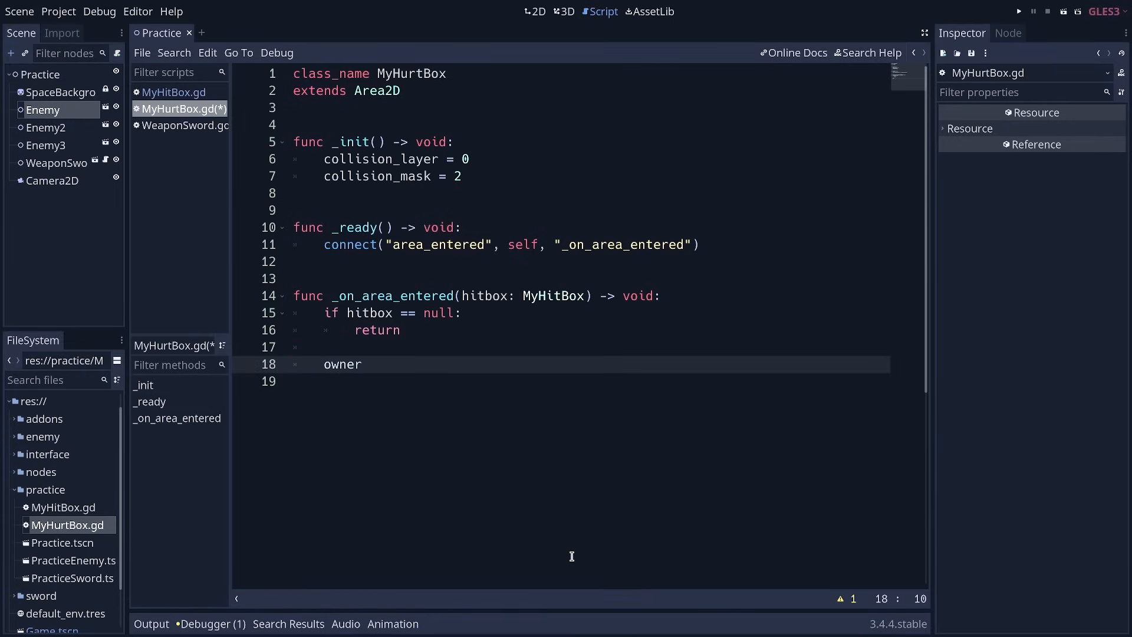
pyautogui.click(362, 364)
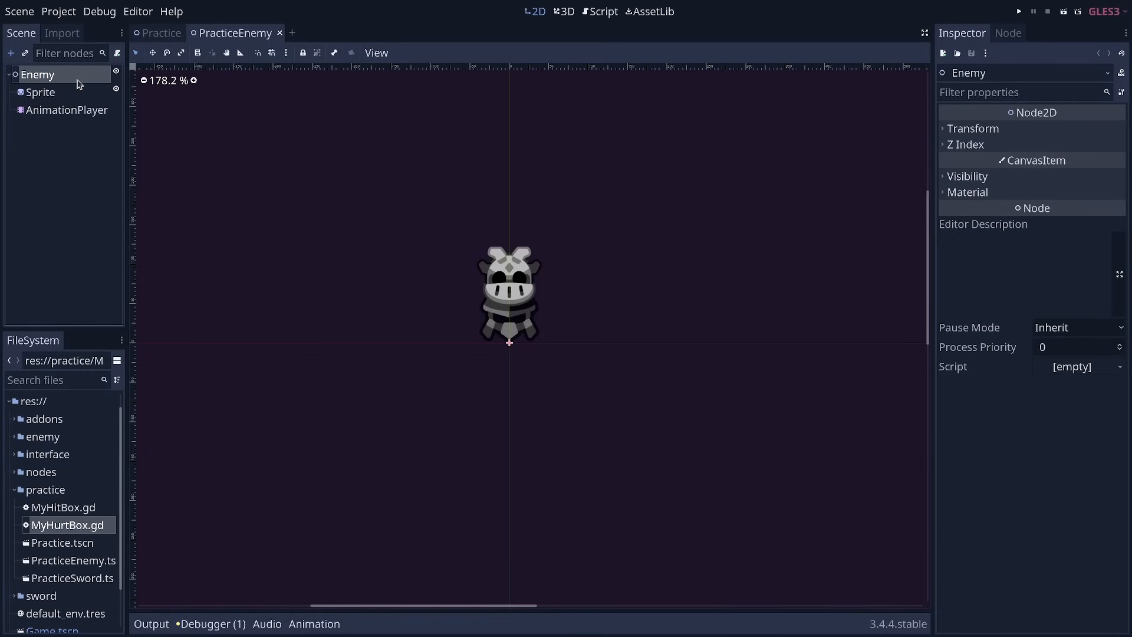
pyautogui.moveTo(89, 159)
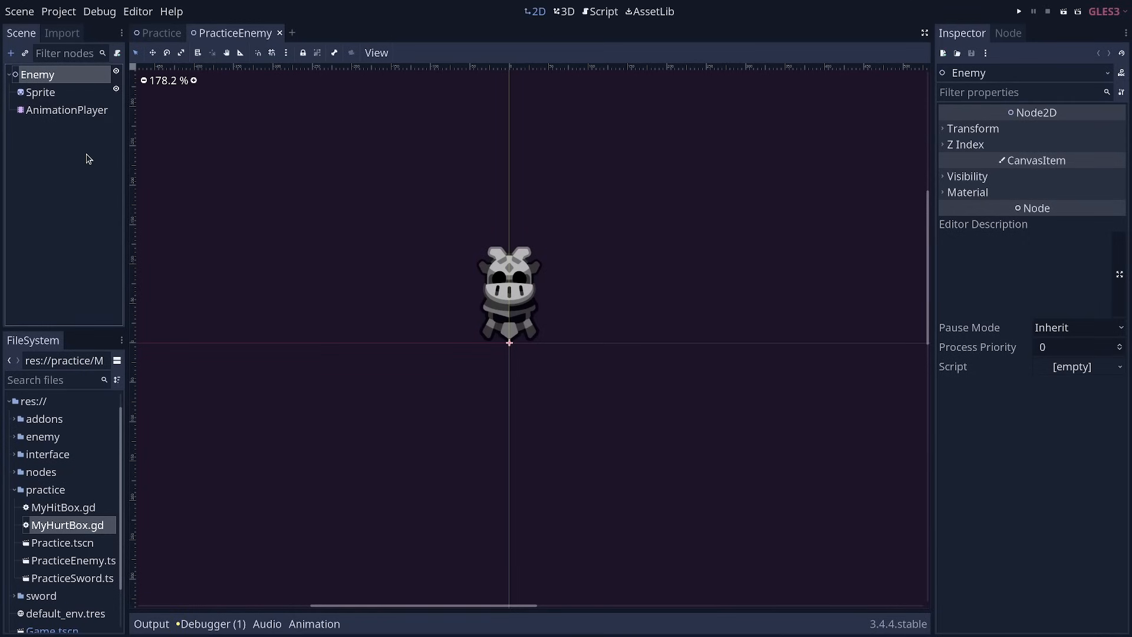
pyautogui.moveTo(92, 122)
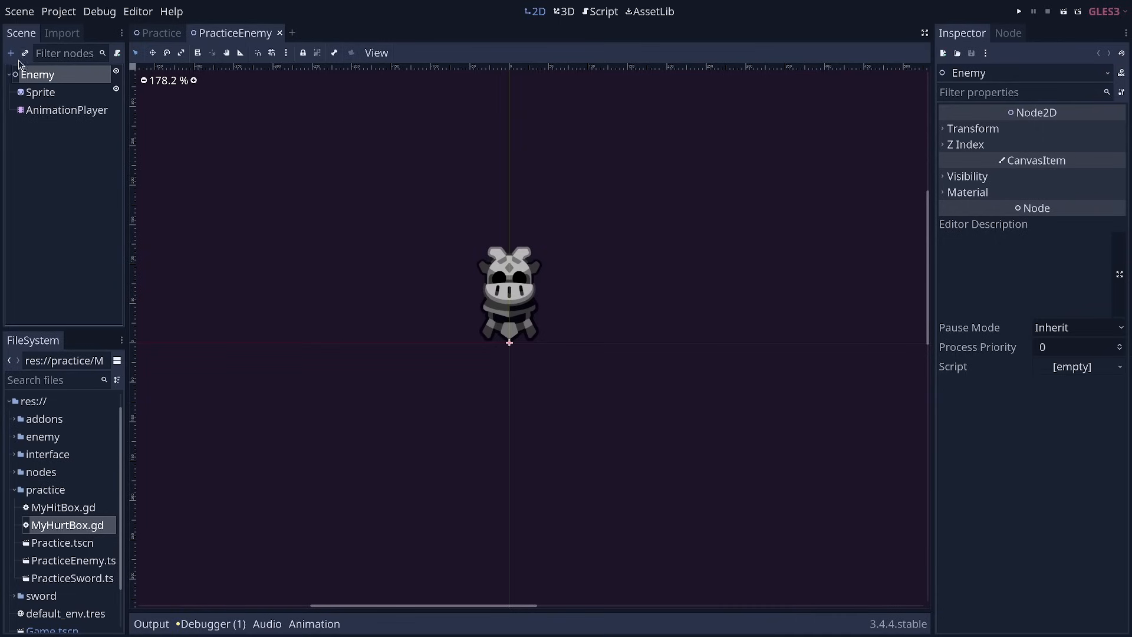
pyautogui.moveTo(51, 473)
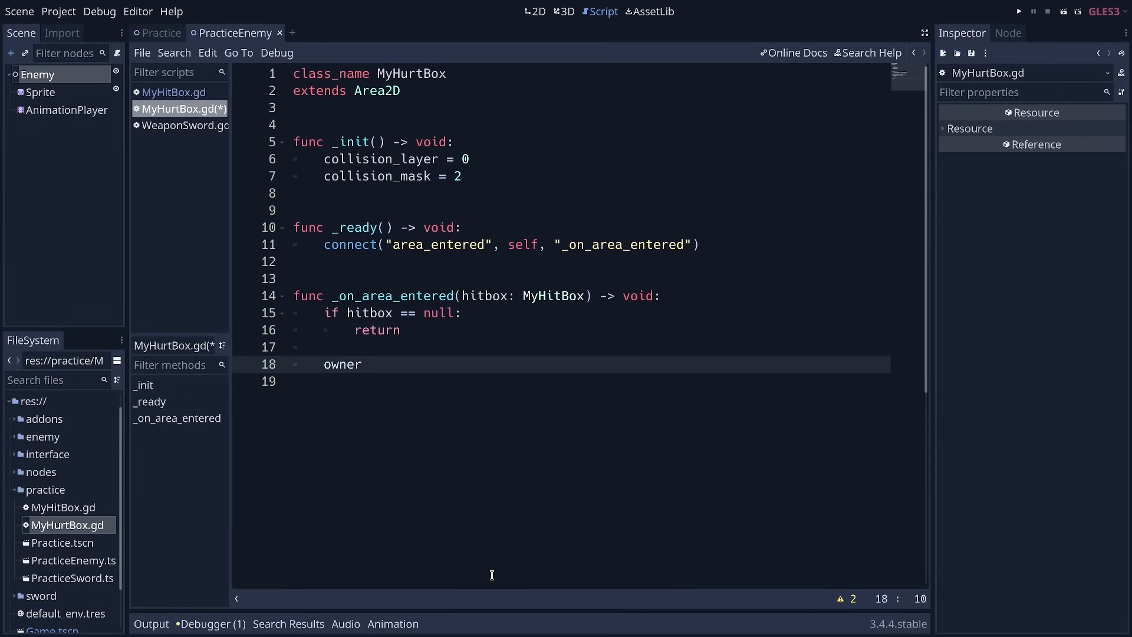
# Step: Guard the handler with if owner.has_method("take_damage")
pyautogui.click(347, 364)
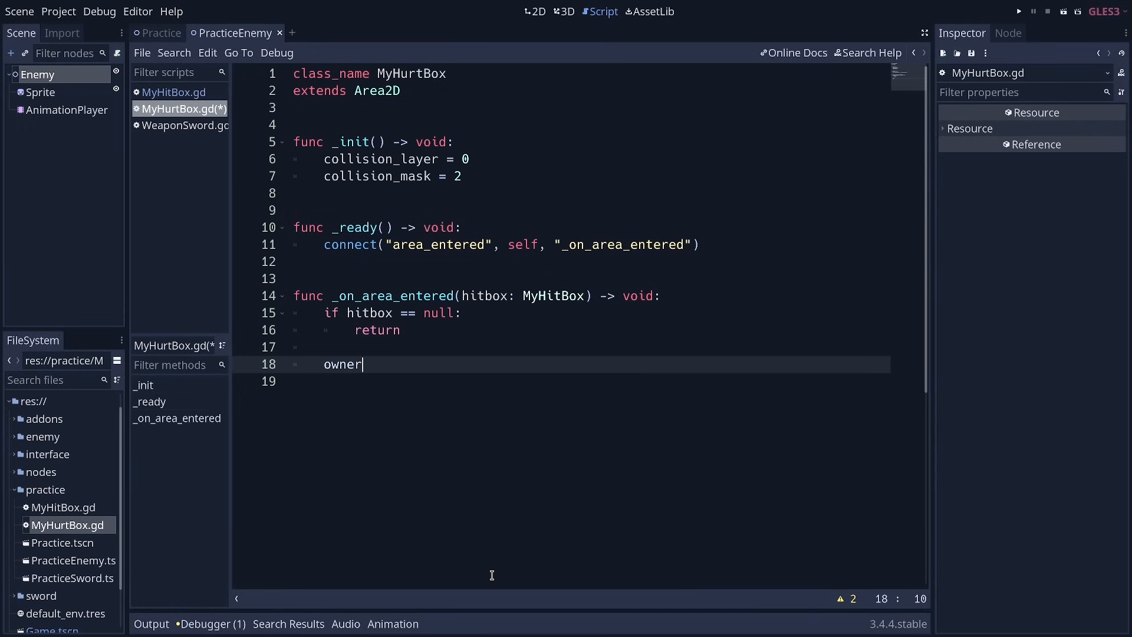
pyautogui.write('.')
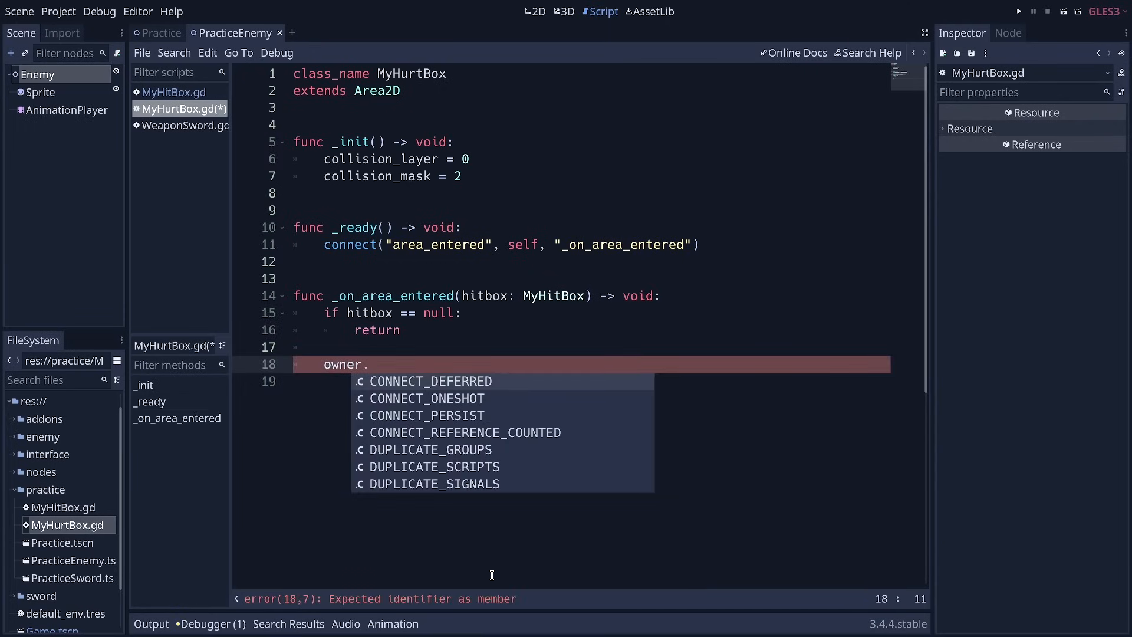
pyautogui.write('if')
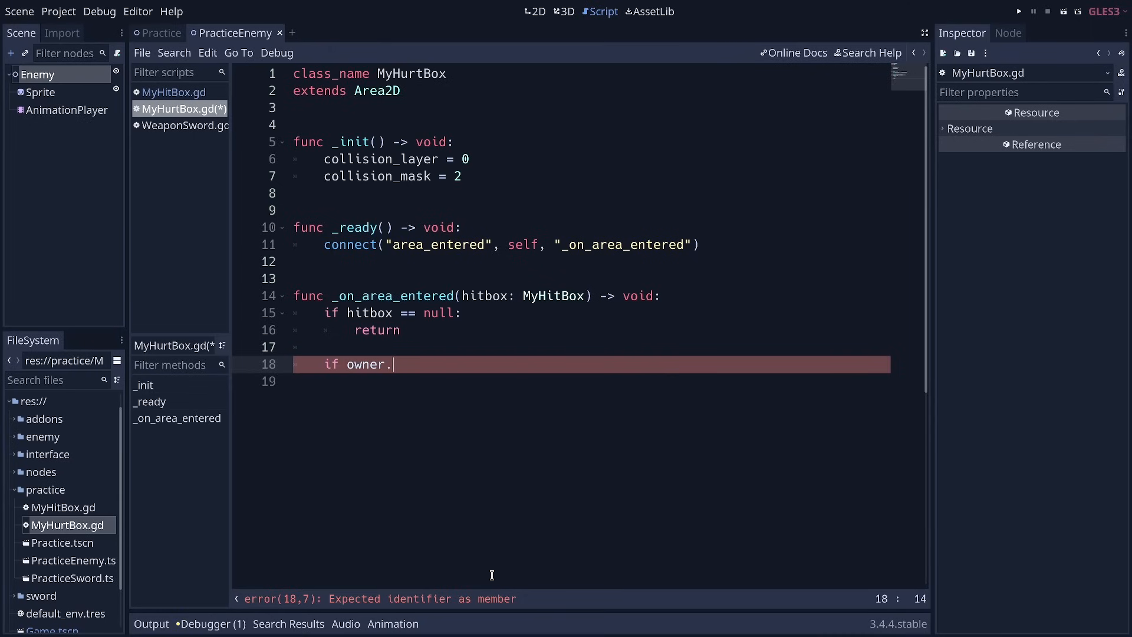
pyautogui.write('has_method(')
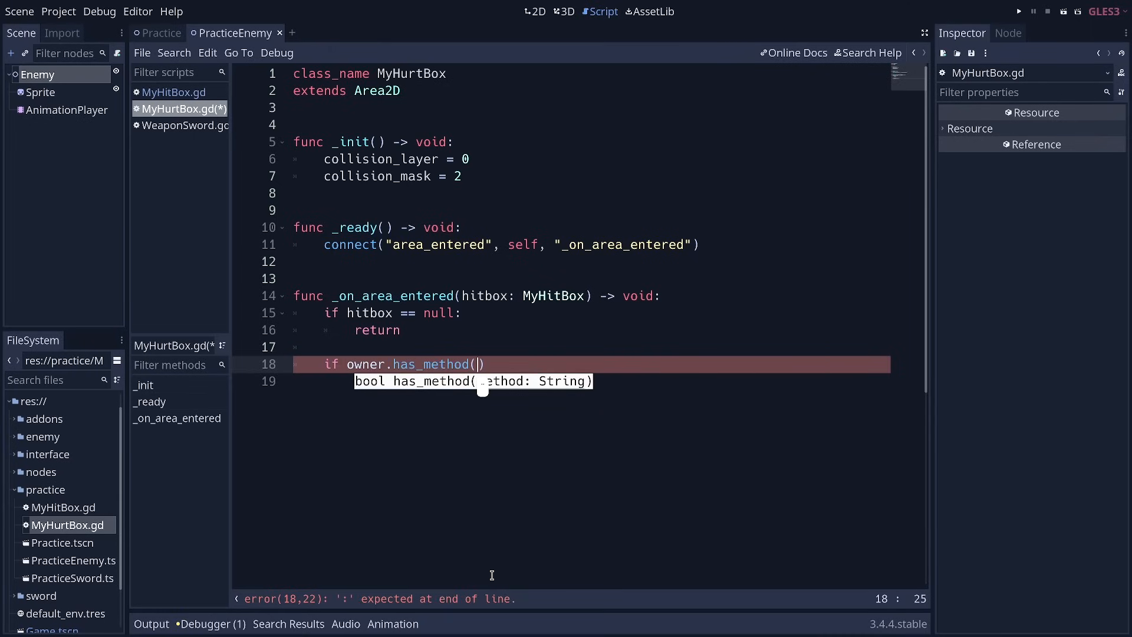
pyautogui.write('"take_dam"')
pyautogui.click(590, 381)
pyautogui.write('owner.take_damag')
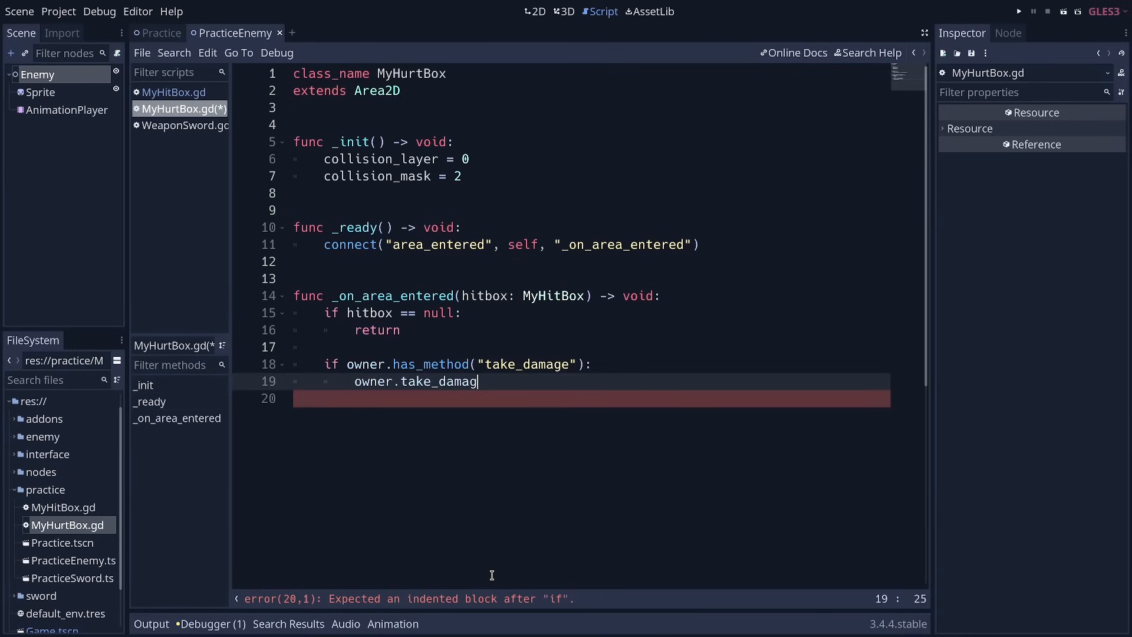
# Step: Call owner.take_damage(hitbox.damage) via autocomplete and save the hurtbox script
pyautogui.write('(gh')
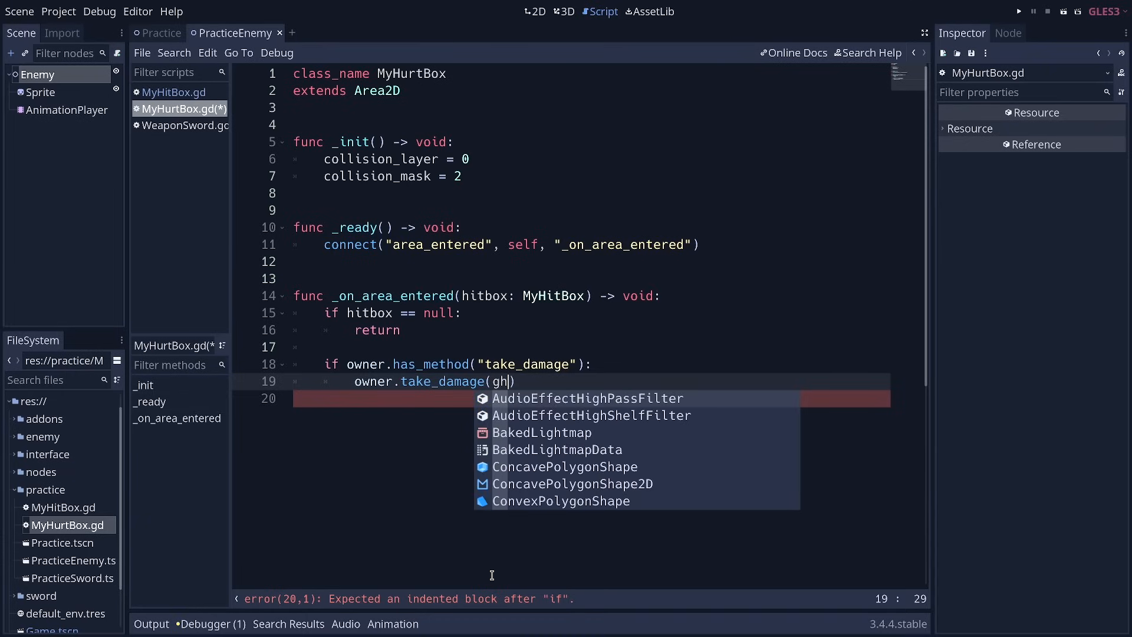
pyautogui.write('hitbox.d')
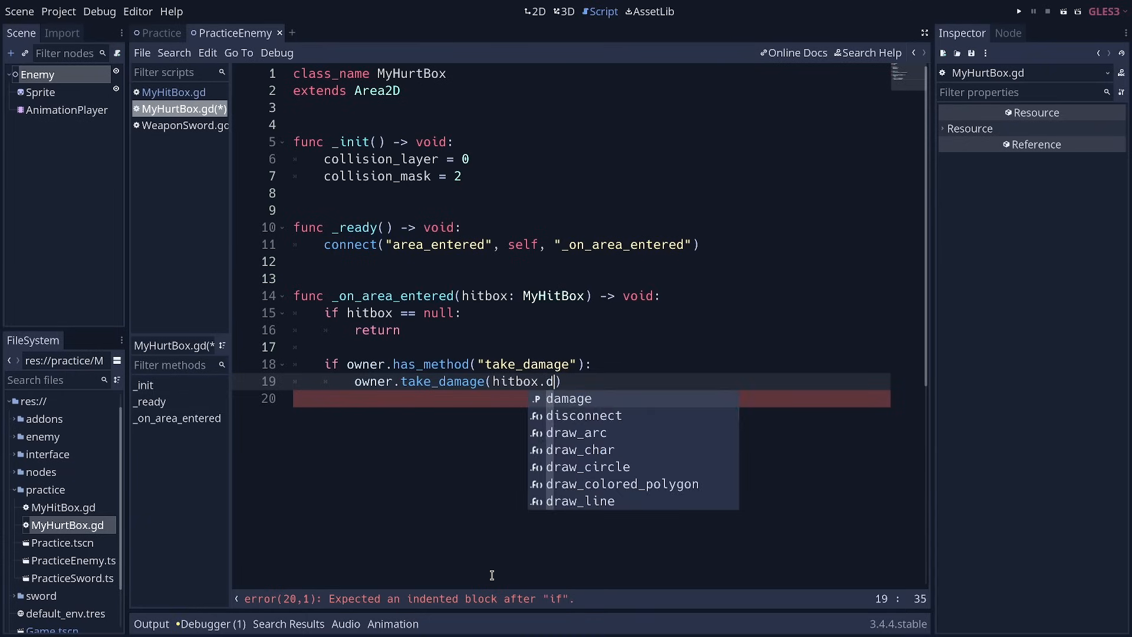
pyautogui.click(568, 398)
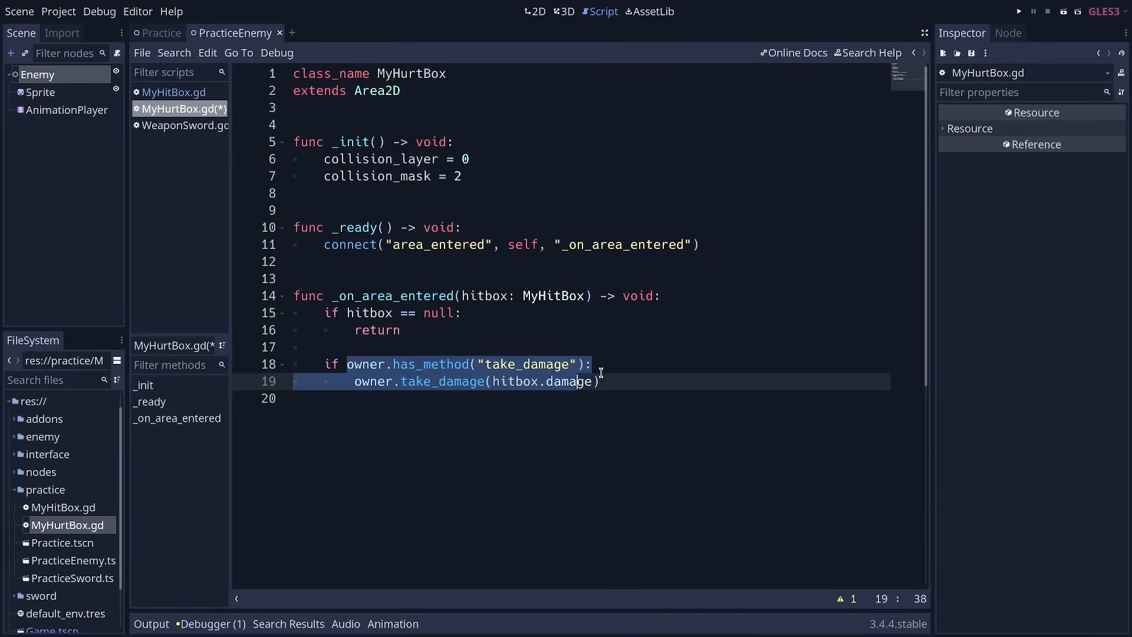
pyautogui.click(375, 364)
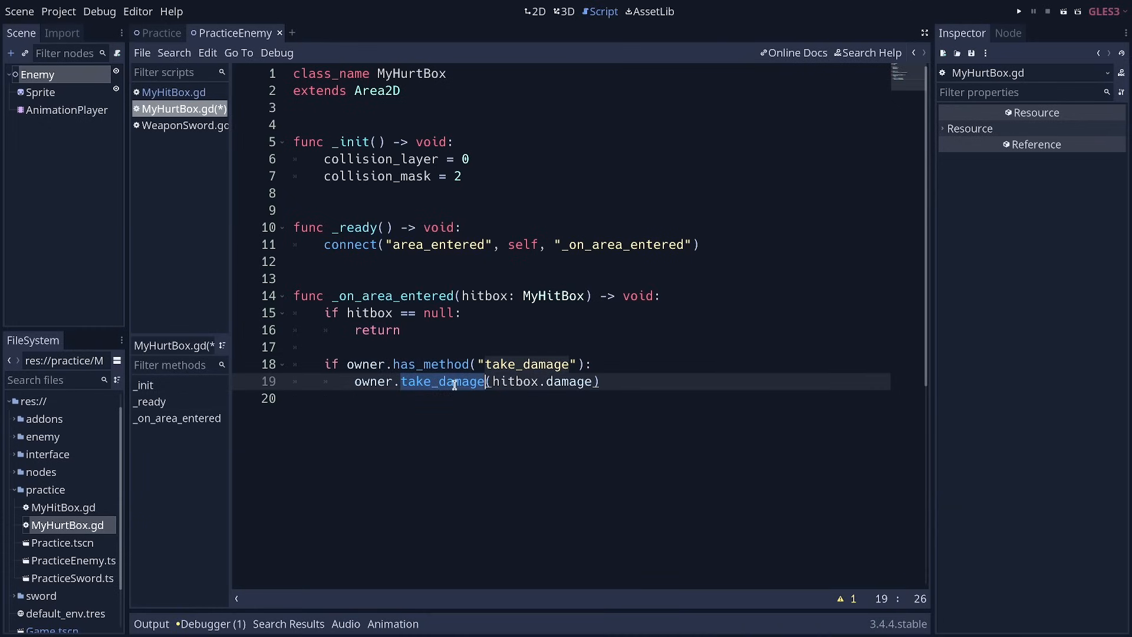
pyautogui.click(590, 397)
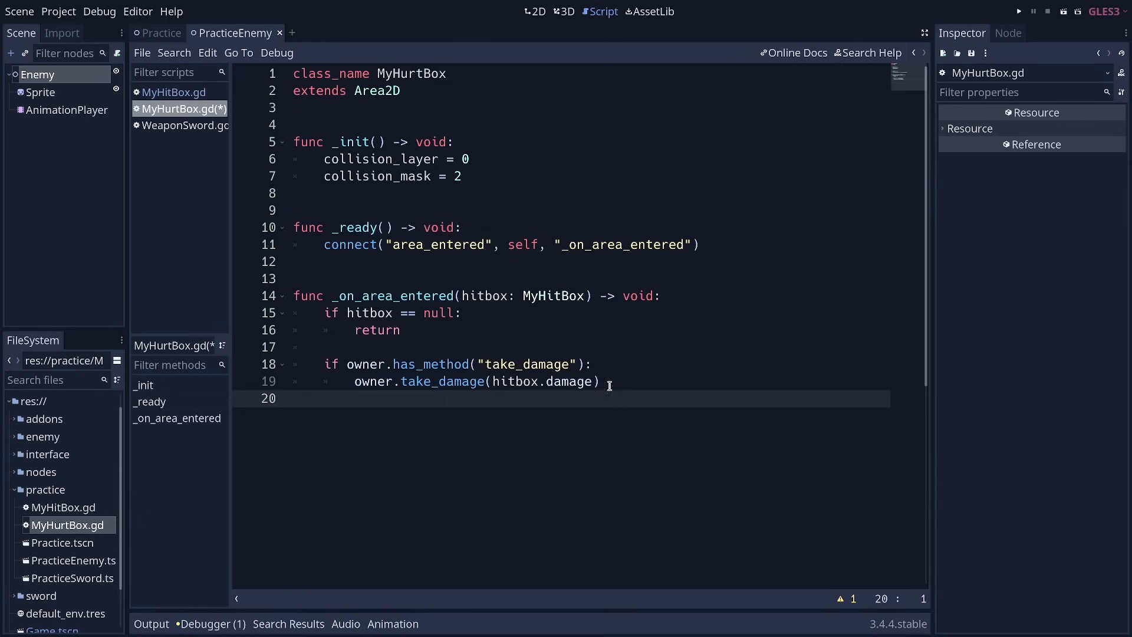
pyautogui.click(293, 397)
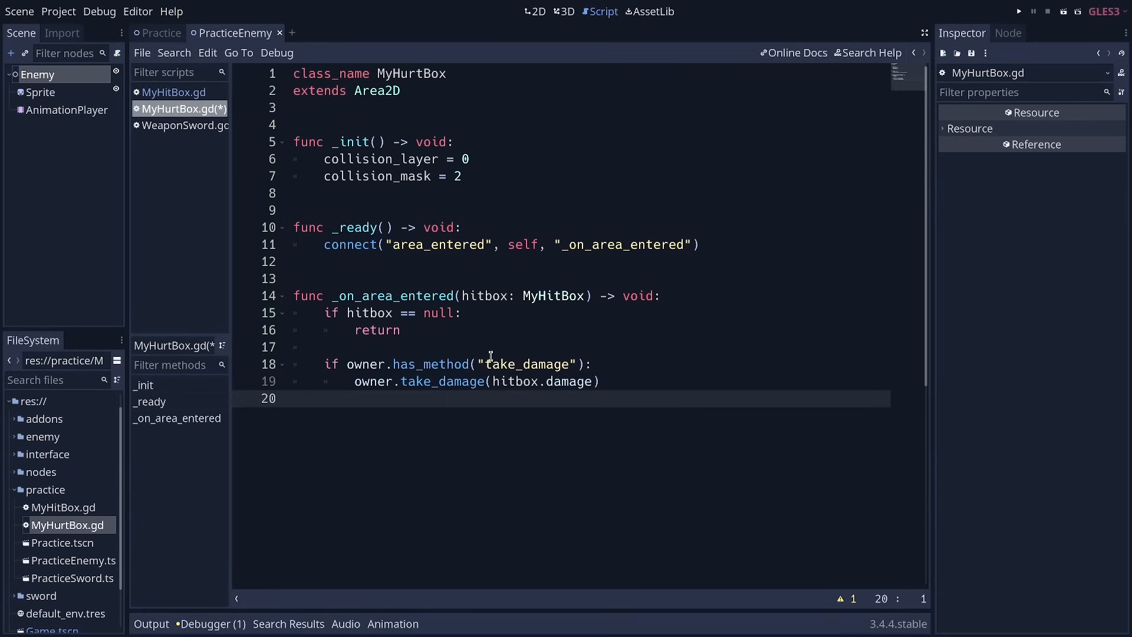
pyautogui.click(600, 381)
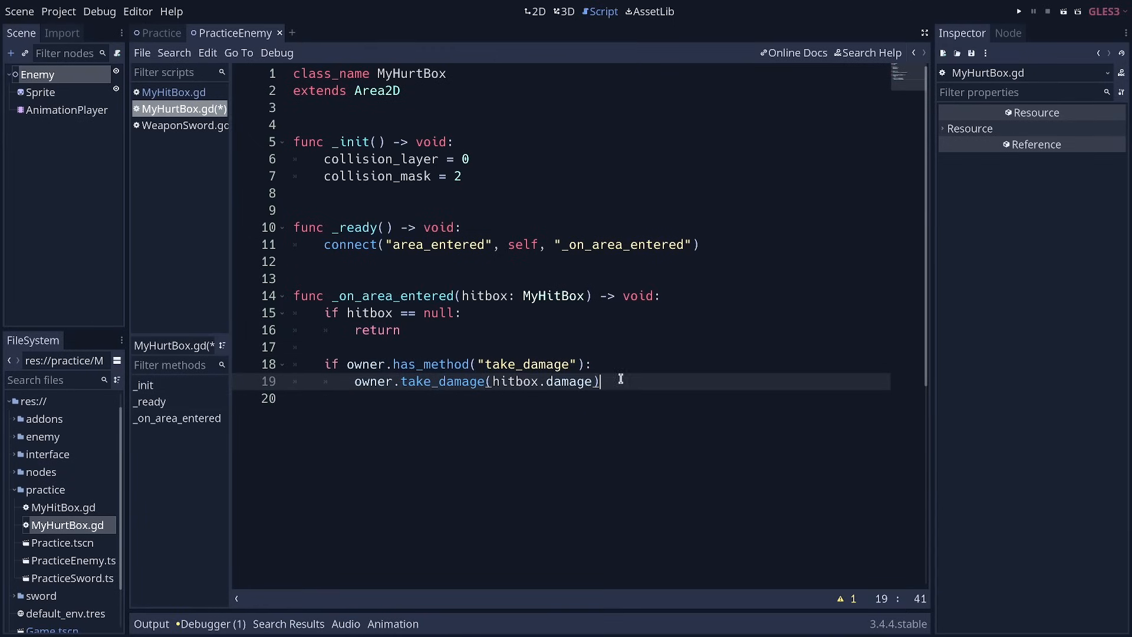
pyautogui.moveTo(623, 384)
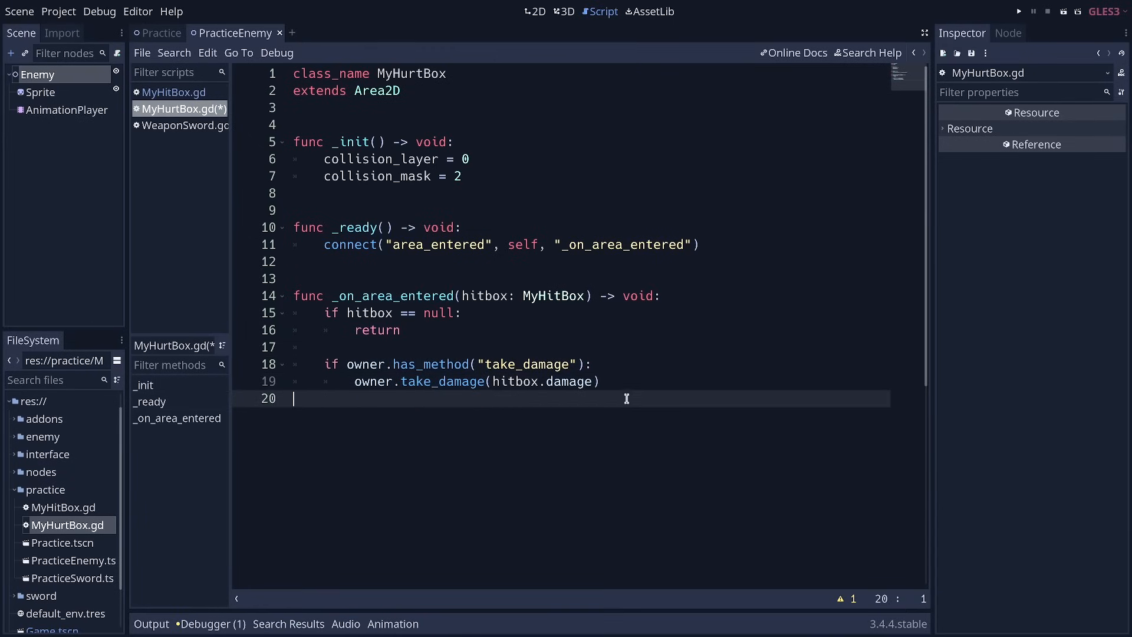
pyautogui.press('ctrl+s')
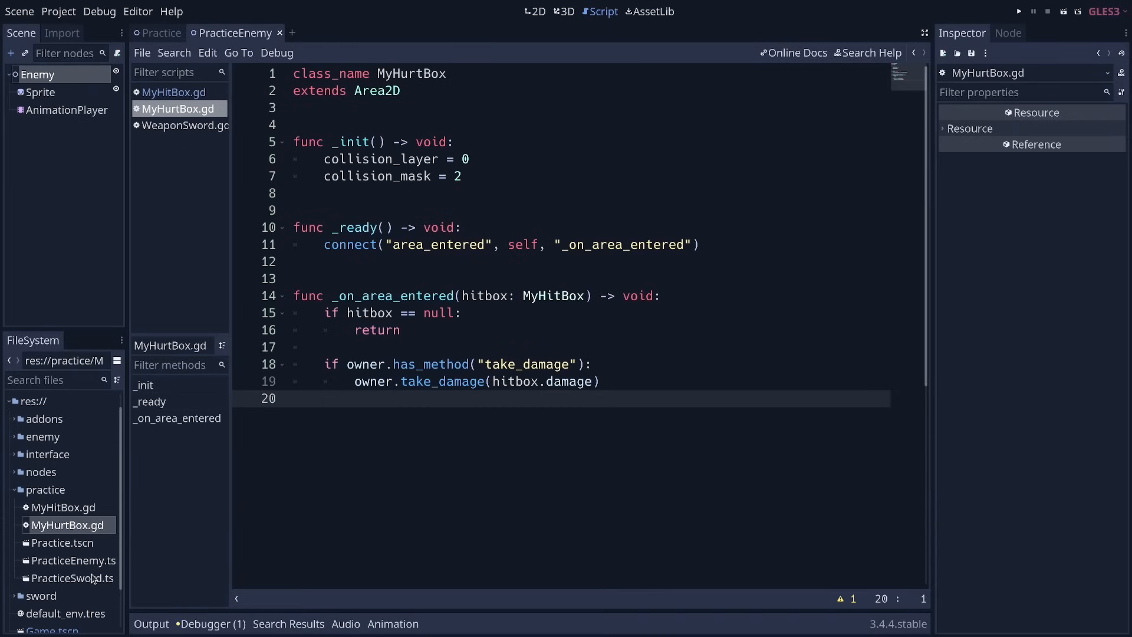
pyautogui.moveTo(72, 578)
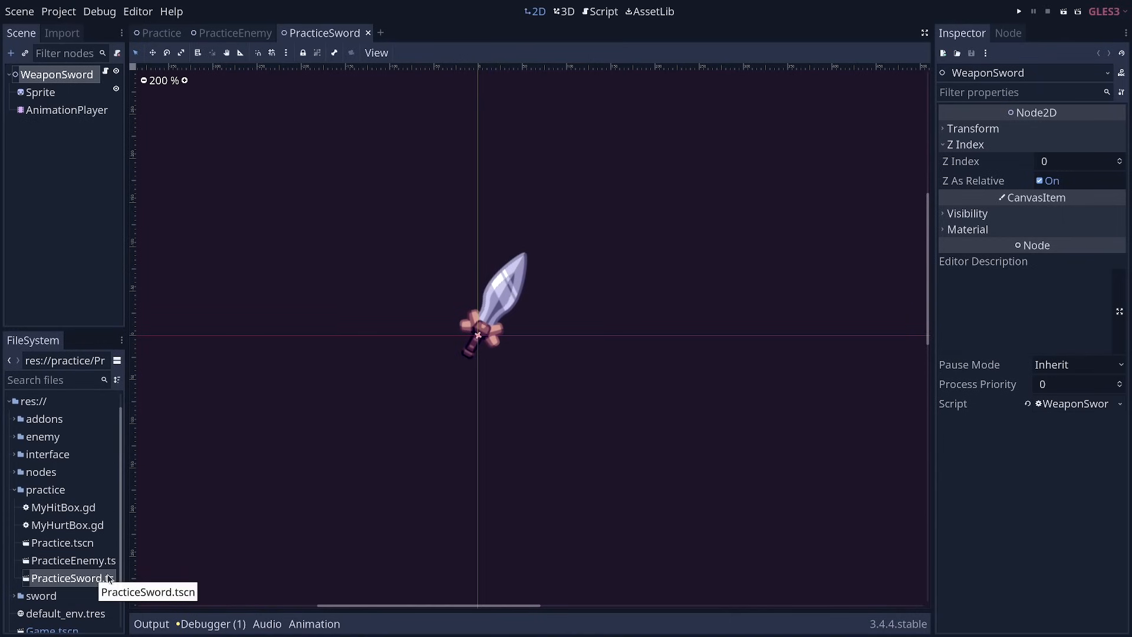
# Step: Add a MyHitBox node as a child of the sword's Sprite
pyautogui.click(41, 92)
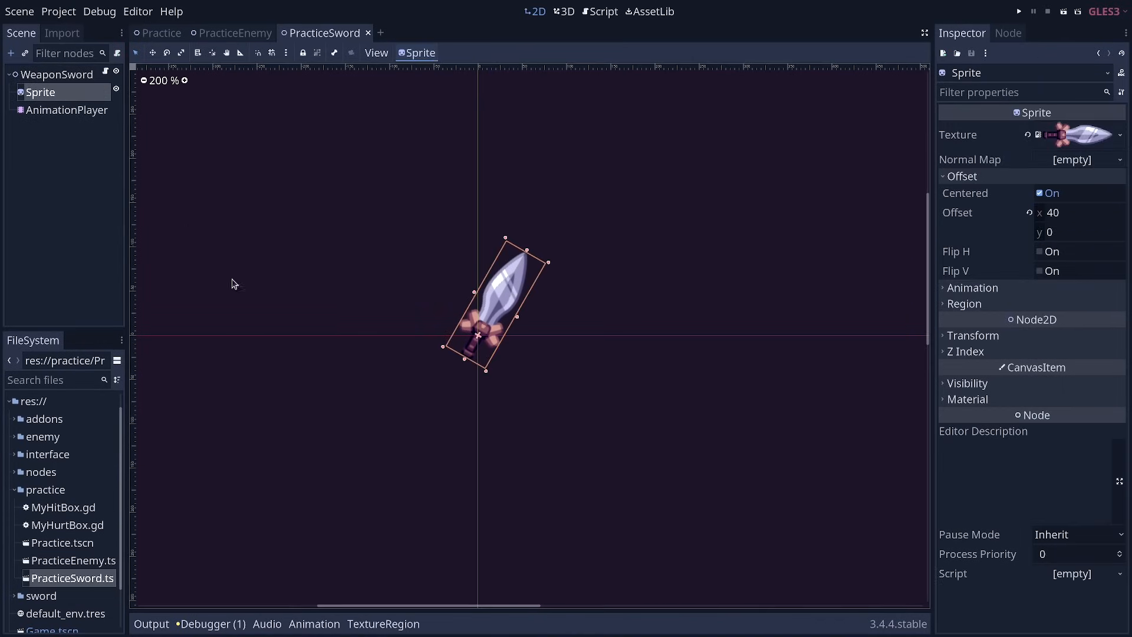
pyautogui.moveTo(648, 446)
pyautogui.write('myh')
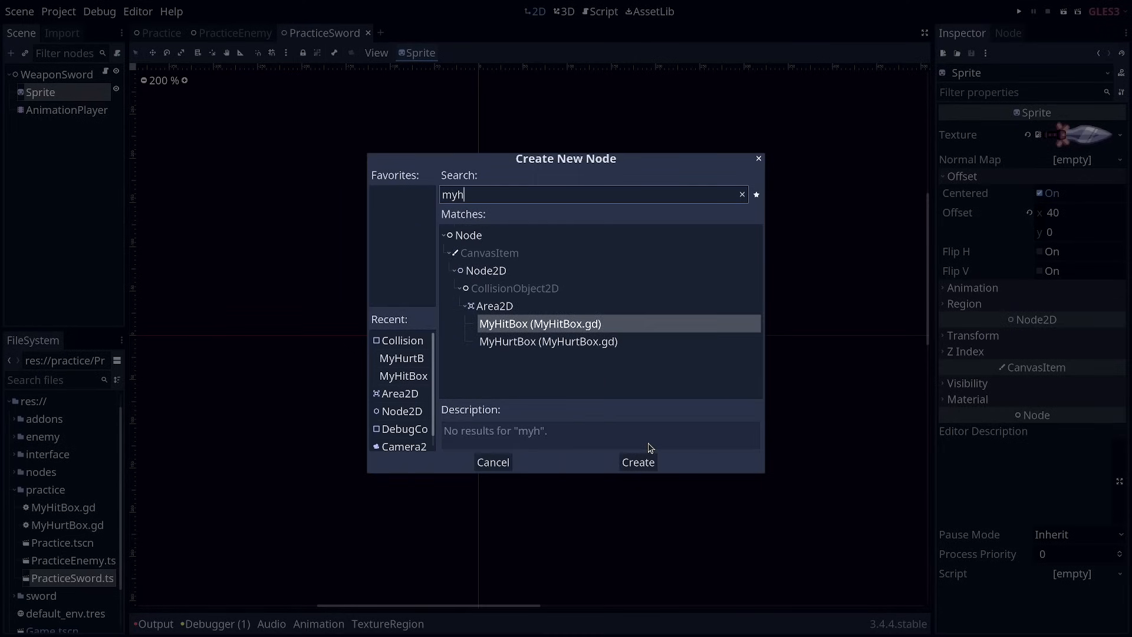
pyautogui.write('i')
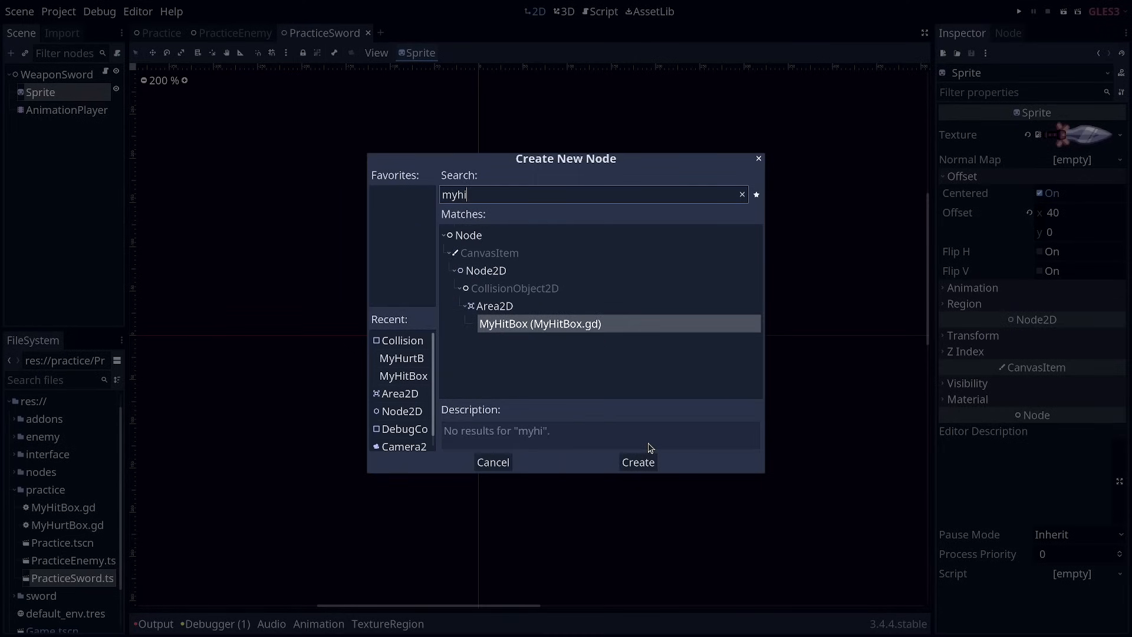
pyautogui.click(637, 463)
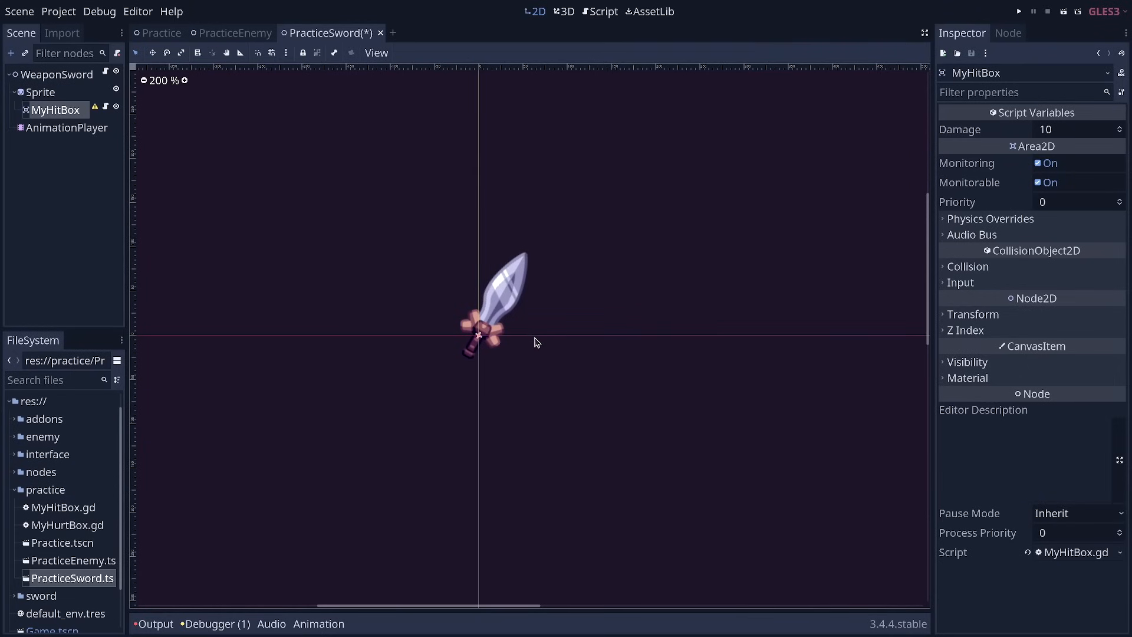
pyautogui.moveTo(64, 116)
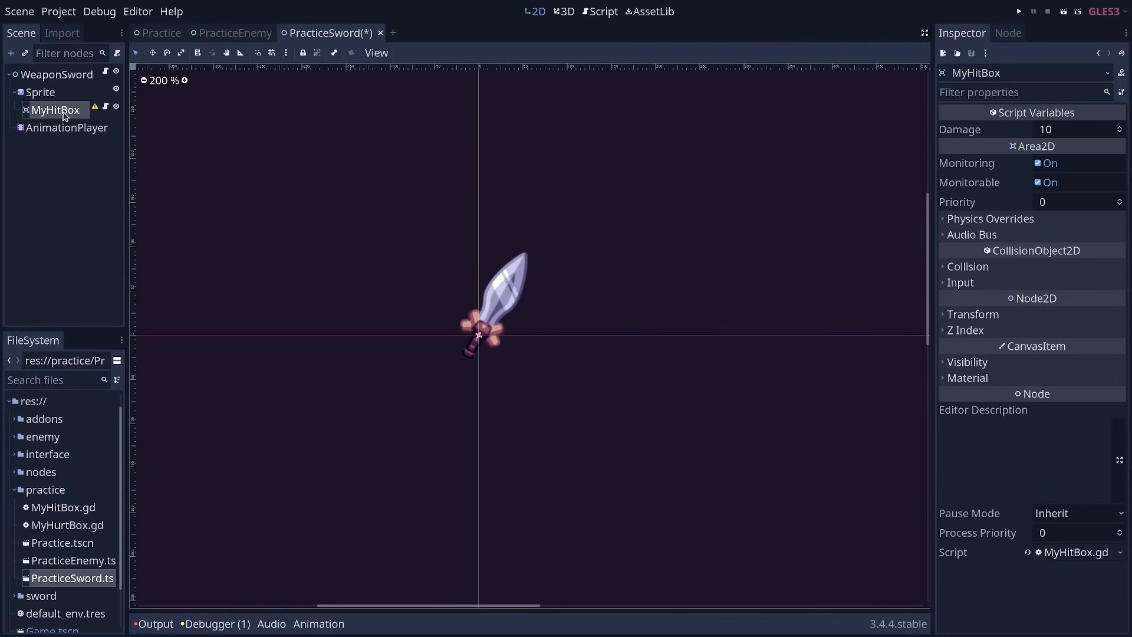
pyautogui.moveTo(566, 416)
pyautogui.write('collisio')
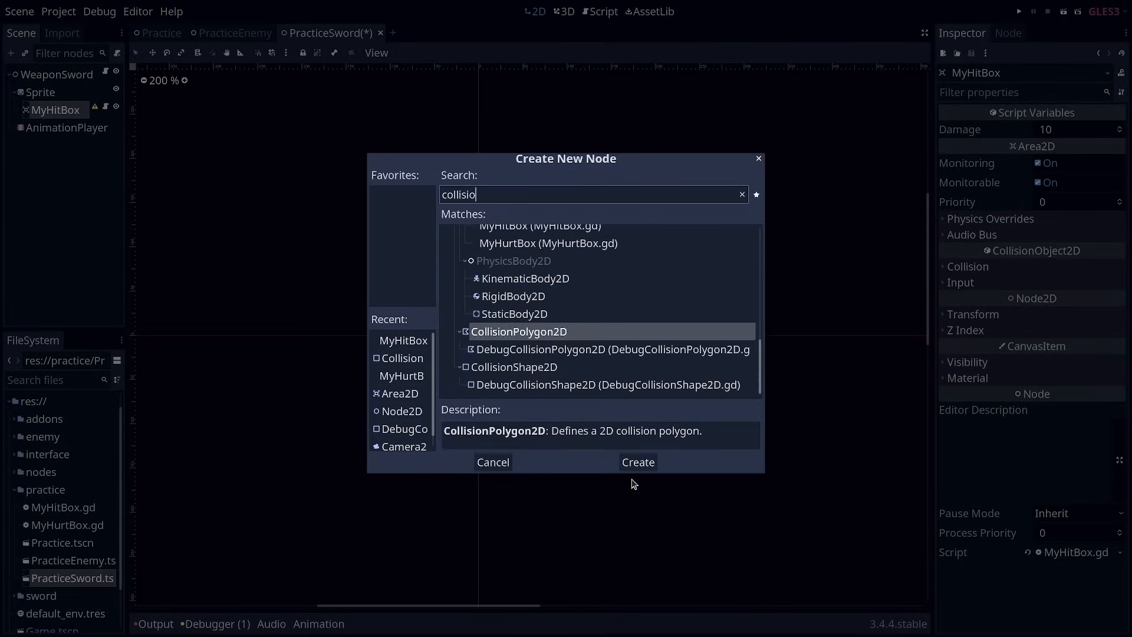
# Step: Add a CollisionShape2D under MyHitBox with a new CapsuleShape2D stretched over the blade
pyautogui.click(637, 462)
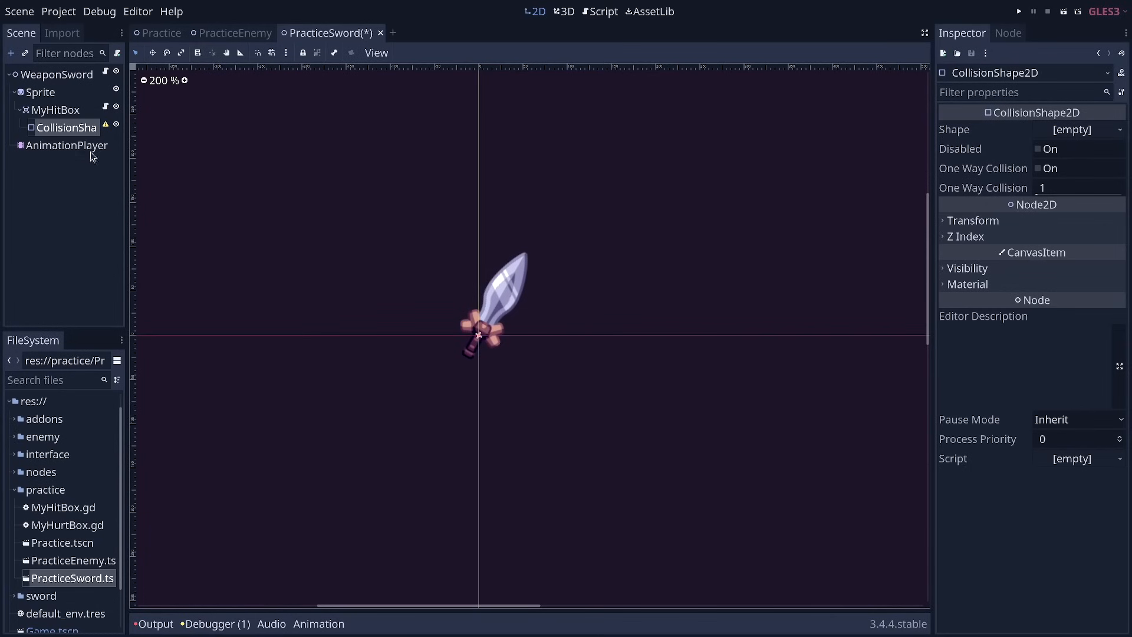
pyautogui.moveTo(1081, 135)
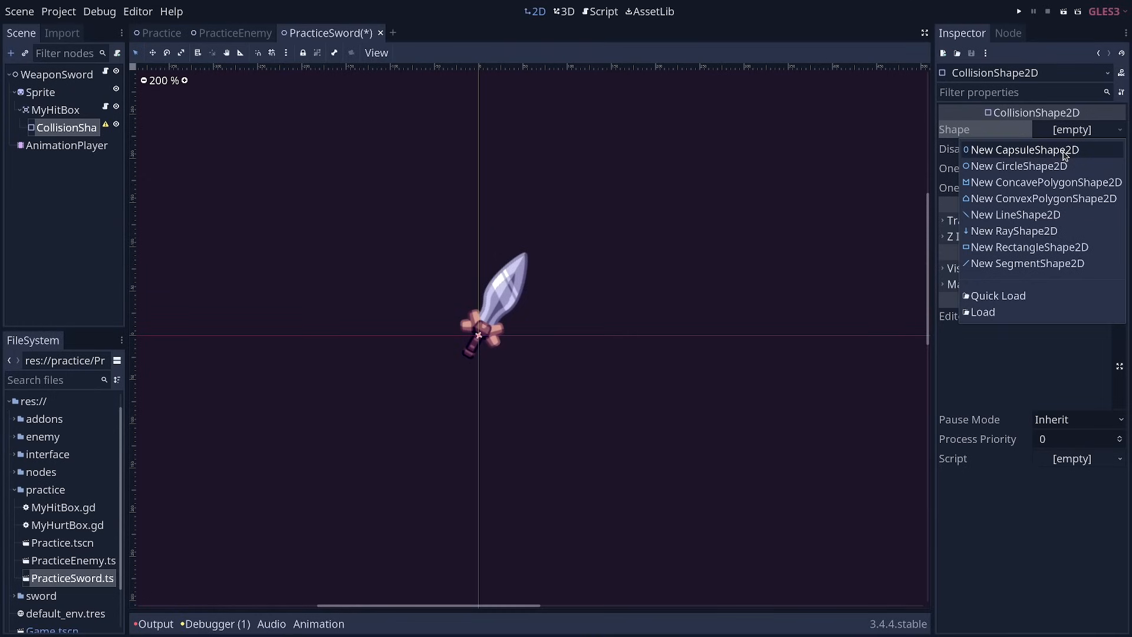
pyautogui.click(1021, 150)
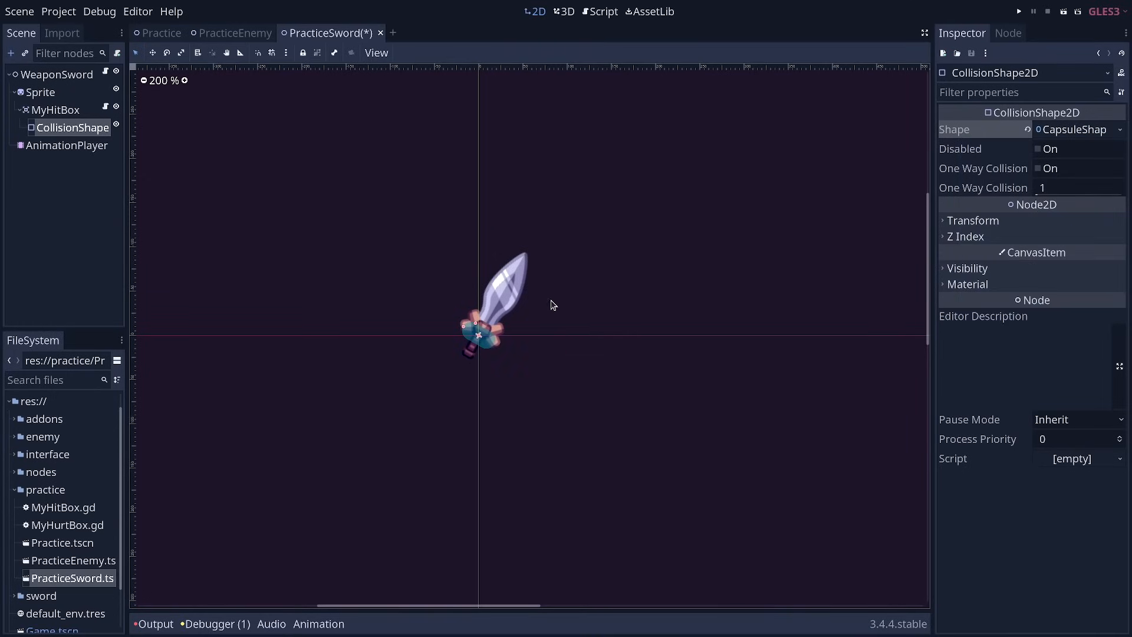
pyautogui.moveTo(639, 361)
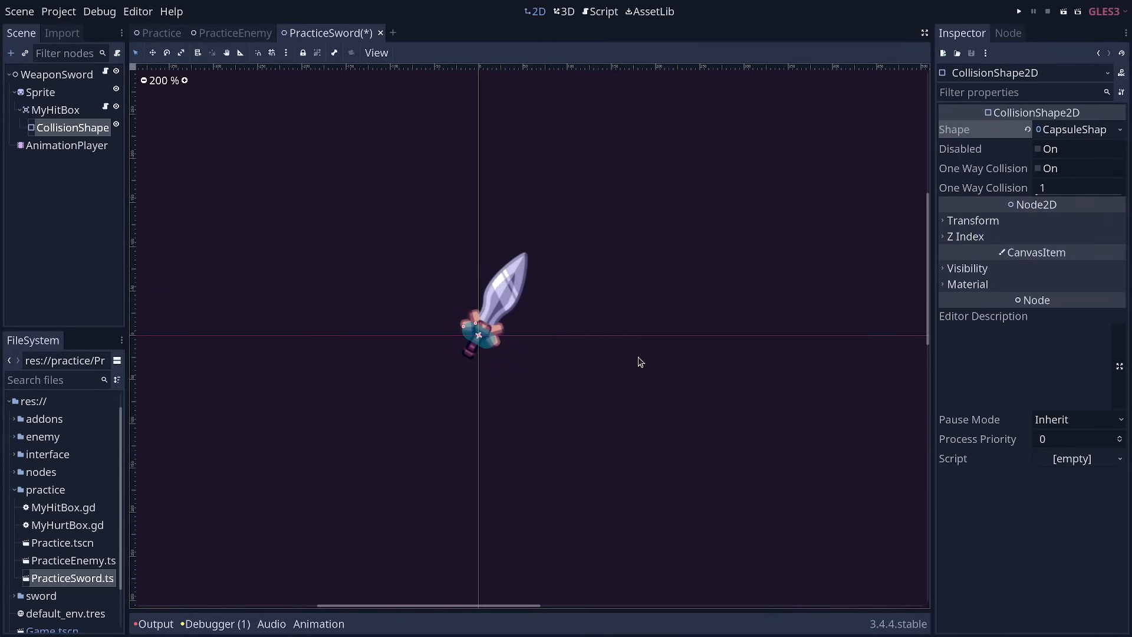
pyautogui.moveTo(638, 310)
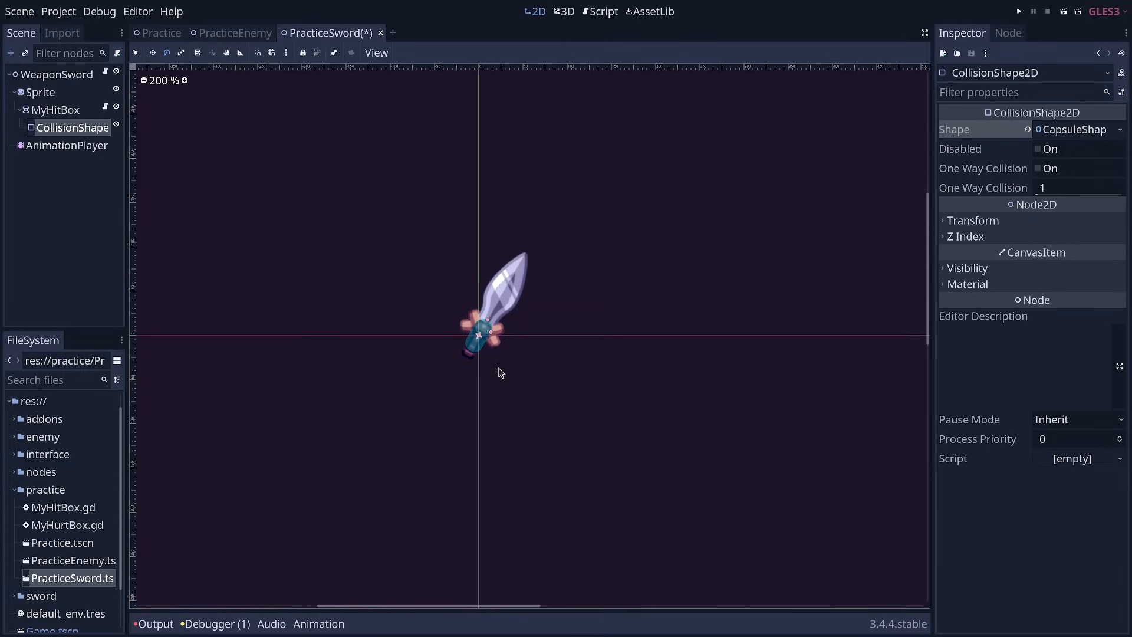
pyautogui.moveTo(489, 340)
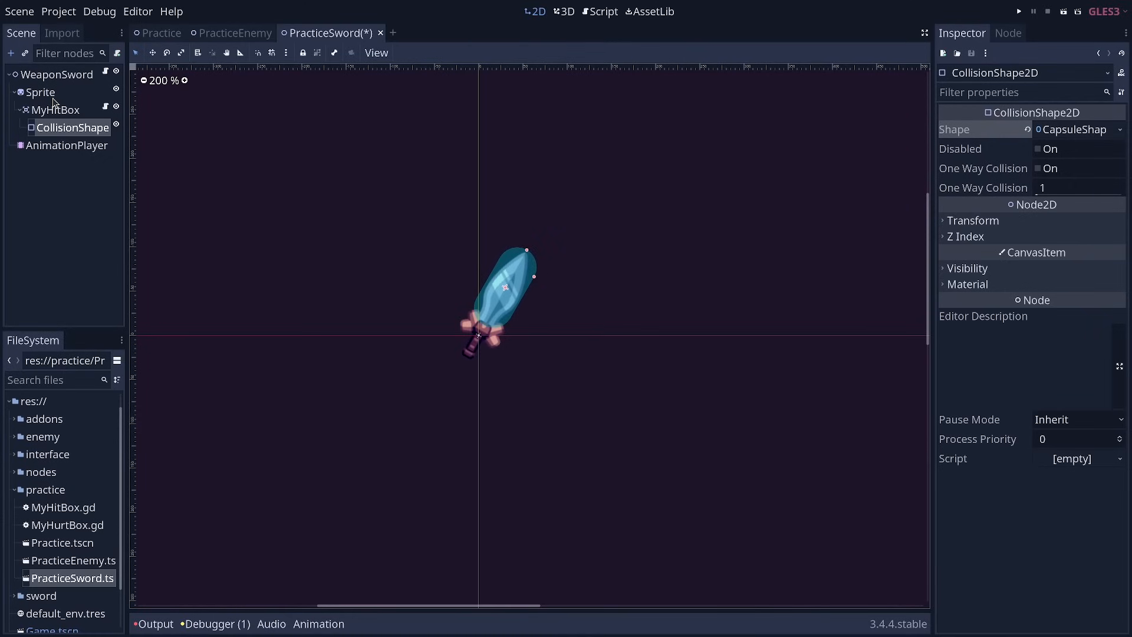
pyautogui.click(40, 92)
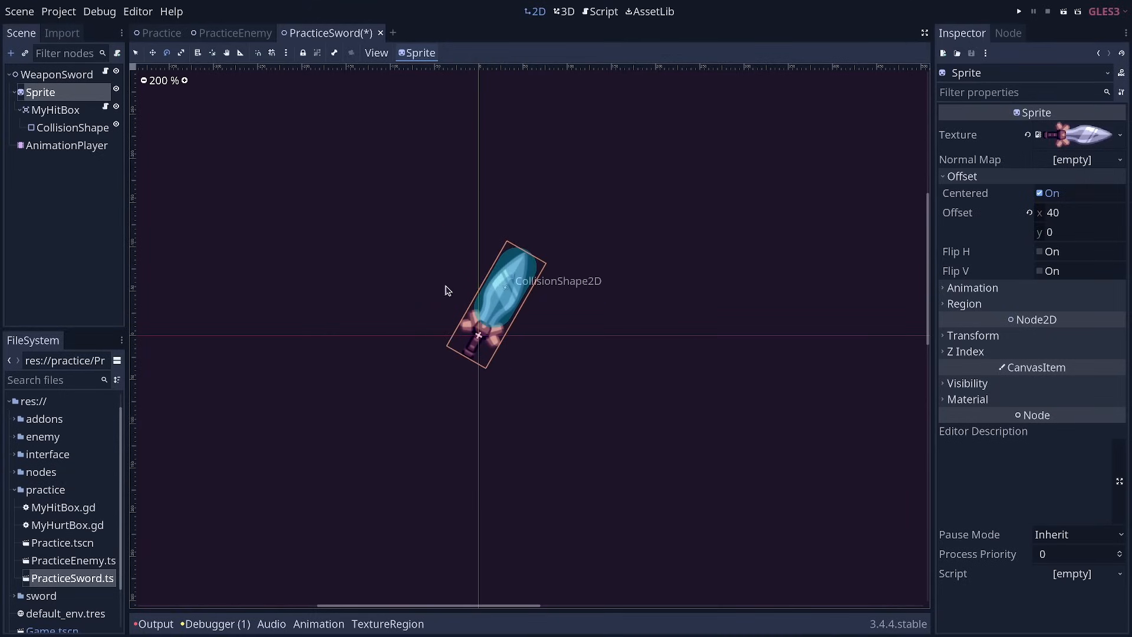
pyautogui.click(73, 128)
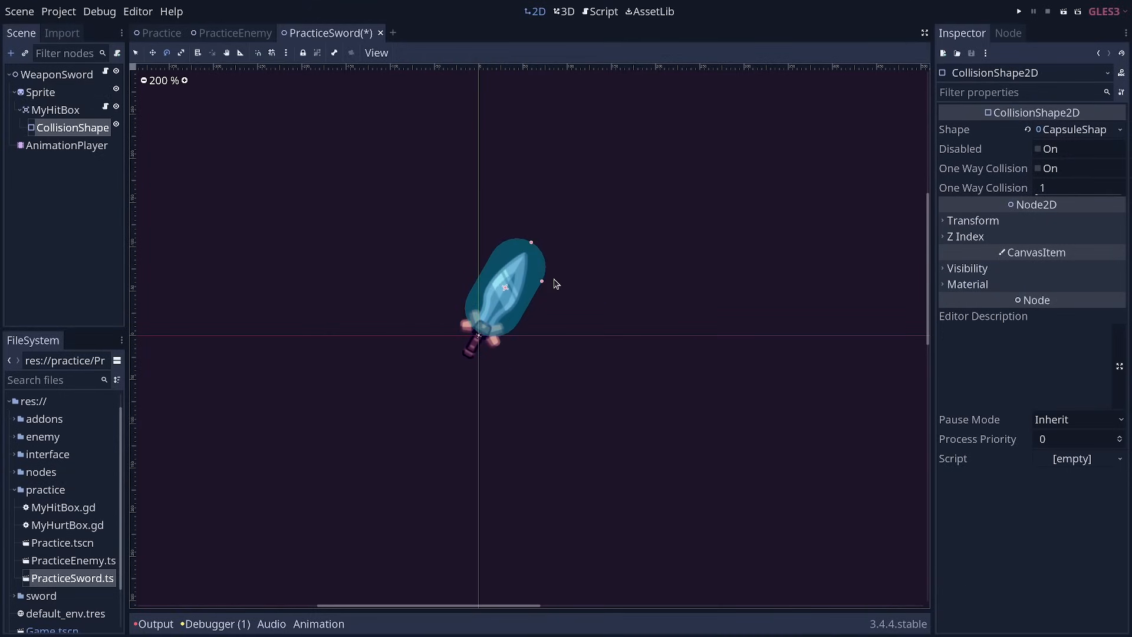
pyautogui.moveTo(529, 253)
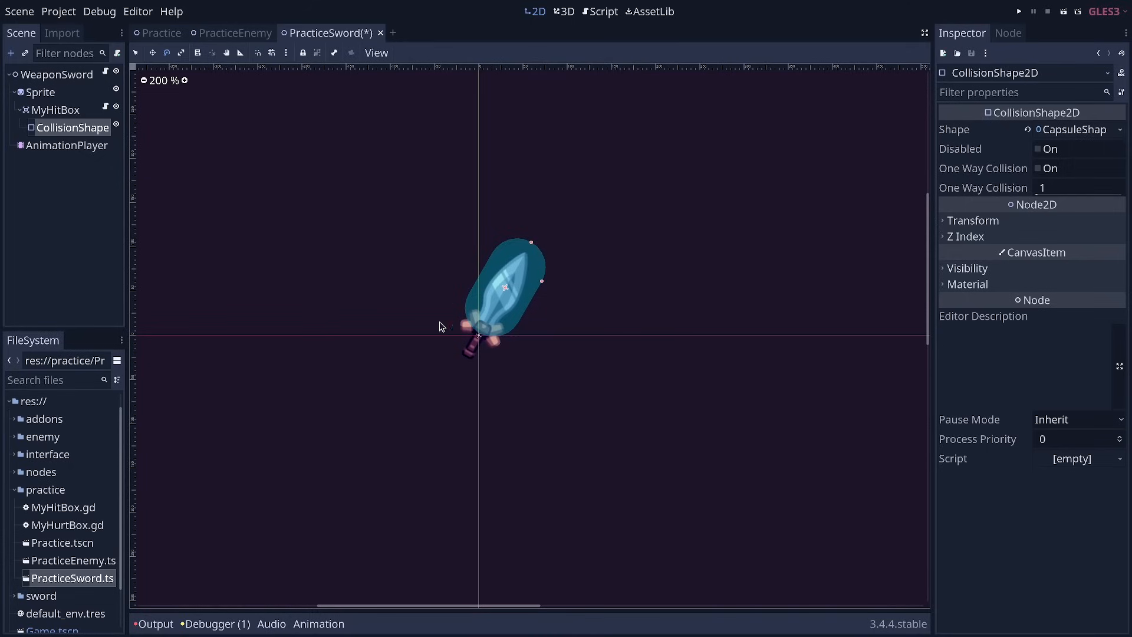
pyautogui.moveTo(532, 249)
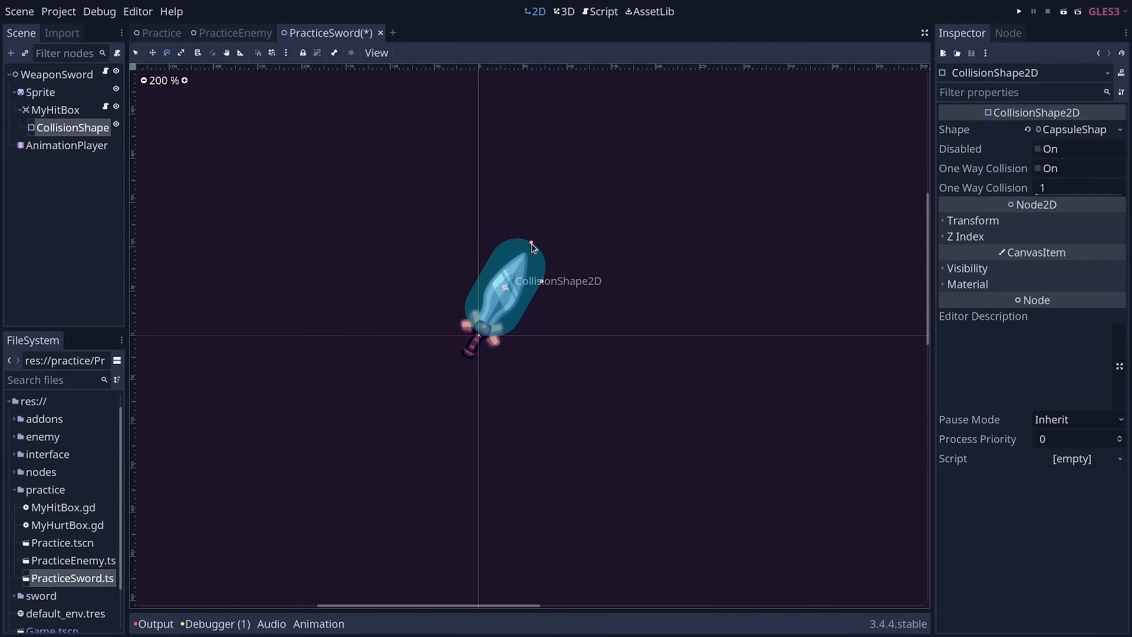
pyautogui.moveTo(536, 269)
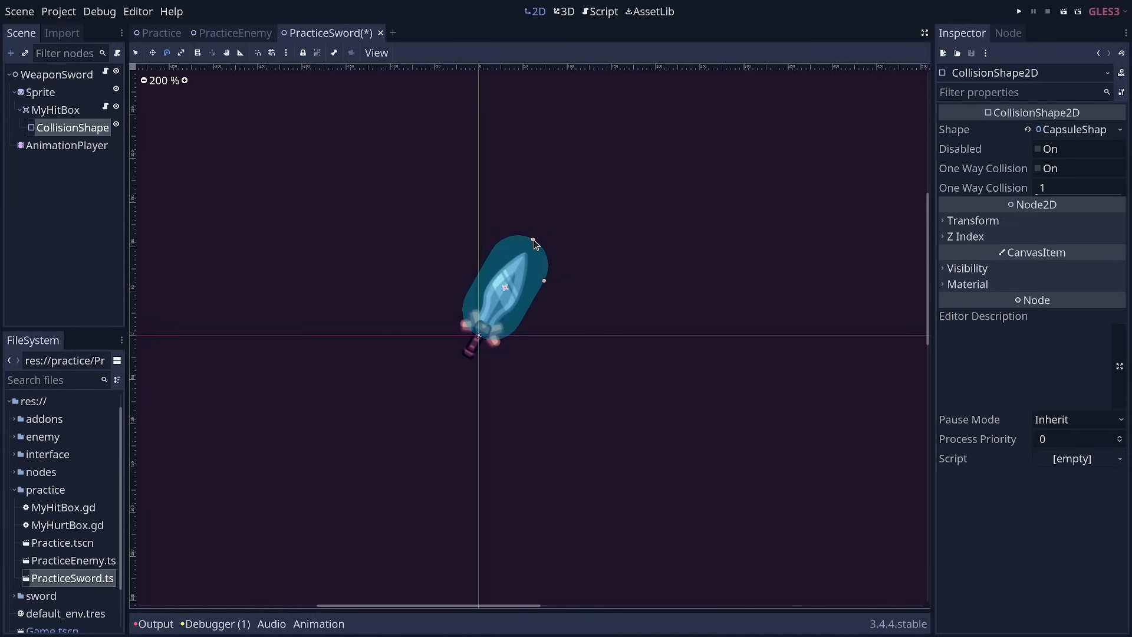
# Step: Select MyHitBox, Sprite and AnimationPlayer to check the slash animation rotates blade and hitbox together
pyautogui.click(55, 110)
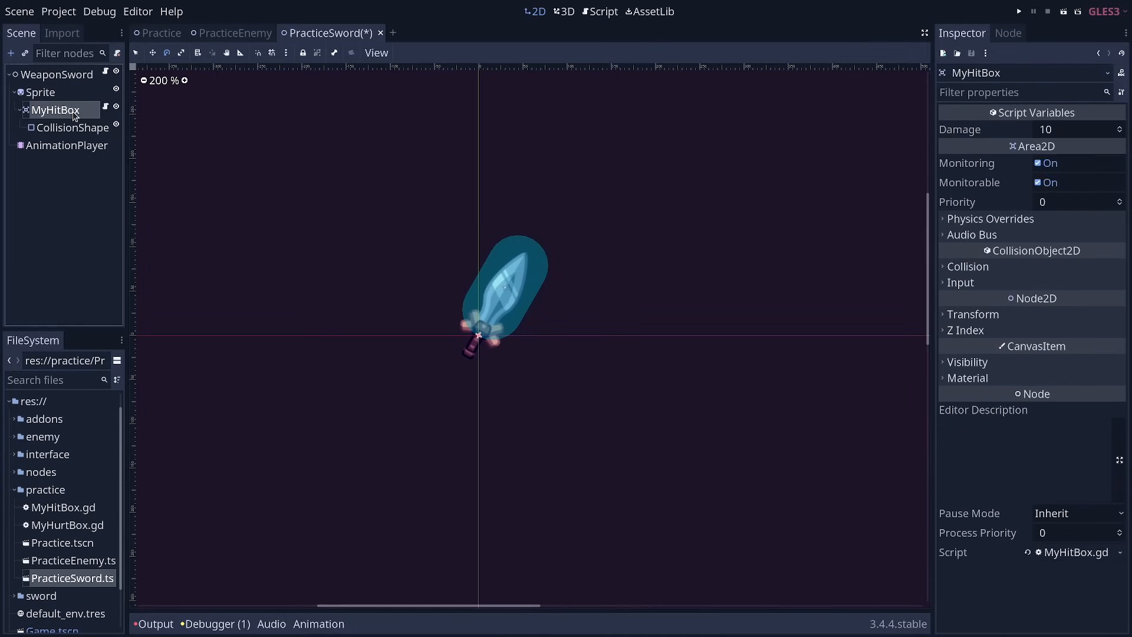
pyautogui.moveTo(638, 180)
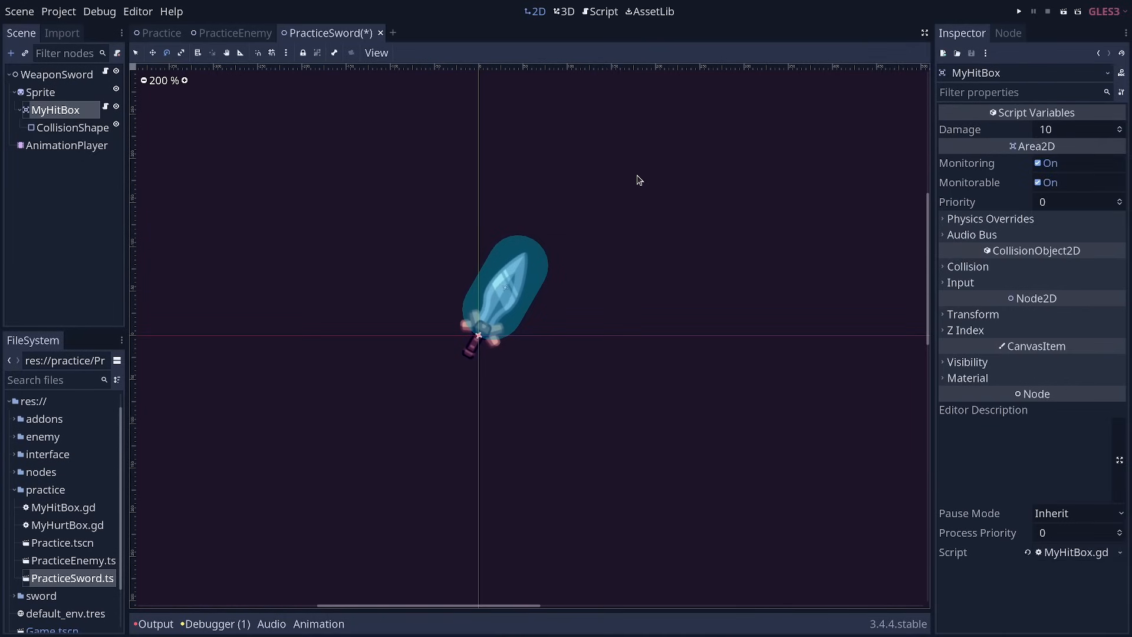
pyautogui.moveTo(58, 104)
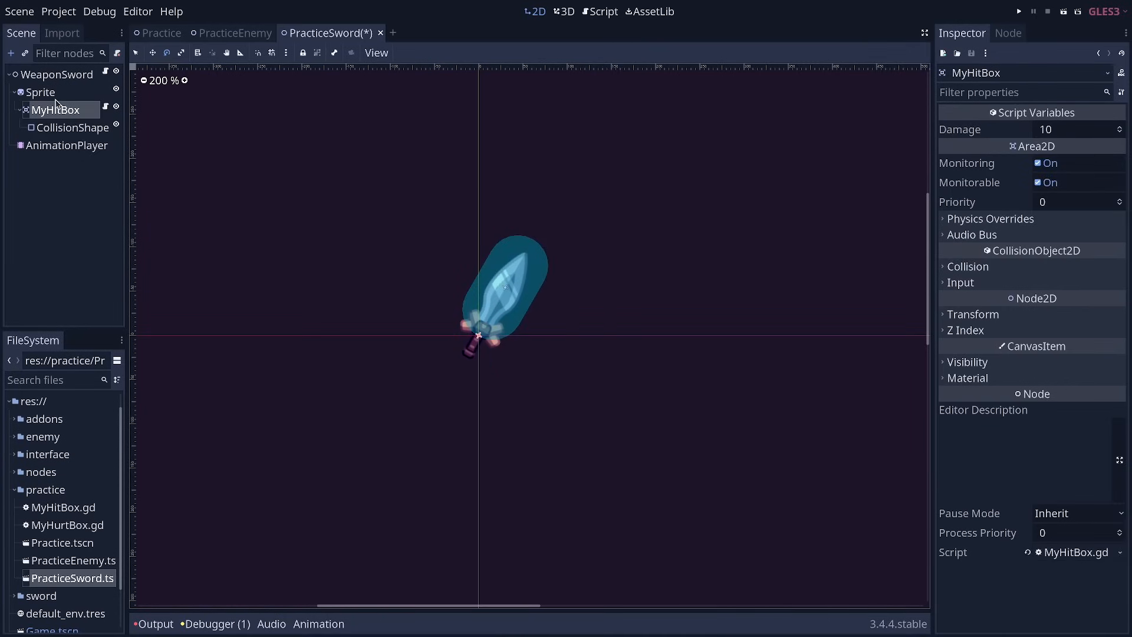
pyautogui.click(40, 92)
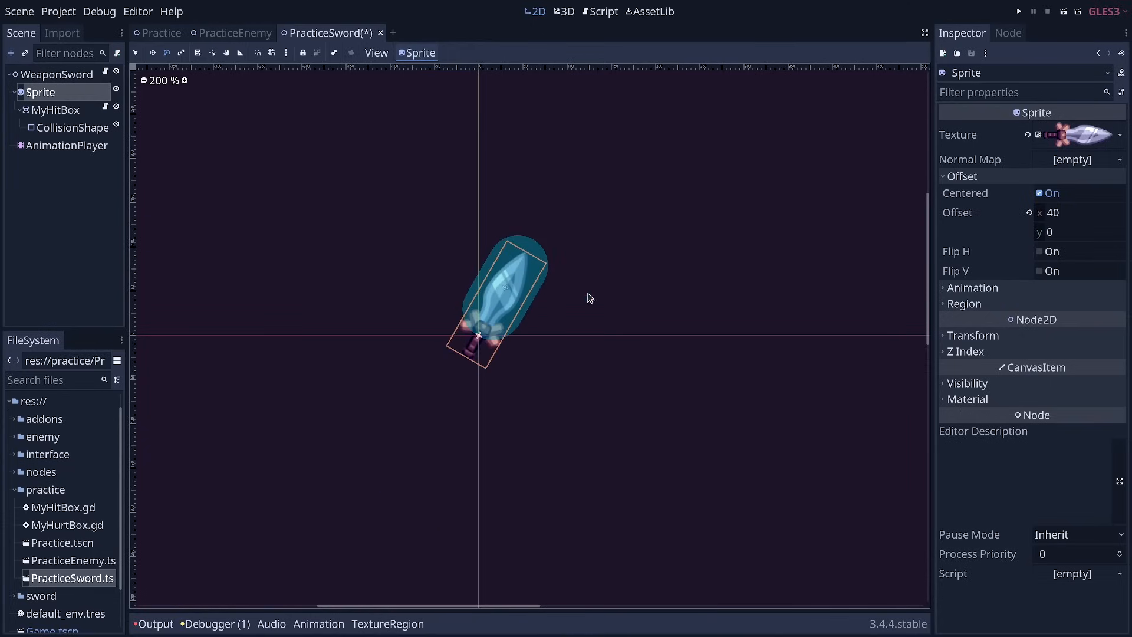
pyautogui.moveTo(567, 338)
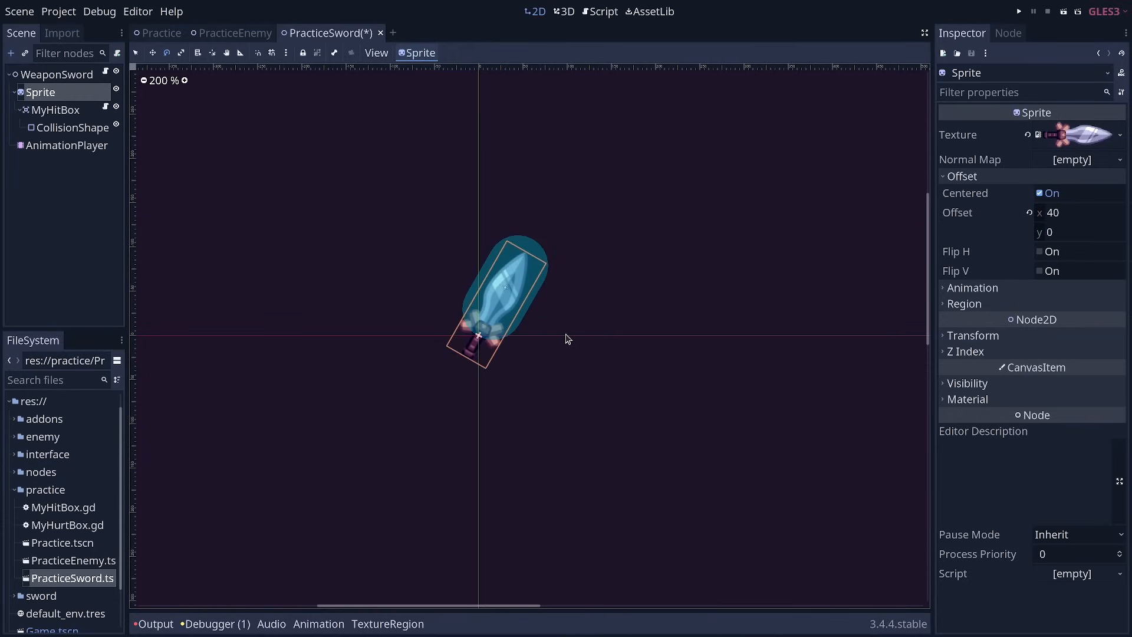
pyautogui.moveTo(552, 325)
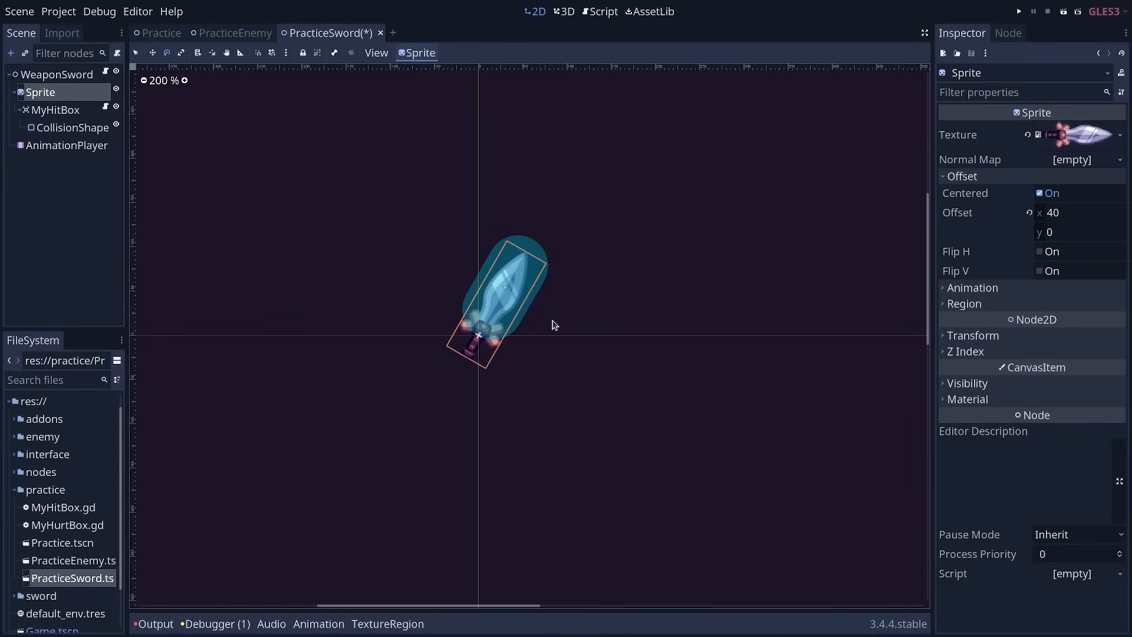
pyautogui.moveTo(532, 233)
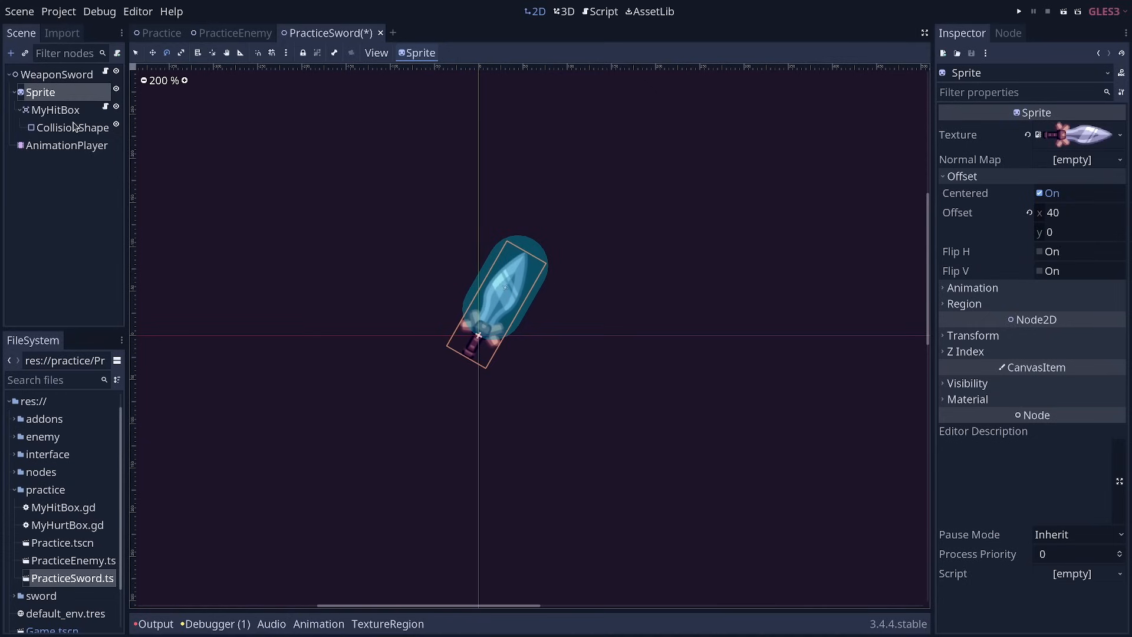
pyautogui.moveTo(425, 276)
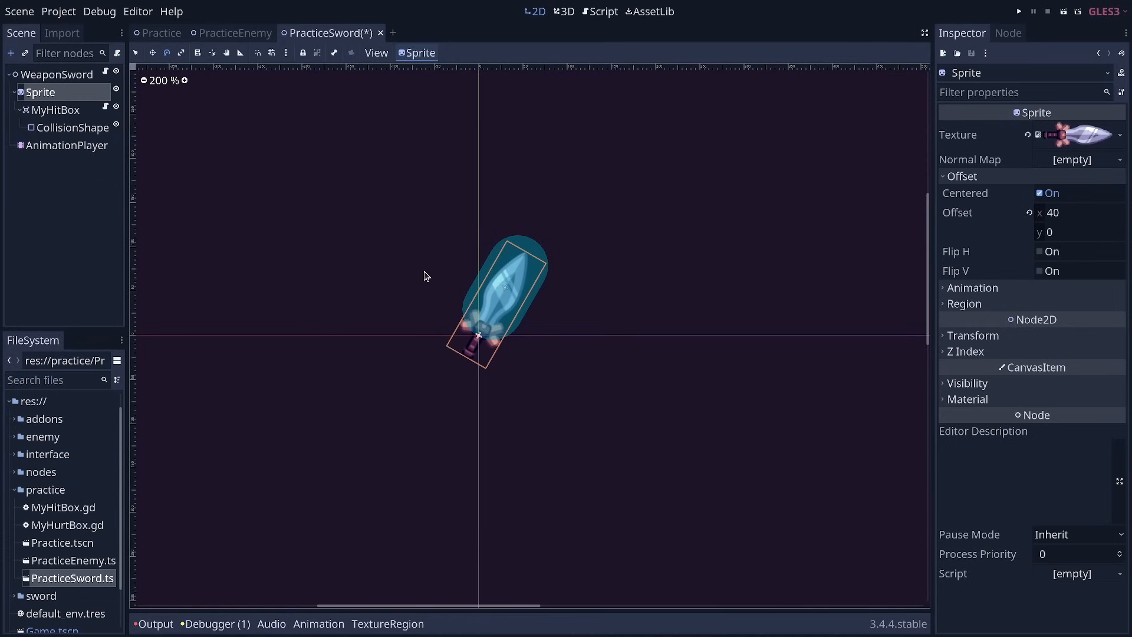
pyautogui.click(66, 145)
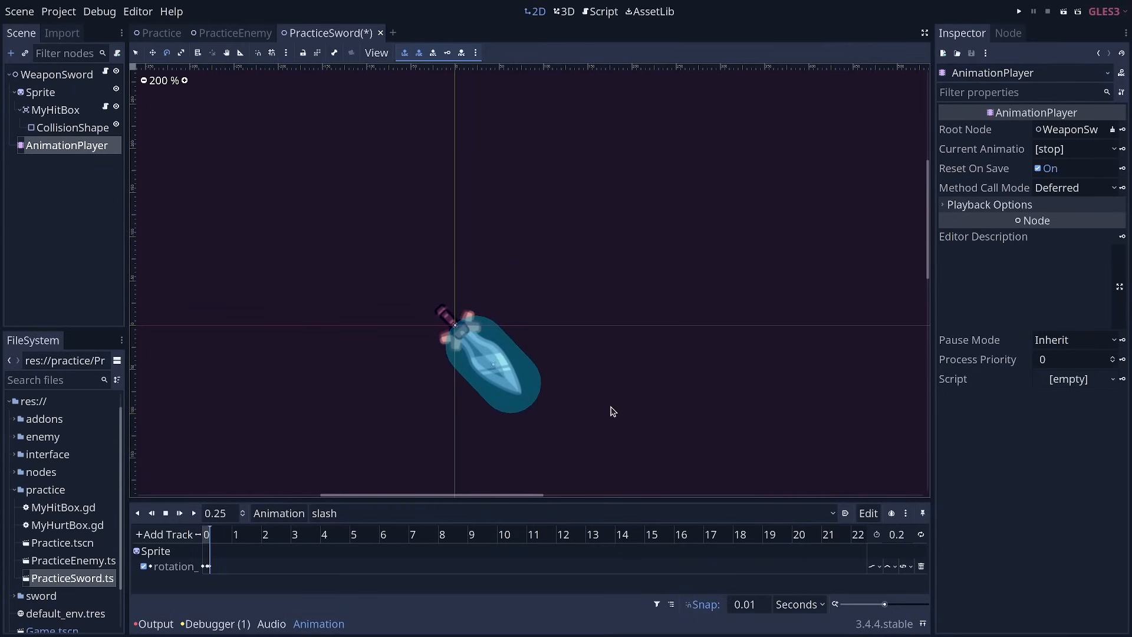
pyautogui.moveTo(598, 412)
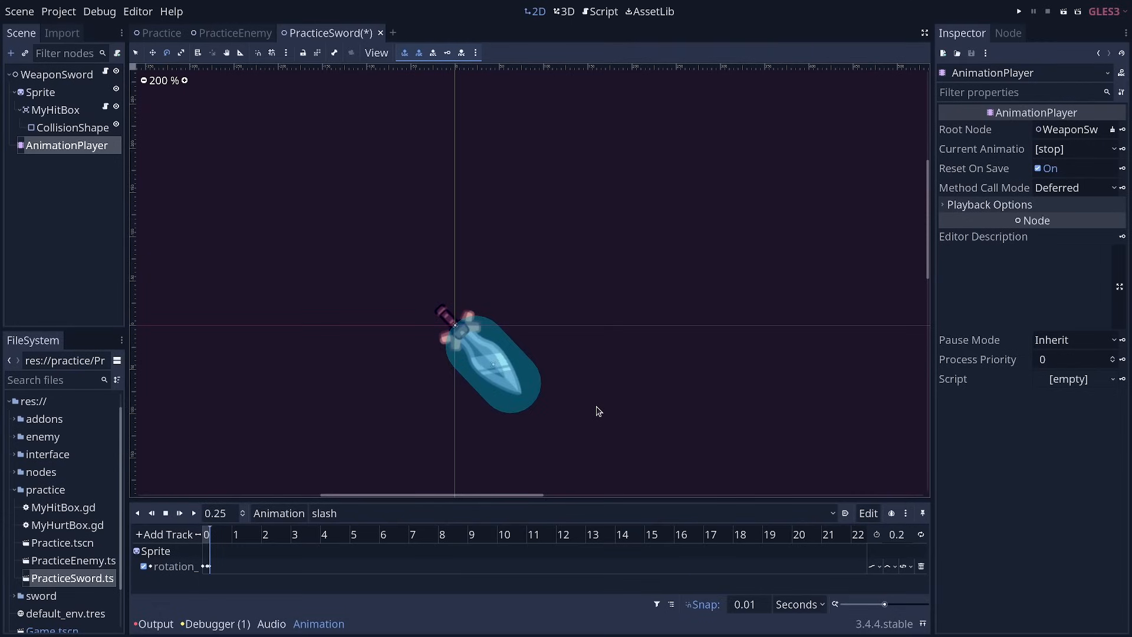
pyautogui.moveTo(602, 478)
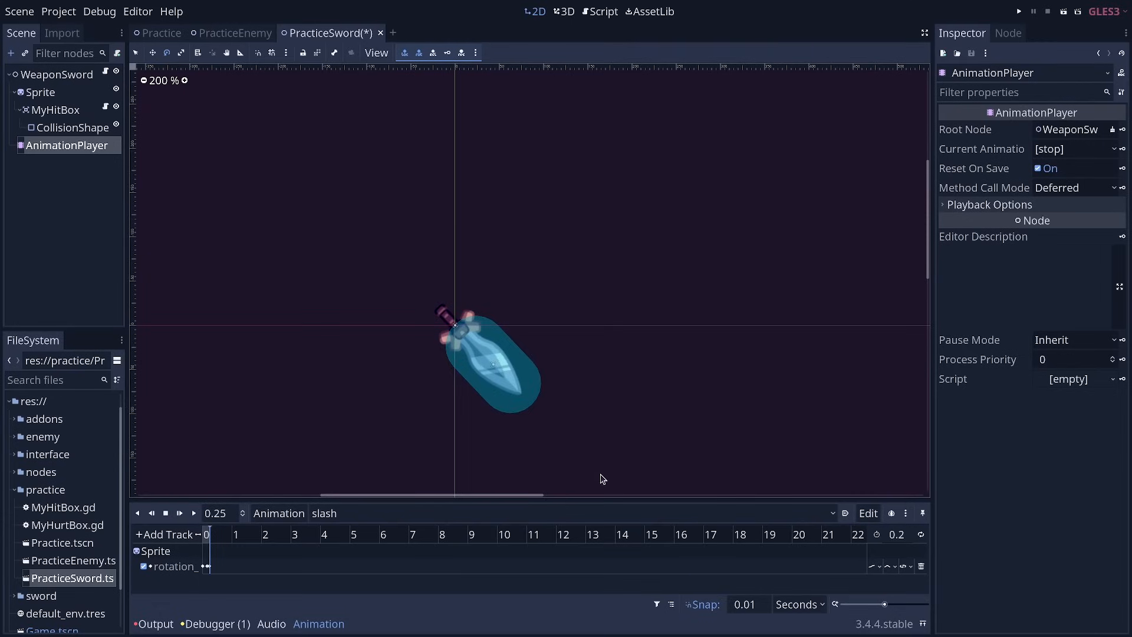
pyautogui.moveTo(533, 352)
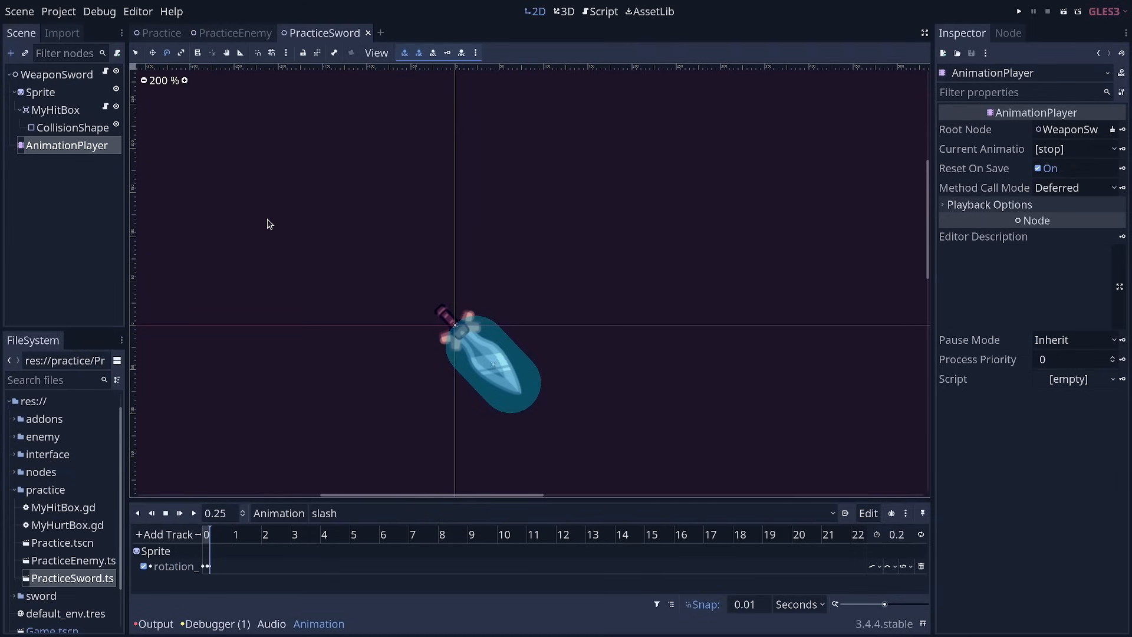
pyautogui.moveTo(268, 248)
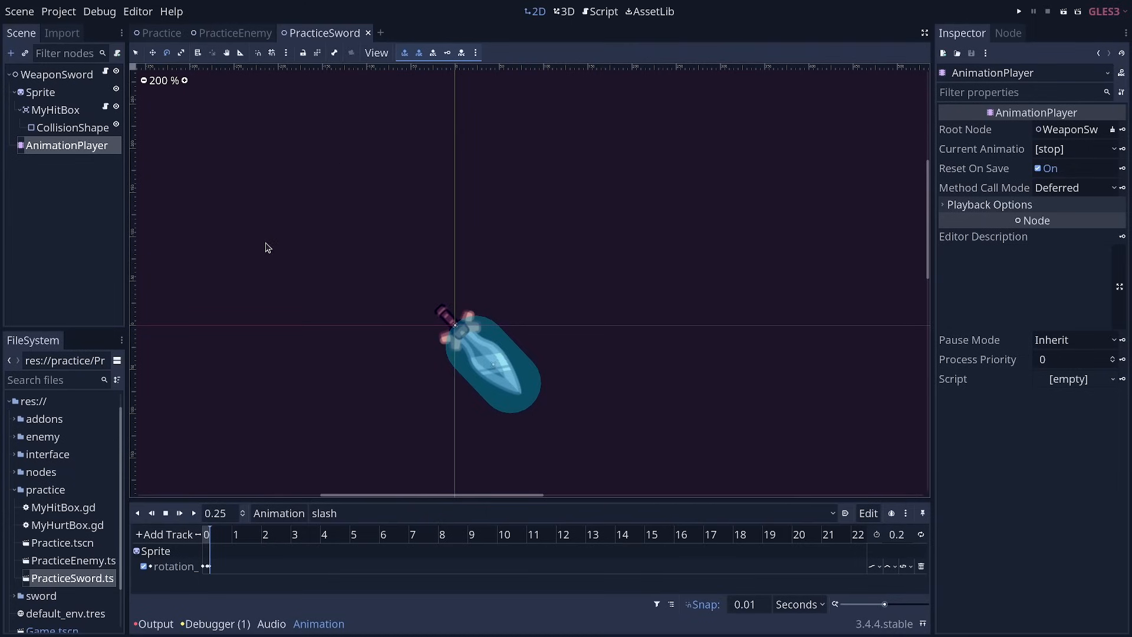
# Step: Switch to PracticeEnemy and add a MyHurtBox node under the enemy's Sprite
pyautogui.click(234, 33)
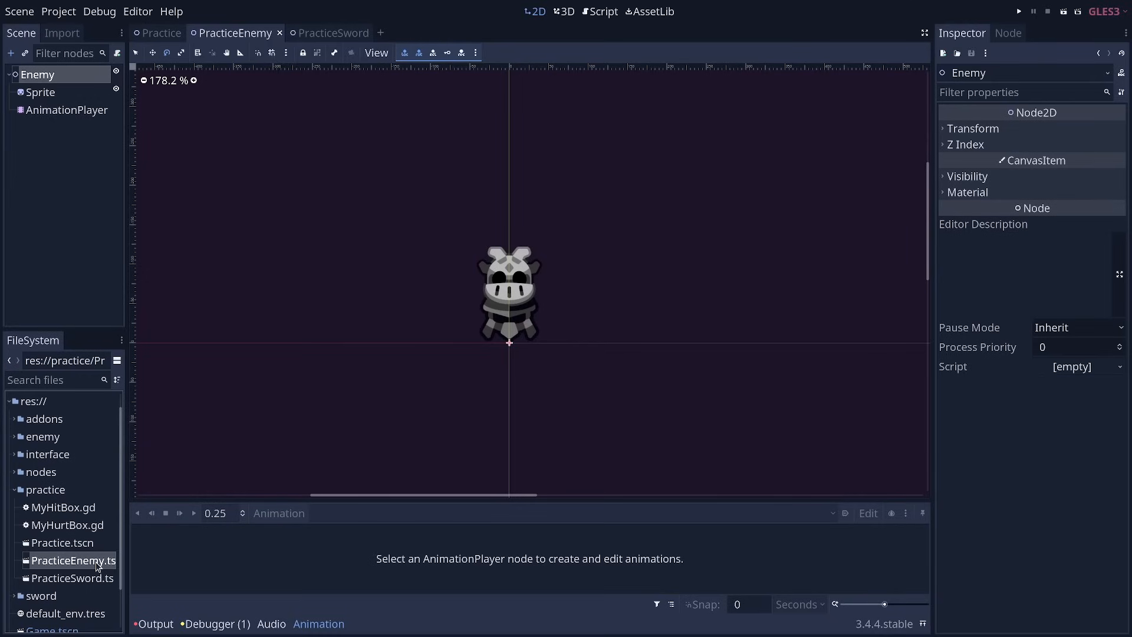
pyautogui.moveTo(157, 140)
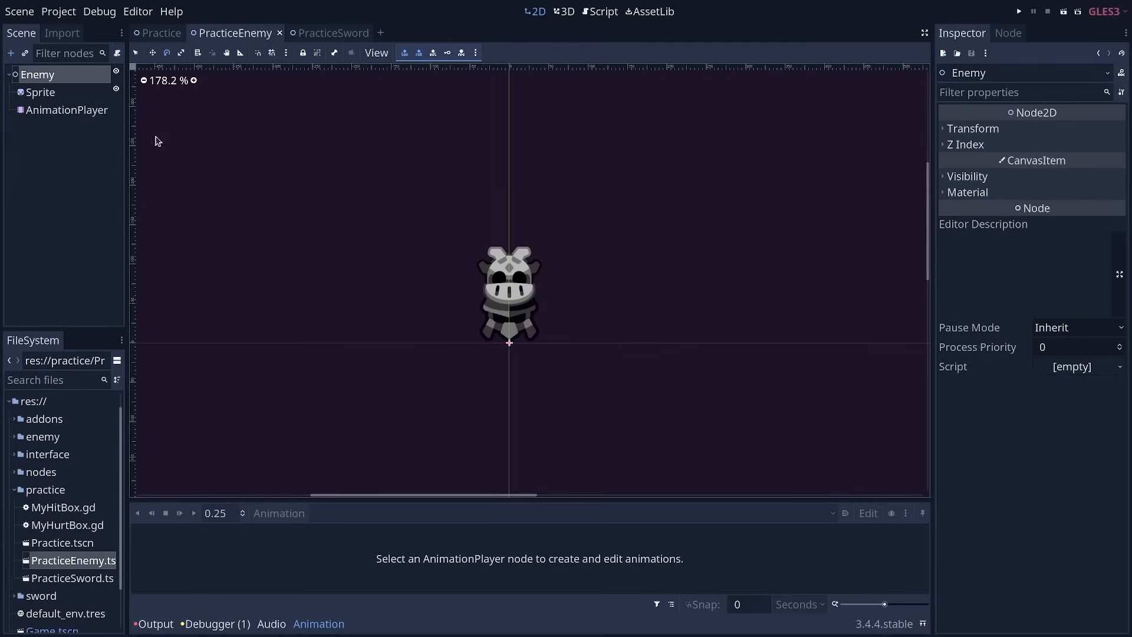
pyautogui.click(40, 92)
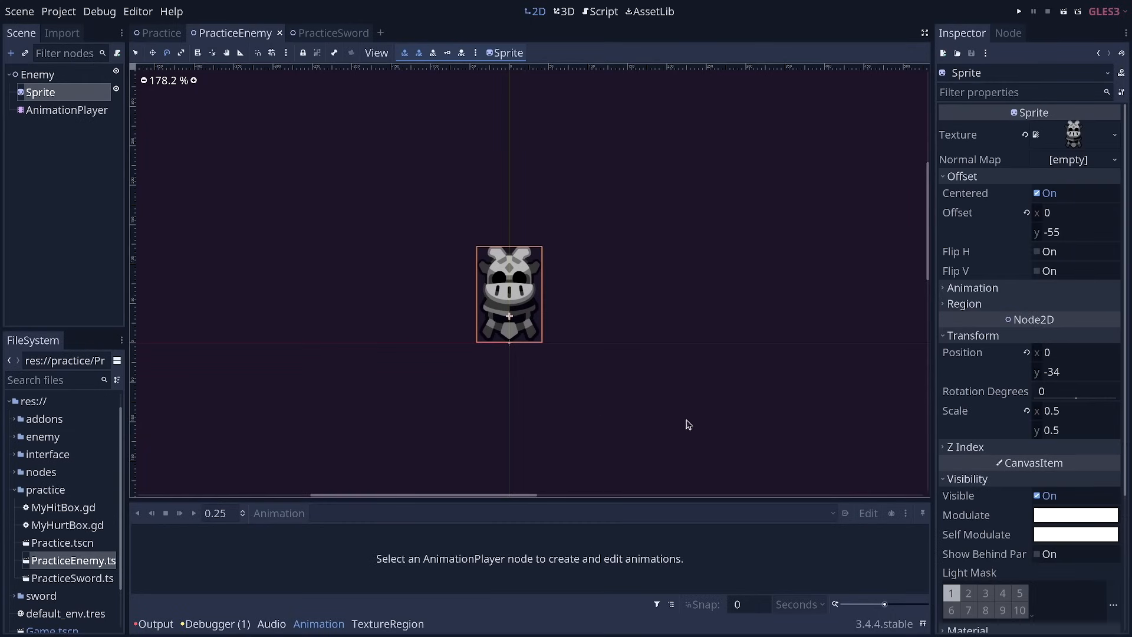
pyautogui.moveTo(697, 374)
pyautogui.write('m')
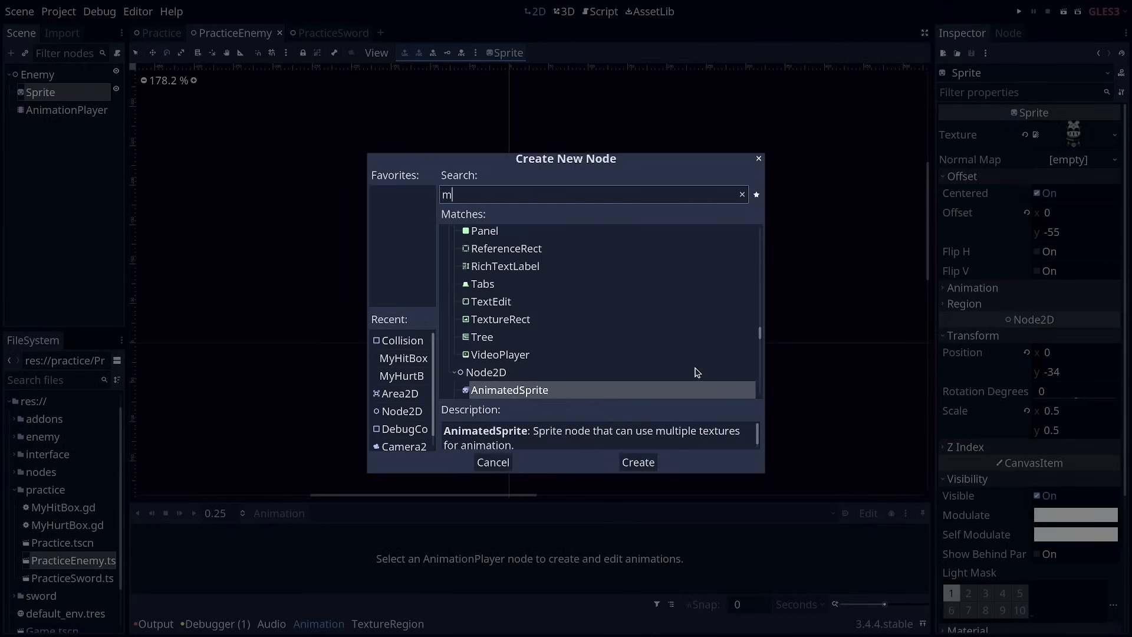
pyautogui.write('yhu')
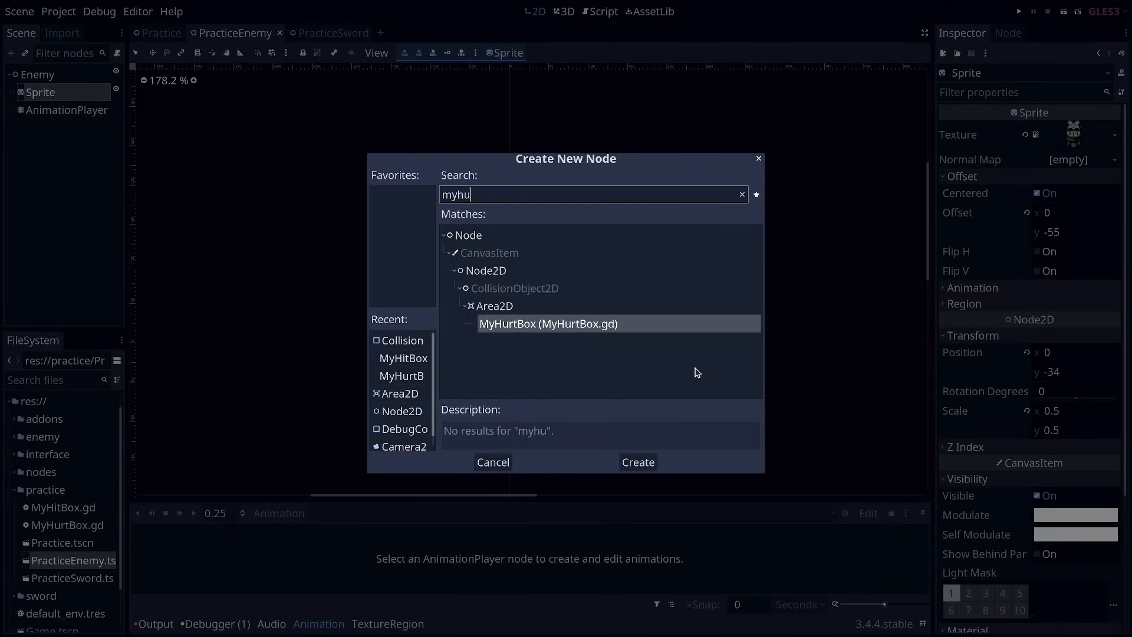
pyautogui.click(636, 461)
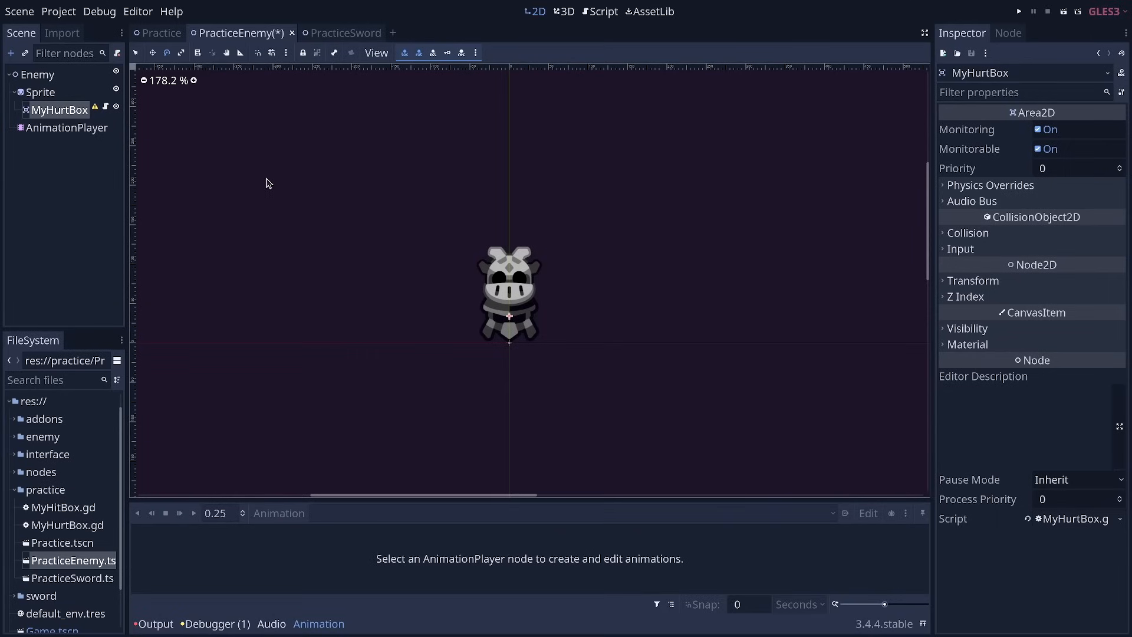
pyautogui.moveTo(139, 163)
pyautogui.write('collis')
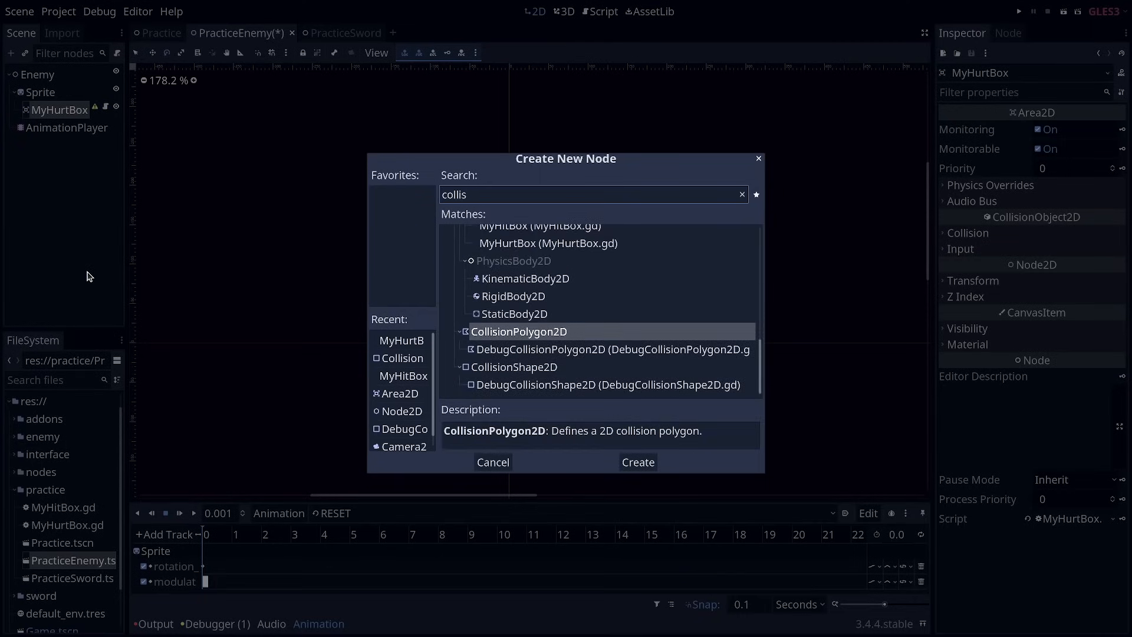
# Step: Add a CollisionShape2D with a new CapsuleShape2D under MyHurtBox, then reselect the Enemy root
pyautogui.click(636, 462)
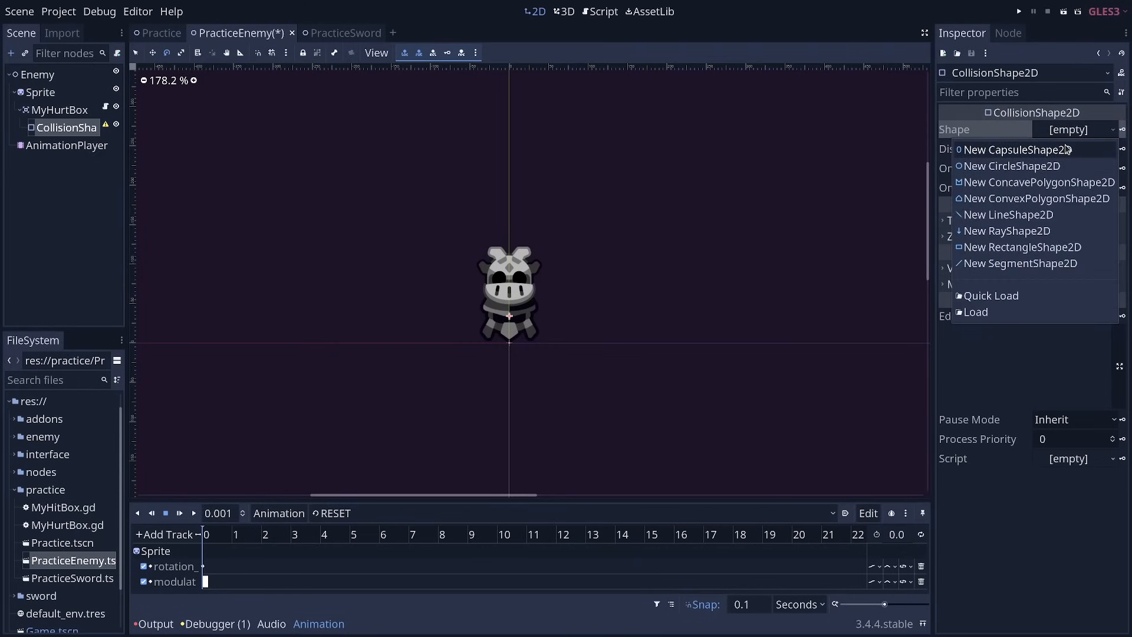
pyautogui.click(1018, 150)
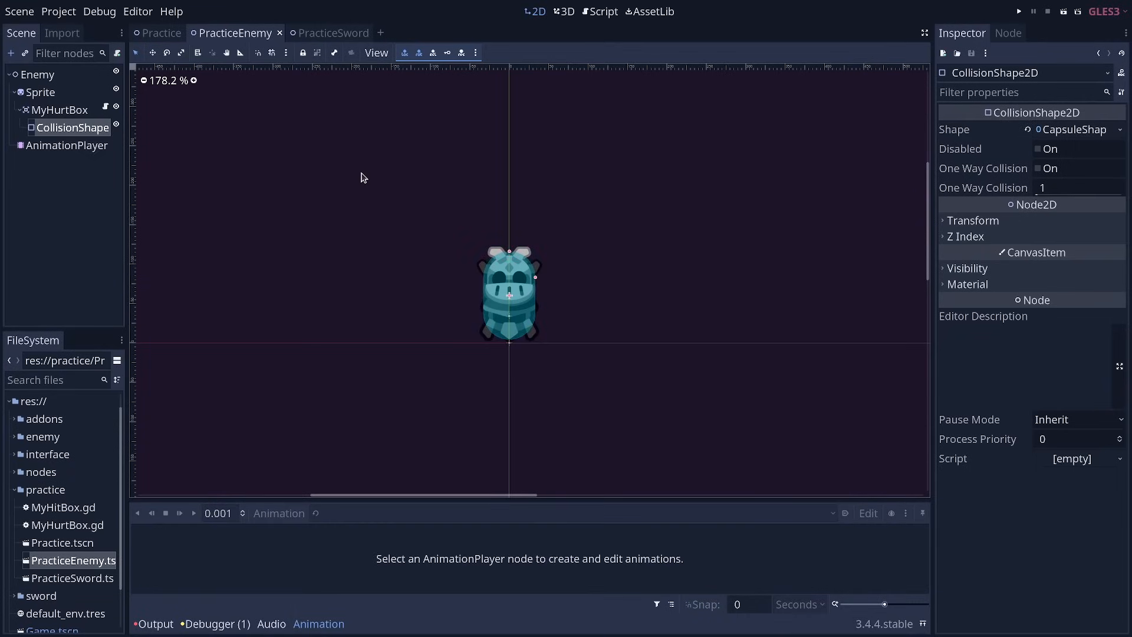
pyautogui.moveTo(568, 322)
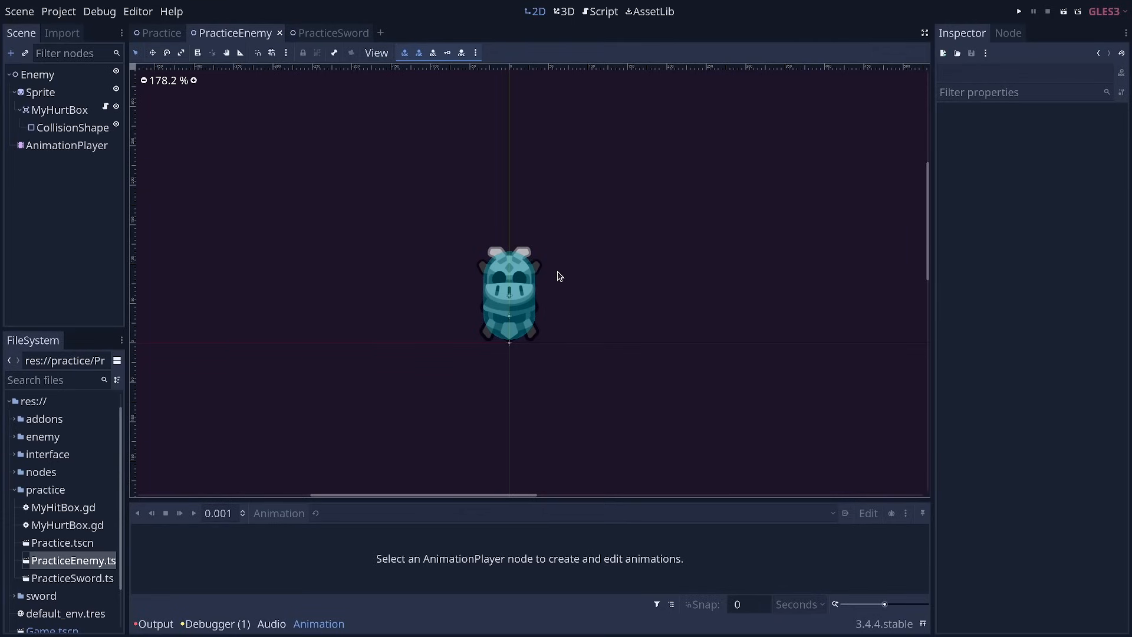
pyautogui.moveTo(563, 270)
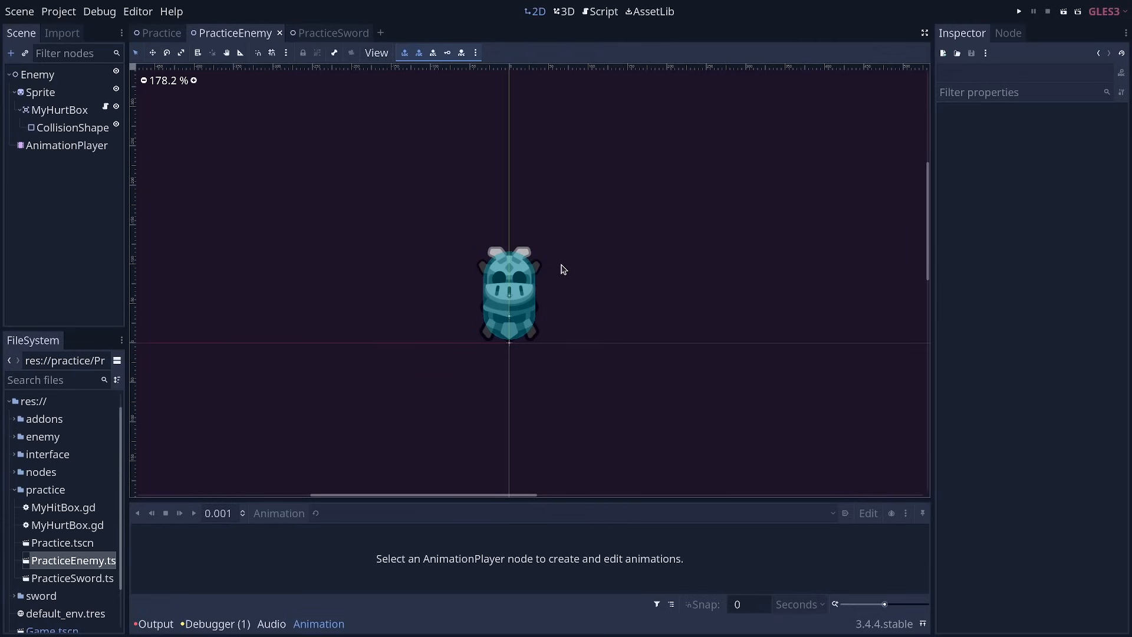
pyautogui.click(36, 74)
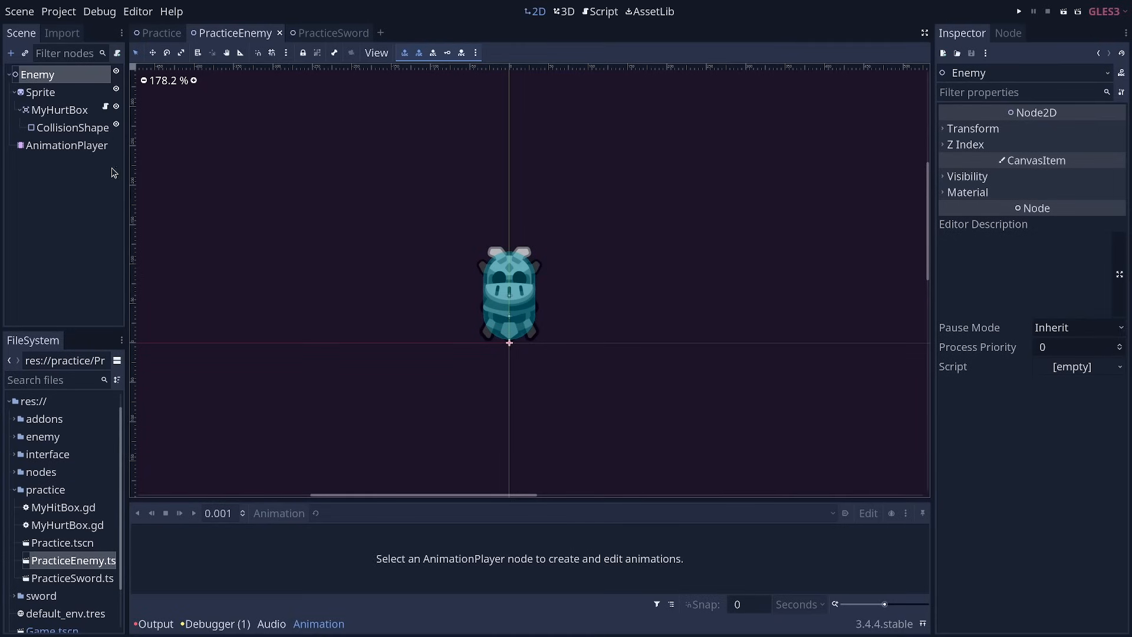
pyautogui.moveTo(56, 78)
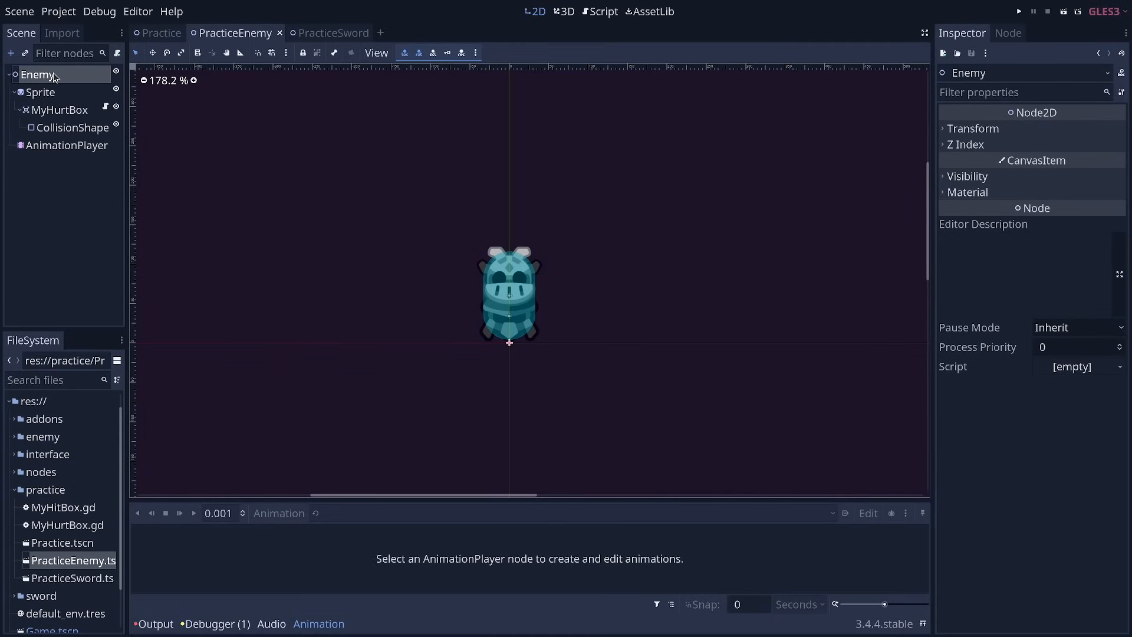
pyautogui.moveTo(68, 75)
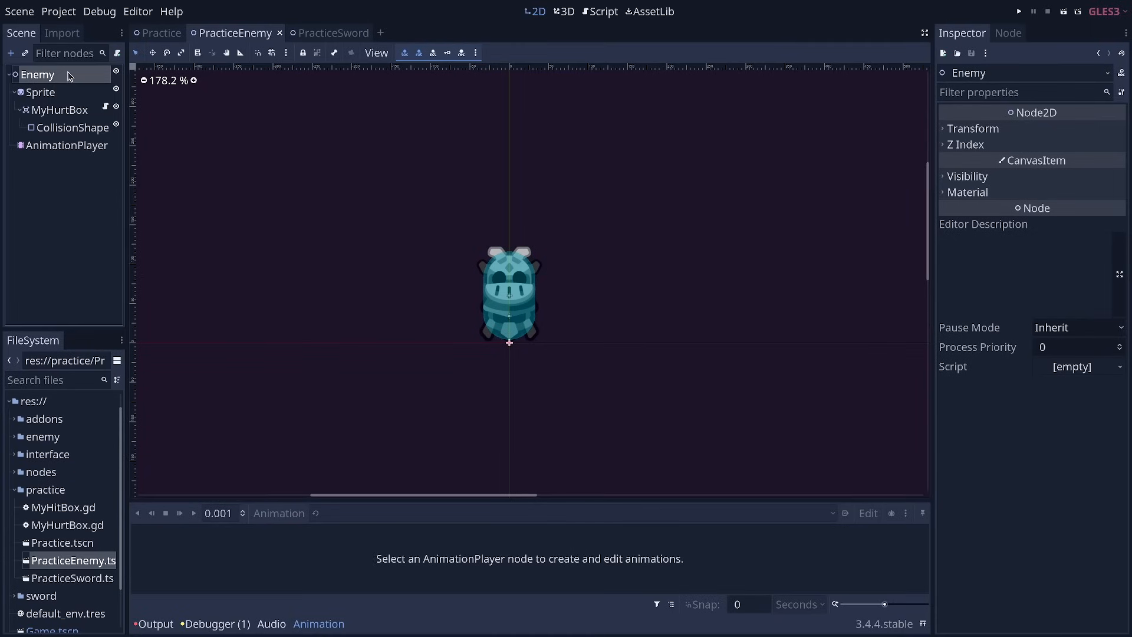
# Step: Attach a new PracticeEnemy.gd script to Enemy and replace the template with an onready animation_player variable
pyautogui.click(118, 53)
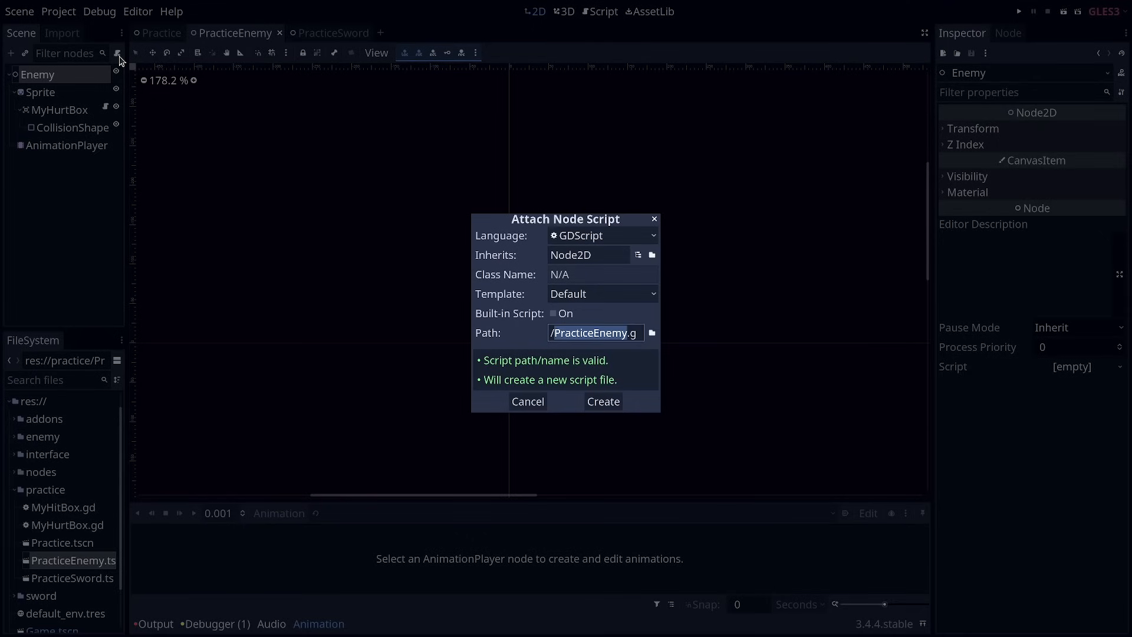
pyautogui.click(602, 401)
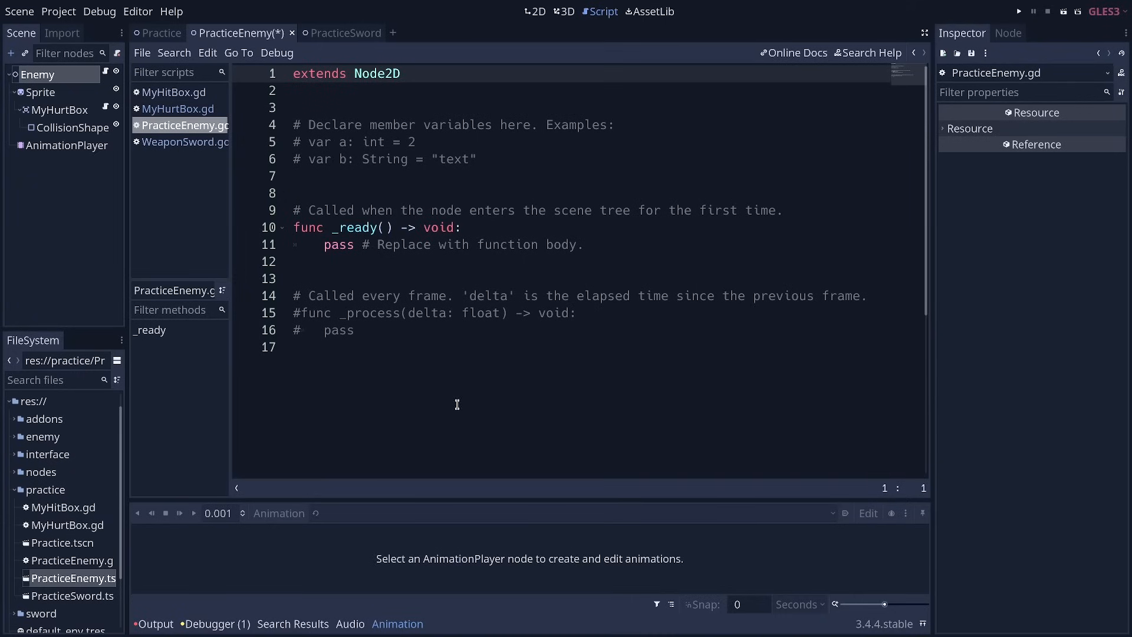
pyautogui.press('ctrl+a')
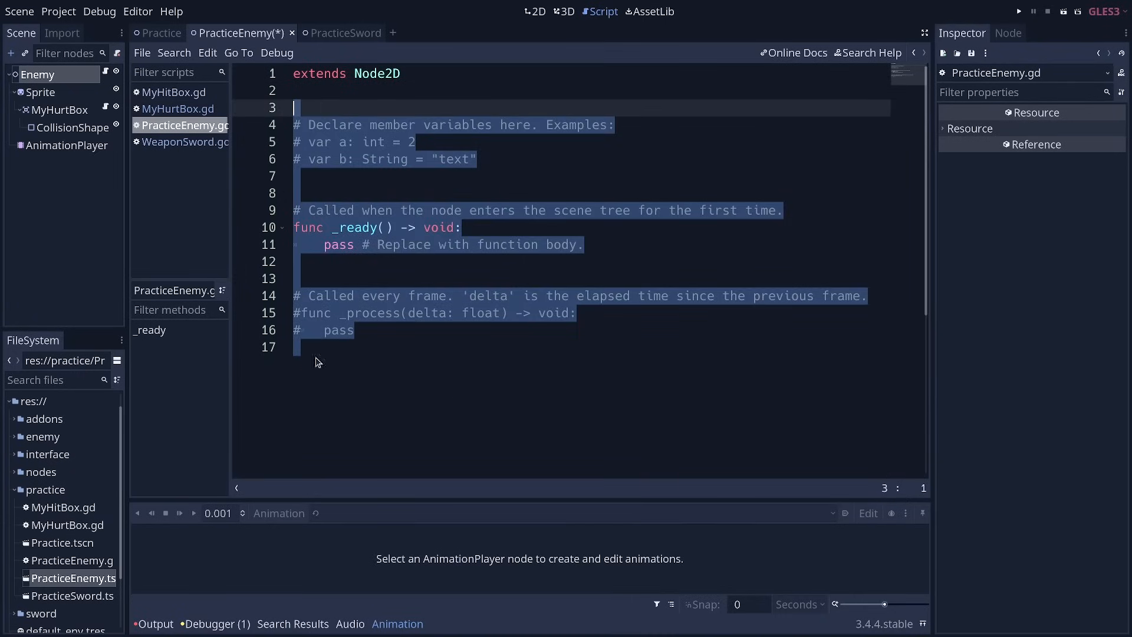
pyautogui.write('onready var animation_player := $AnimationPlayer')
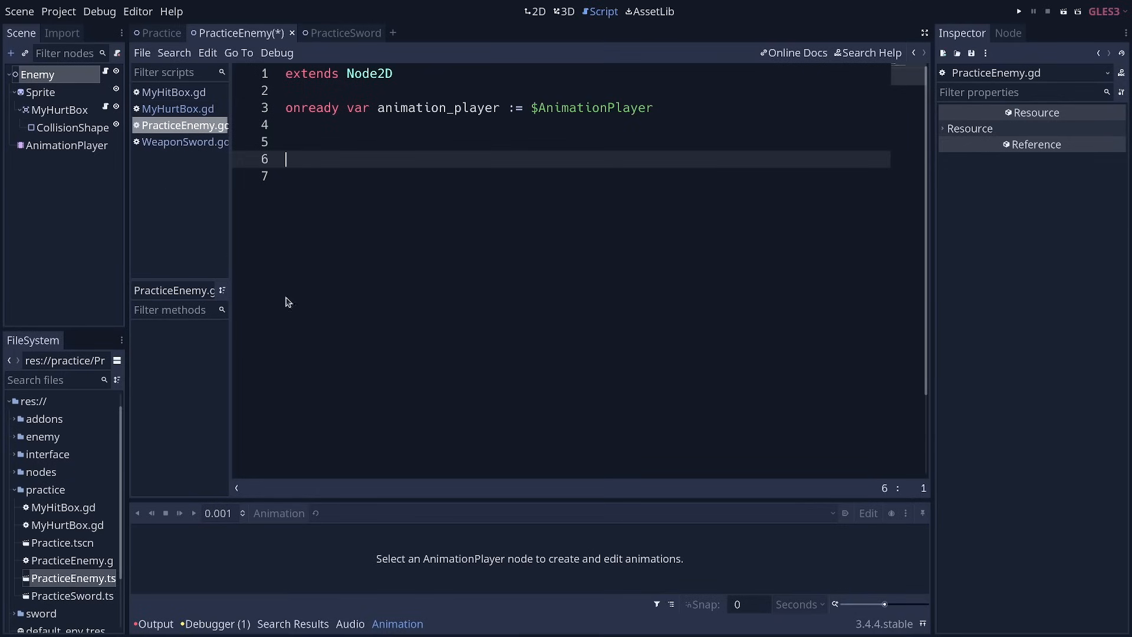
pyautogui.moveTo(437, 356)
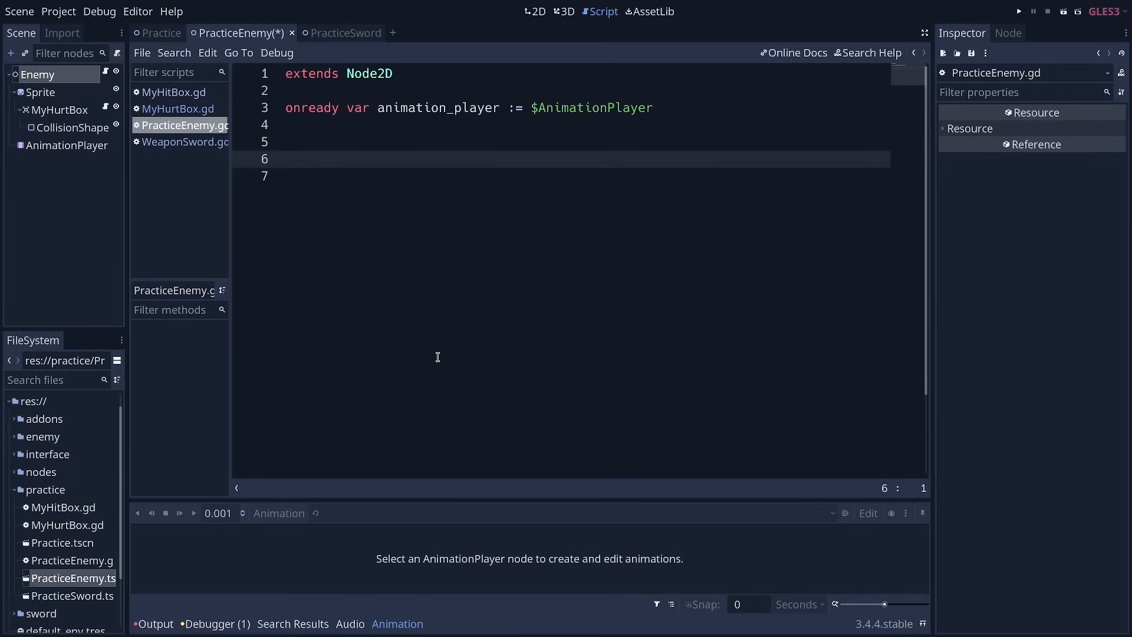
# Step: Write take_damage(amount: int) -> void that plays the "hit" animation and prints "Damage: ", amount
pyautogui.write('func take_')
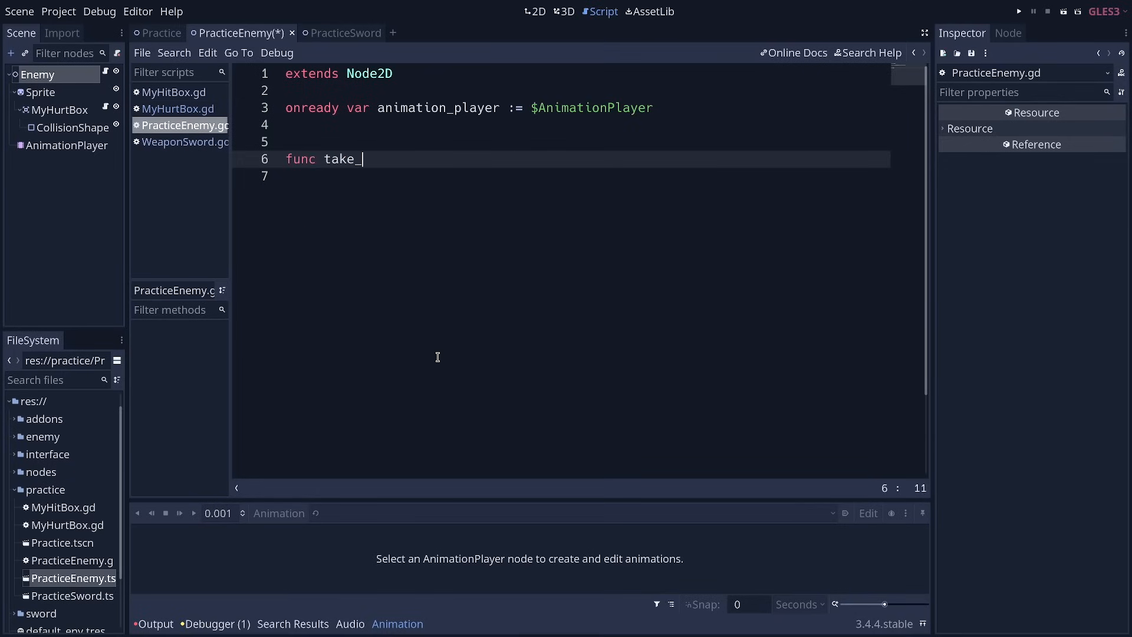
pyautogui.write('damage(amo')
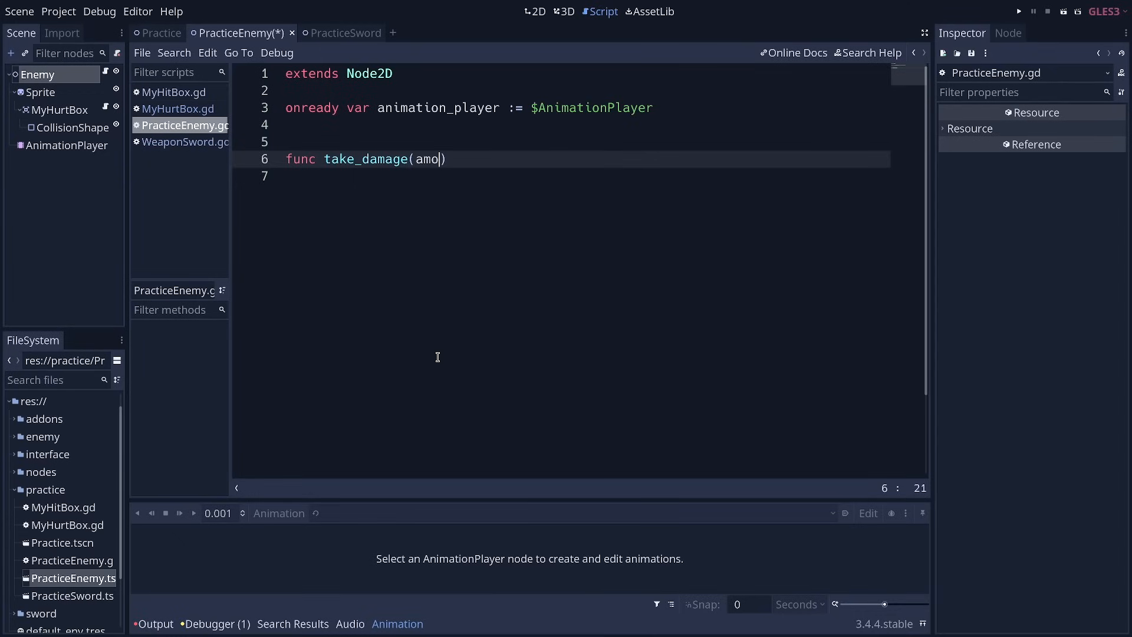
pyautogui.write('unt:')
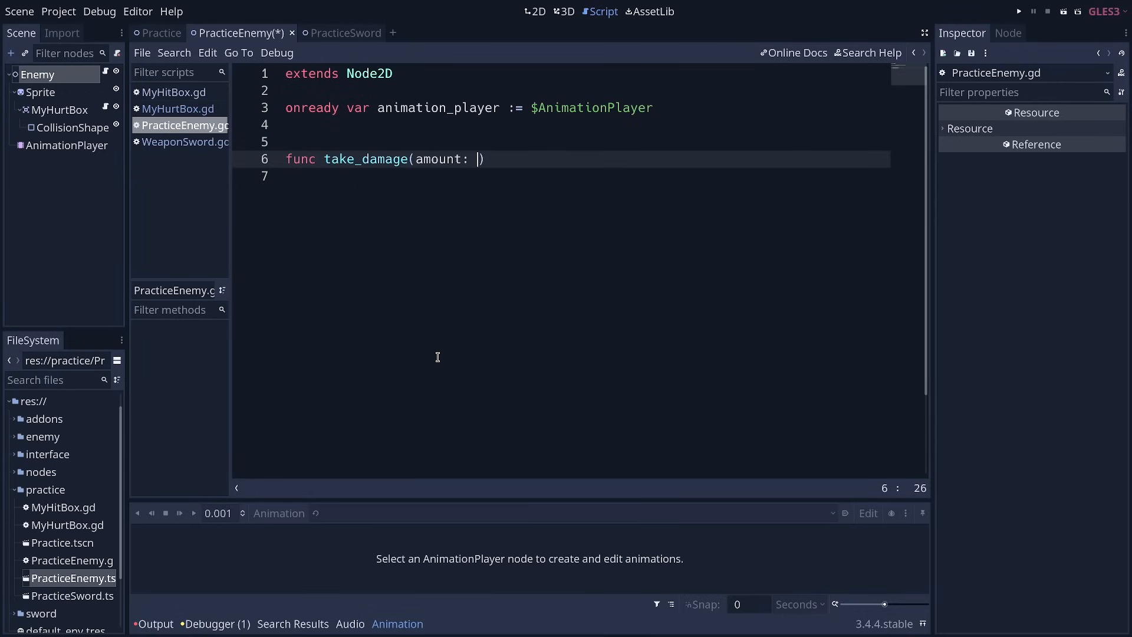
pyautogui.write('int) -> void:')
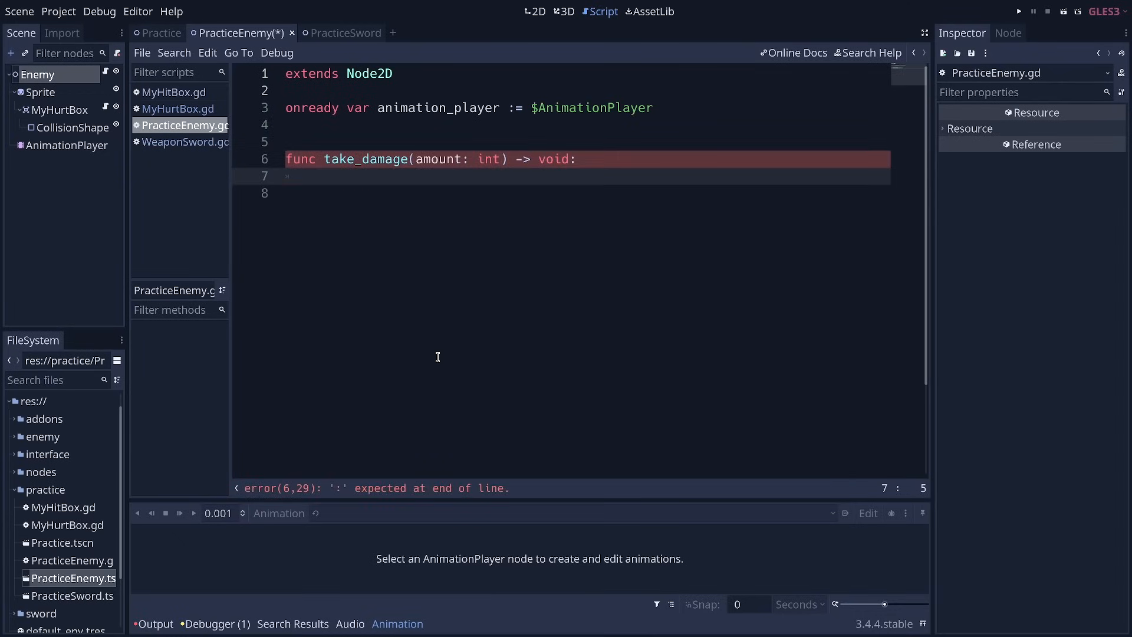
pyautogui.write('animation_player.play(')
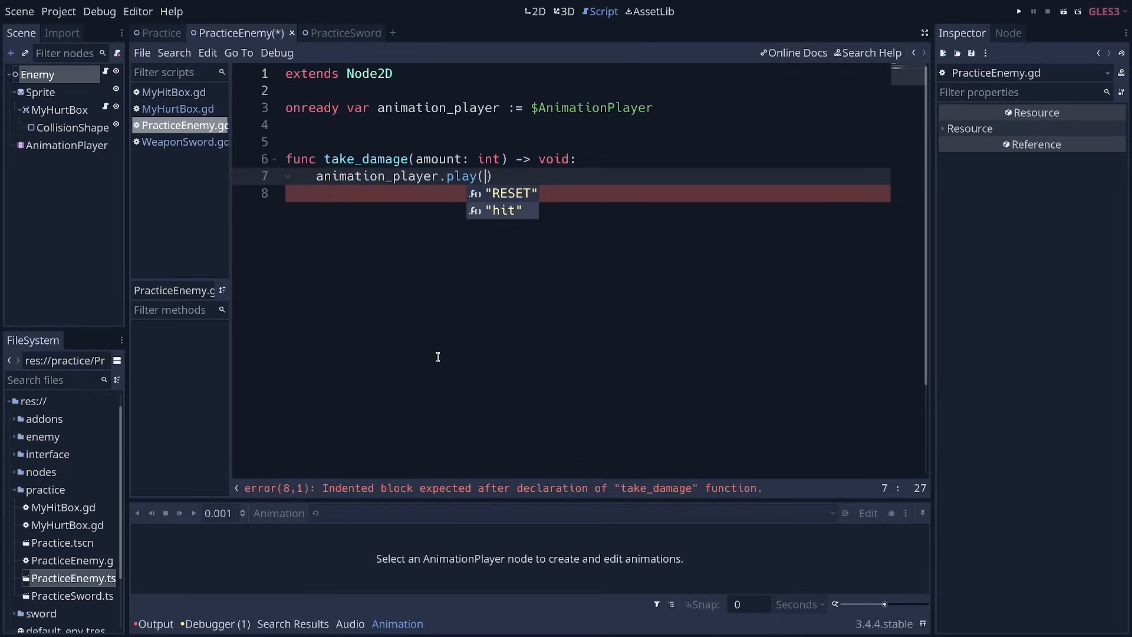
pyautogui.click(501, 210)
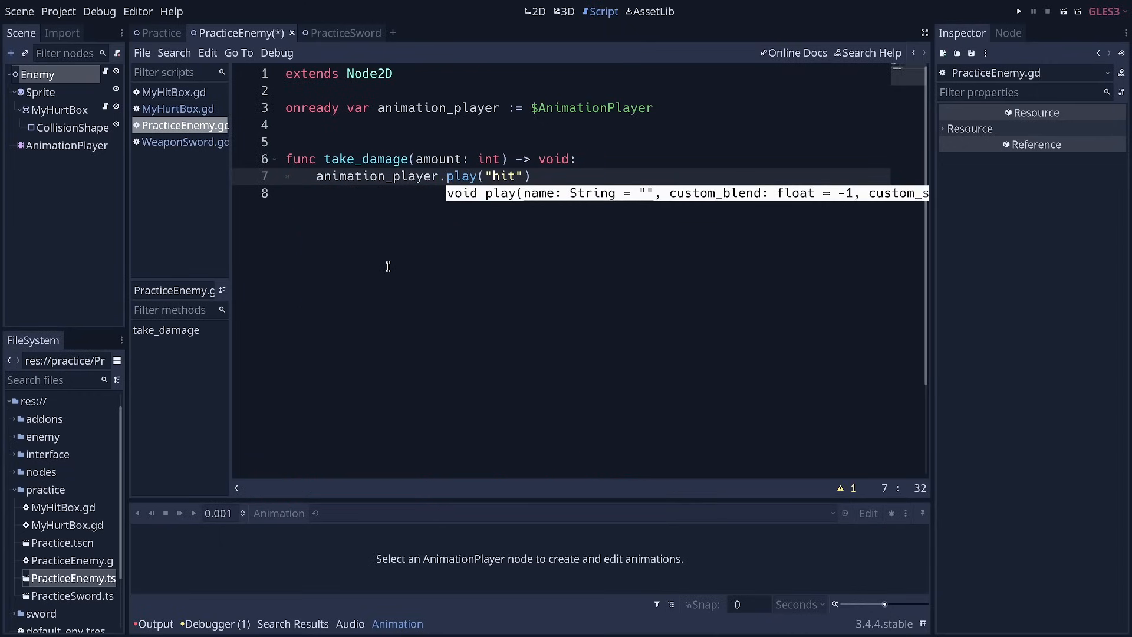
pyautogui.write(')')
pyautogui.click(586, 192)
pyautogui.write('print("D')
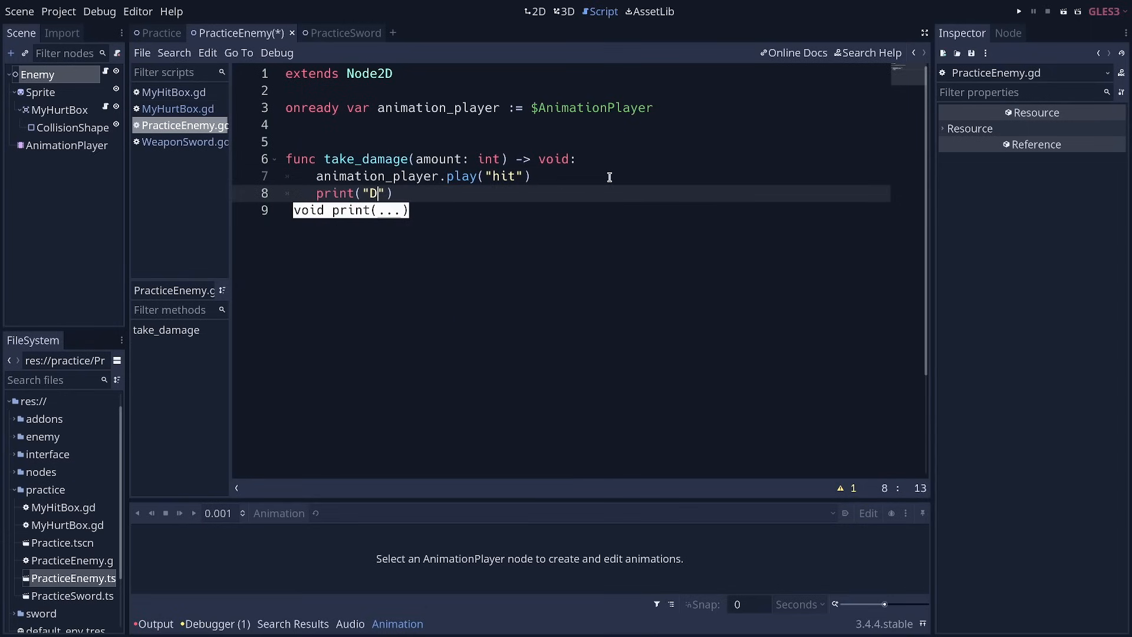
pyautogui.write('amage:')
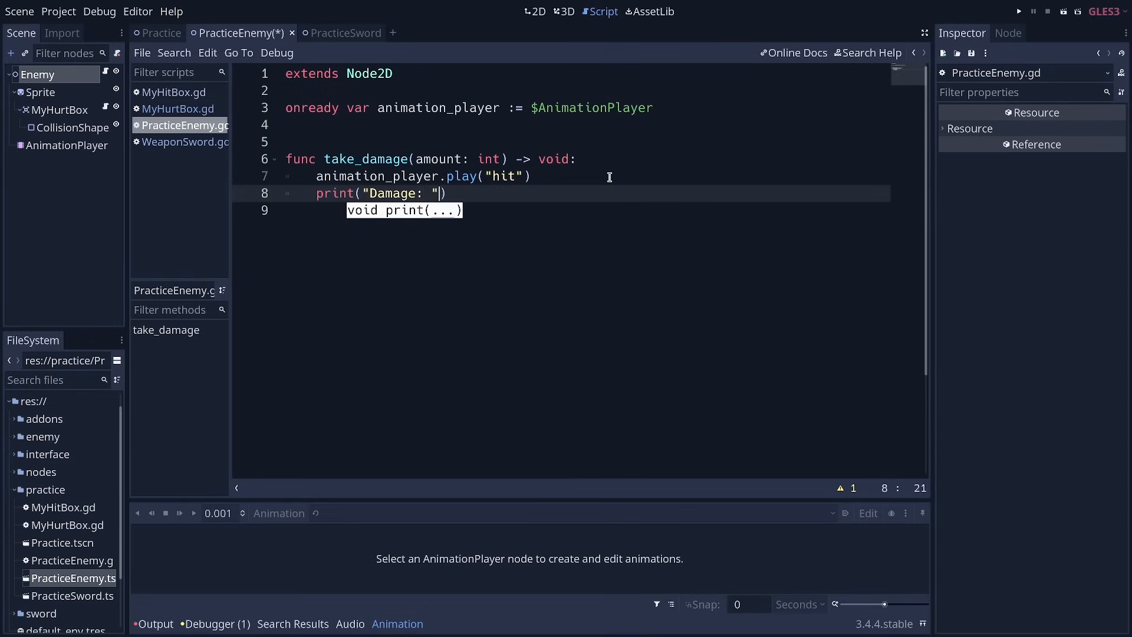
pyautogui.write(', amount')
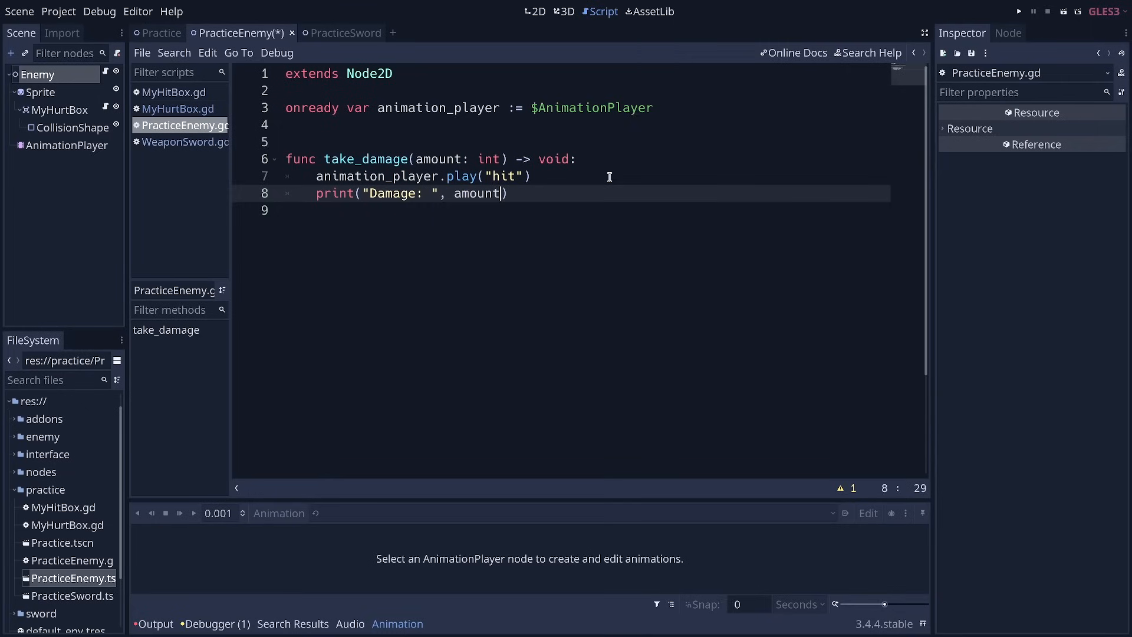
pyautogui.moveTo(96, 609)
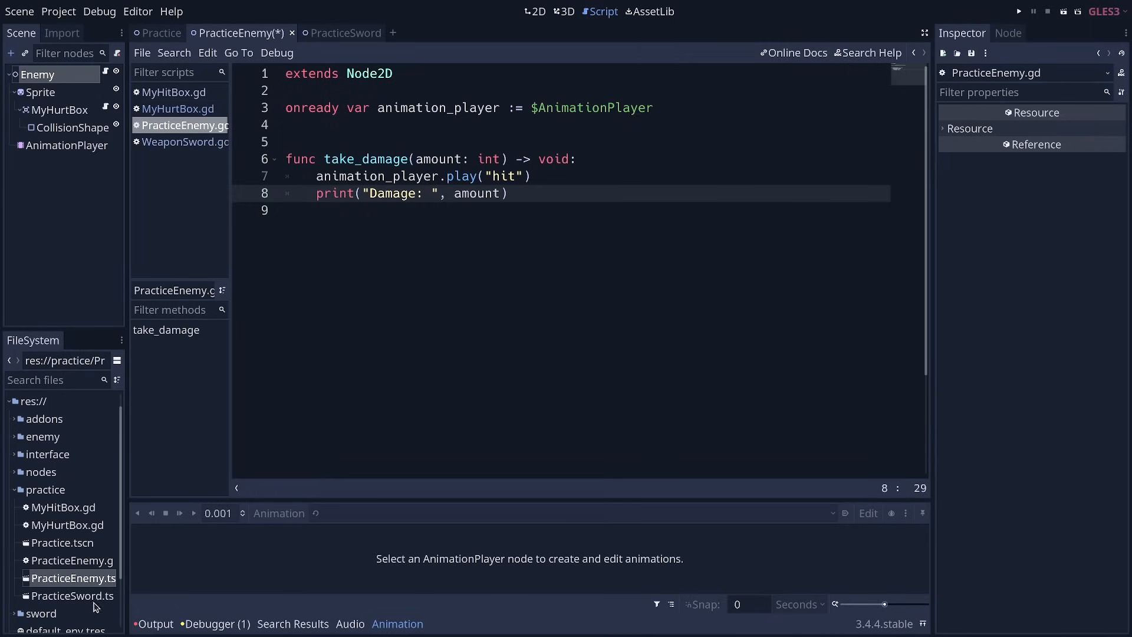
pyautogui.click(161, 33)
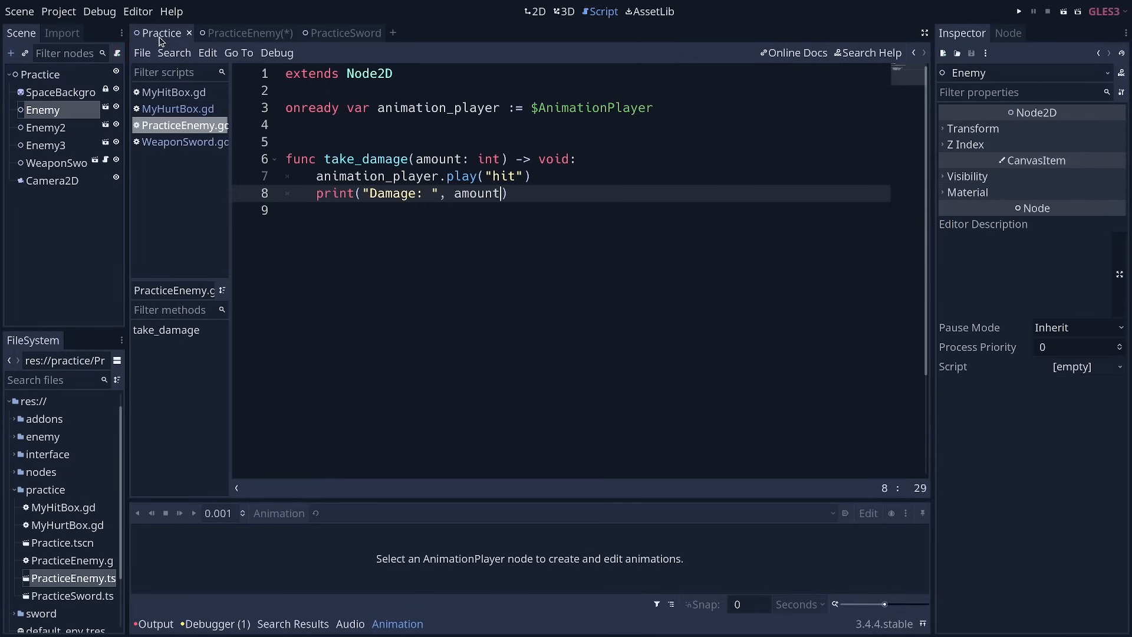
# Step: Show the Practice scene in the 2D workspace and save the PracticeEnemy script
pyautogui.click(536, 12)
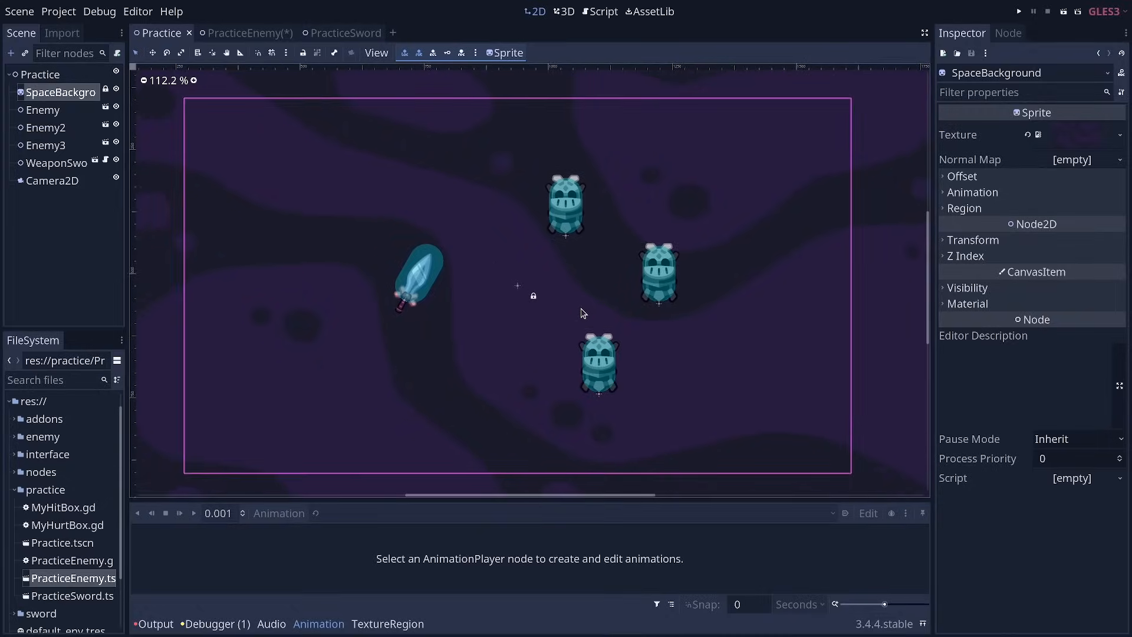
pyautogui.click(1019, 11)
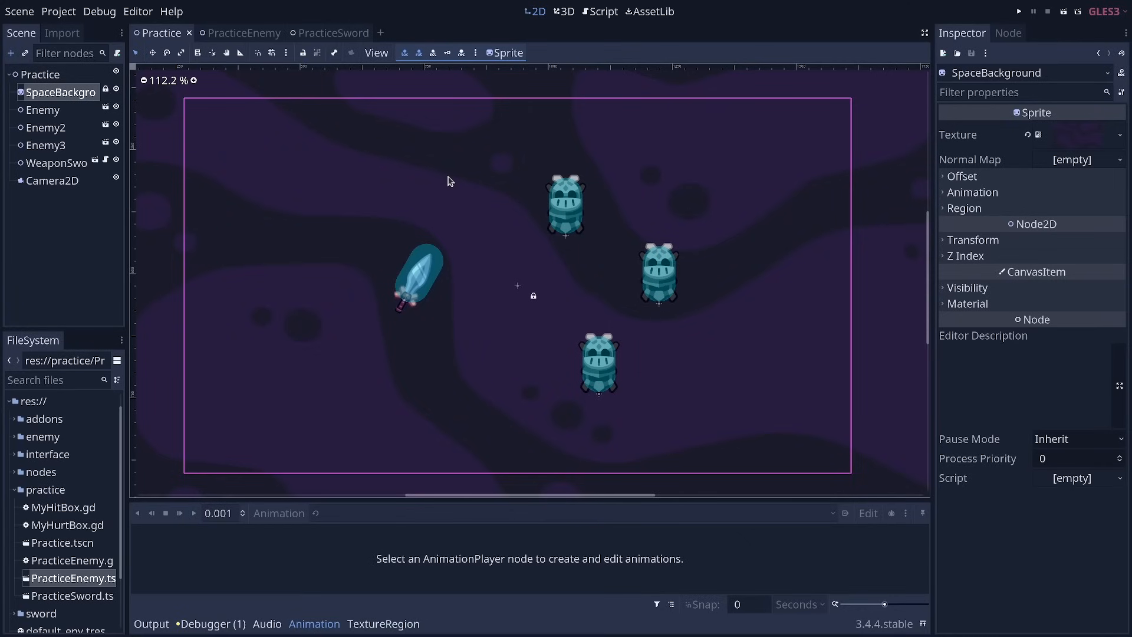
pyautogui.moveTo(349, 99)
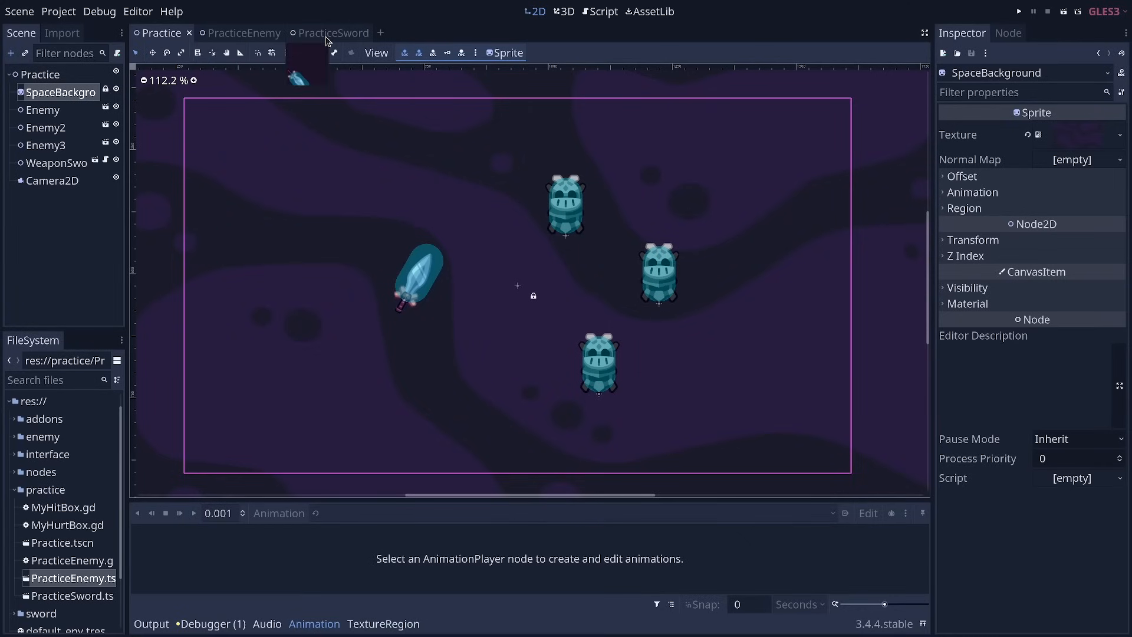
# Step: In PracticeSword, key the hitbox CollisionShape2D's disabled property into the slash animation with a RESET track
pyautogui.click(333, 33)
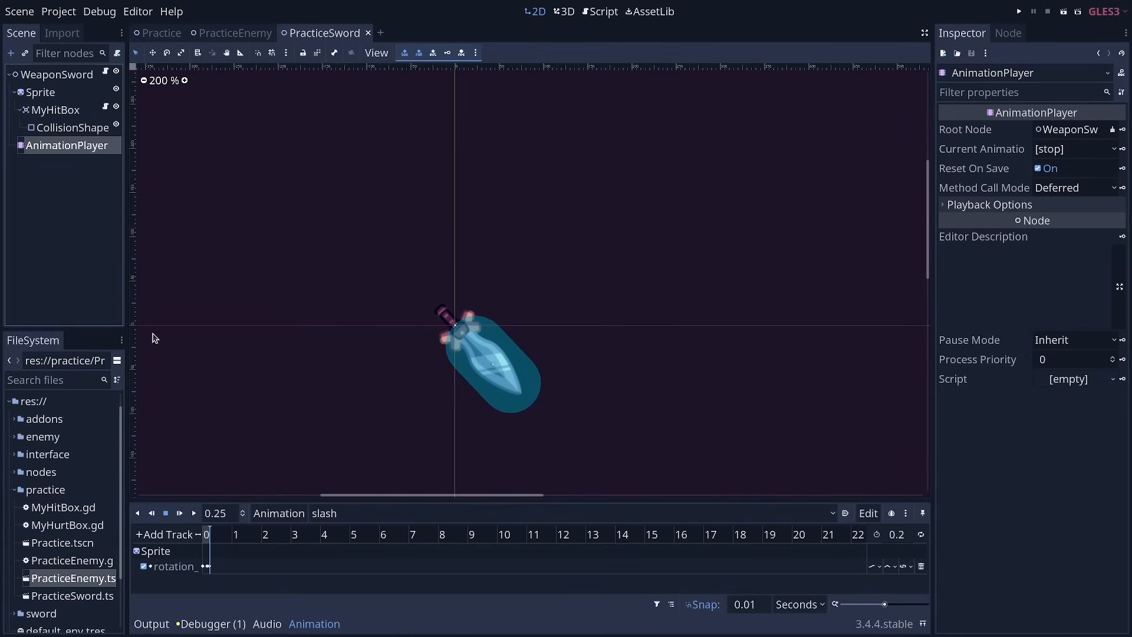
pyautogui.moveTo(887, 606)
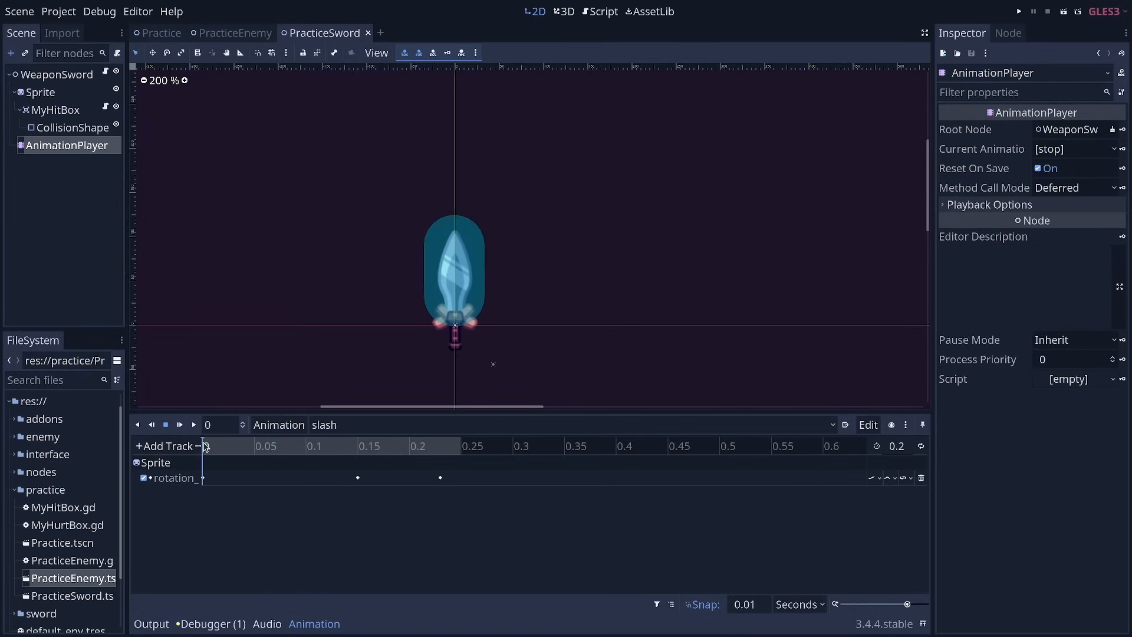
pyautogui.moveTo(221, 443)
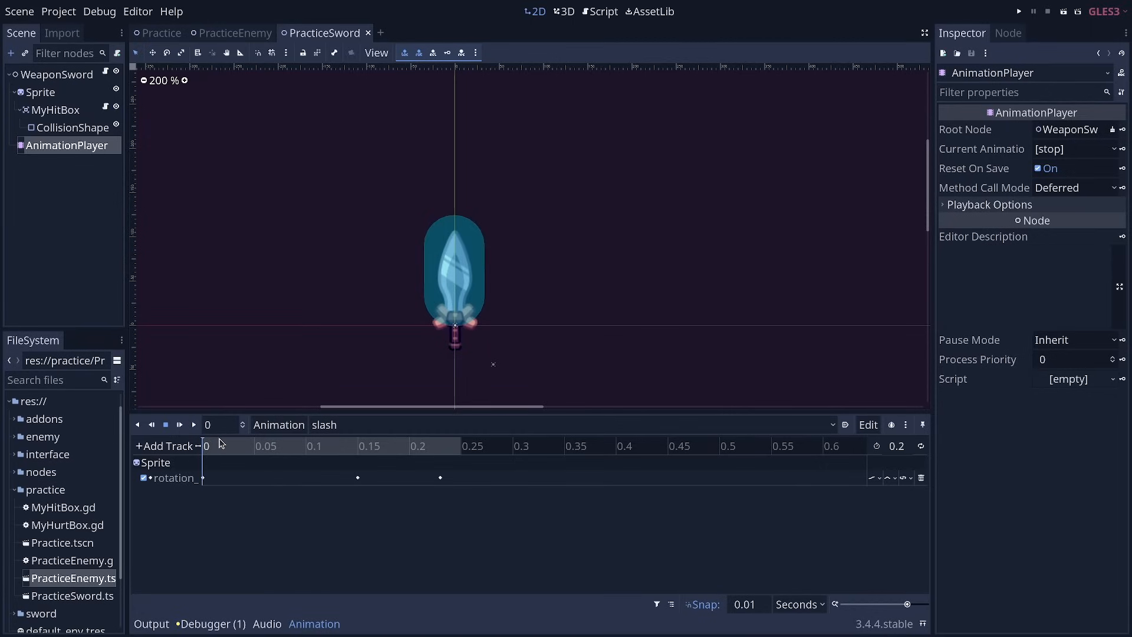
pyautogui.moveTo(81, 133)
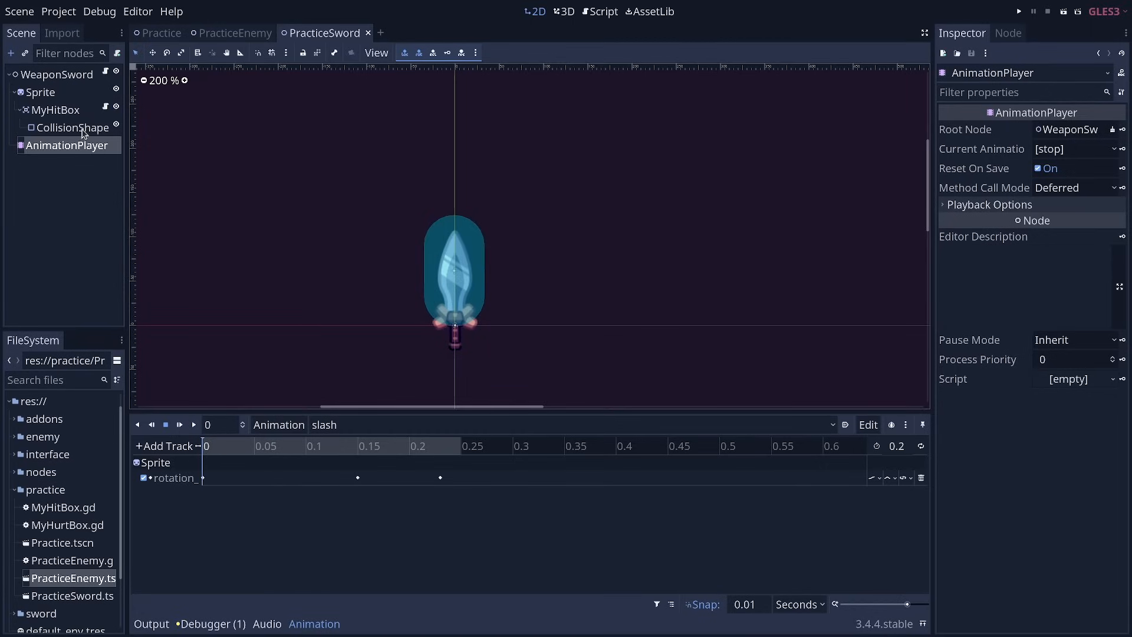
pyautogui.click(73, 128)
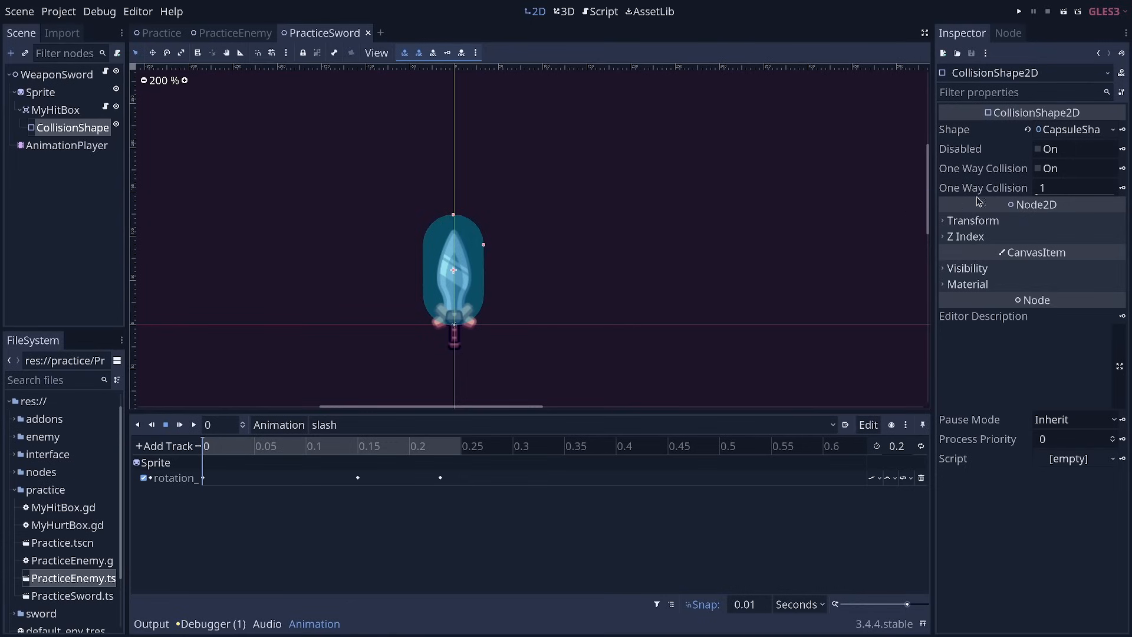
pyautogui.moveTo(1121, 150)
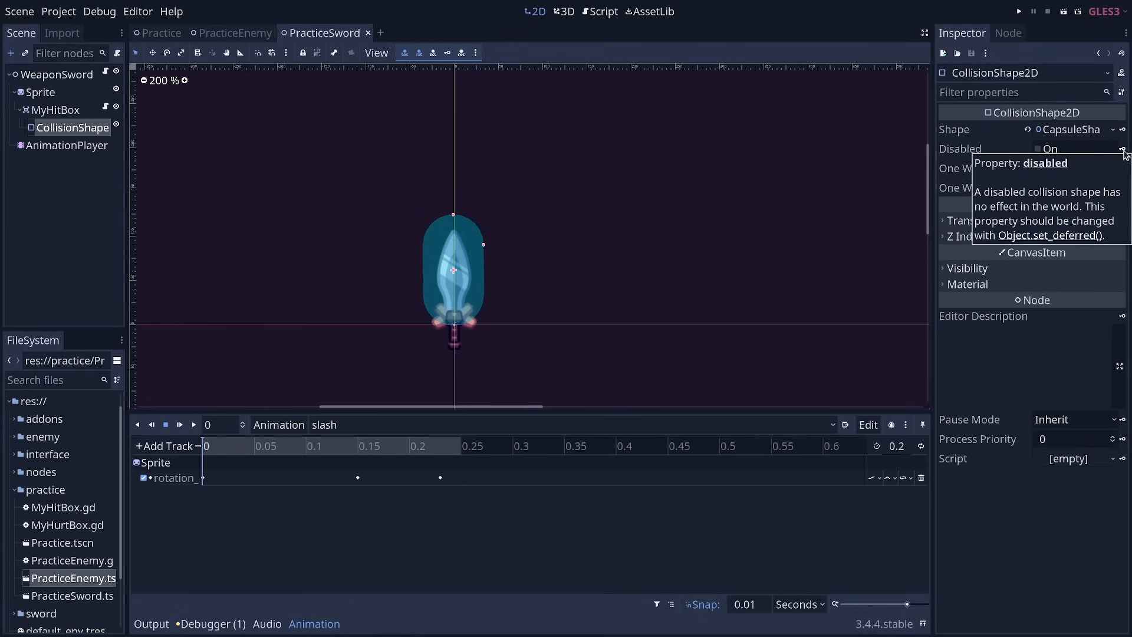
pyautogui.click(1122, 148)
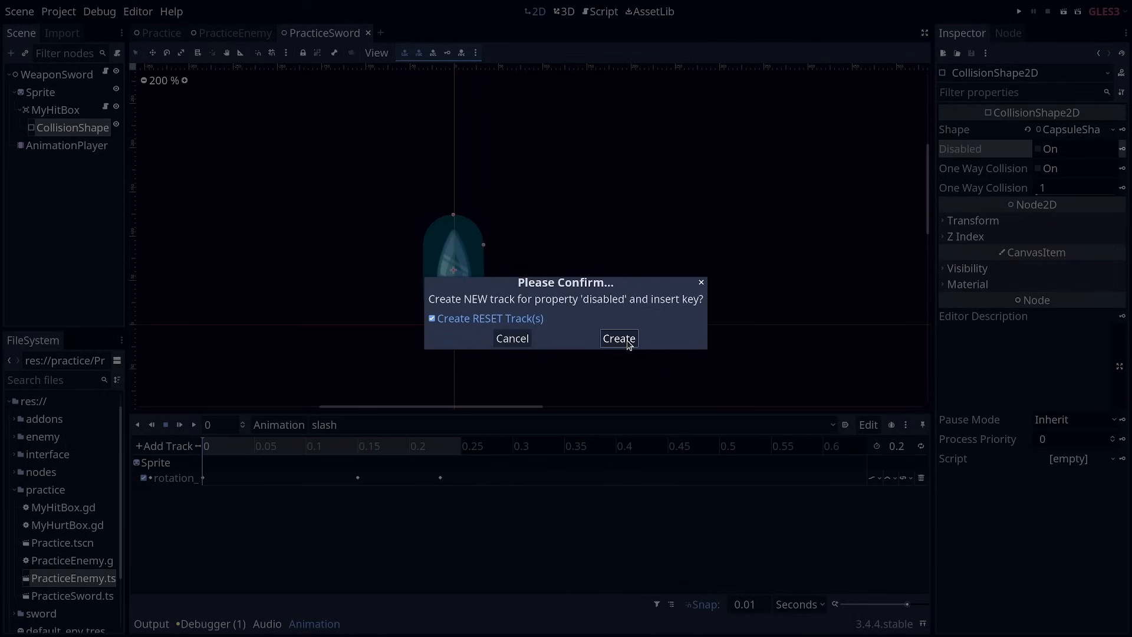
pyautogui.click(617, 339)
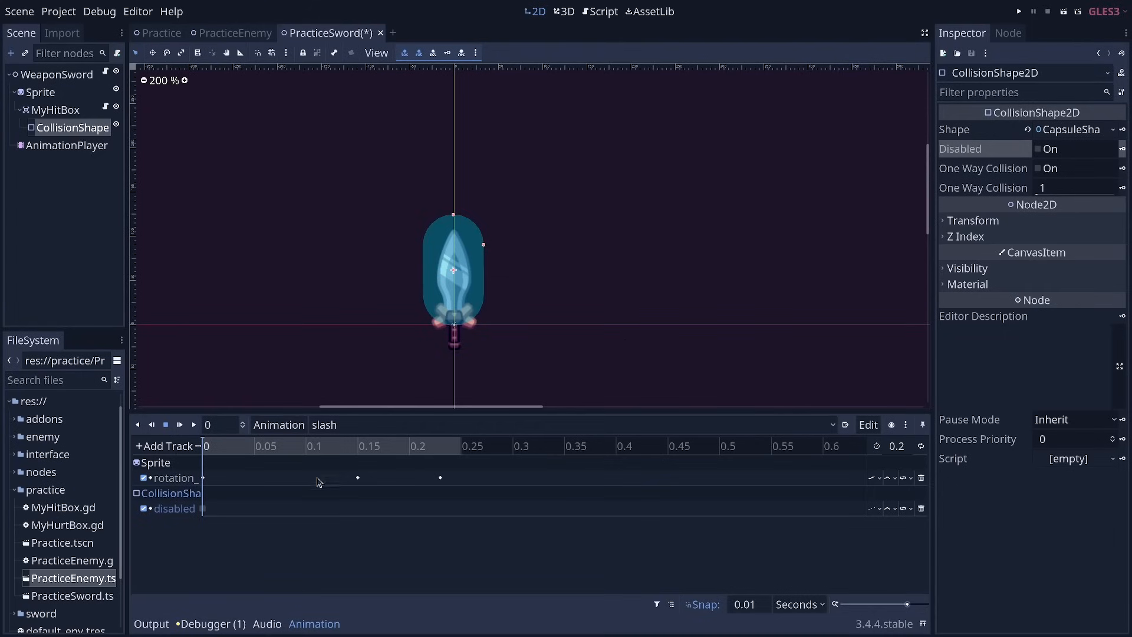
pyautogui.moveTo(208, 513)
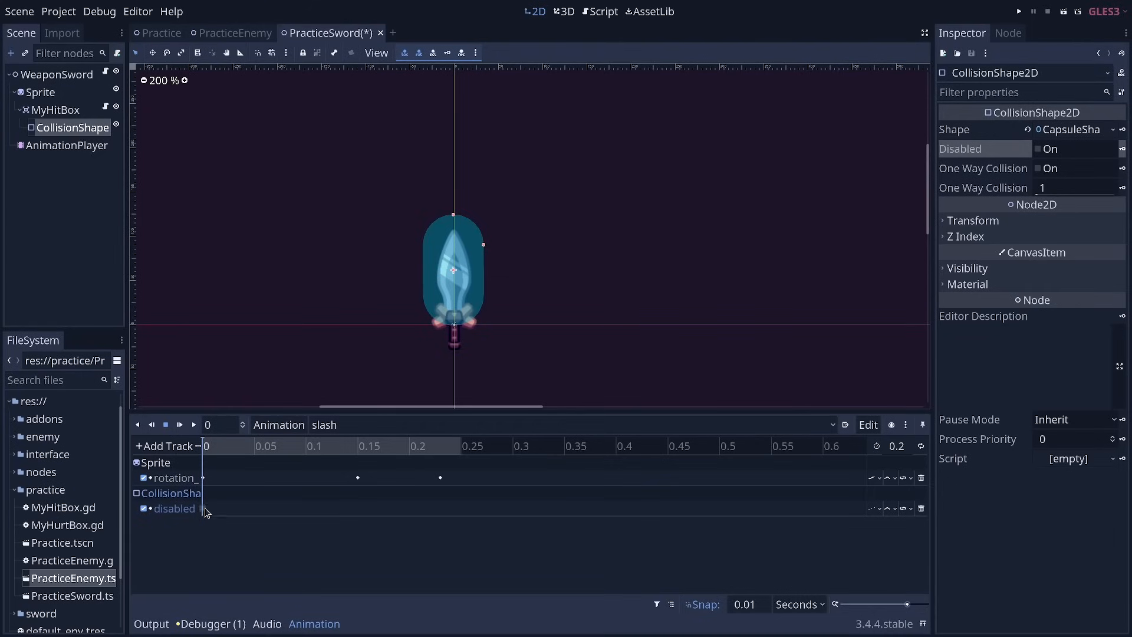
# Step: Insert a disabled key at 0.21 s on the slash track and set its value to on
pyautogui.click(205, 508)
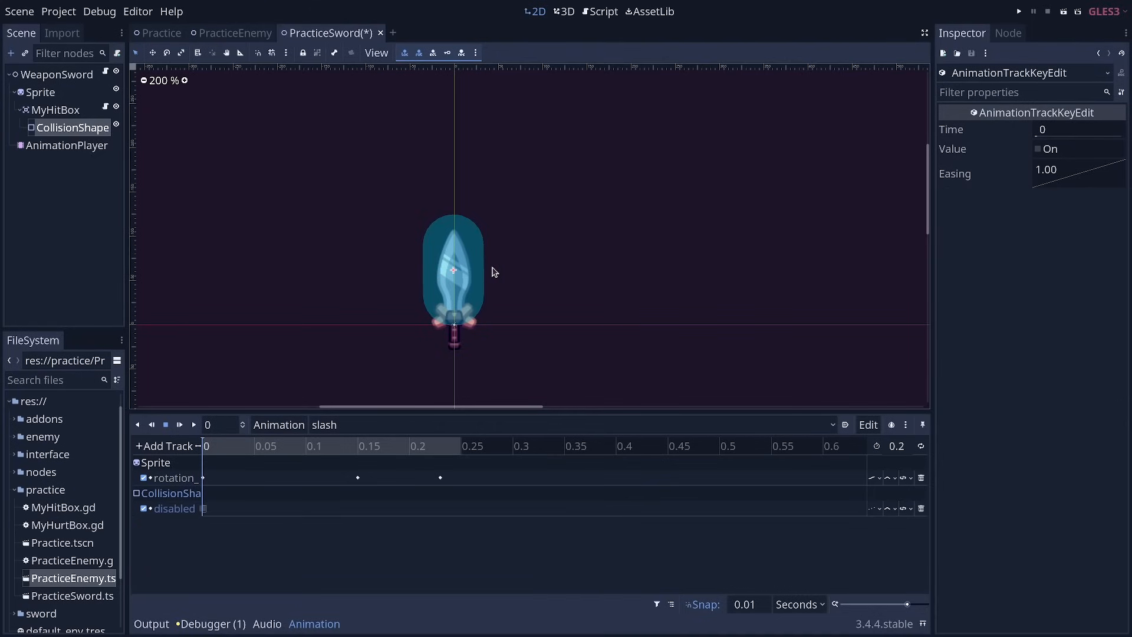
pyautogui.moveTo(487, 259)
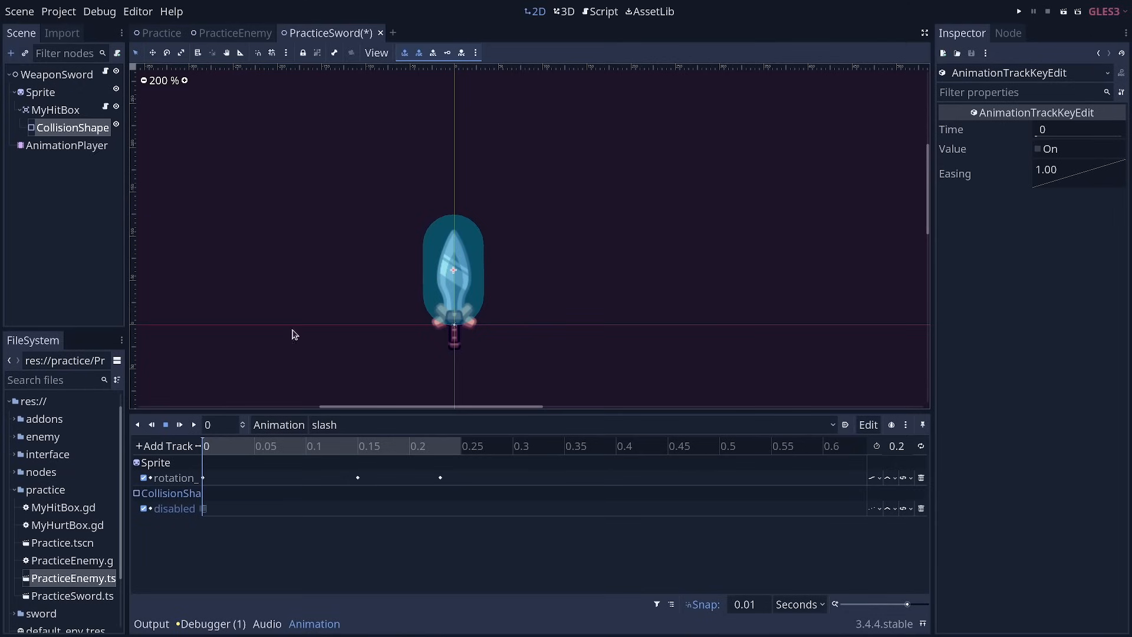
pyautogui.click(347, 446)
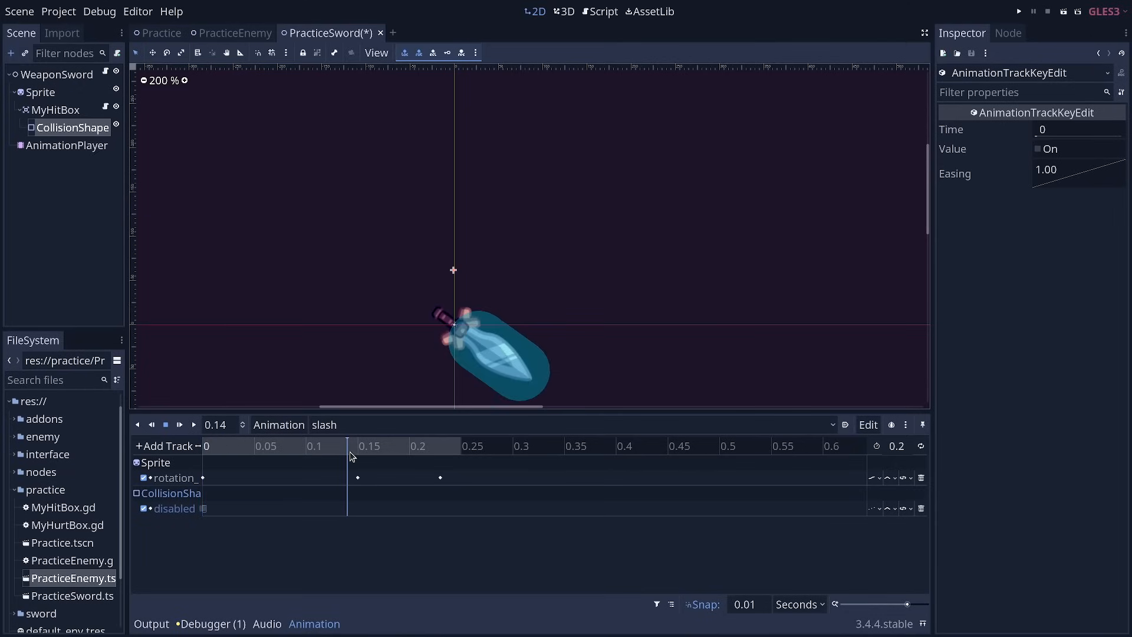
pyautogui.click(422, 446)
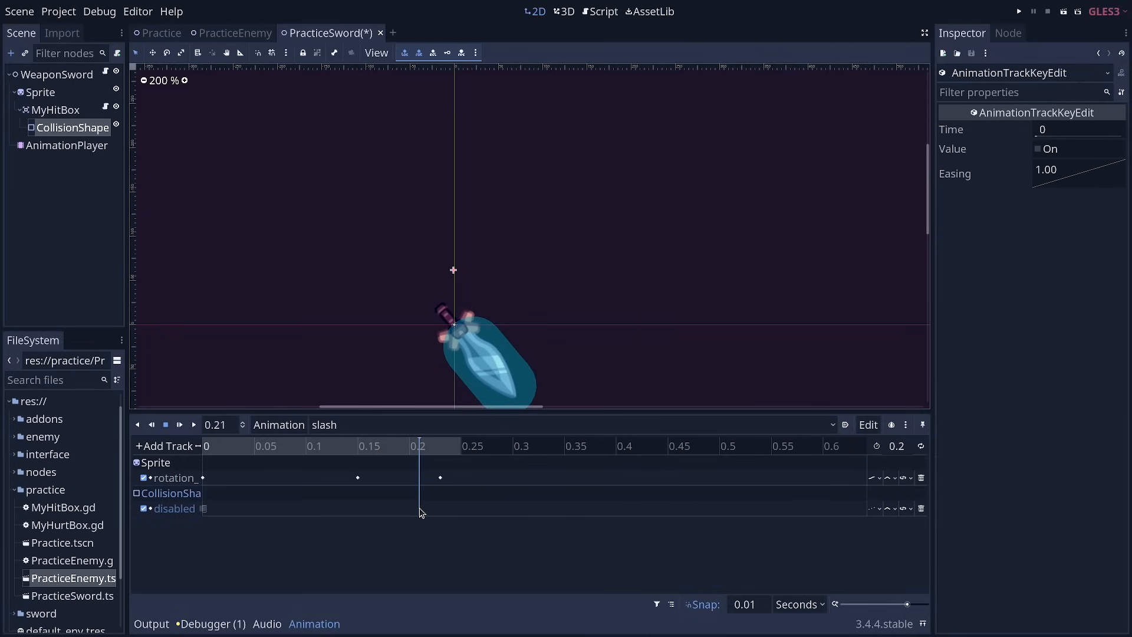
pyautogui.rightClick(421, 513)
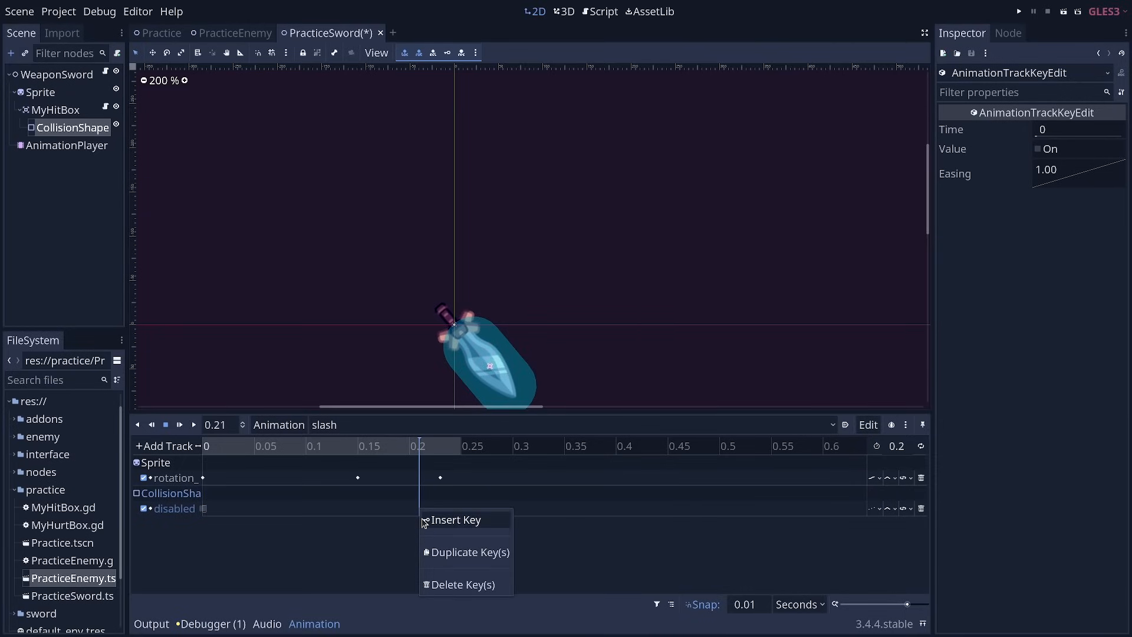
pyautogui.moveTo(437, 521)
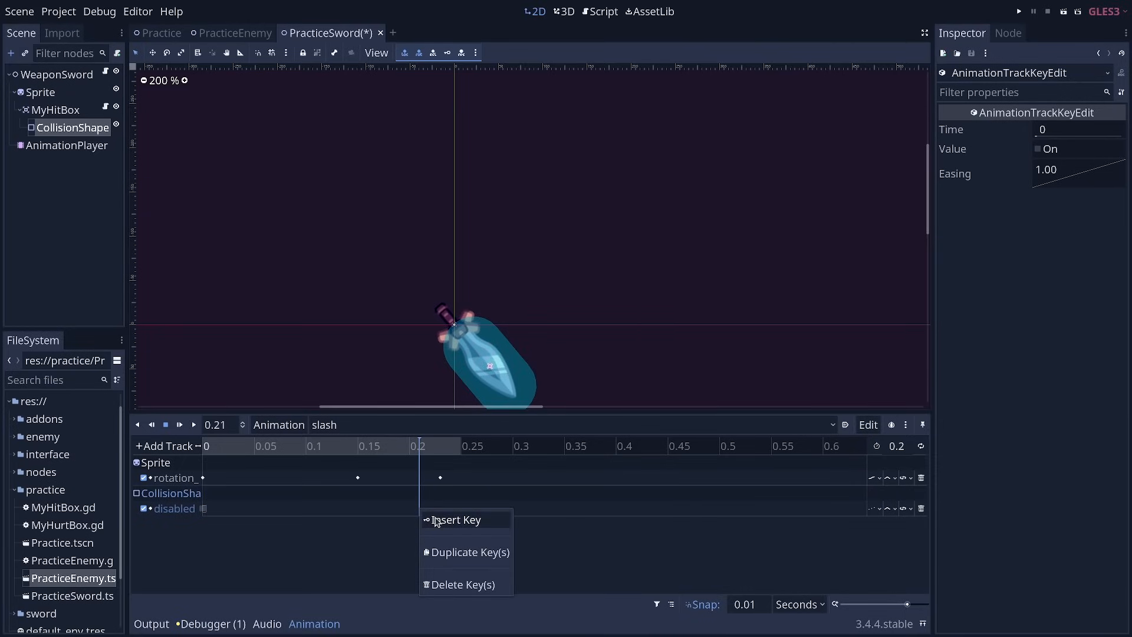
pyautogui.click(455, 519)
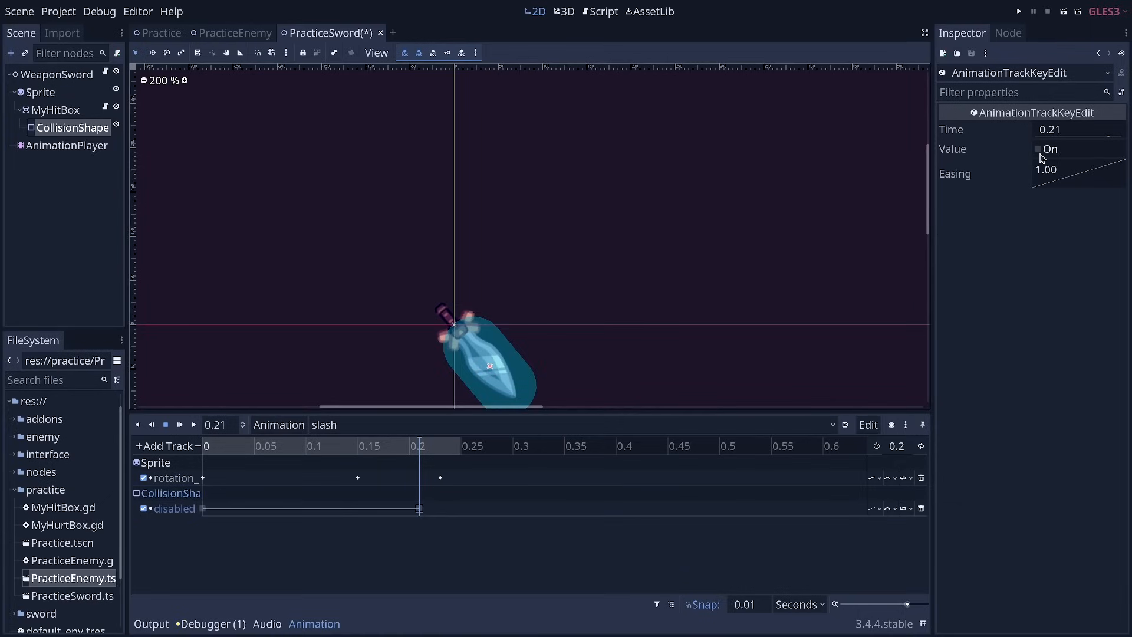
pyautogui.click(1038, 149)
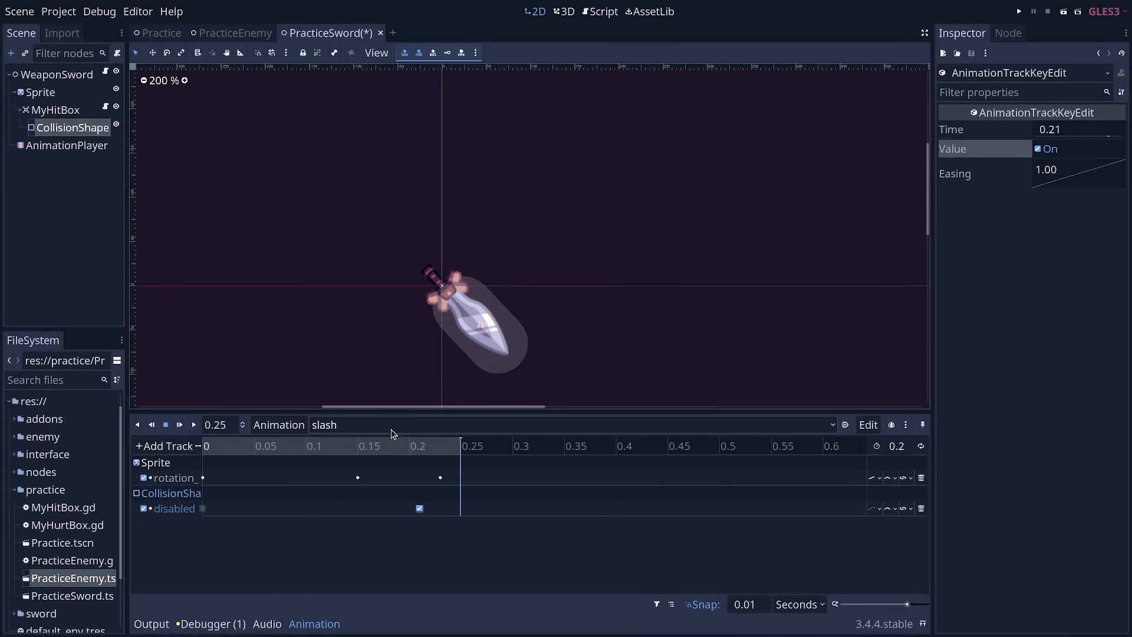
pyautogui.moveTo(355, 433)
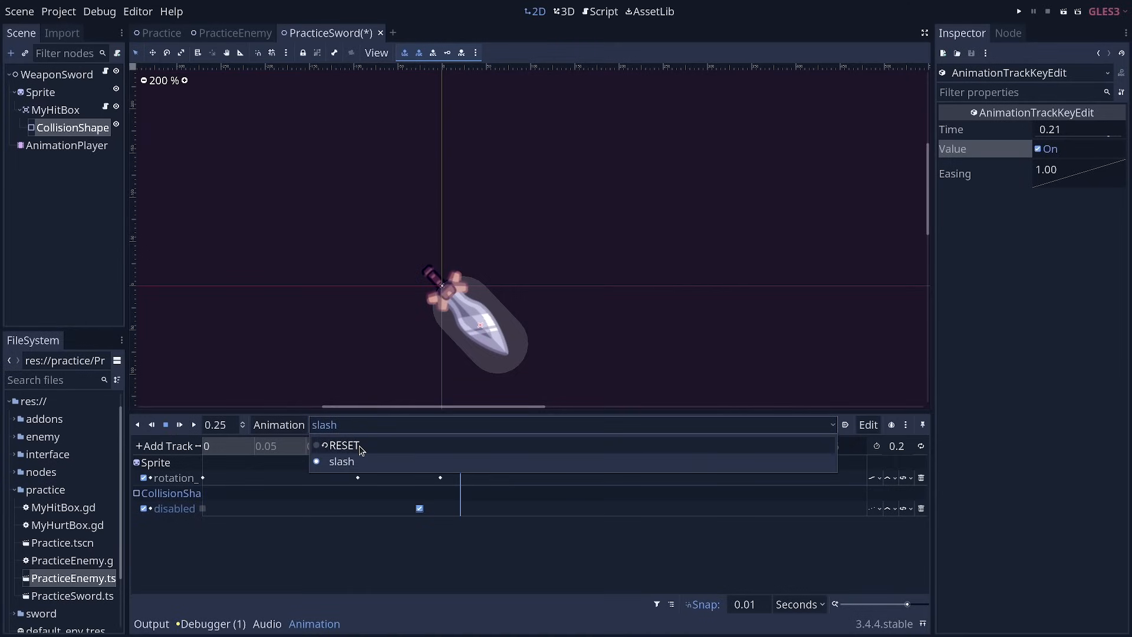
# Step: In the RESET animation, set the disabled key at time 0 to on so the hitbox starts off
pyautogui.click(343, 444)
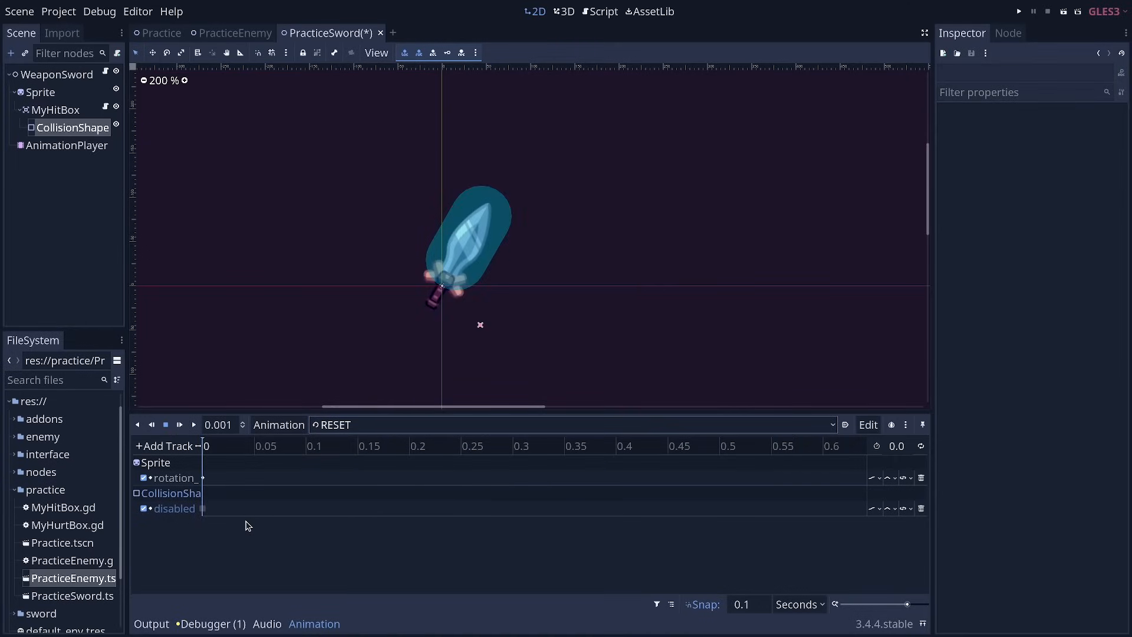
pyautogui.moveTo(234, 505)
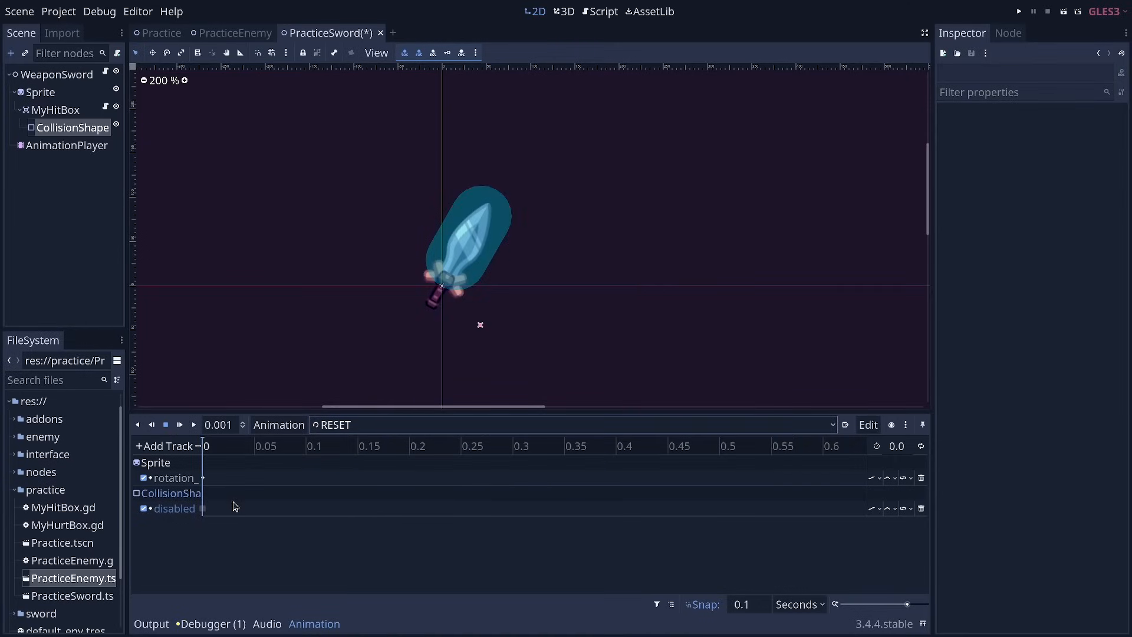
pyautogui.moveTo(234, 488)
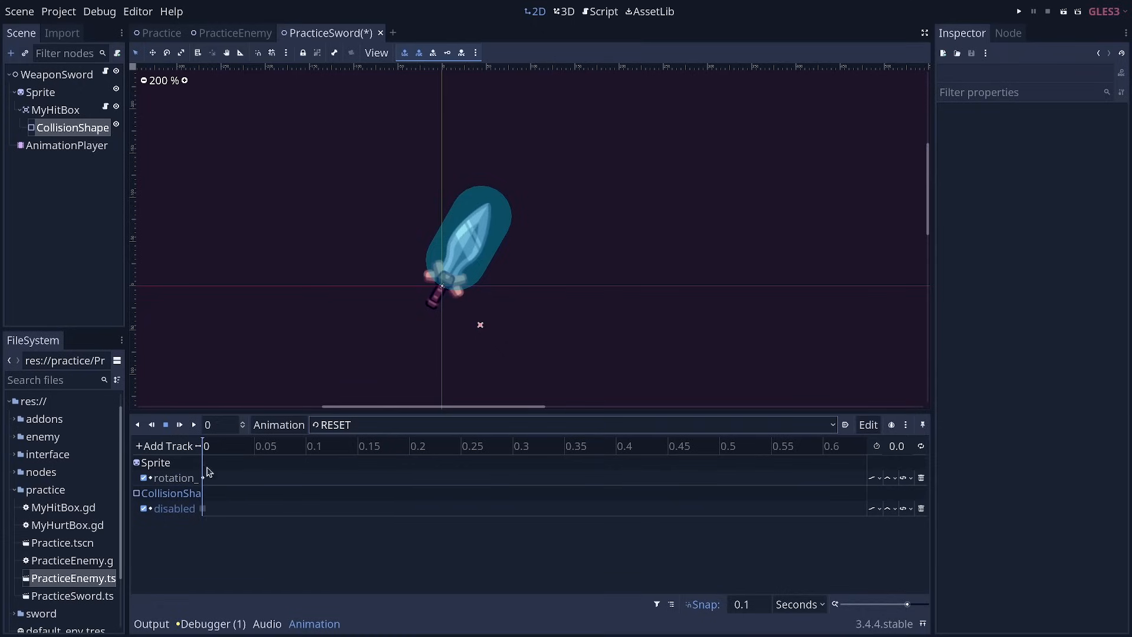
pyautogui.moveTo(205, 513)
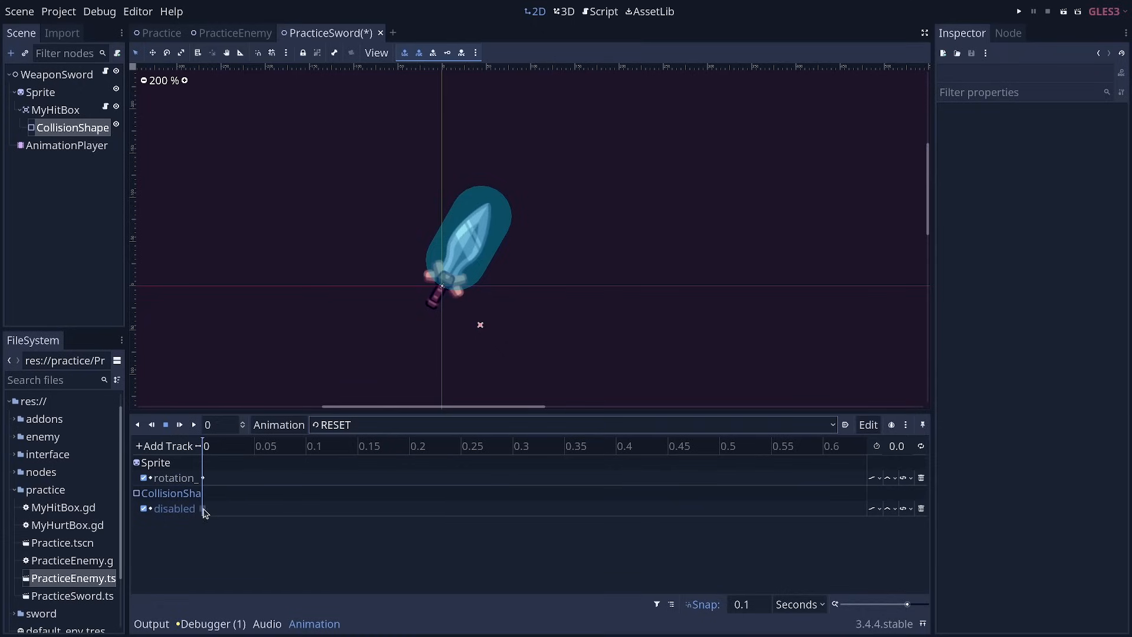
pyautogui.click(204, 508)
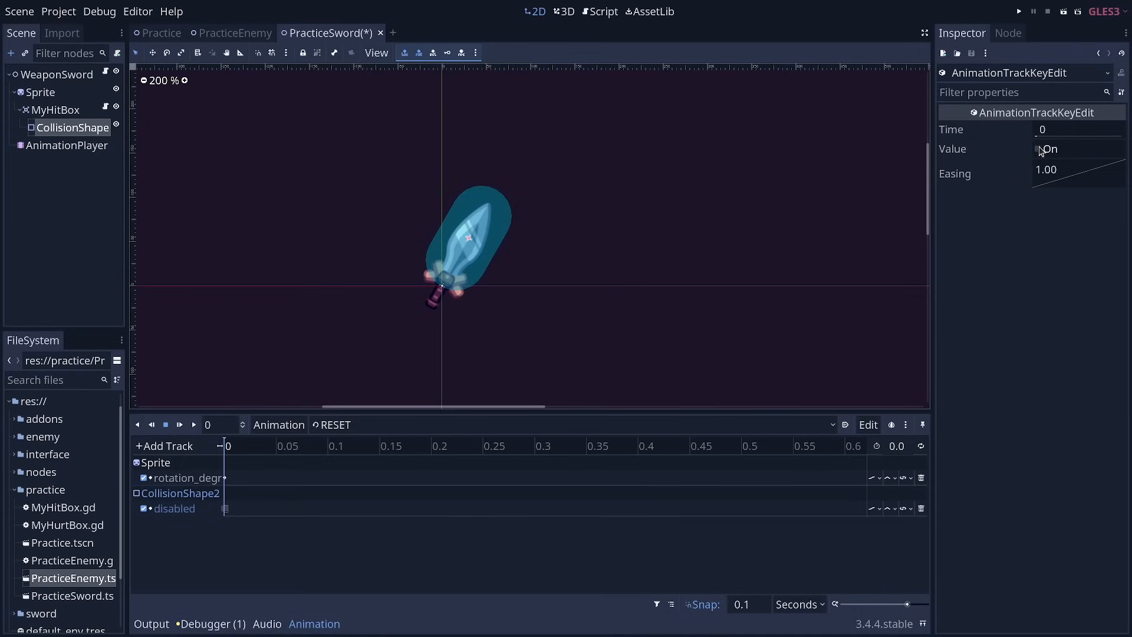
pyautogui.click(1037, 149)
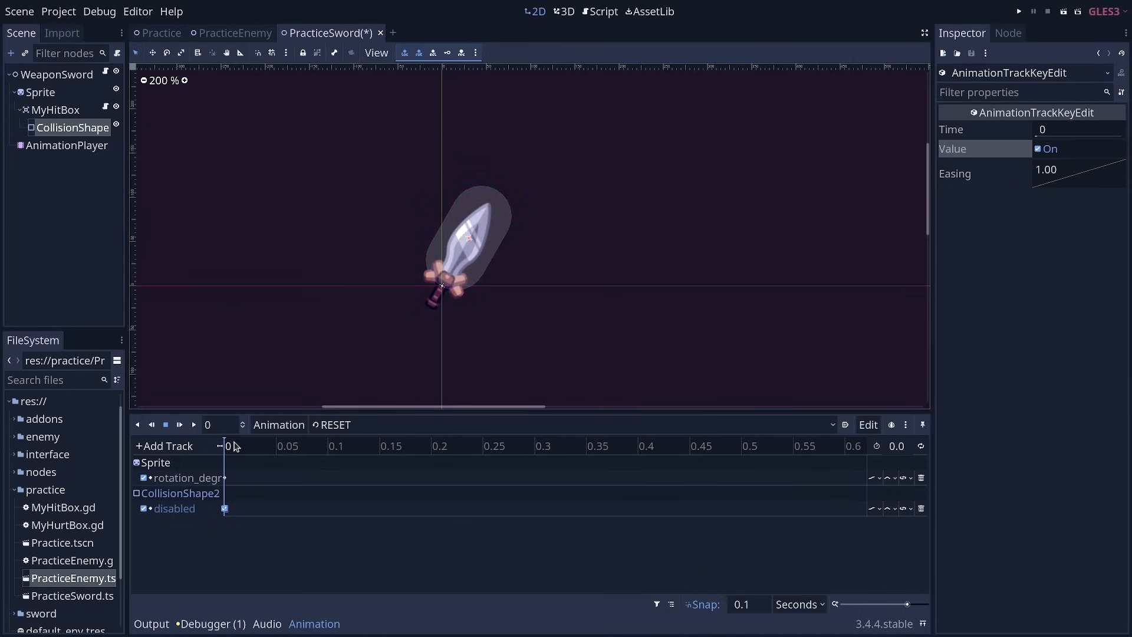
pyautogui.moveTo(478, 142)
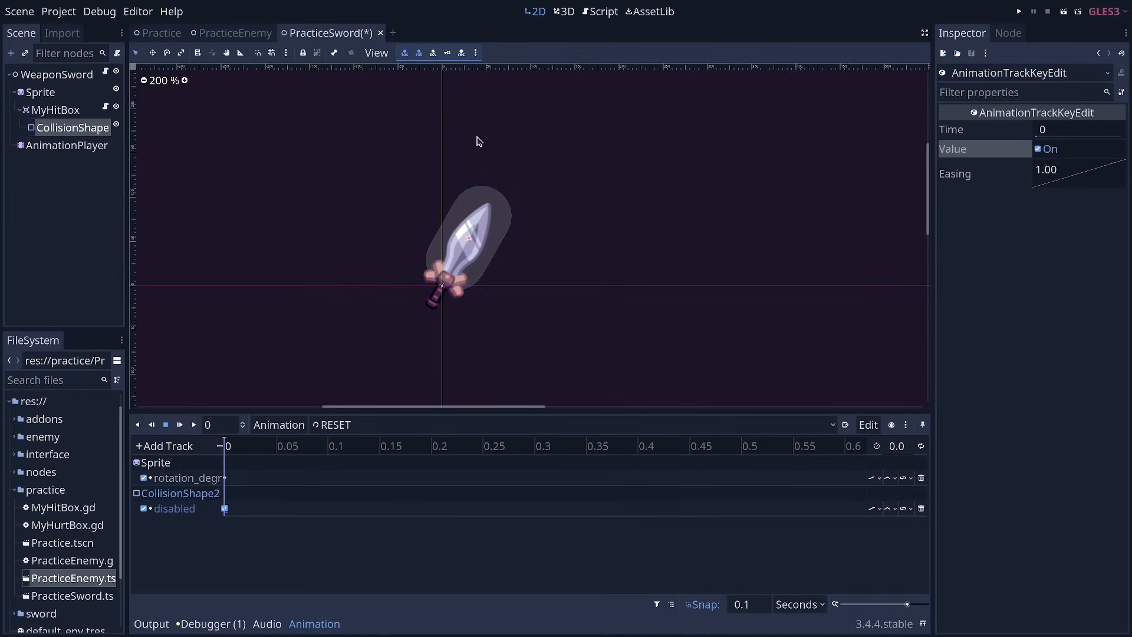
pyautogui.moveTo(415, 391)
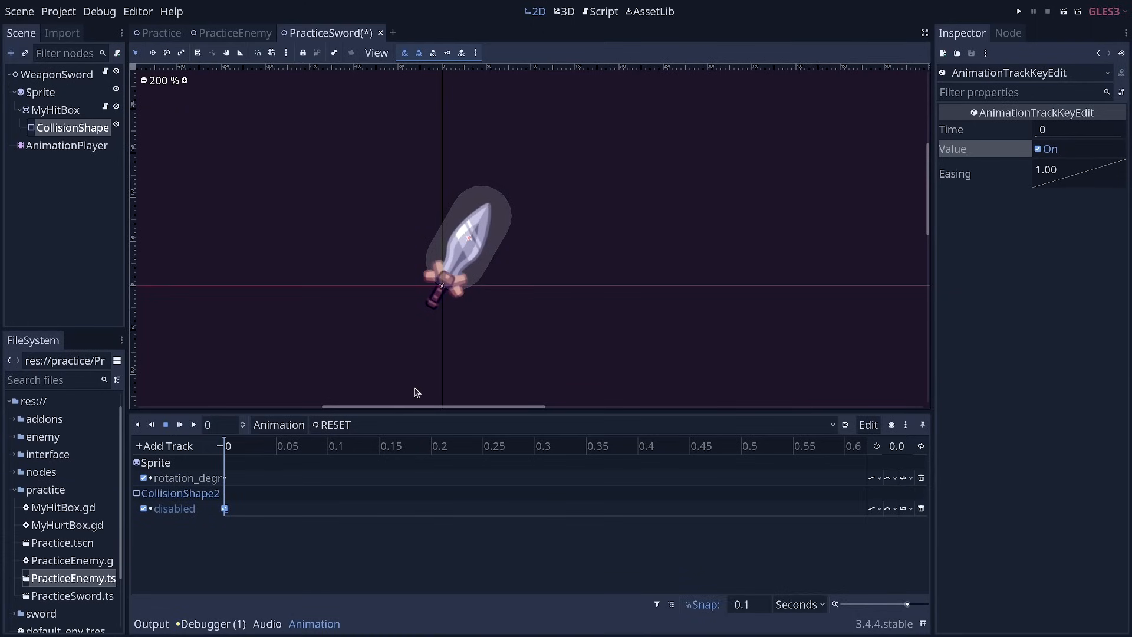
pyautogui.moveTo(418, 439)
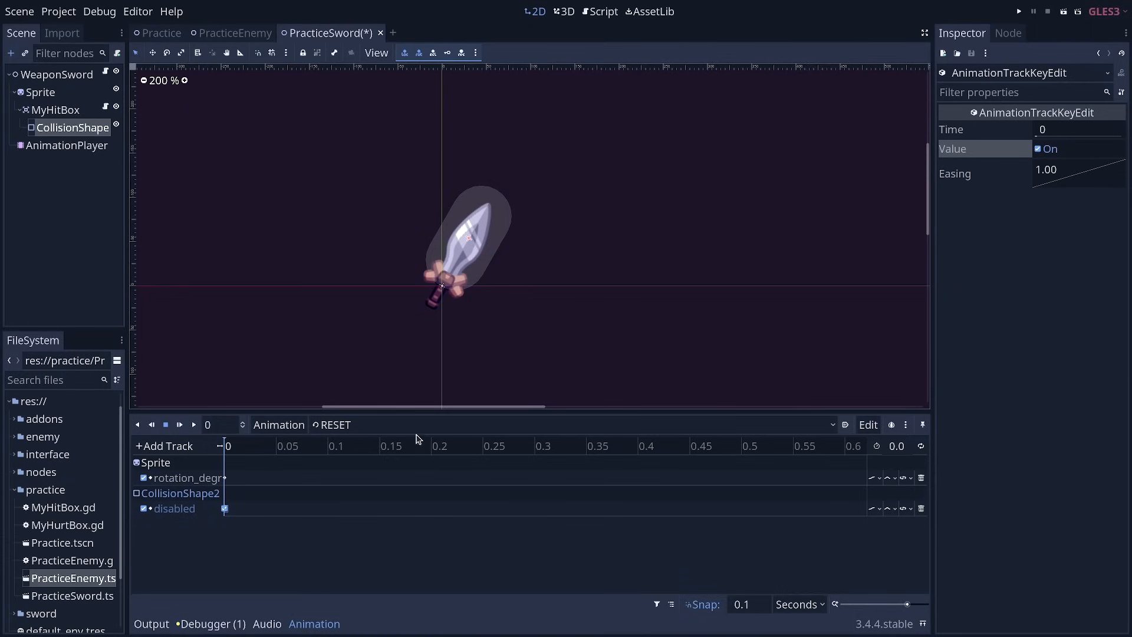
# Step: Return to the Practice scene, hide the animation editor and run the scene to test the slash
pyautogui.click(162, 33)
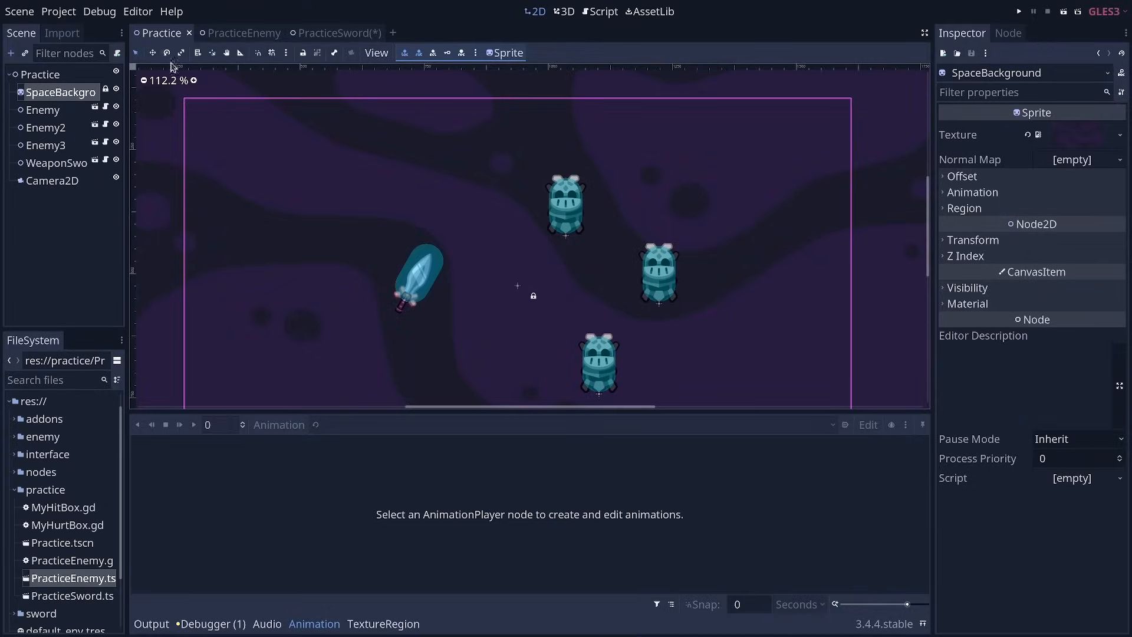
pyautogui.click(314, 624)
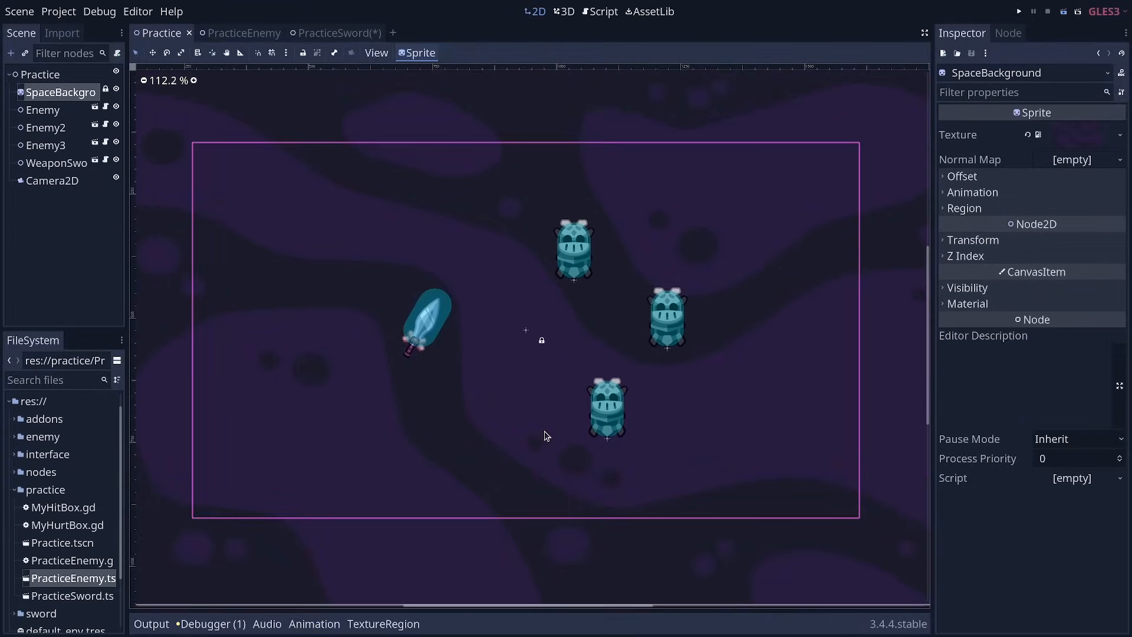
pyautogui.click(1019, 11)
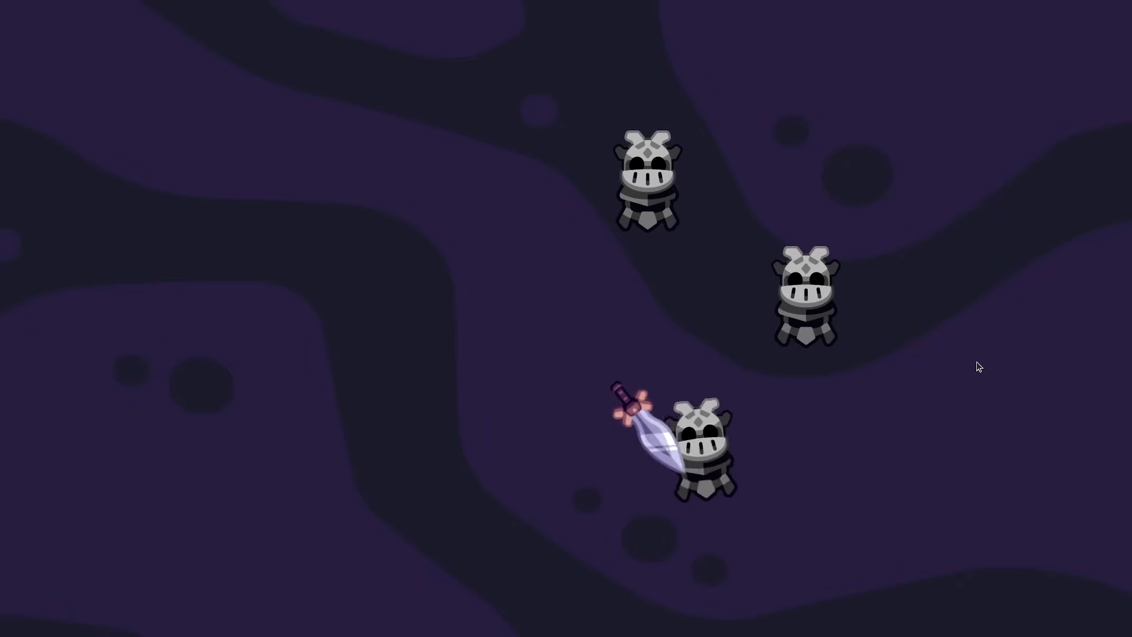
pyautogui.moveTo(615, 346)
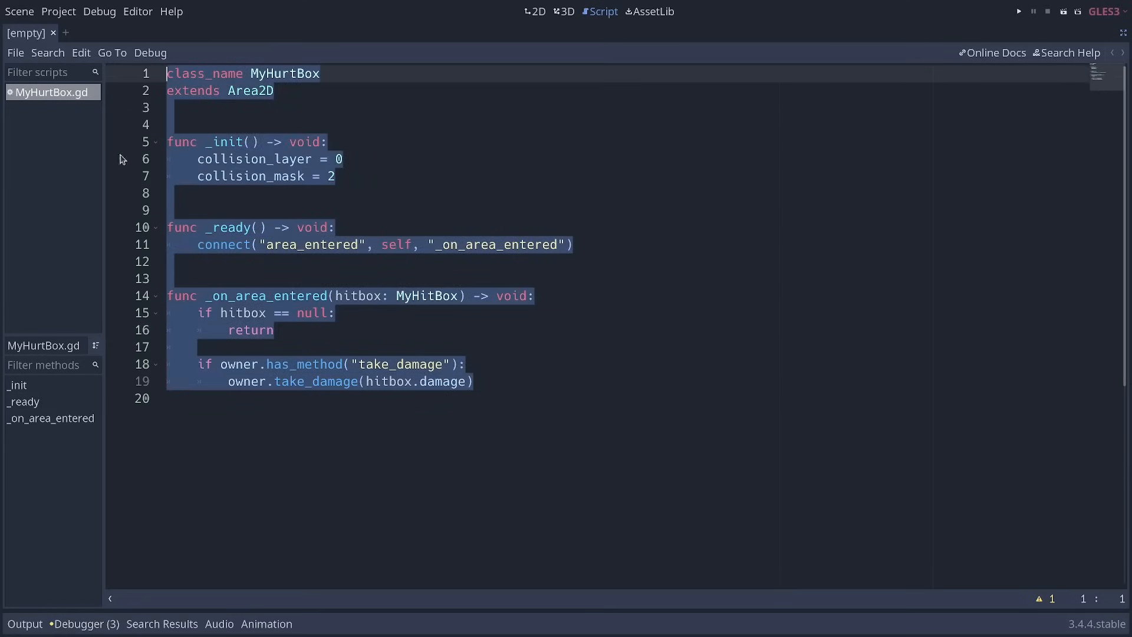
# Step: Bring up the finished WeaponSword scene and scrub along its slash animation timeline to preview frames
pyautogui.click(1017, 10)
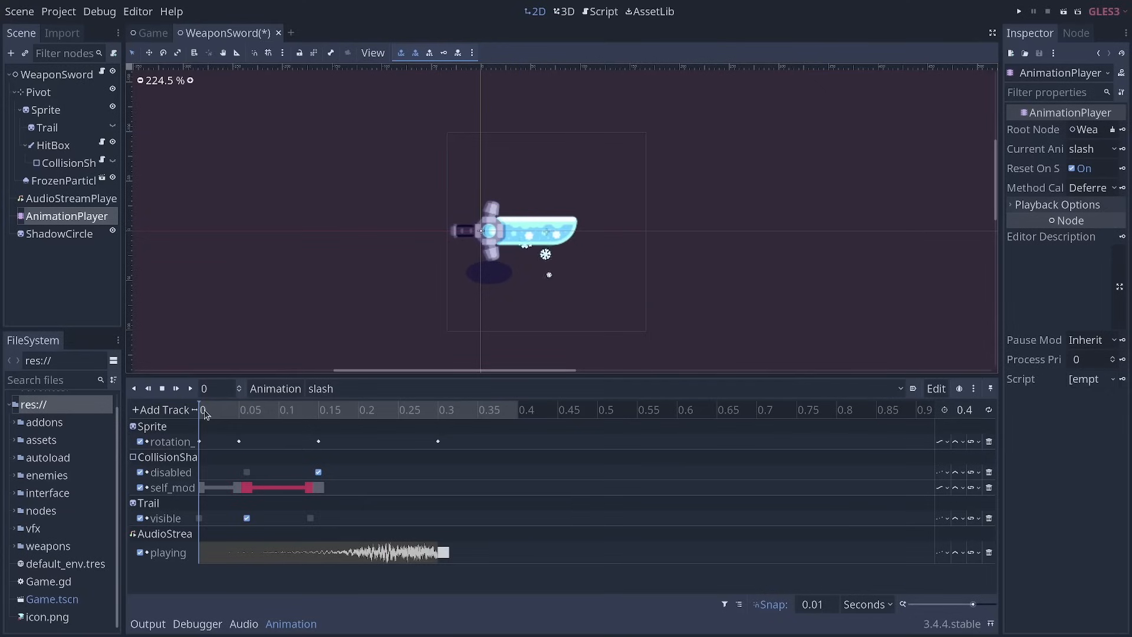
pyautogui.click(306, 409)
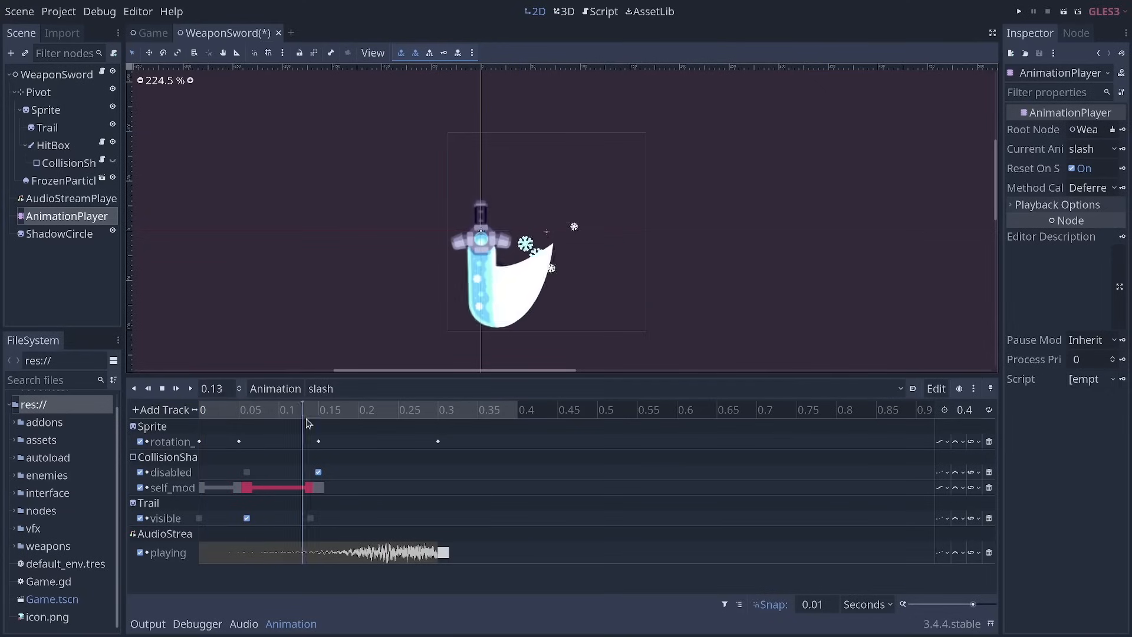
pyautogui.click(519, 409)
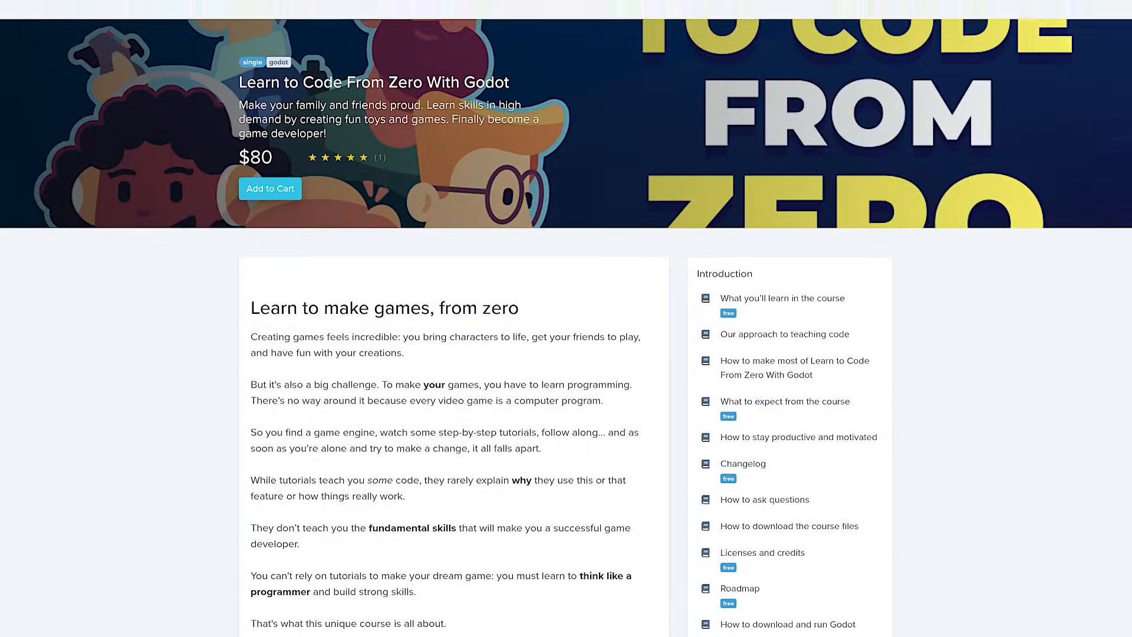
# Step: Scroll the course page and run the practice checks, which fail the collision shape and blocking tests
pyautogui.scroll(-3)
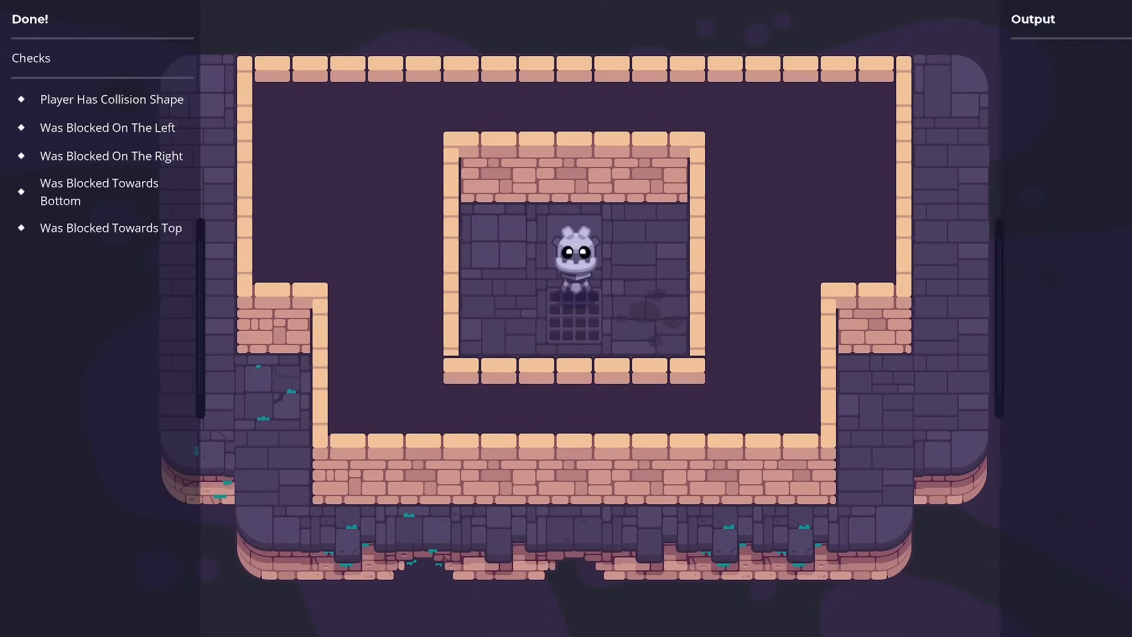
pyautogui.click(29, 19)
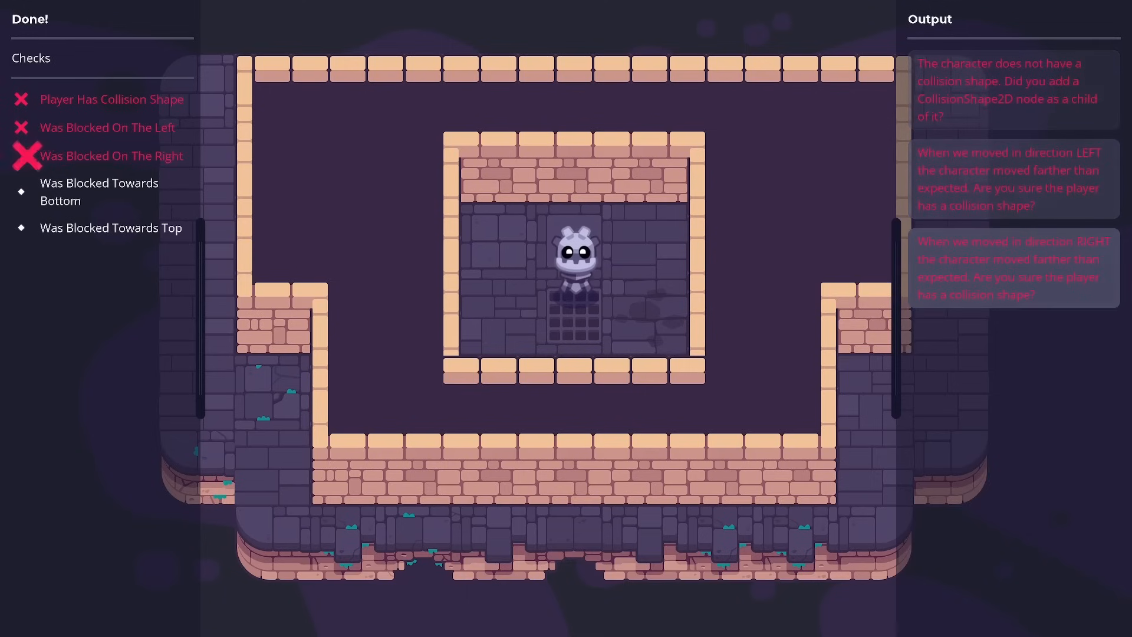